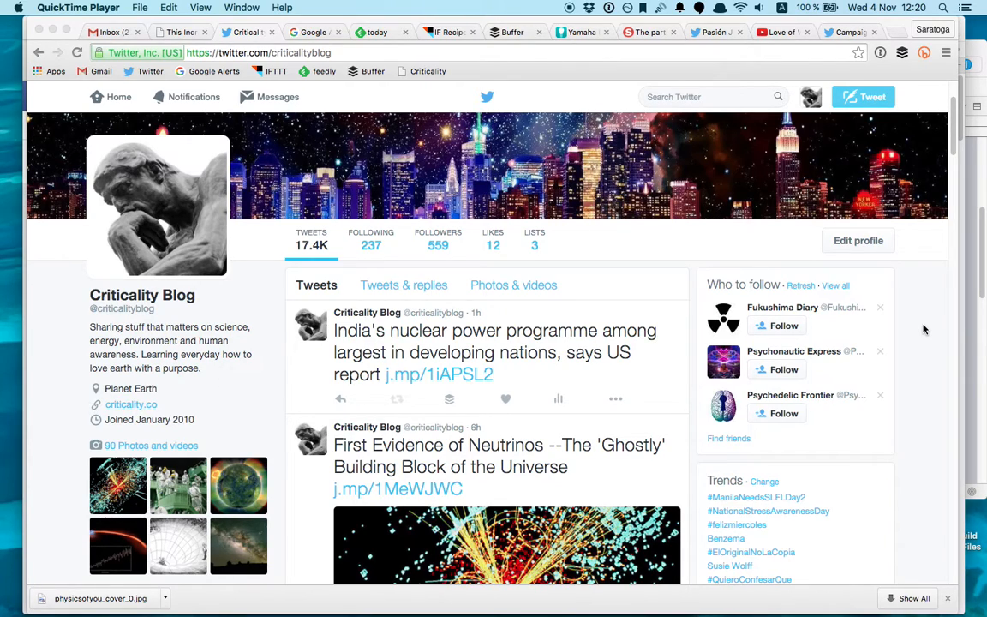
# Scroll through the list of 20 Google Alerts, including black holes and milky way
pyautogui.scroll(-3)
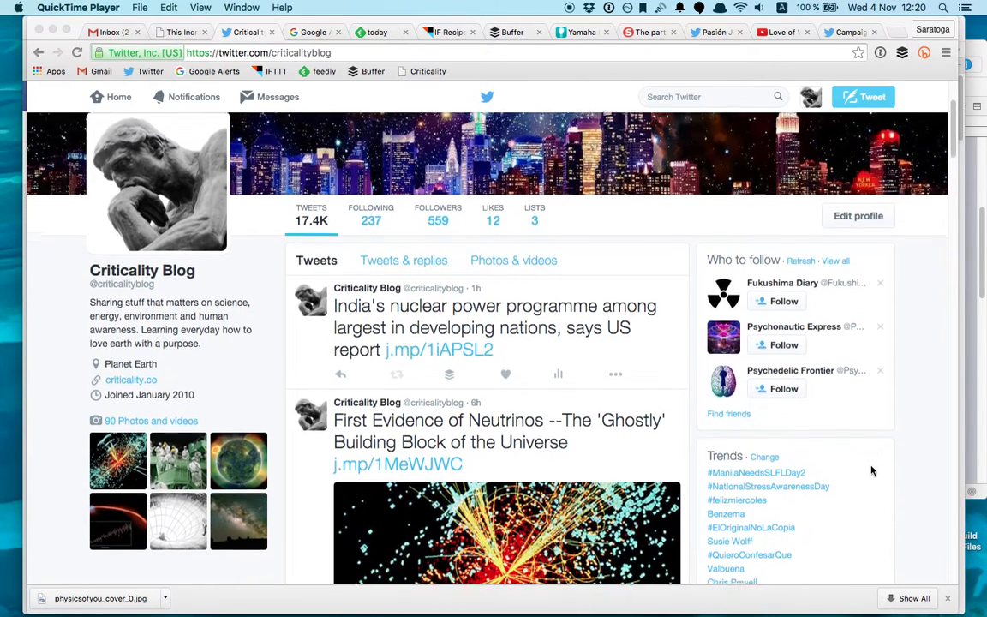
pyautogui.scroll(-3)
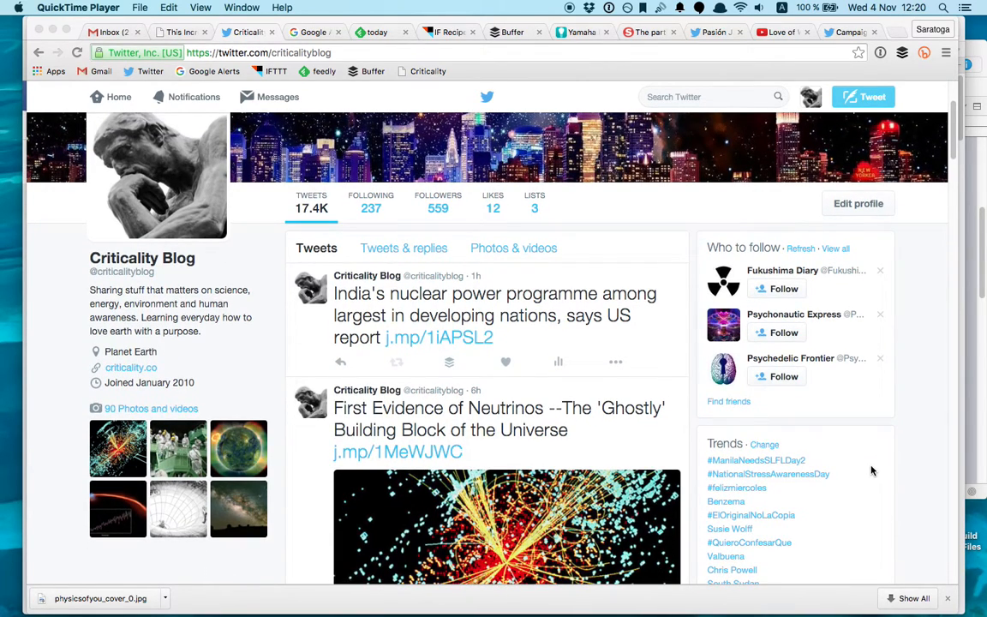
pyautogui.scroll(-3)
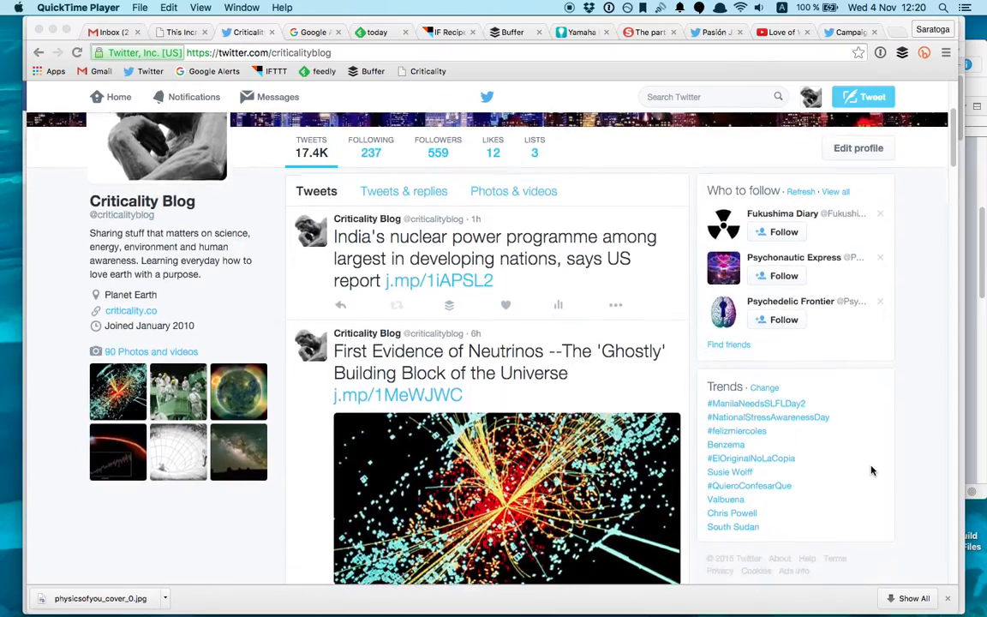
pyautogui.scroll(-3)
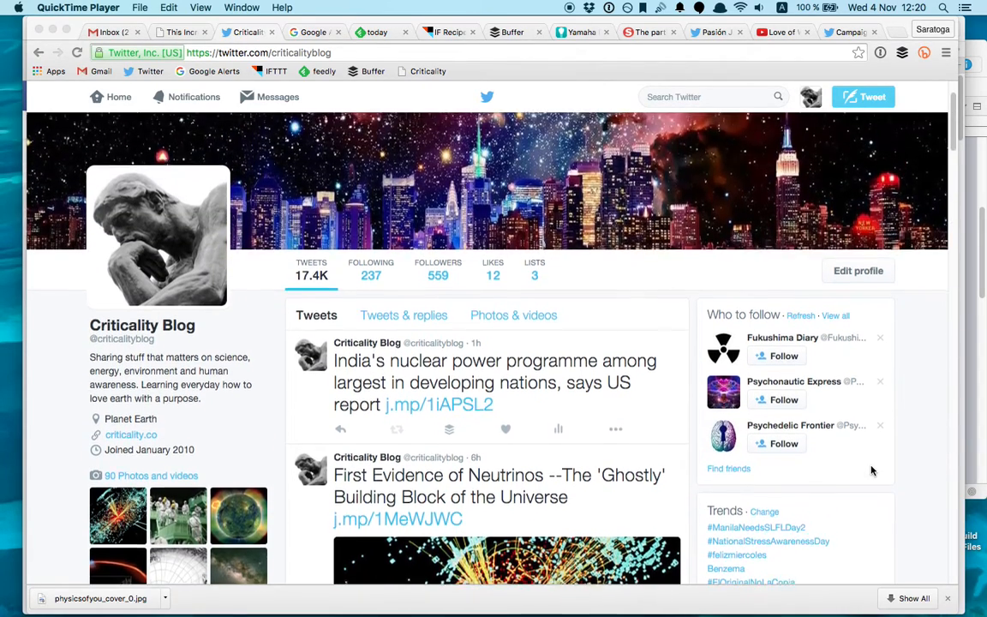
pyautogui.scroll(-3)
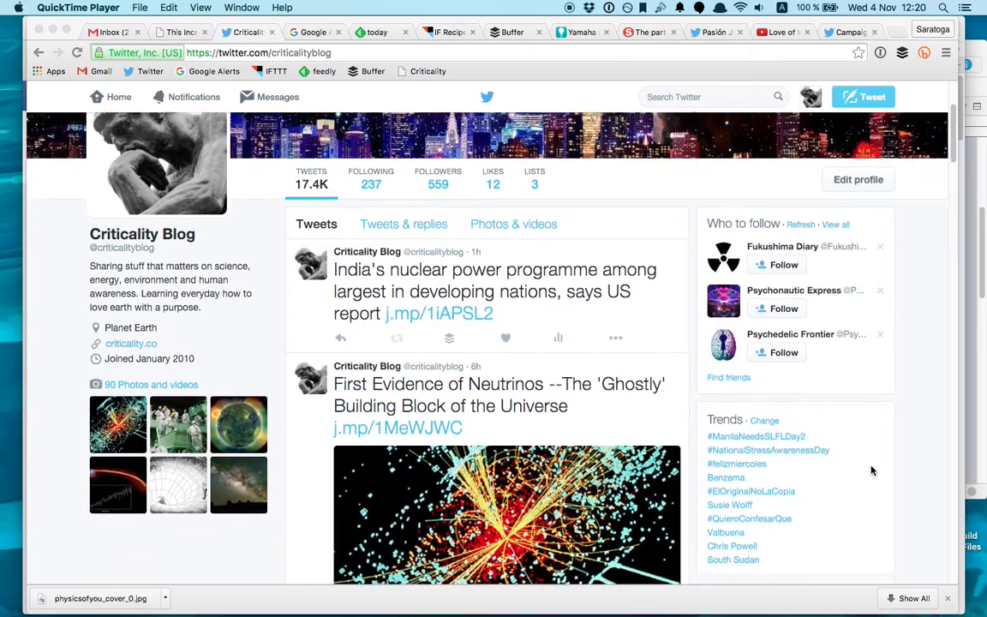
pyautogui.scroll(-3)
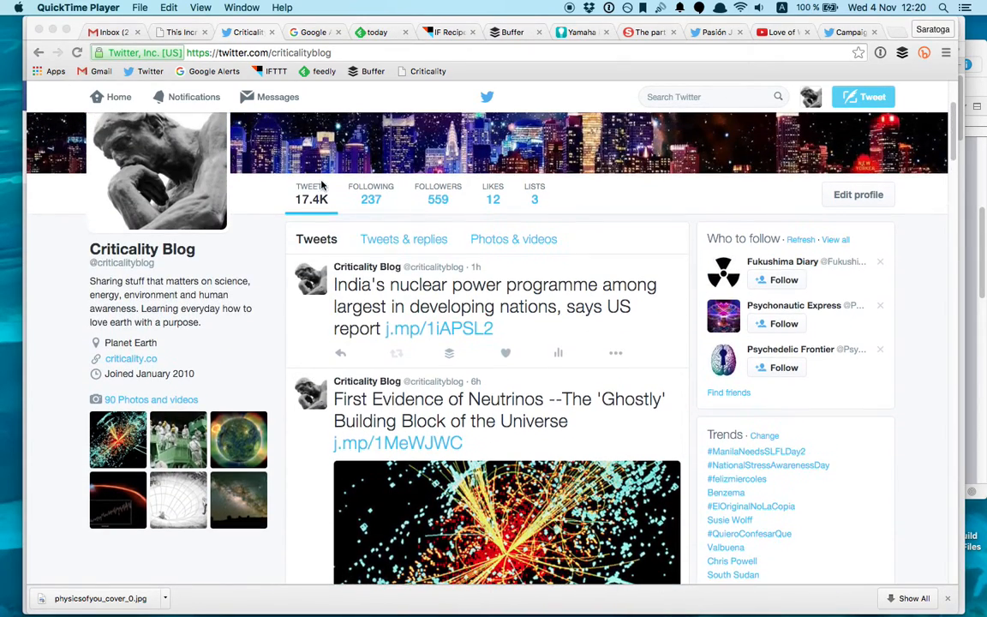
pyautogui.moveTo(269, 366)
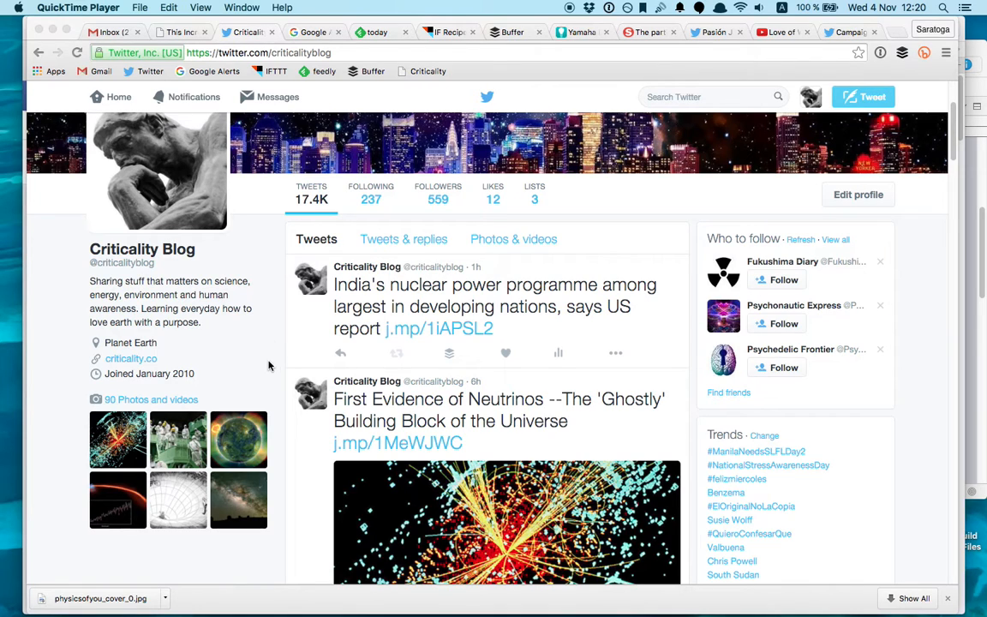
pyautogui.scroll(-3)
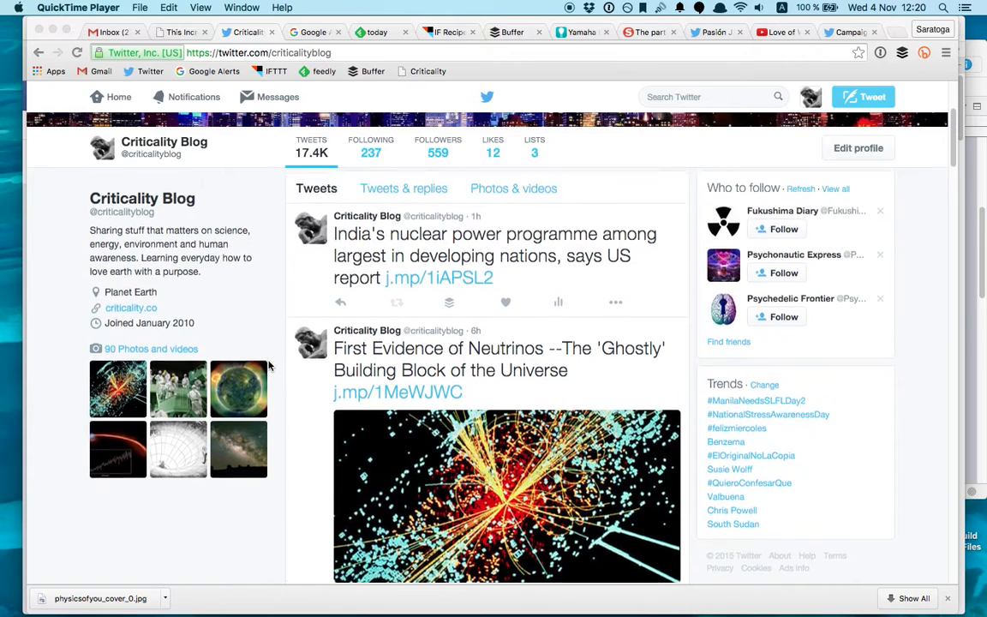
pyautogui.scroll(-3)
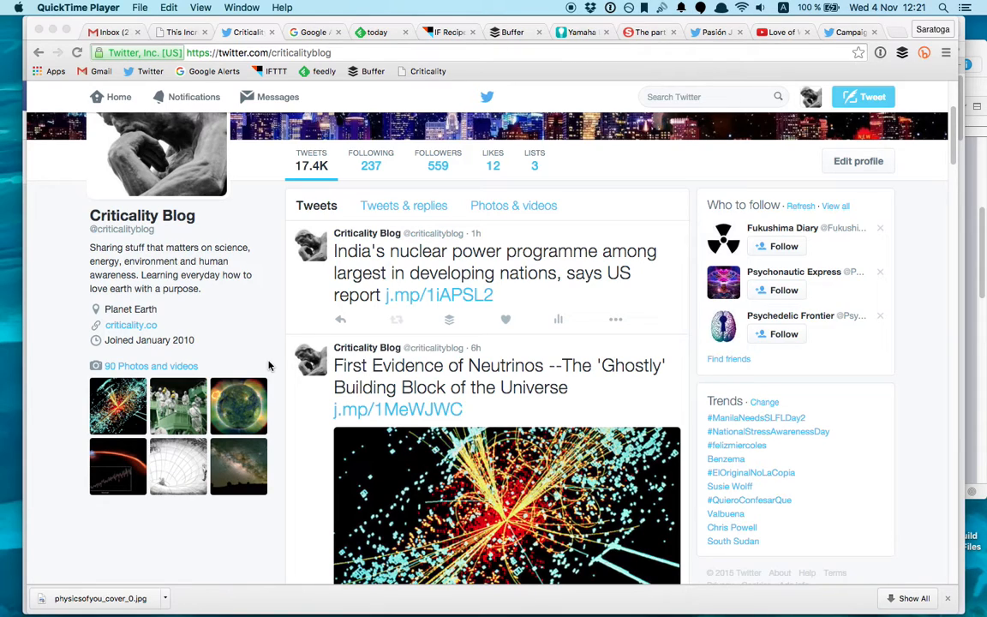
pyautogui.moveTo(239, 322)
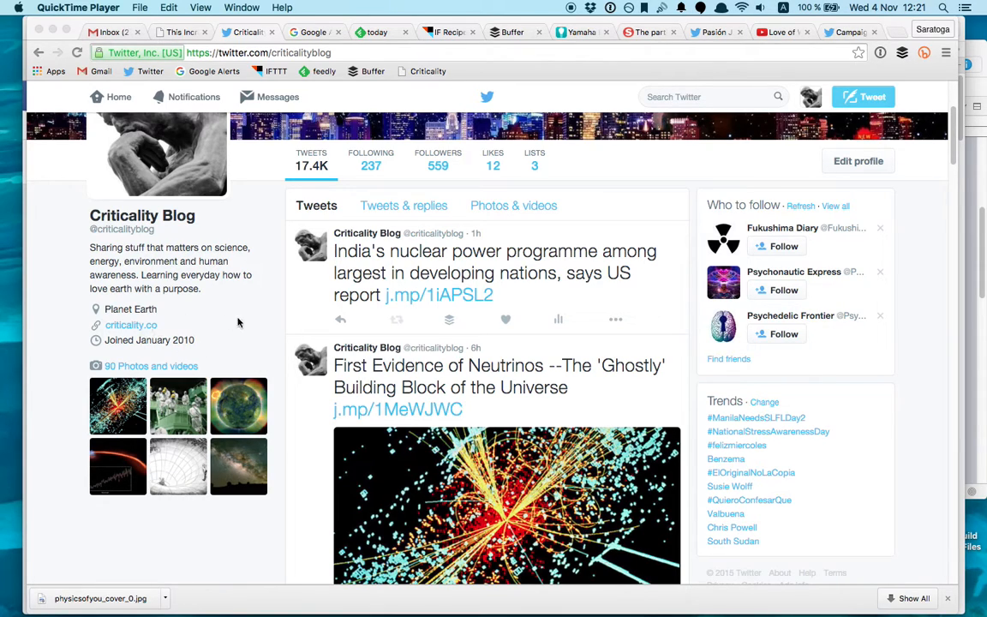
pyautogui.scroll(-3)
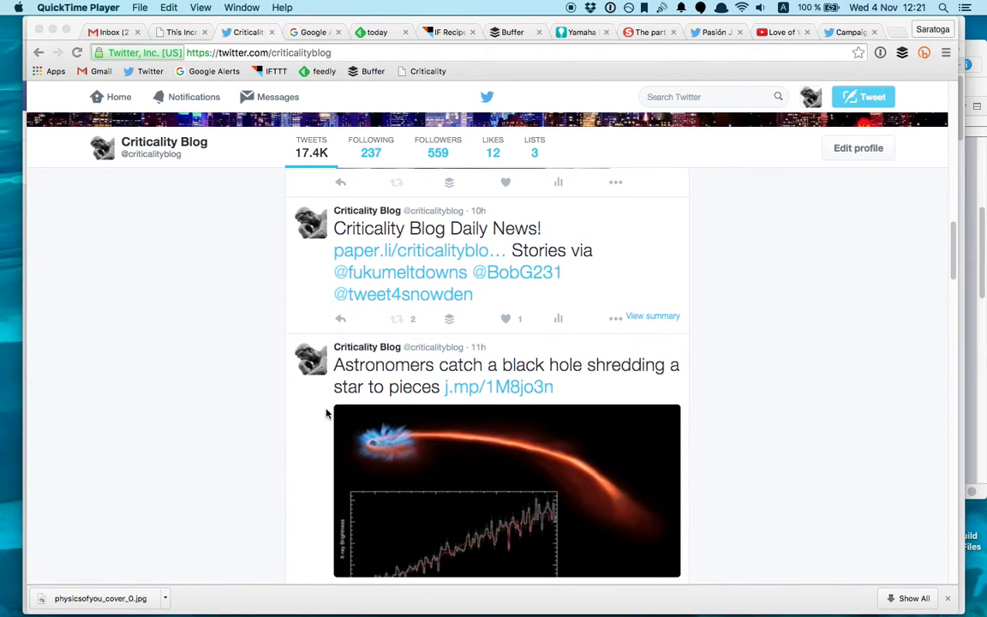
pyautogui.scroll(-3)
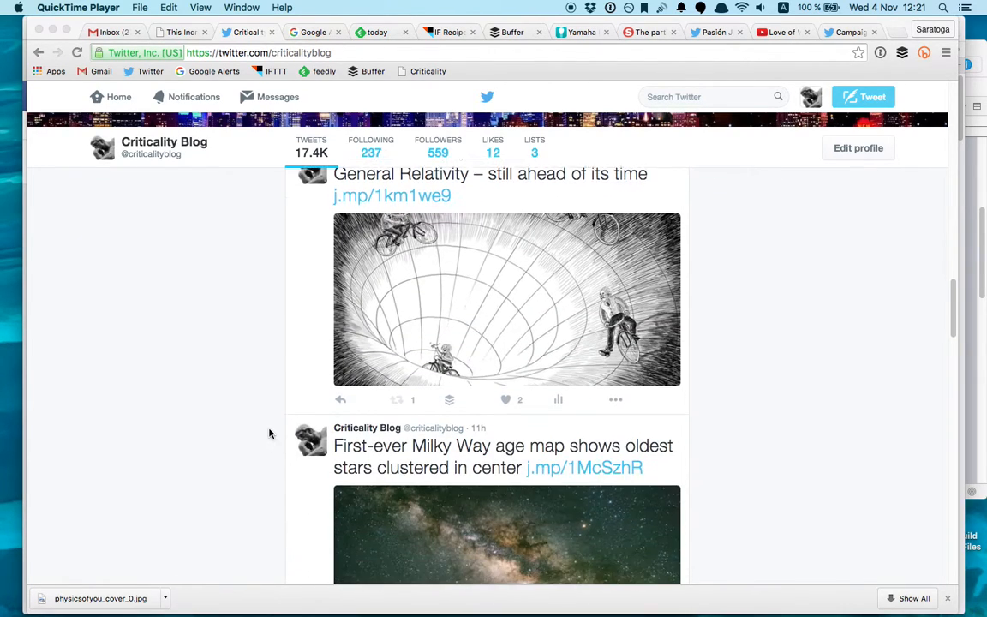
pyautogui.scroll(-3)
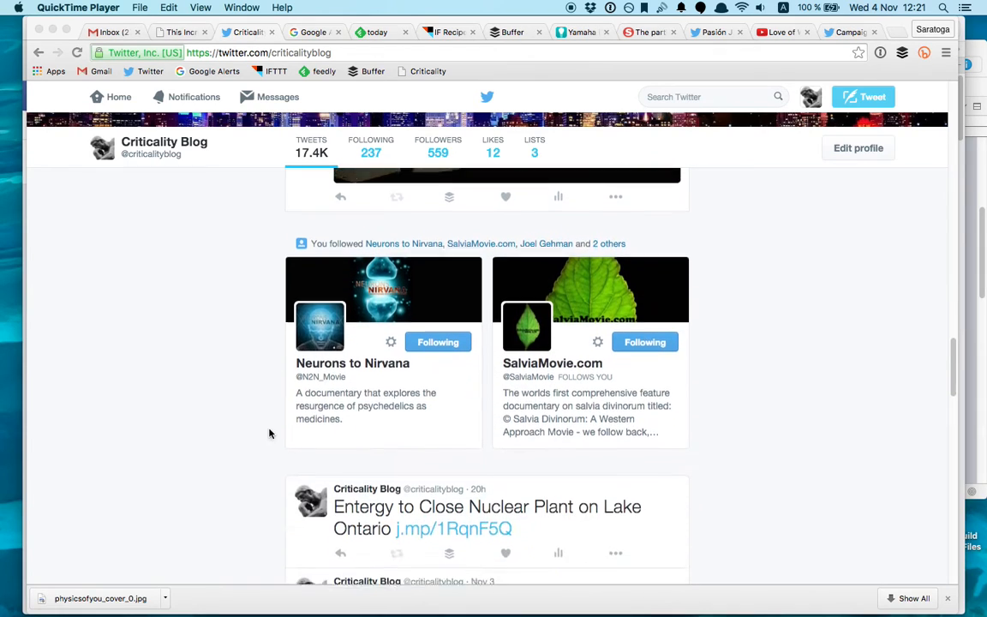
pyautogui.scroll(-3)
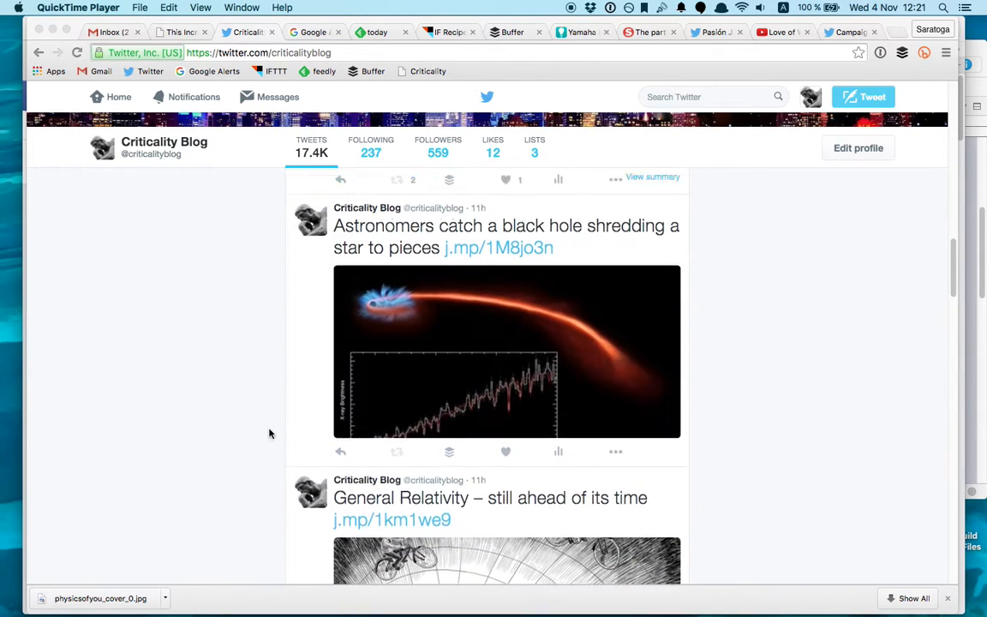
pyautogui.scroll(-3)
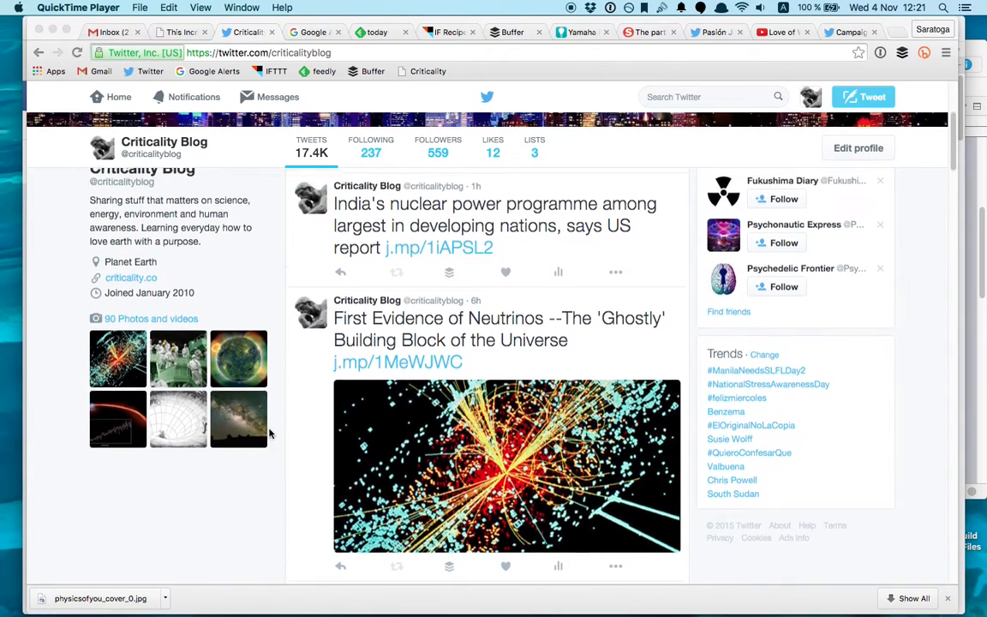
pyautogui.scroll(-3)
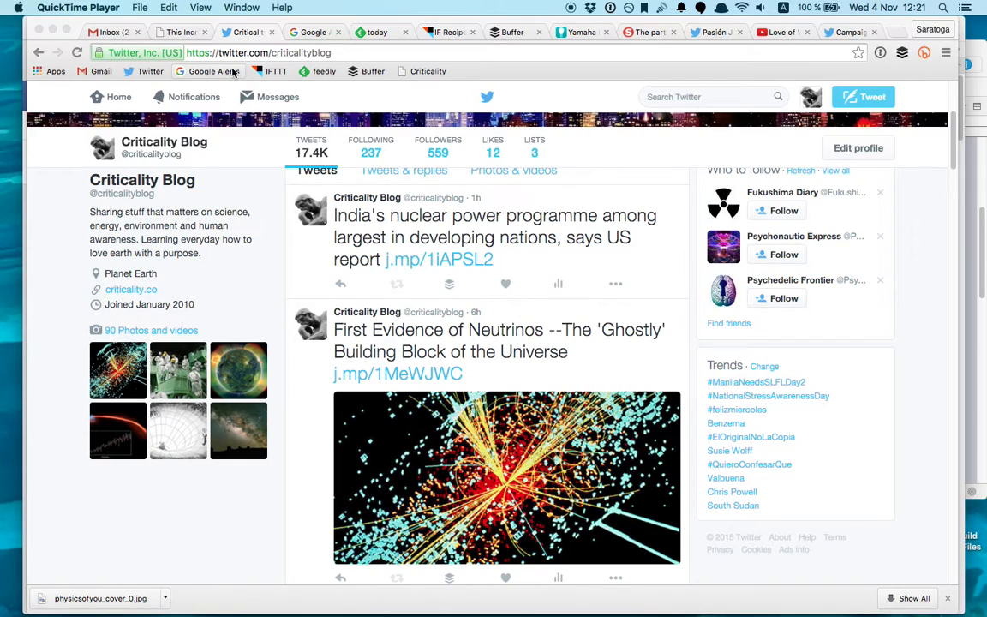
pyautogui.moveTo(221, 75)
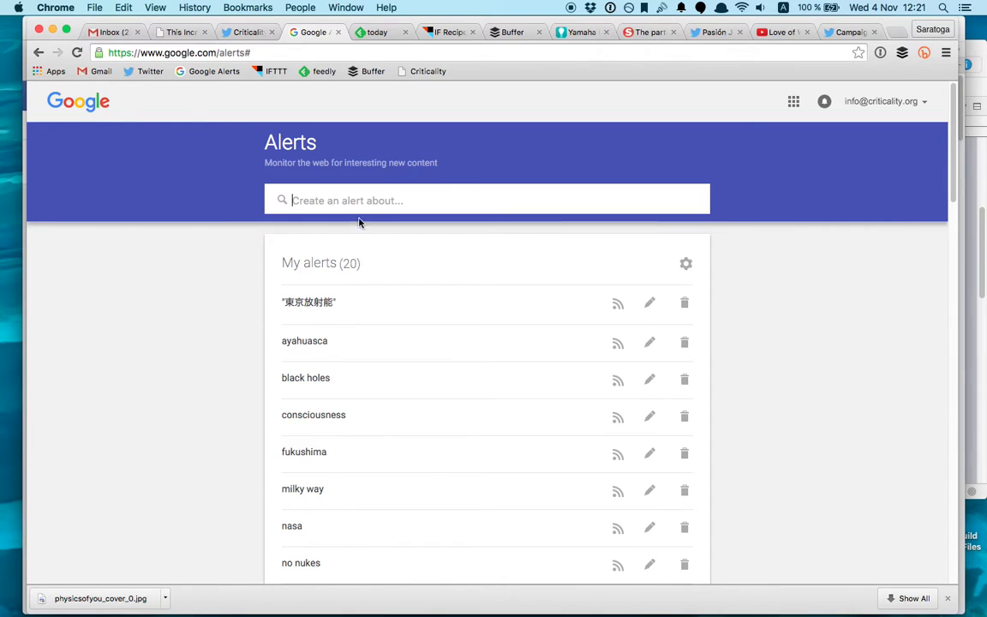
# Enter 'milky way' as an alert query and reveal its detailed options
pyautogui.write('milky way')
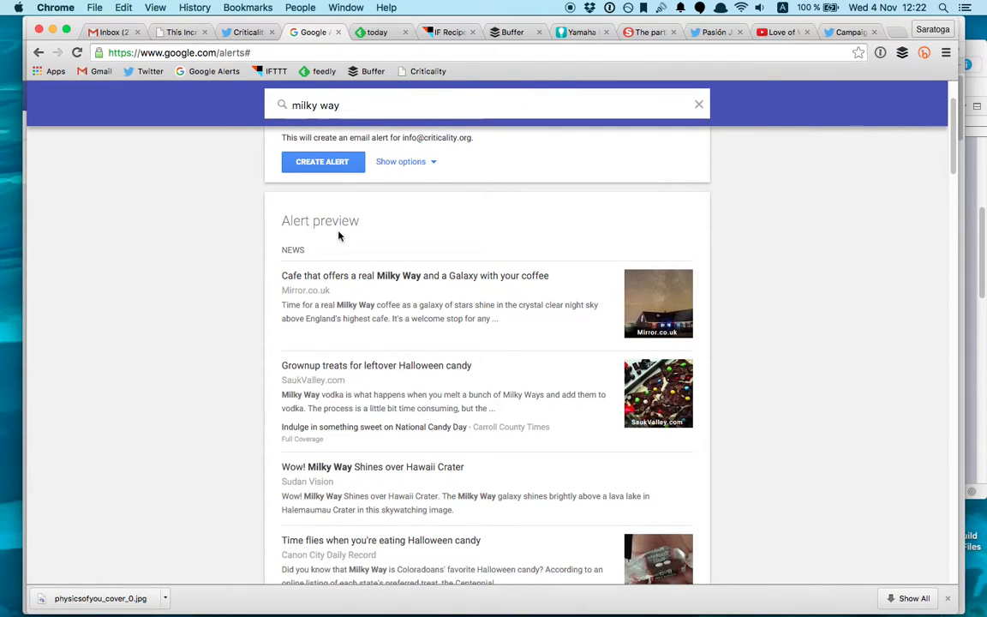
pyautogui.scroll(-3)
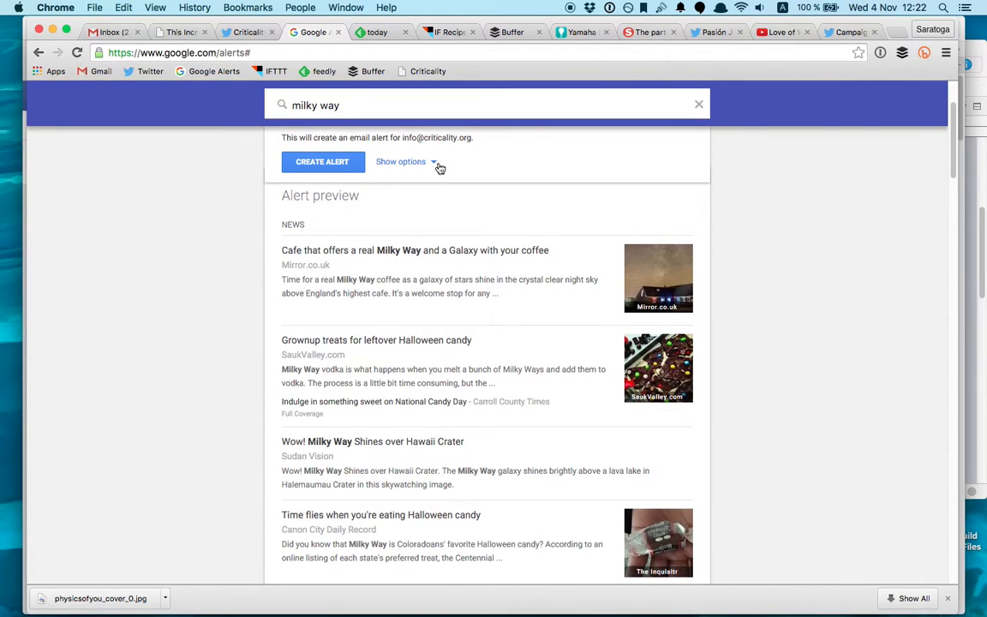
pyautogui.click(400, 162)
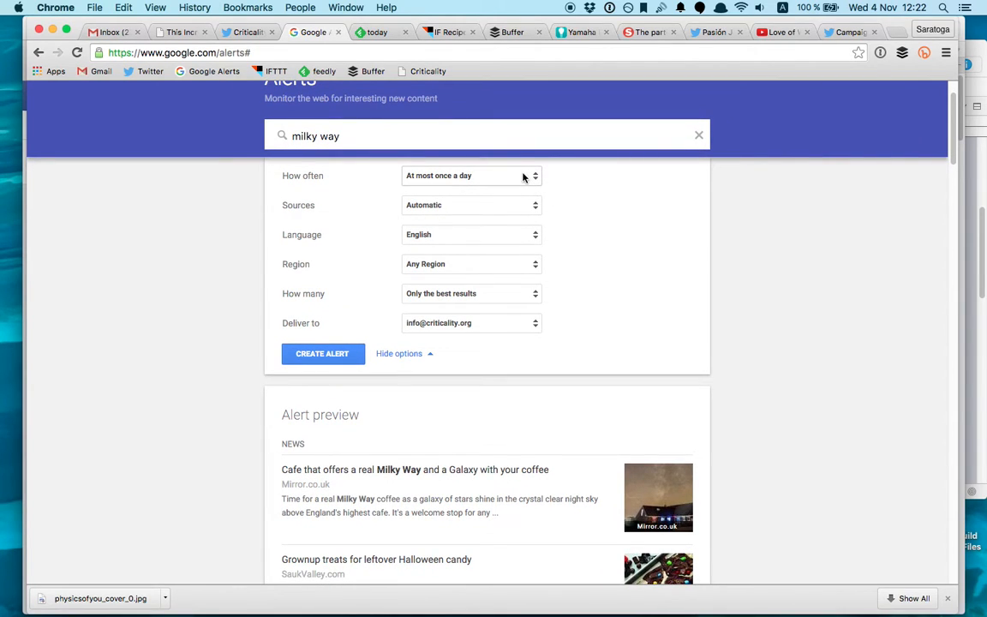
# Keep frequency at once a day and set delivery to RSS feed
pyautogui.click(471, 175)
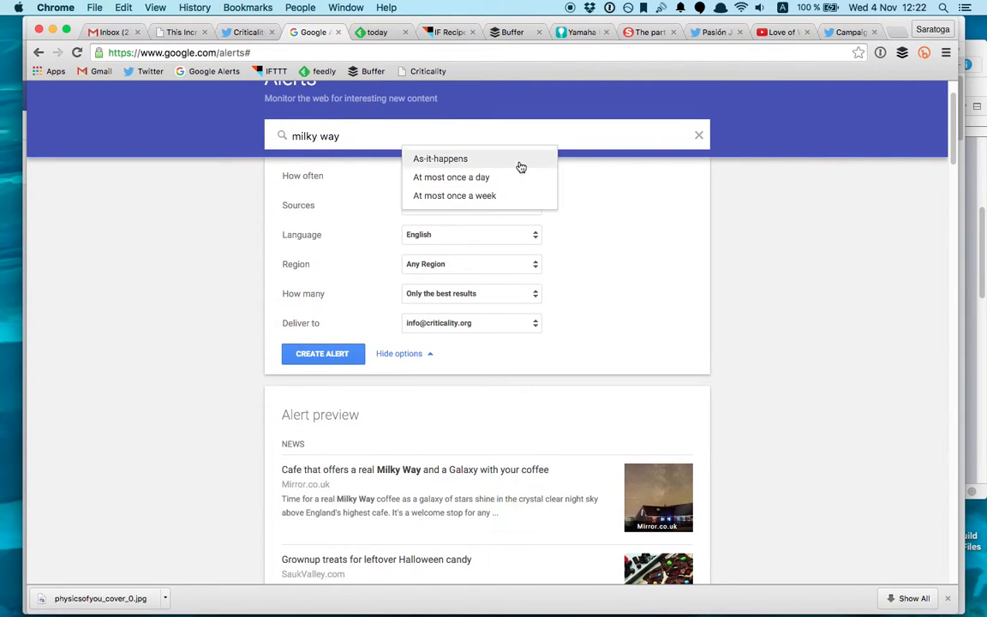
pyautogui.click(451, 176)
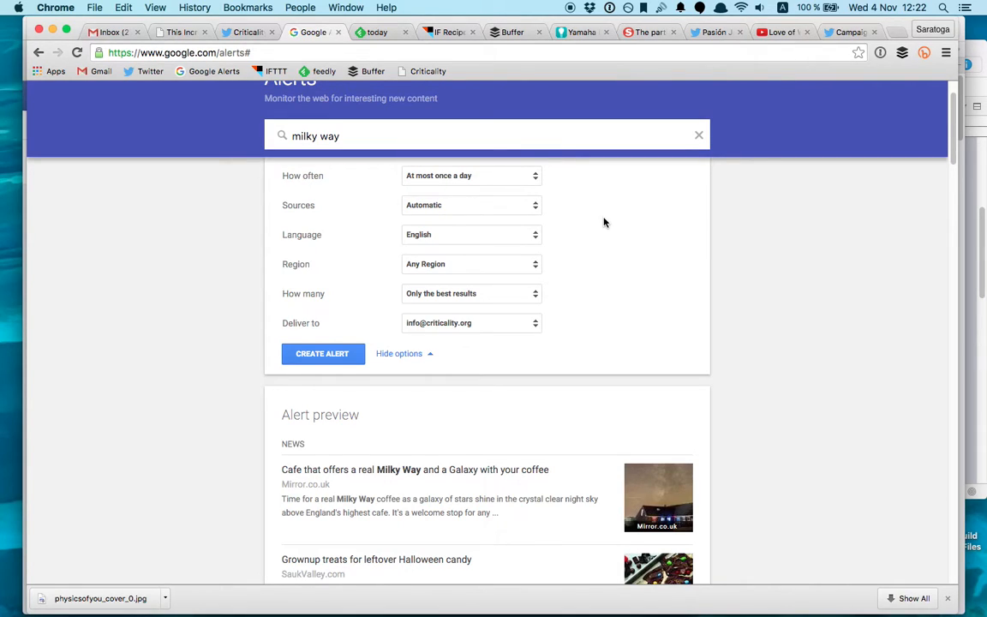
pyautogui.moveTo(551, 394)
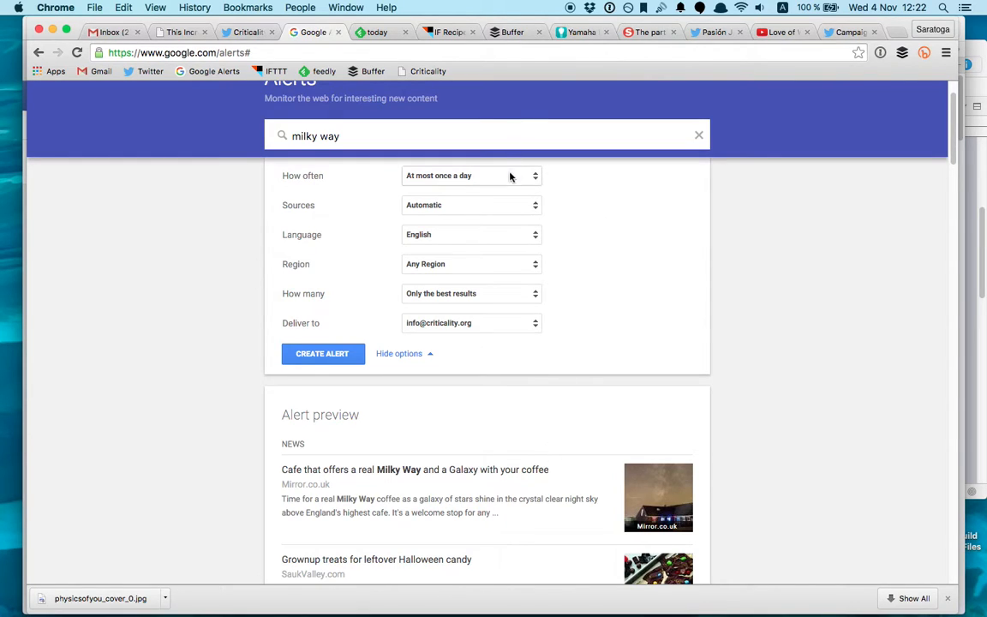
pyautogui.click(471, 176)
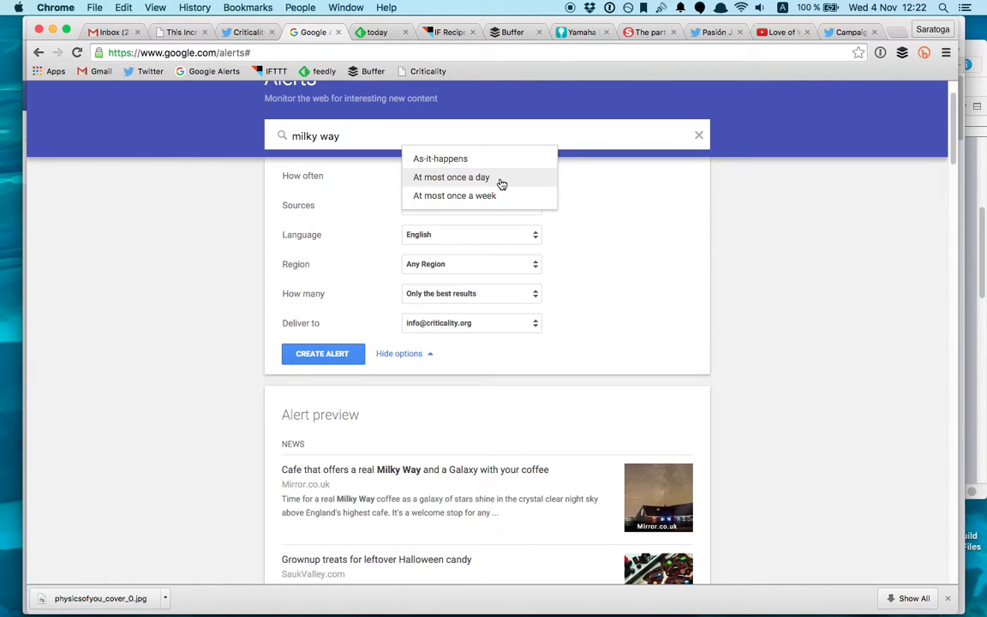
pyautogui.moveTo(547, 211)
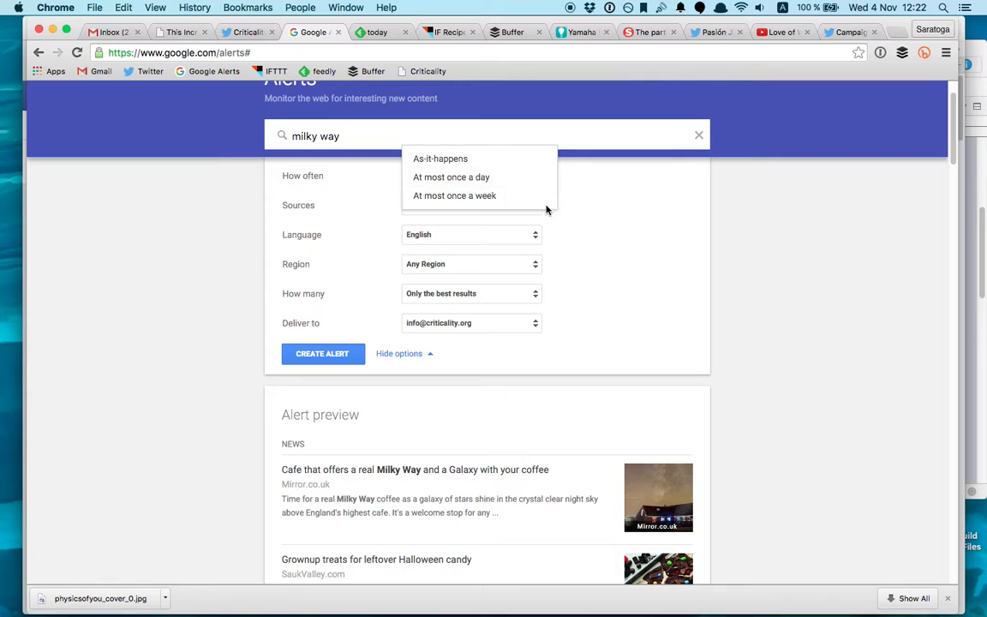
pyautogui.click(471, 323)
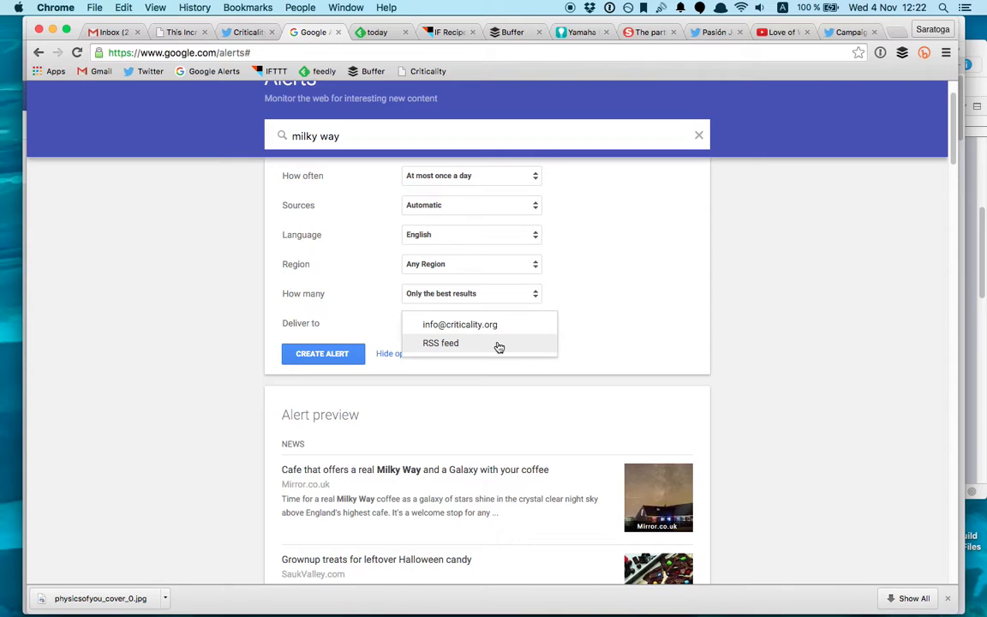
pyautogui.click(322, 353)
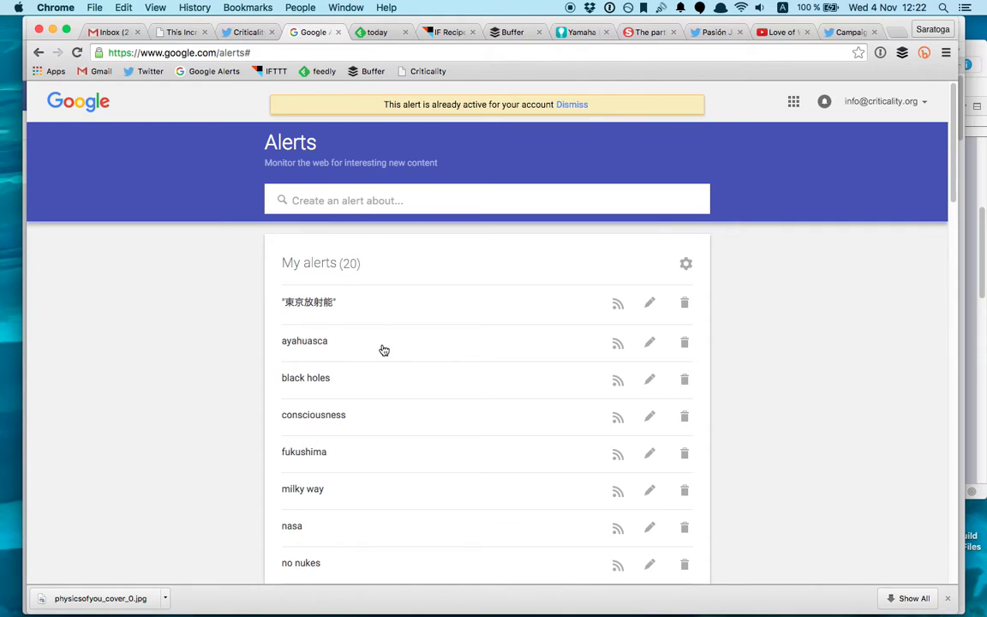
# Browse the unsaved alert results preview after typing 'mma' in the query
pyautogui.scroll(-3)
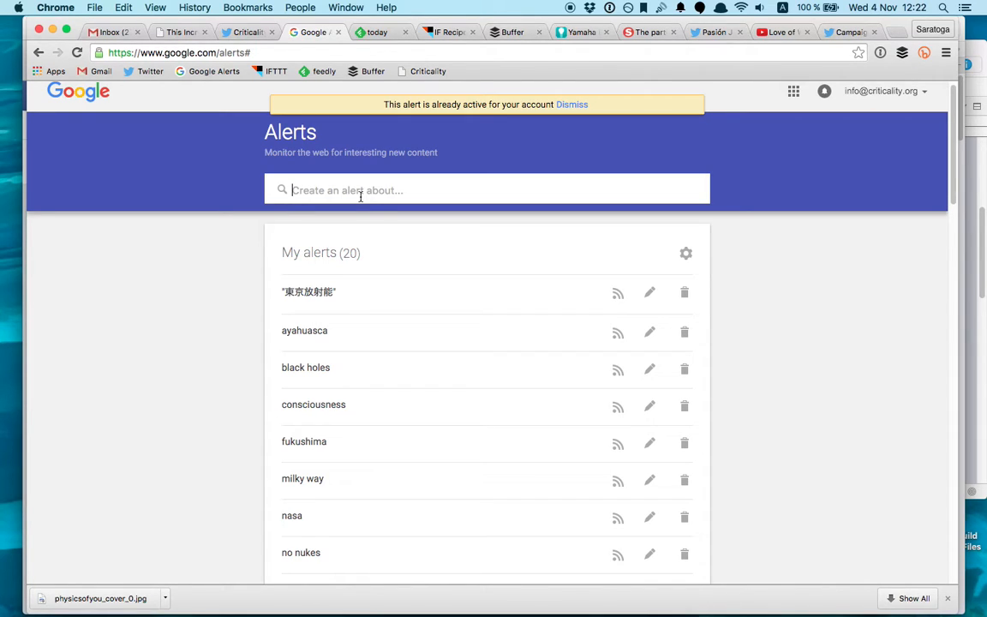
pyautogui.write('mma')
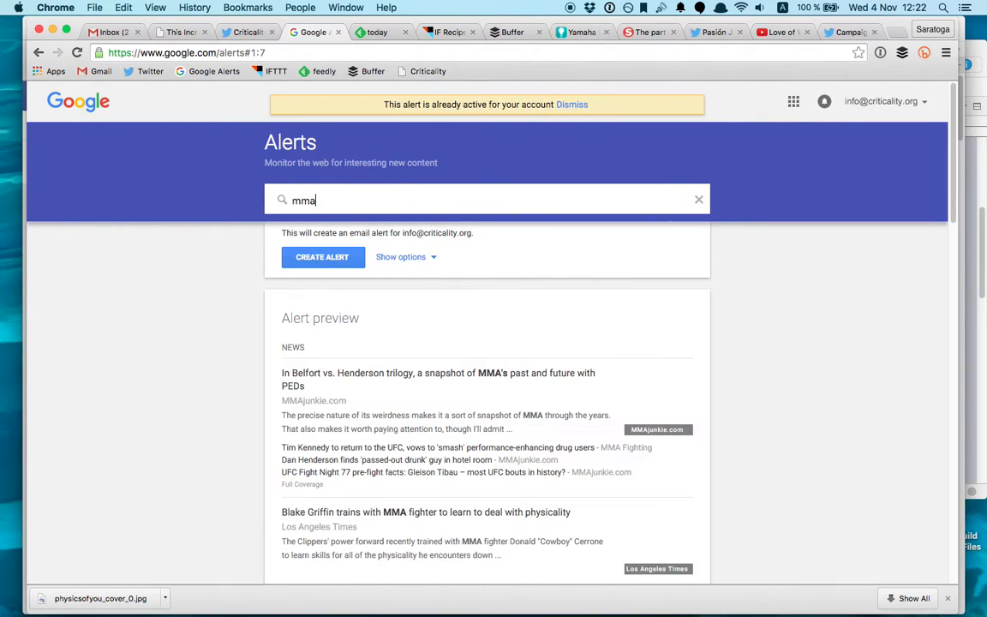
pyautogui.scroll(-3)
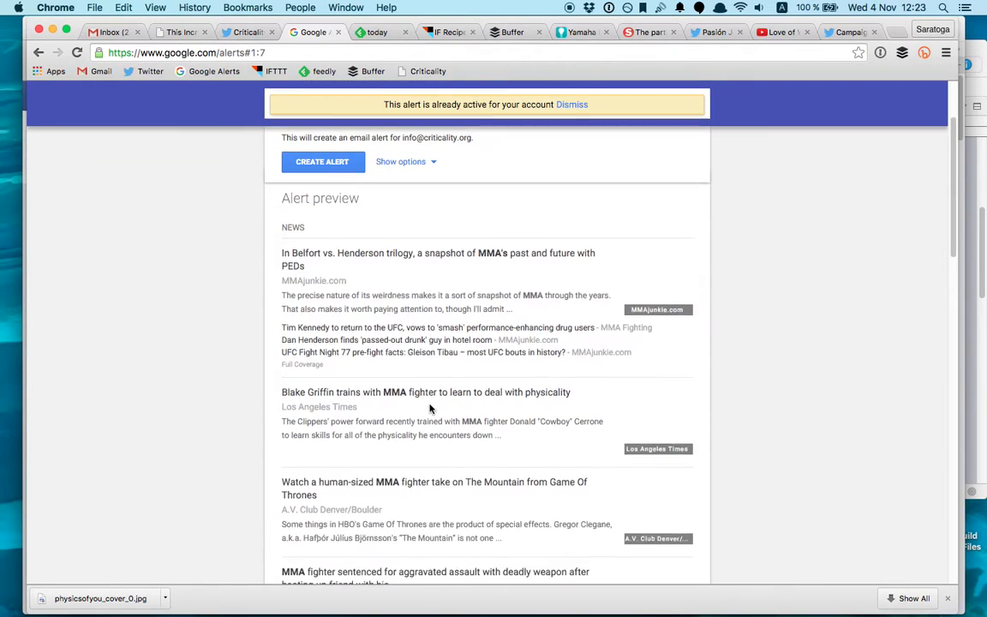
pyautogui.scroll(-3)
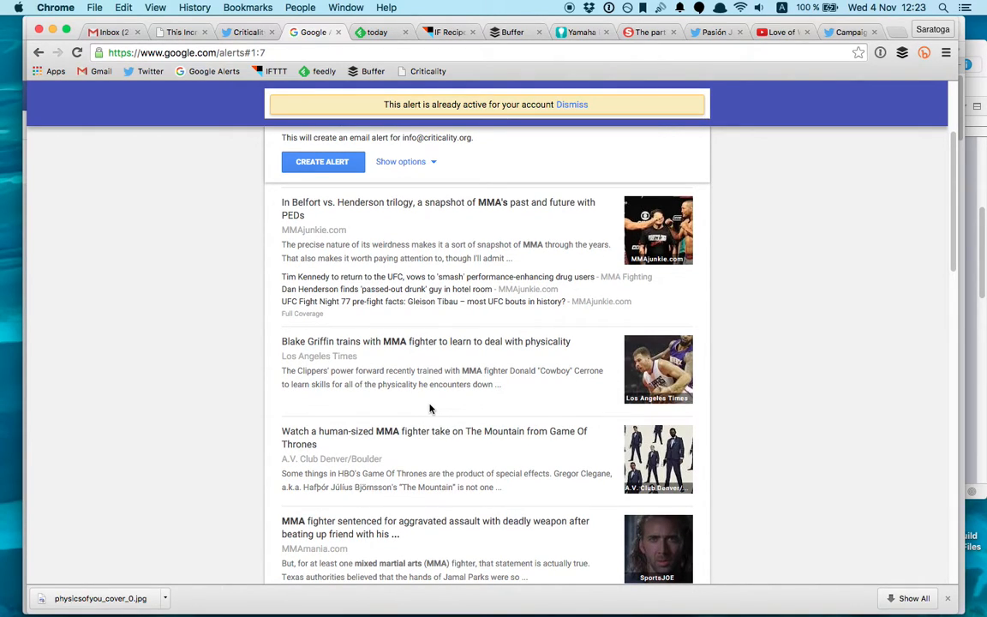
pyautogui.scroll(-3)
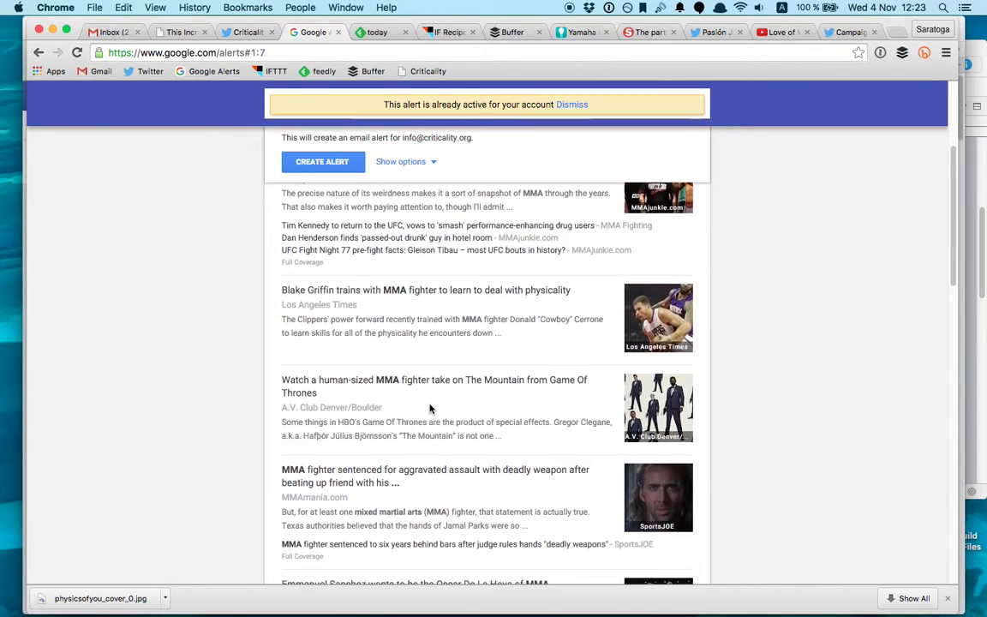
pyautogui.scroll(-3)
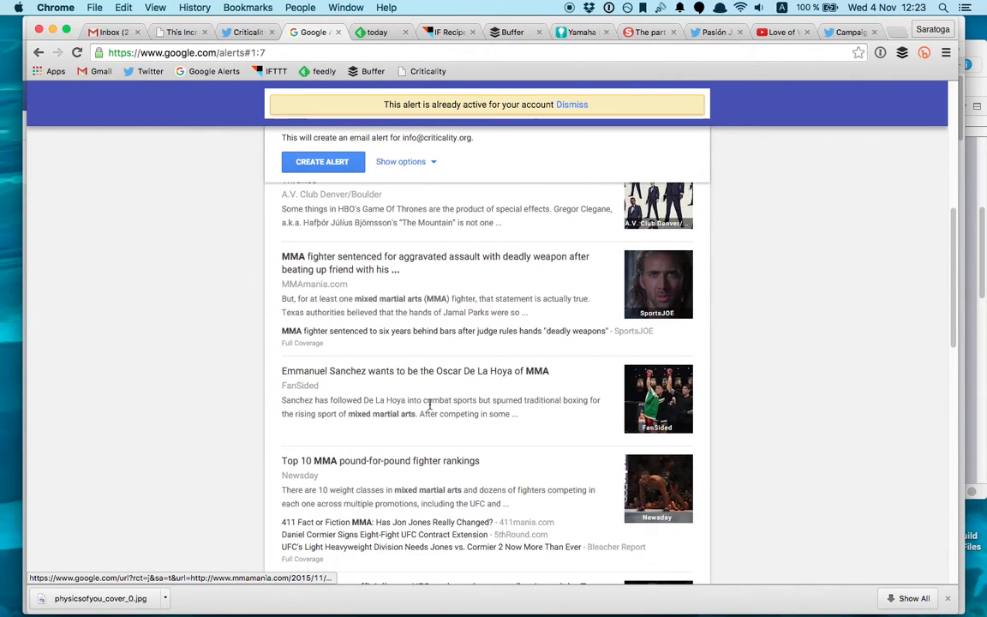
pyautogui.scroll(-3)
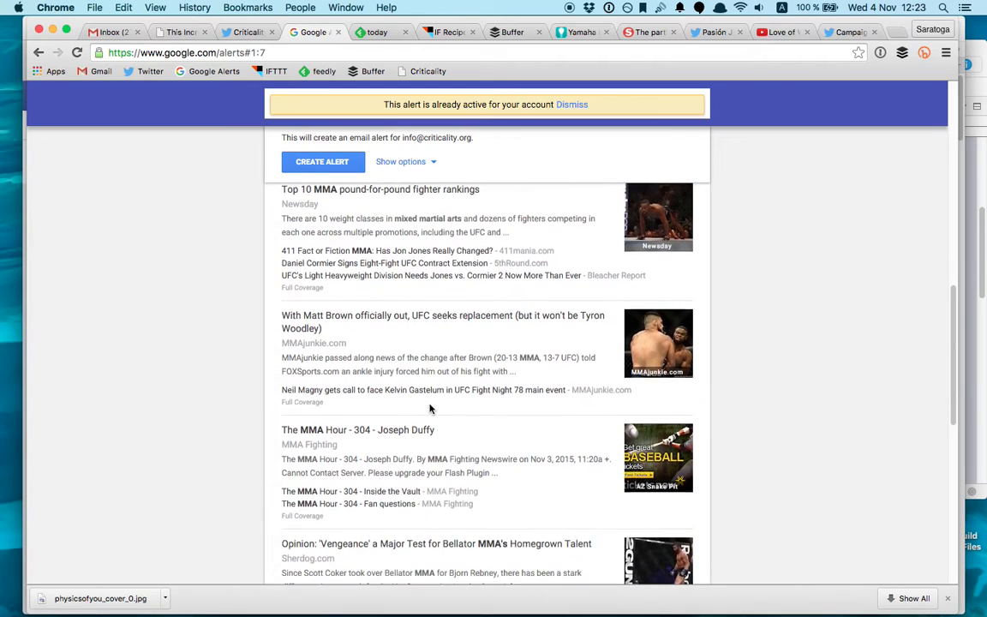
pyautogui.scroll(-3)
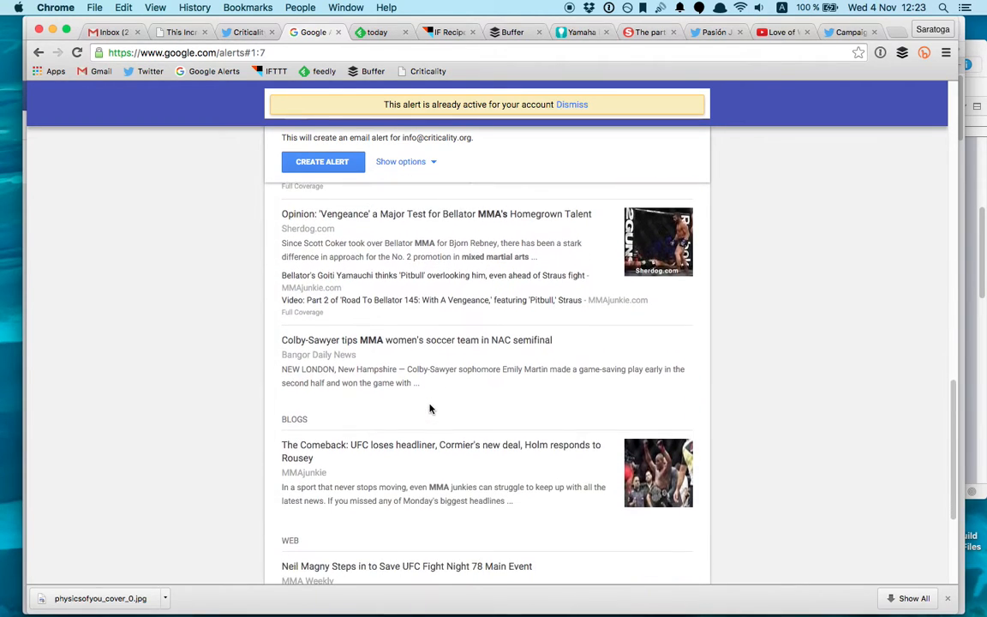
pyautogui.scroll(-3)
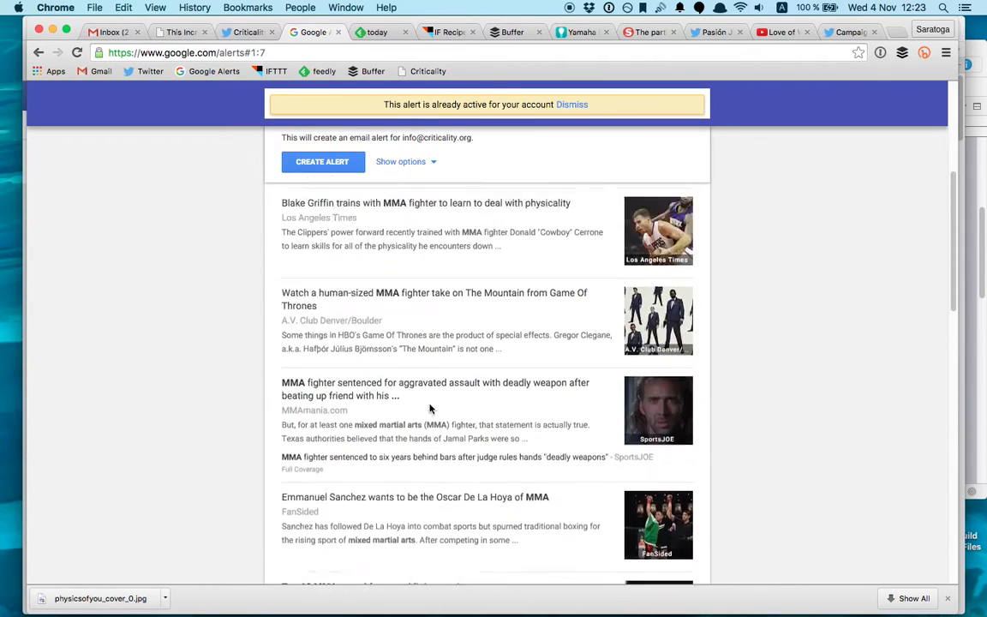
pyautogui.scroll(3)
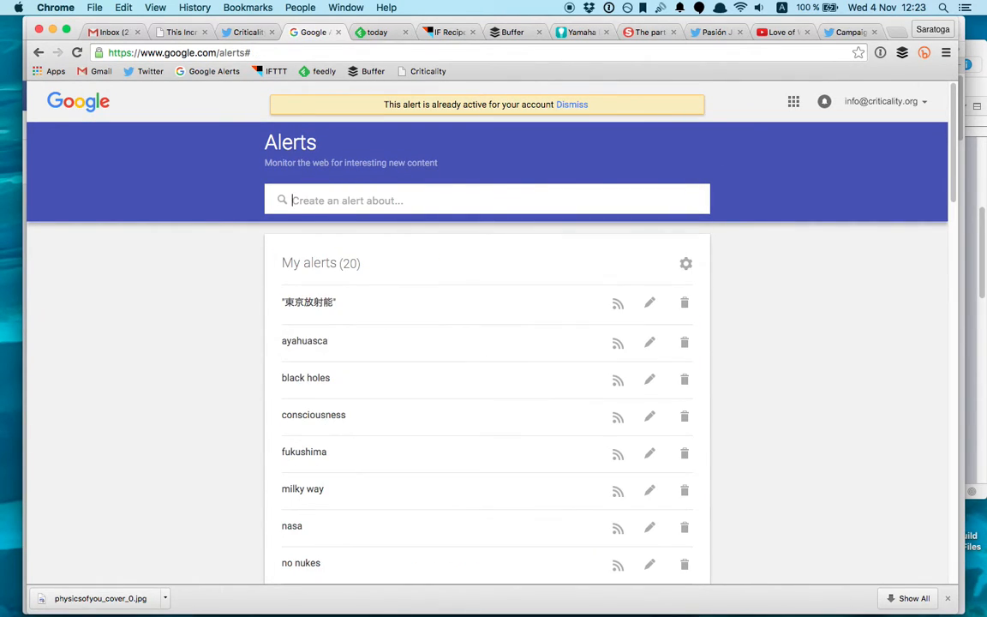
# Try a 'cake' alert query, then clear it to return to saved alerts
pyautogui.write('cake')
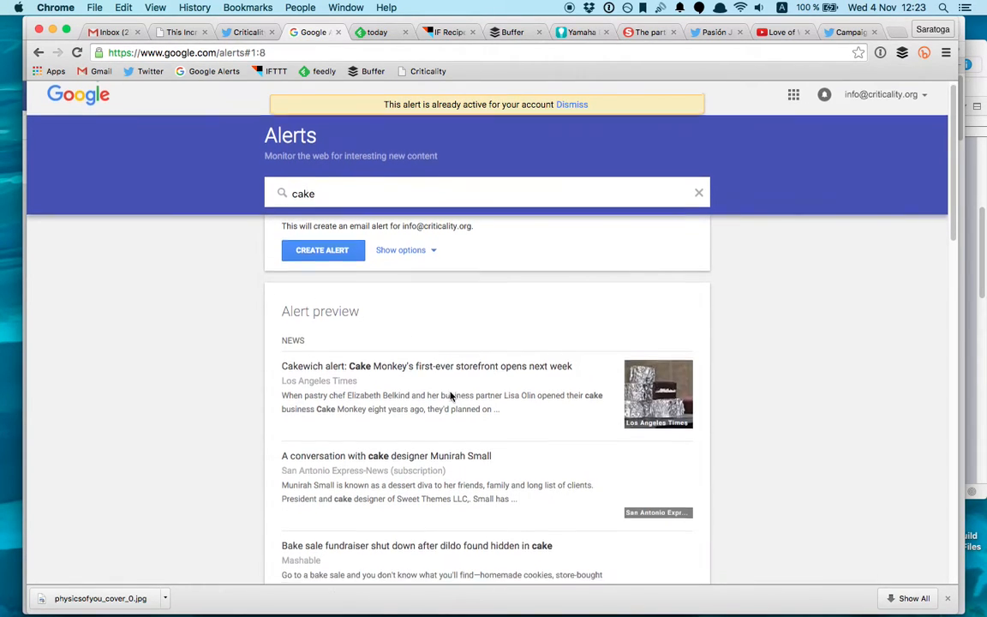
pyautogui.scroll(-3)
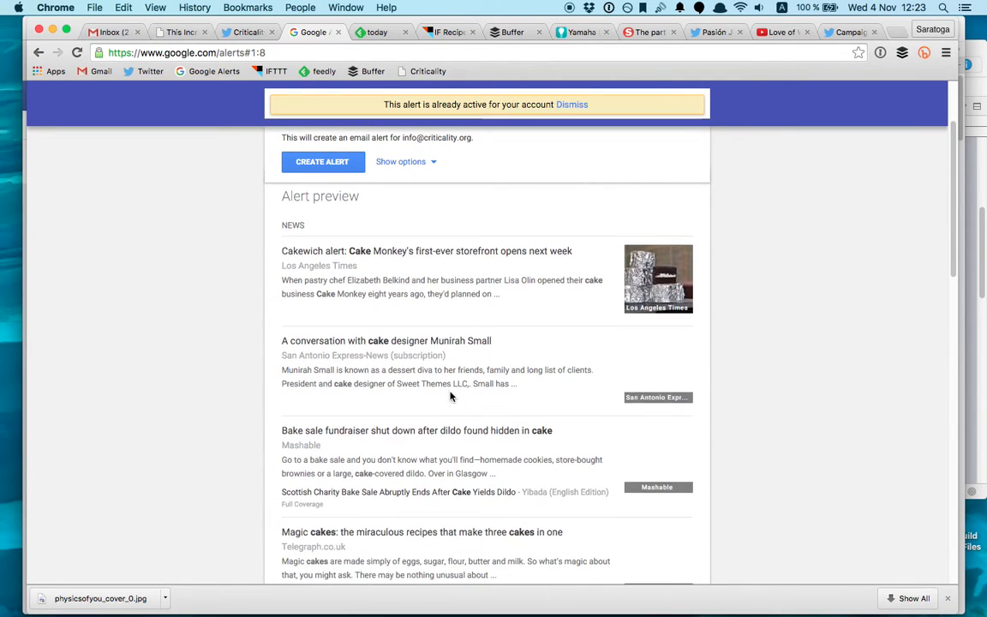
pyautogui.scroll(-3)
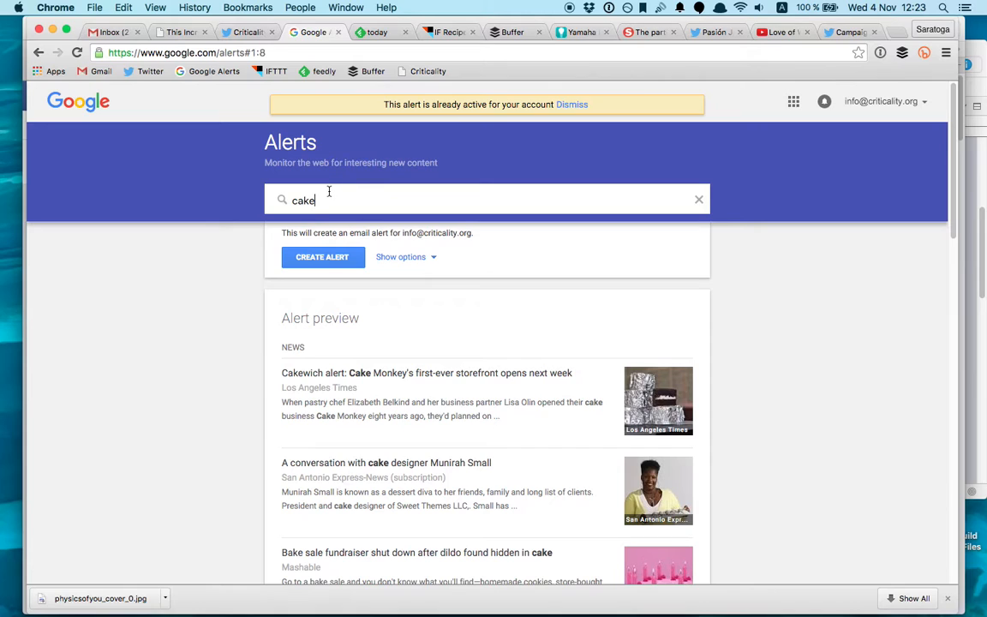
pyautogui.click(698, 200)
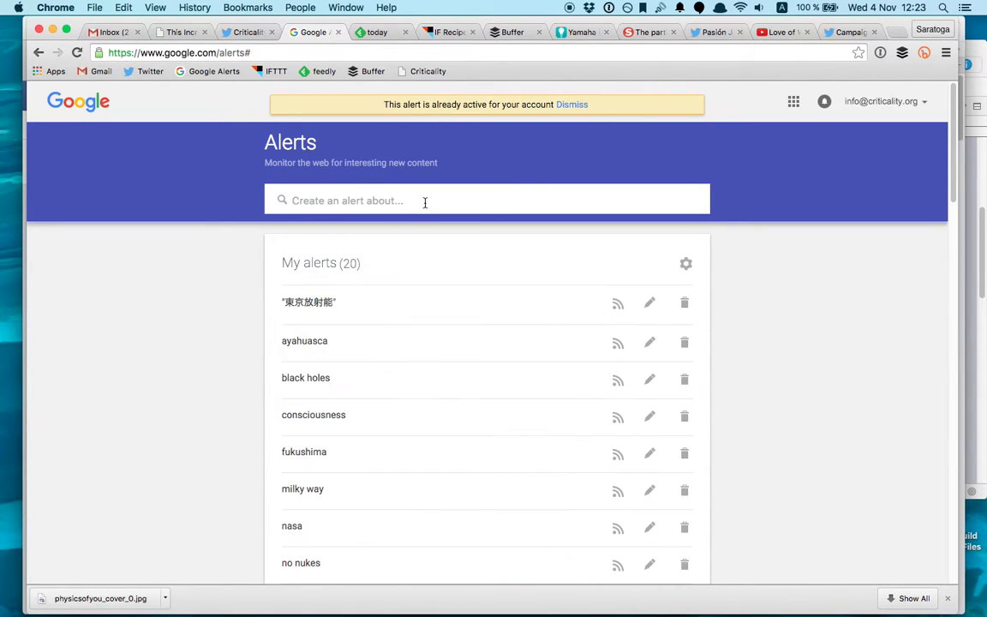
# Open and close the black holes alert's settings, which show RSS feed delivery
pyautogui.scroll(-3)
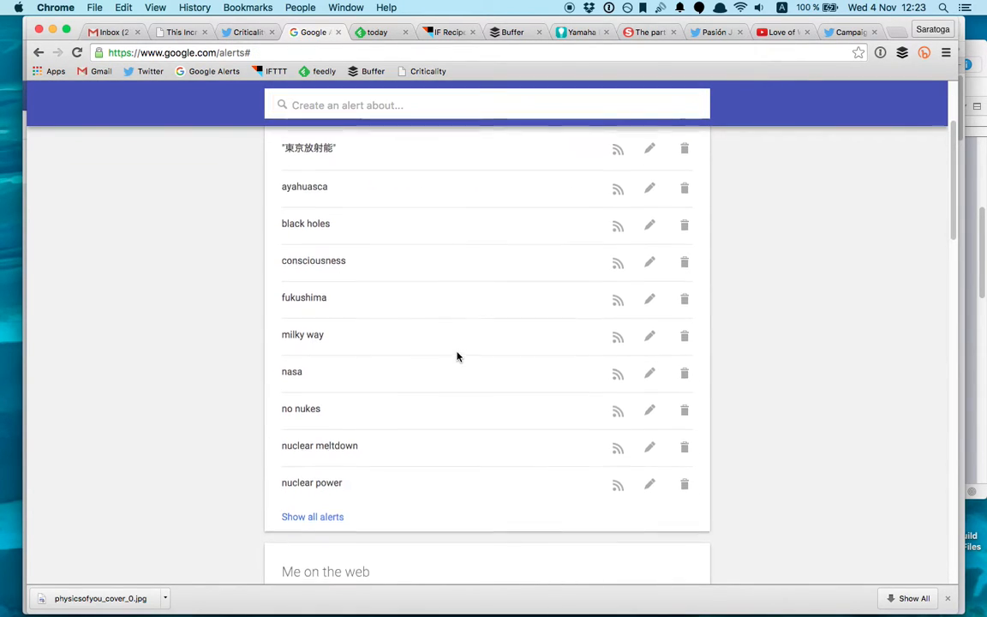
pyautogui.scroll(3)
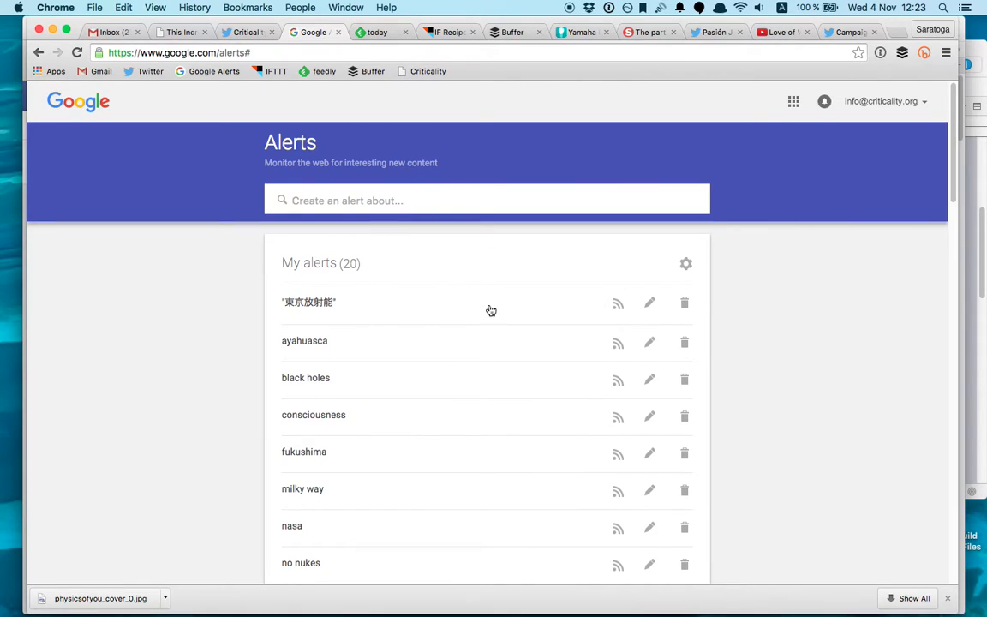
pyautogui.scroll(-3)
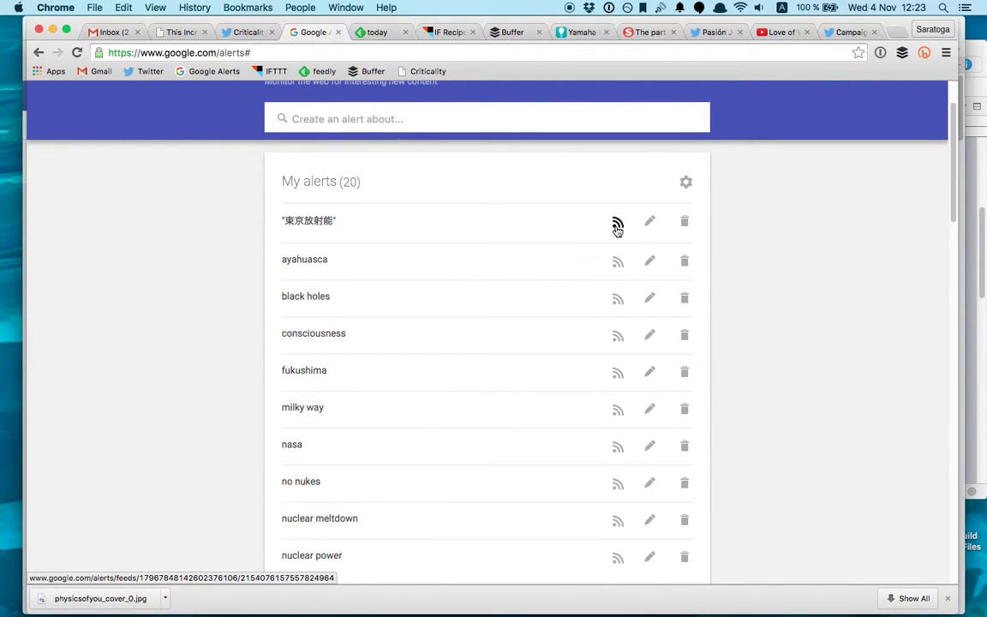
pyautogui.click(650, 220)
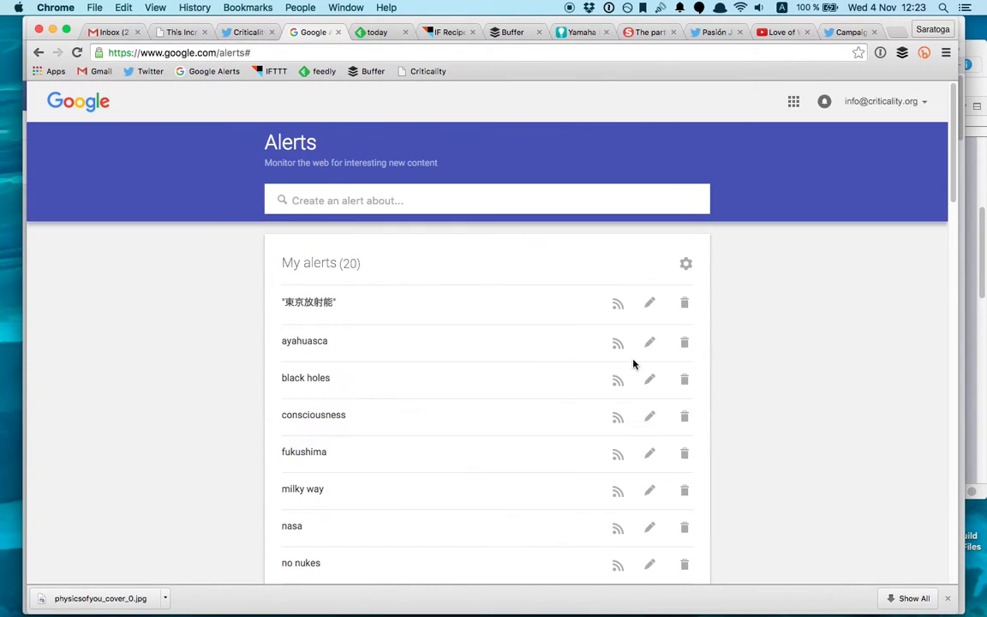
pyautogui.click(649, 378)
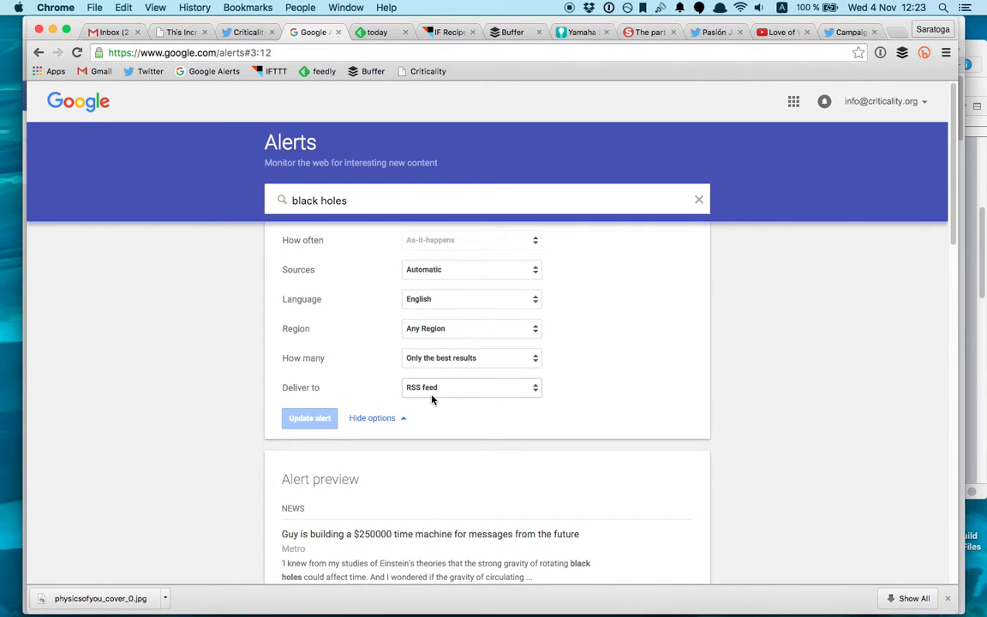
pyautogui.click(310, 418)
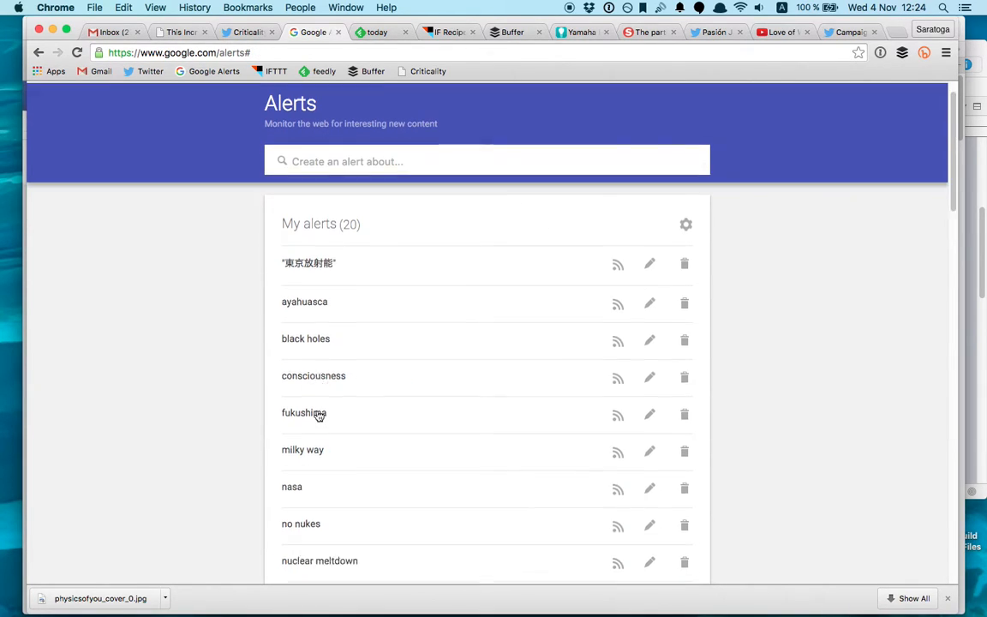
pyautogui.scroll(-3)
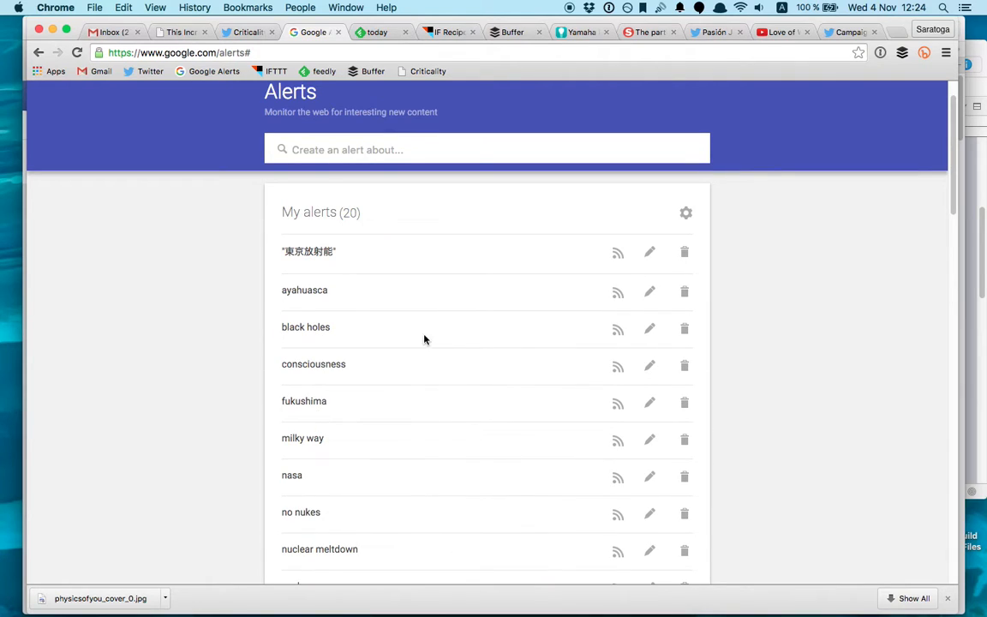
pyautogui.scroll(-3)
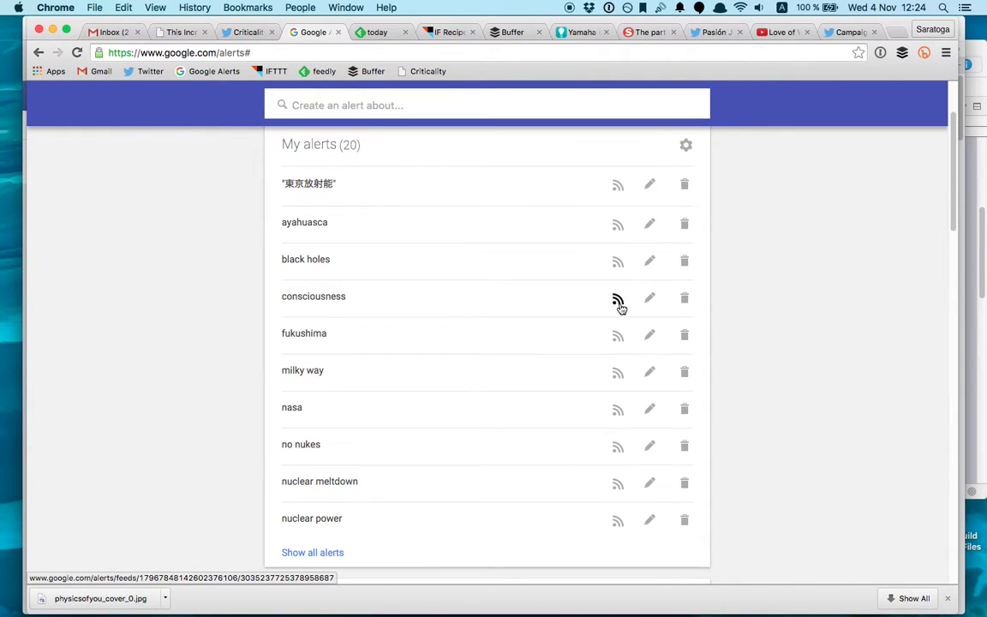
# Open the consciousness alert's RSS feed as raw XML and select its feed address
pyautogui.click(618, 299)
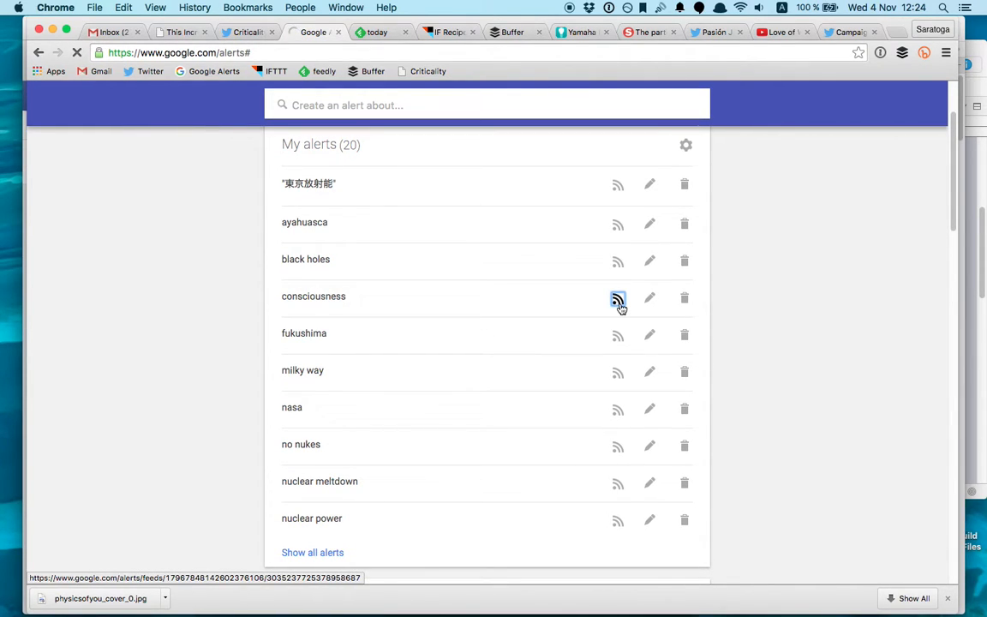
pyautogui.click(618, 299)
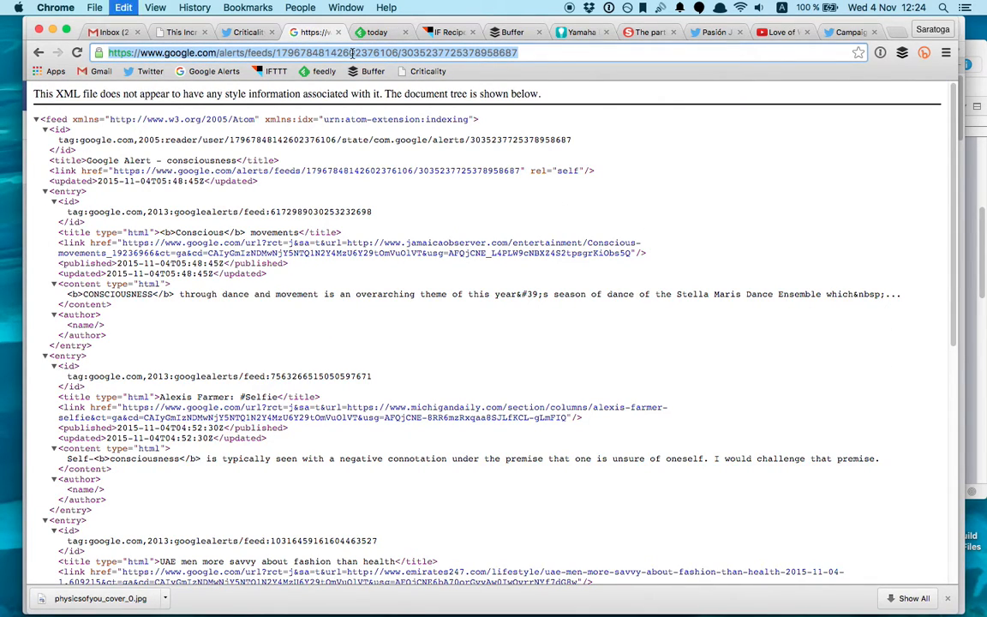
pyautogui.click(379, 31)
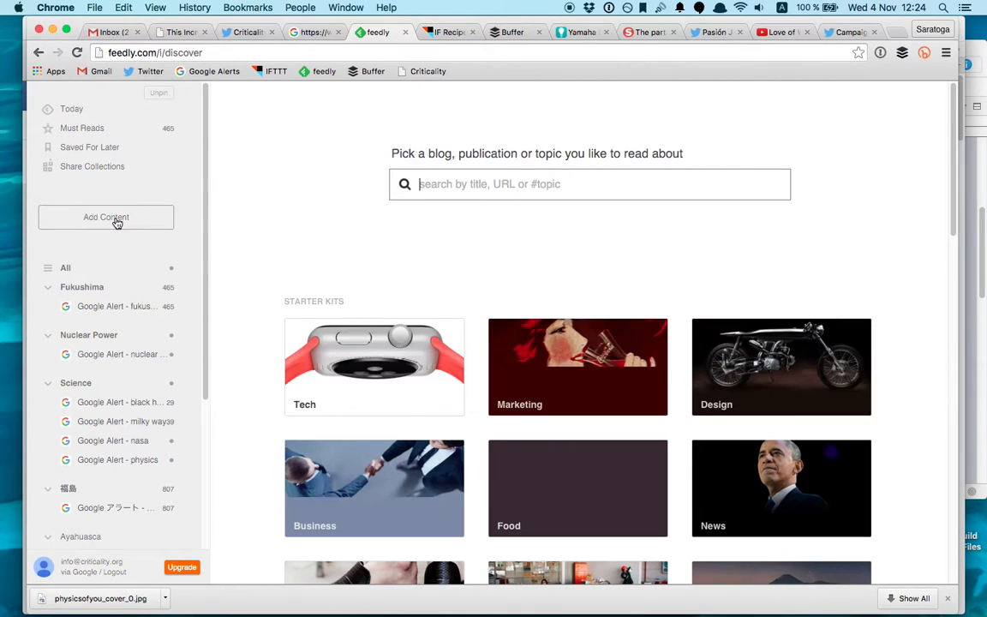
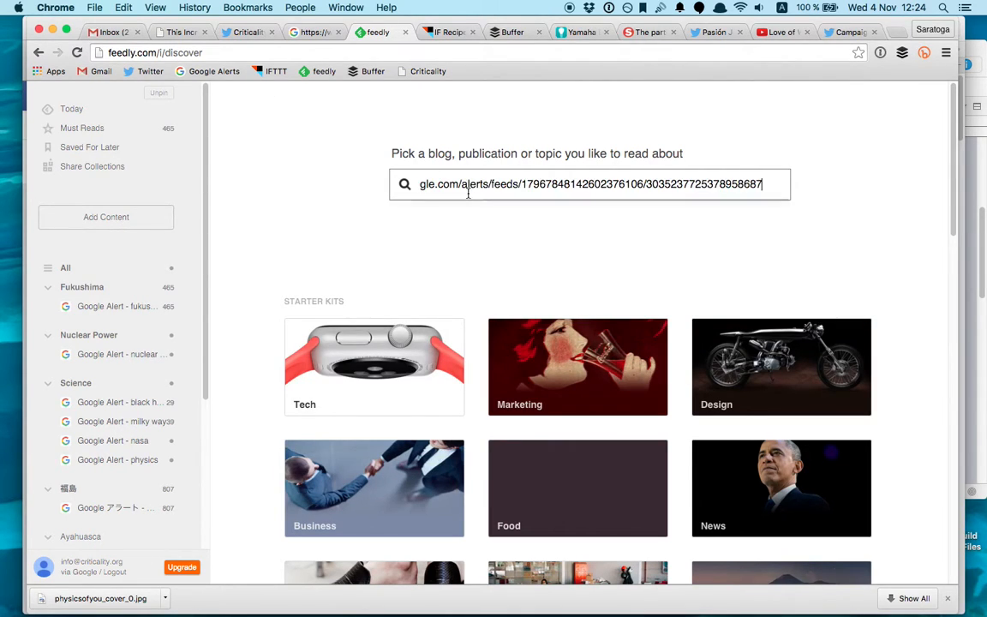
pyautogui.click(589, 183)
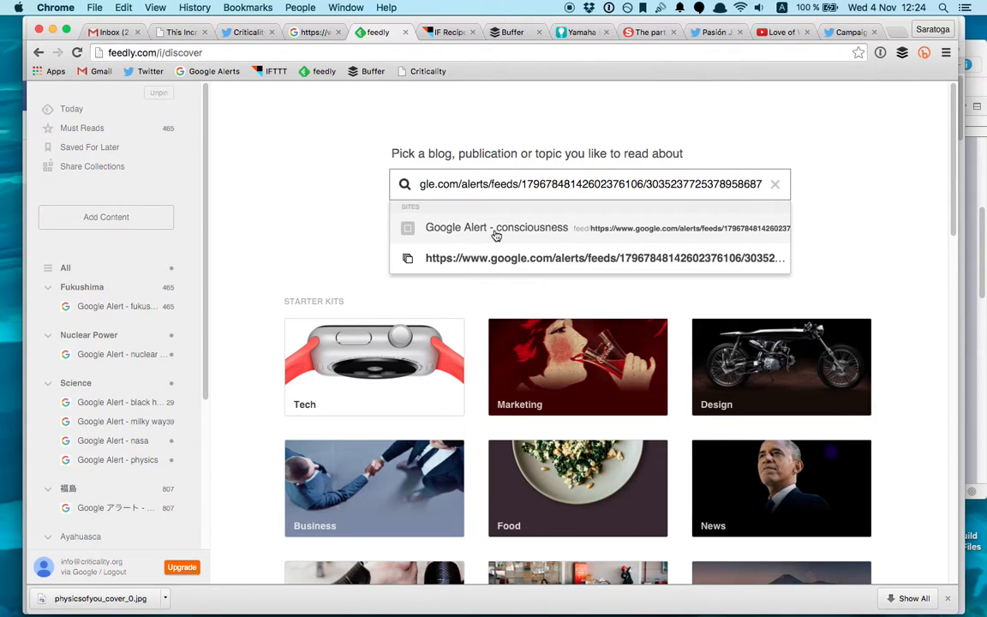
pyautogui.moveTo(295, 284)
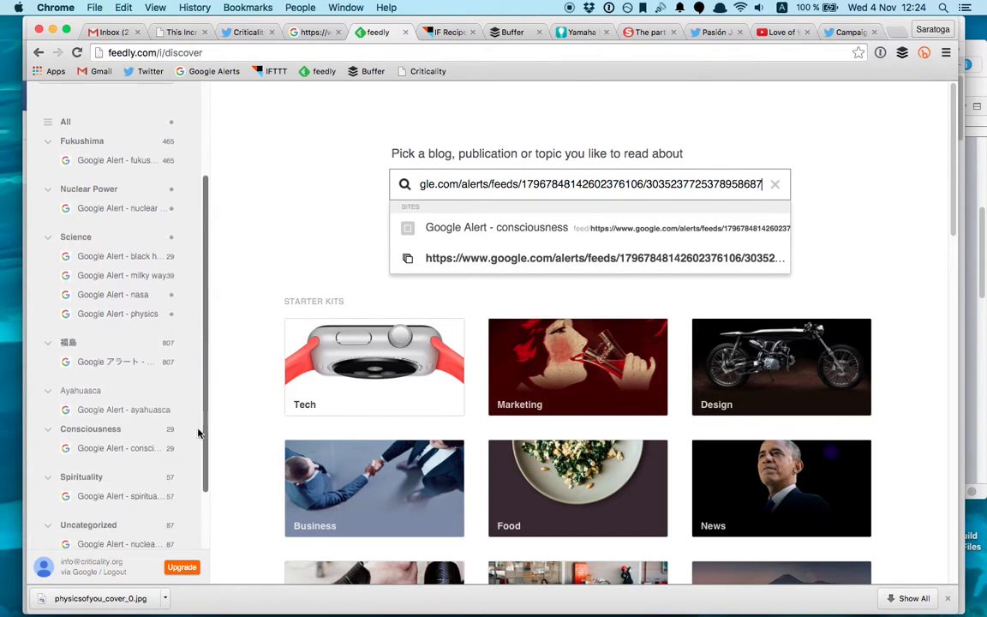
pyautogui.scroll(-3)
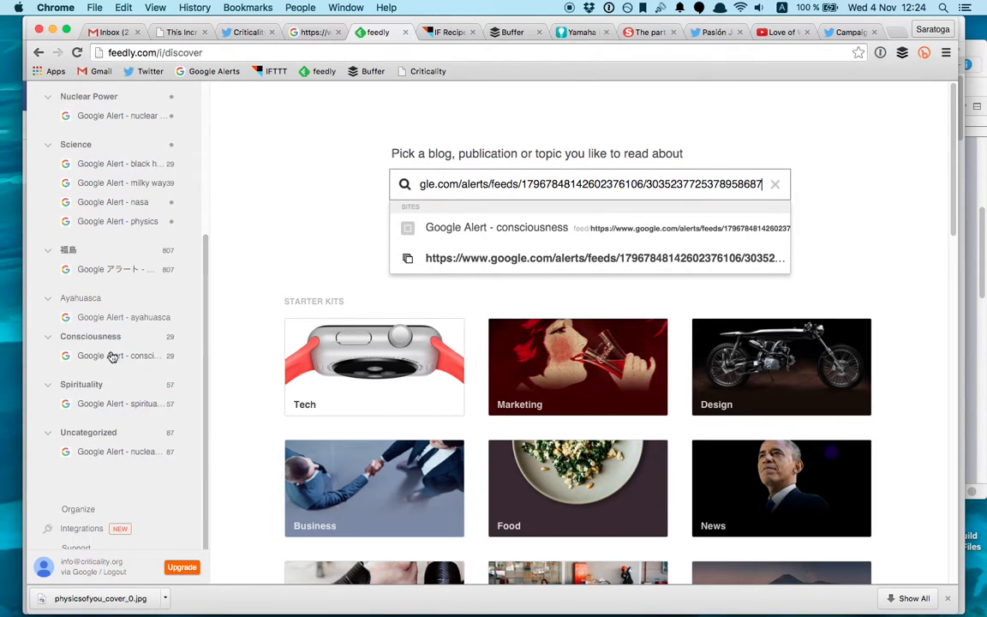
pyautogui.click(253, 272)
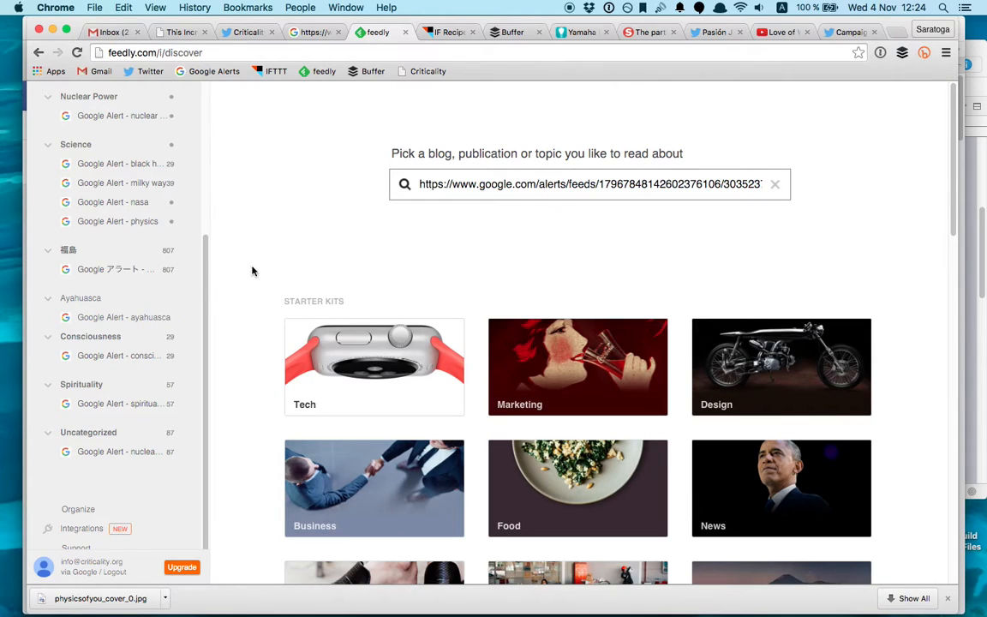
pyautogui.click(775, 183)
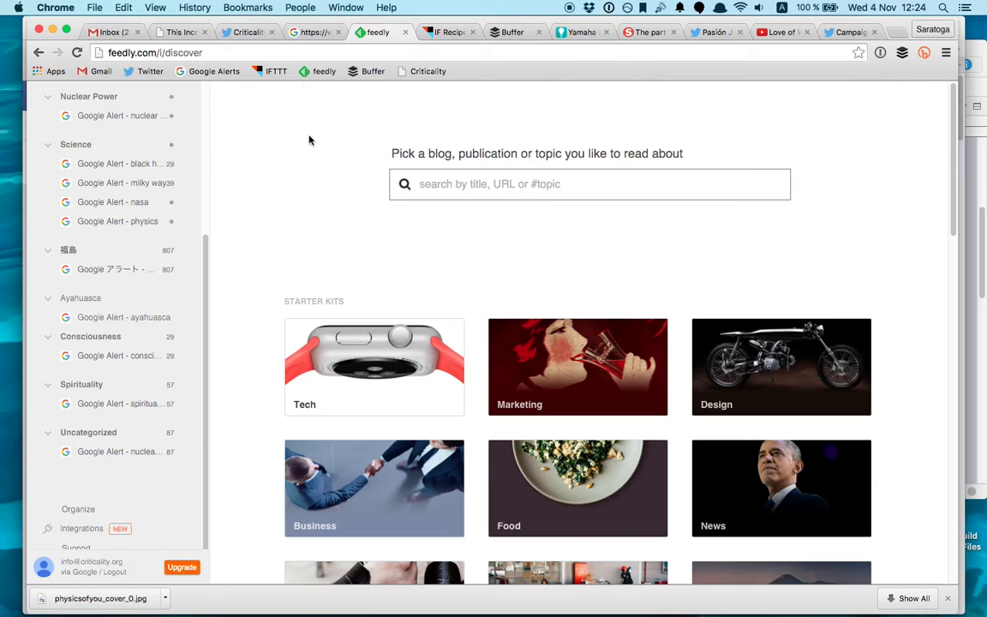
pyautogui.moveTo(372, 188)
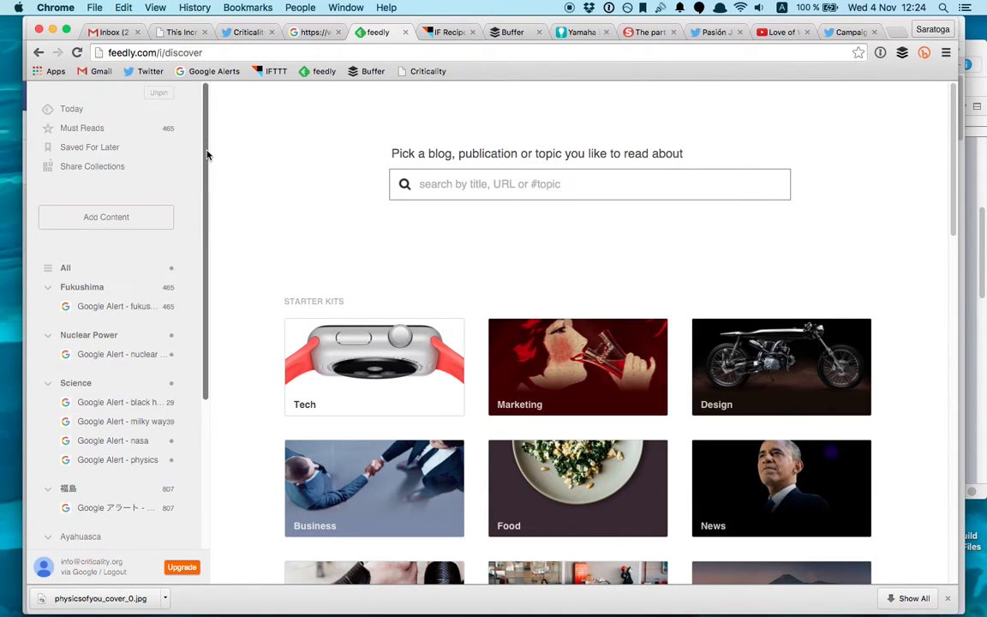
pyautogui.moveTo(266, 284)
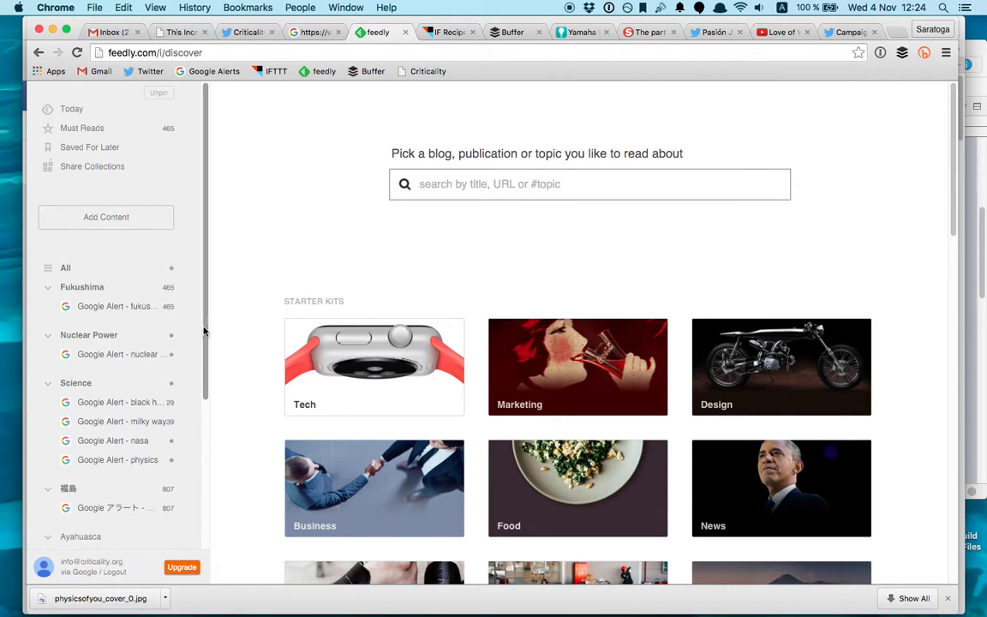
pyautogui.scroll(-3)
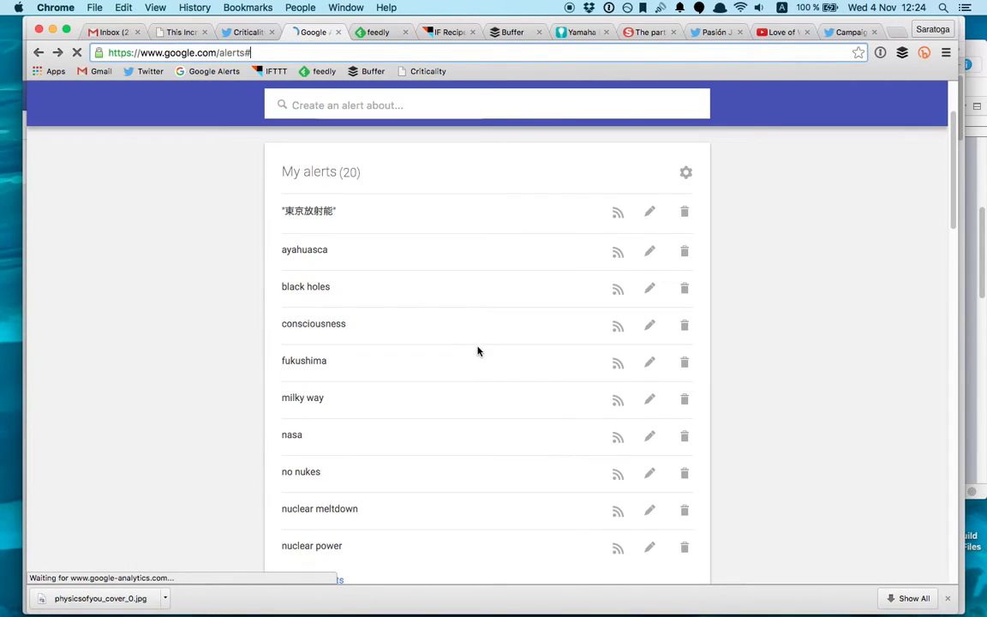
# Review alerts through nuclear program, physics and psychedelics, then switch to Feedly
pyautogui.scroll(-3)
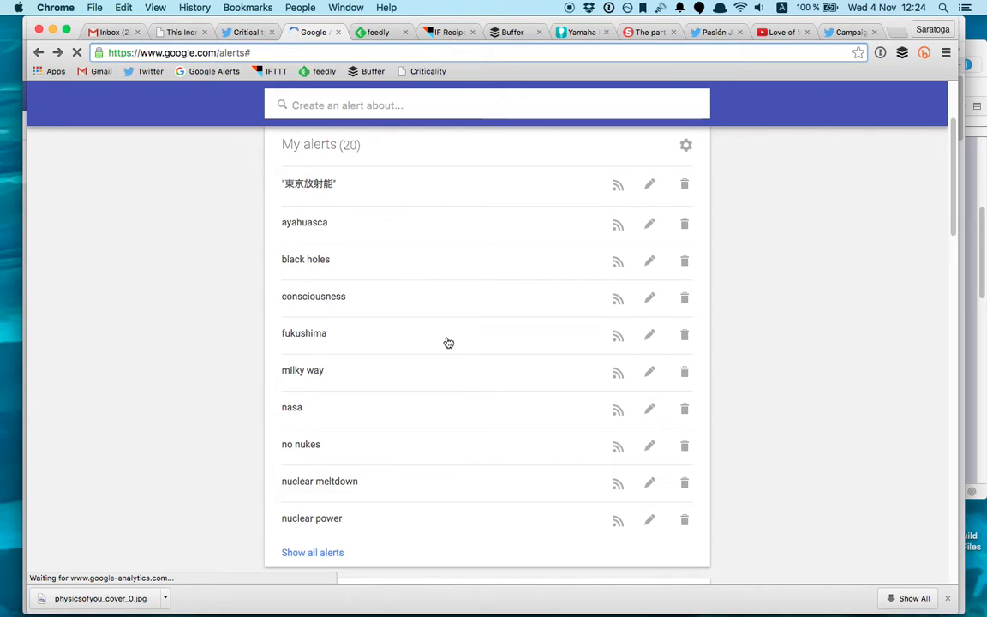
pyautogui.scroll(-3)
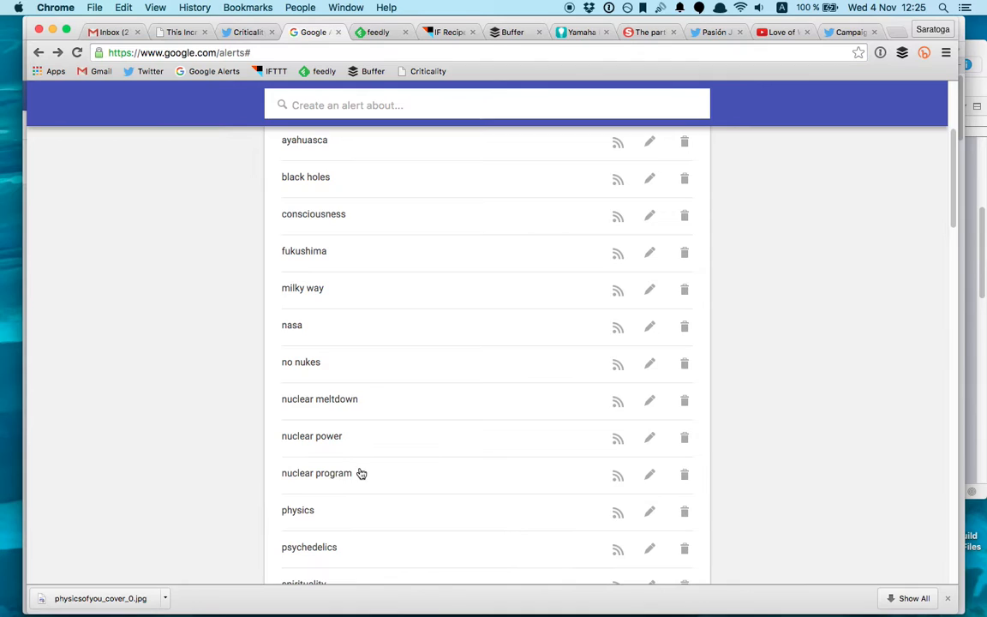
pyautogui.scroll(-3)
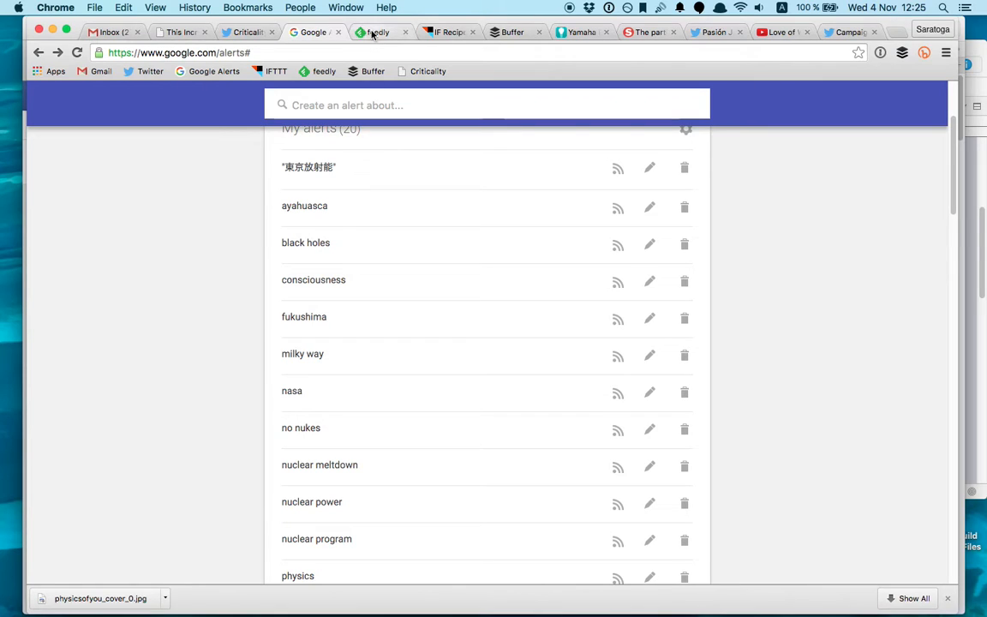
pyautogui.click(377, 31)
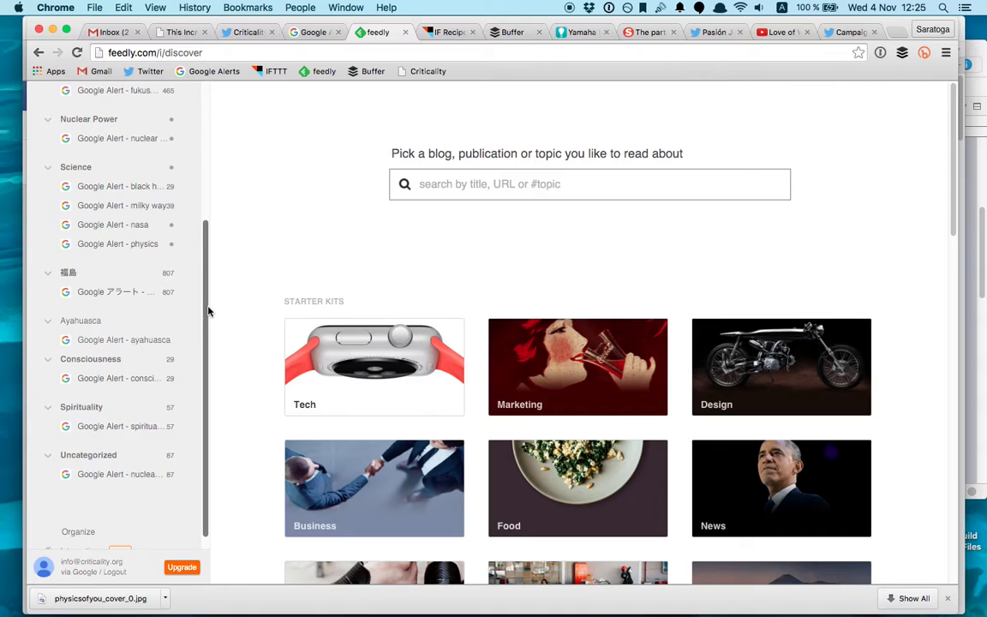
# Open Feedly's Organize page listing Fukushima, Nuclear Power, Science, Ayahuasca and Consciousness collections
pyautogui.scroll(-3)
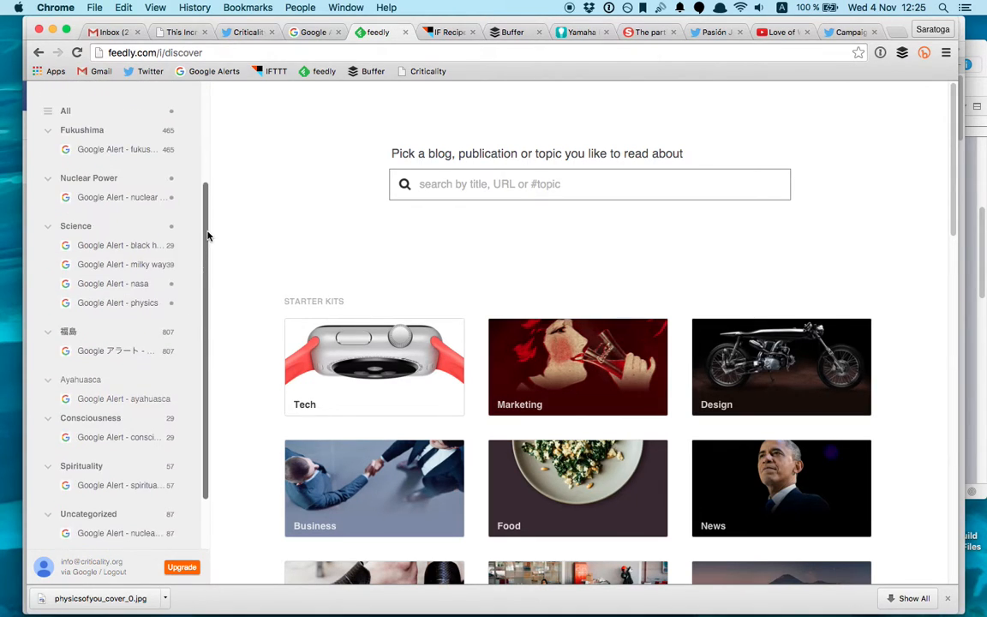
pyautogui.click(78, 461)
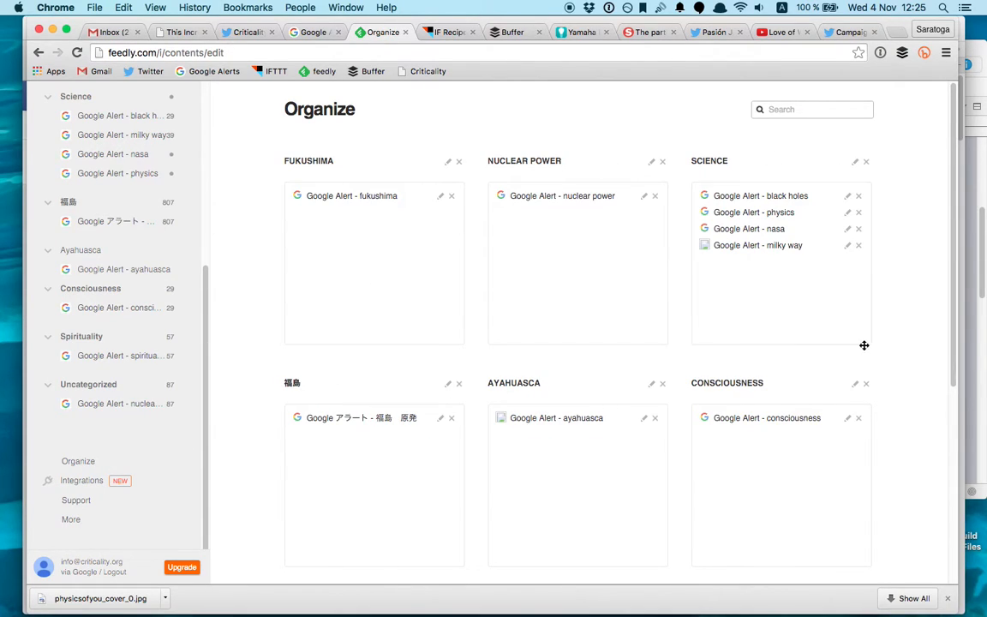
pyautogui.moveTo(58, 241)
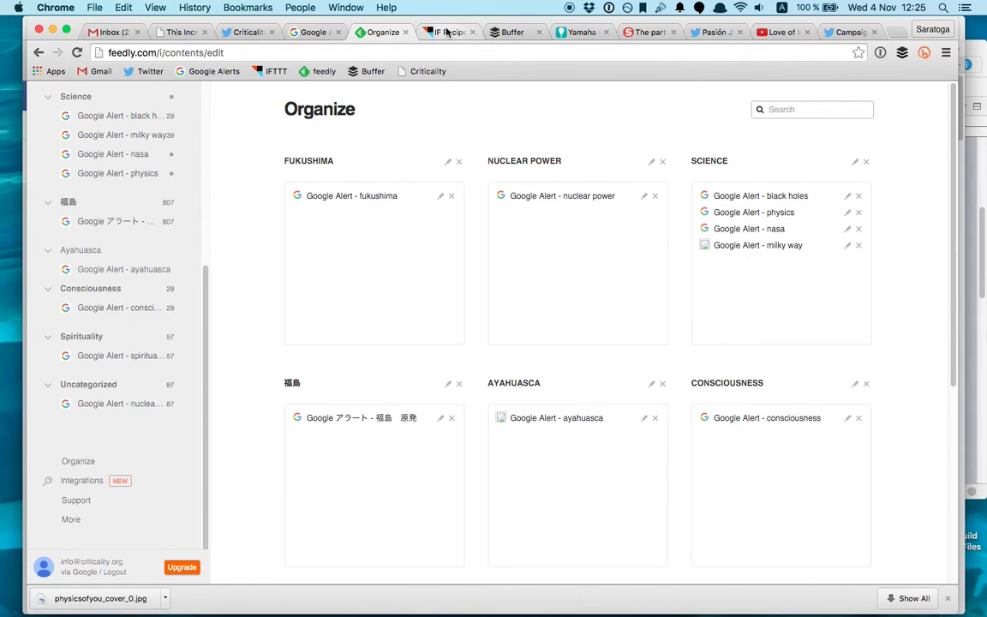
# Edit the IFTTT Science-to-Buffer recipe and list its Feedly category choices, currently Science
pyautogui.click(446, 32)
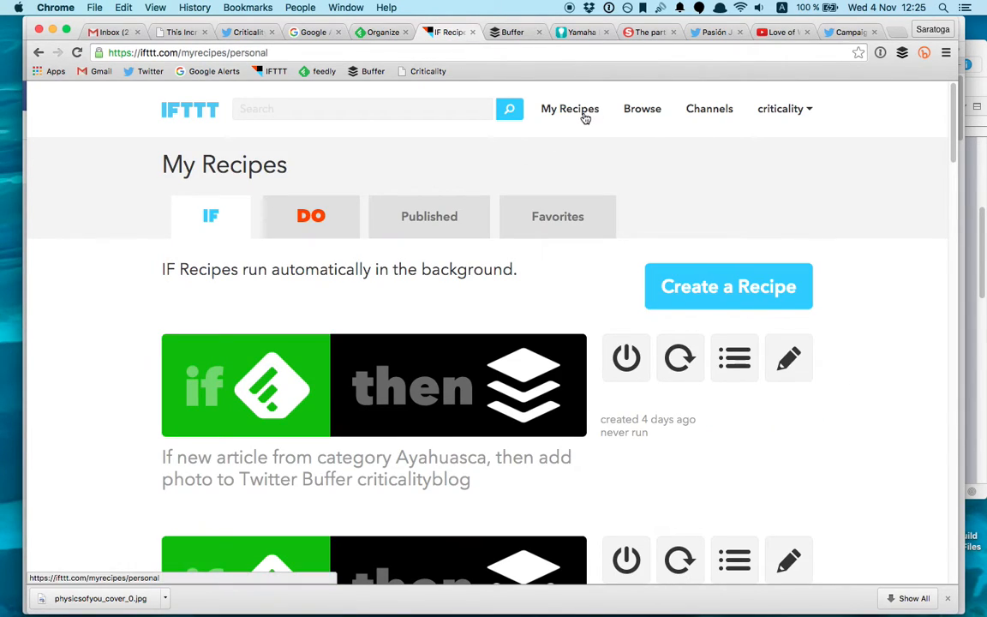
pyautogui.moveTo(869, 355)
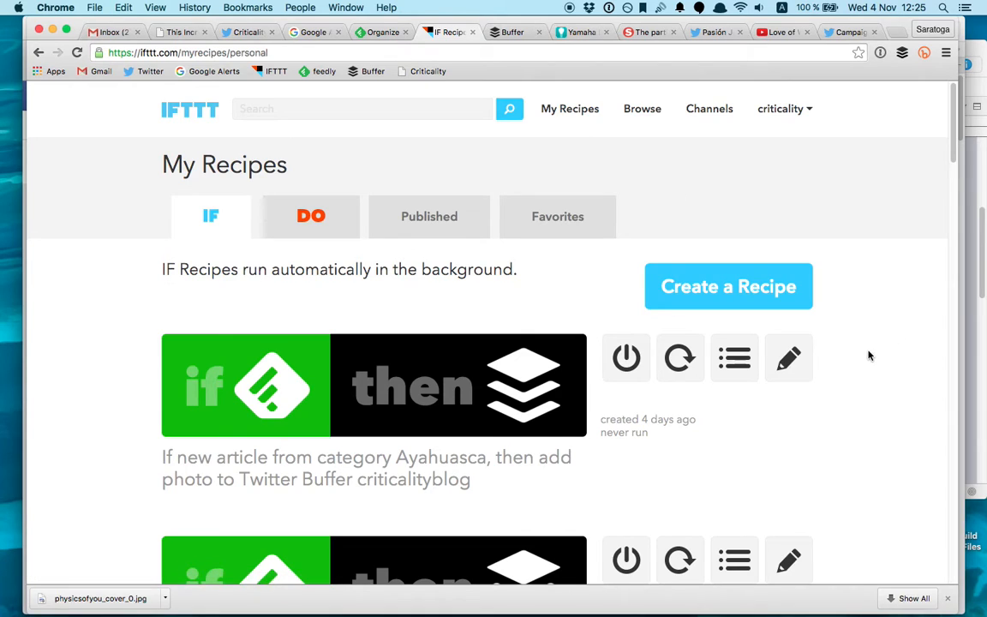
pyautogui.scroll(-3)
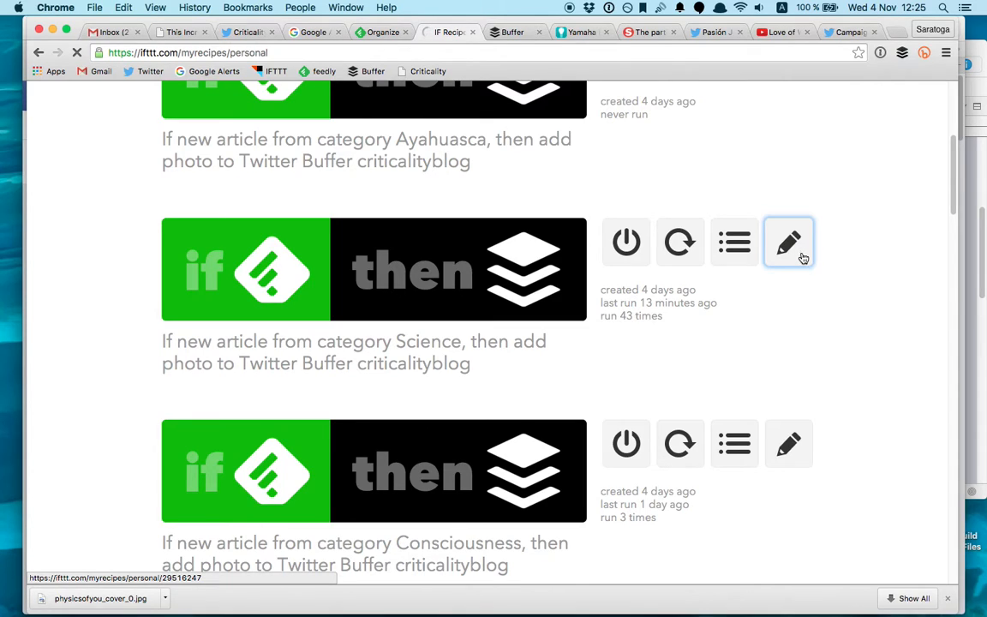
pyautogui.click(787, 243)
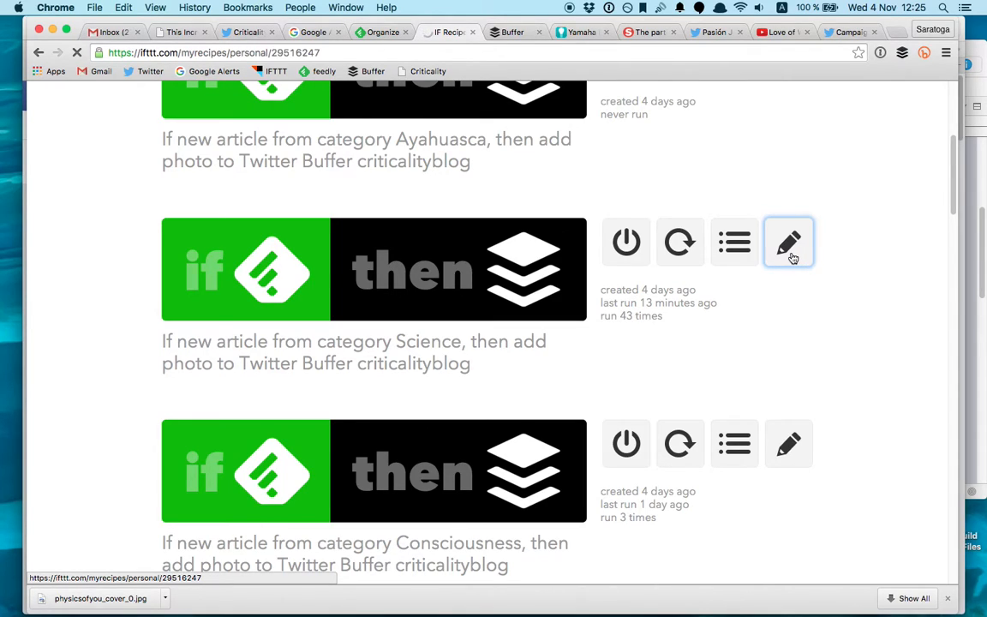
pyautogui.click(788, 242)
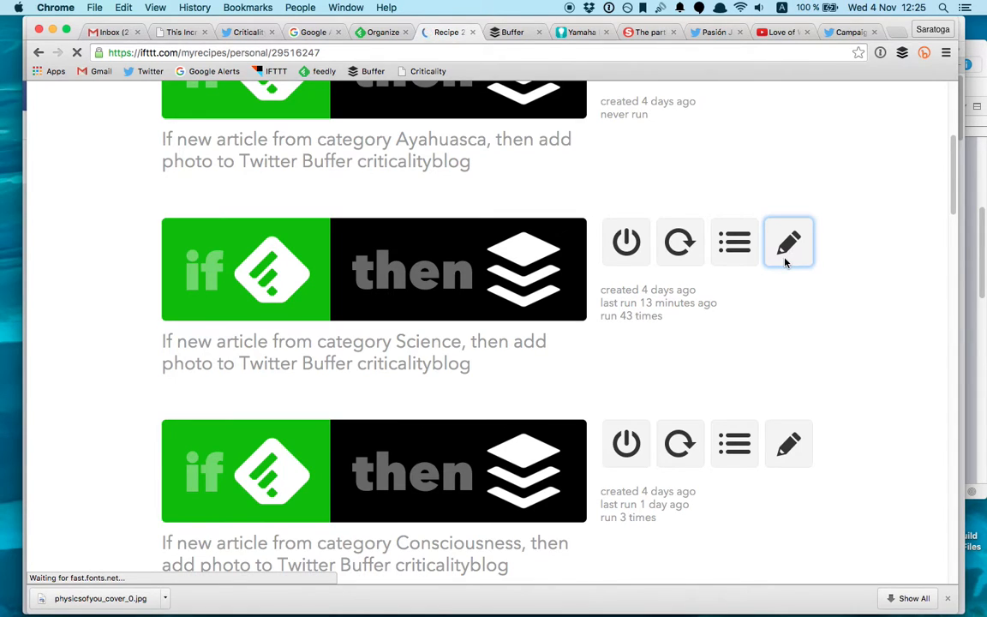
pyautogui.click(787, 242)
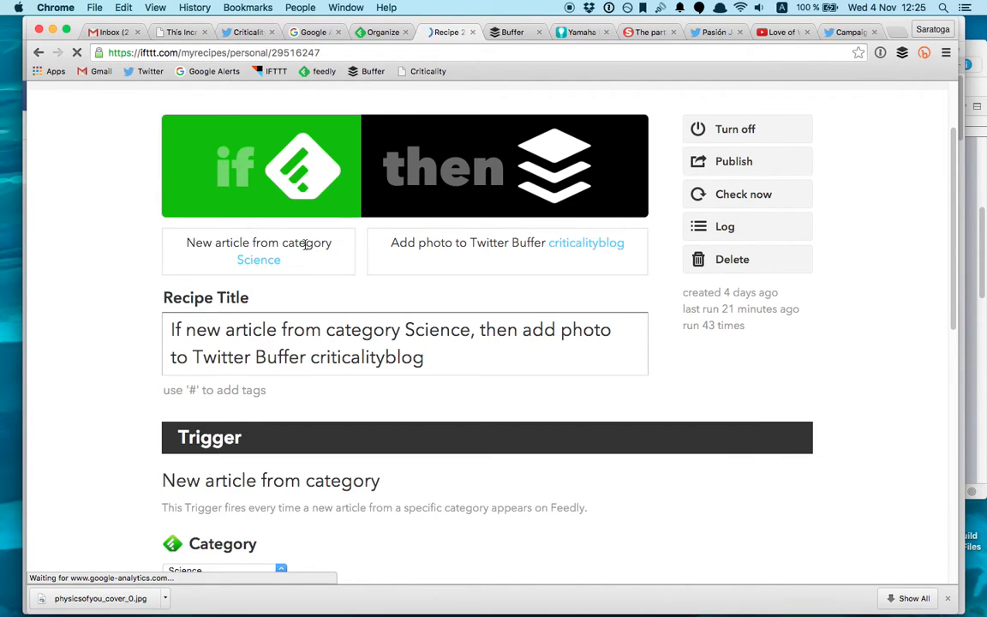
pyautogui.scroll(-3)
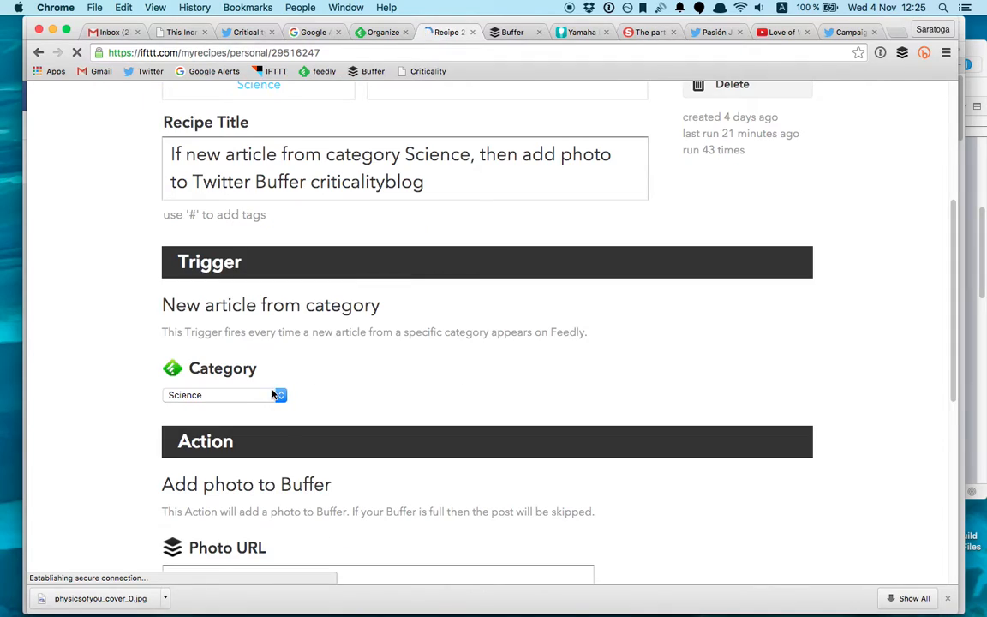
pyautogui.click(225, 395)
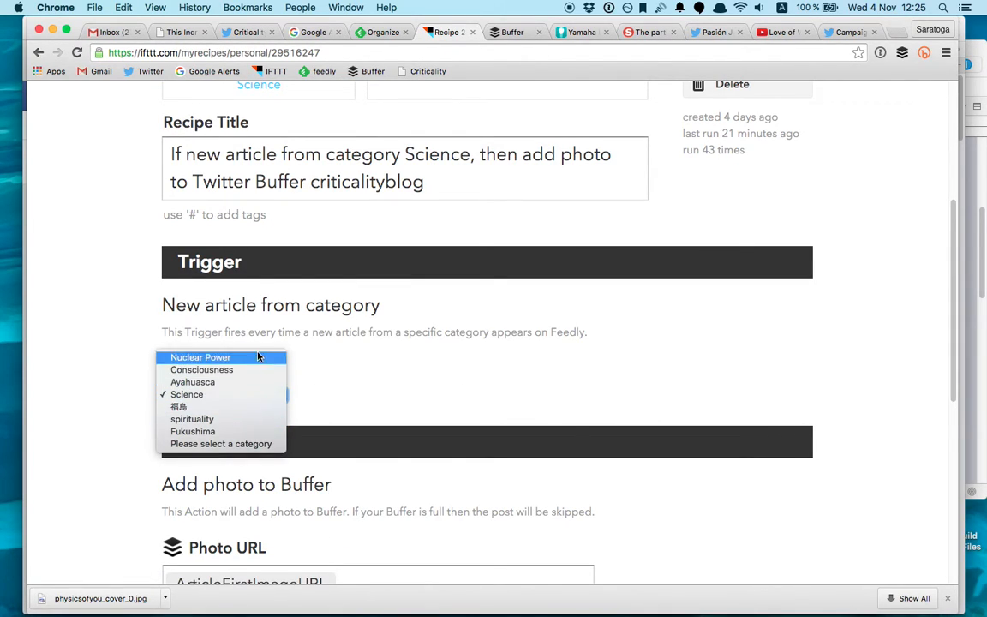
pyautogui.moveTo(324, 392)
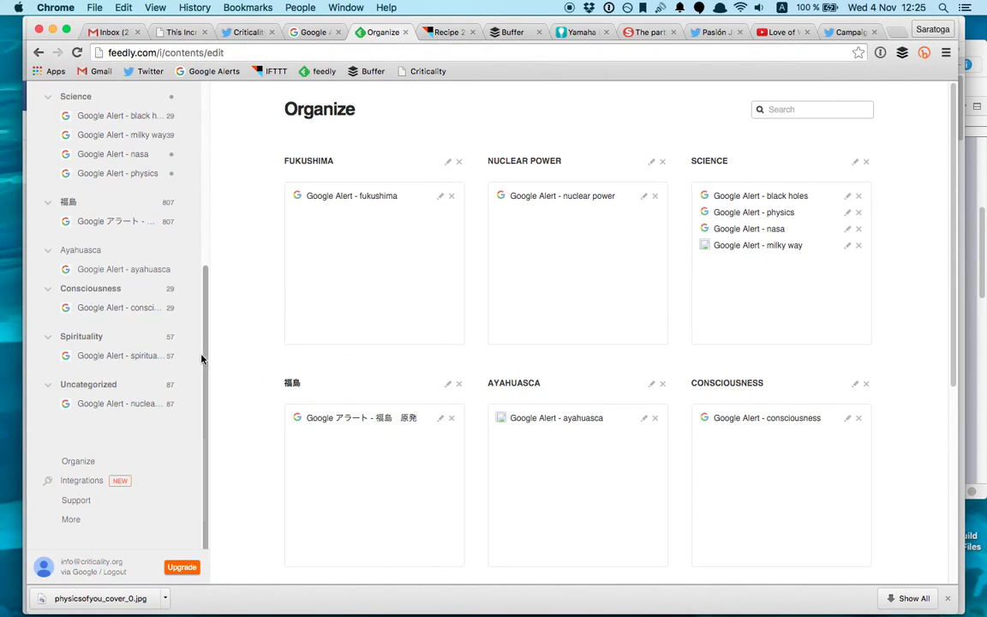
# Recheck the Feedly Organize categories, then return to the IFTTT Science recipe
pyautogui.scroll(-3)
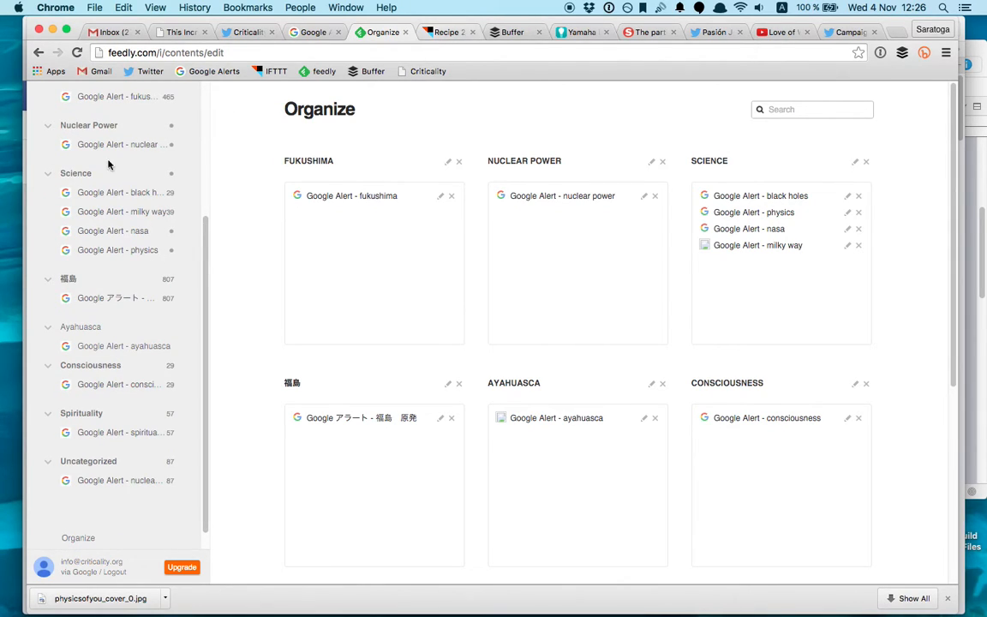
pyautogui.moveTo(209, 196)
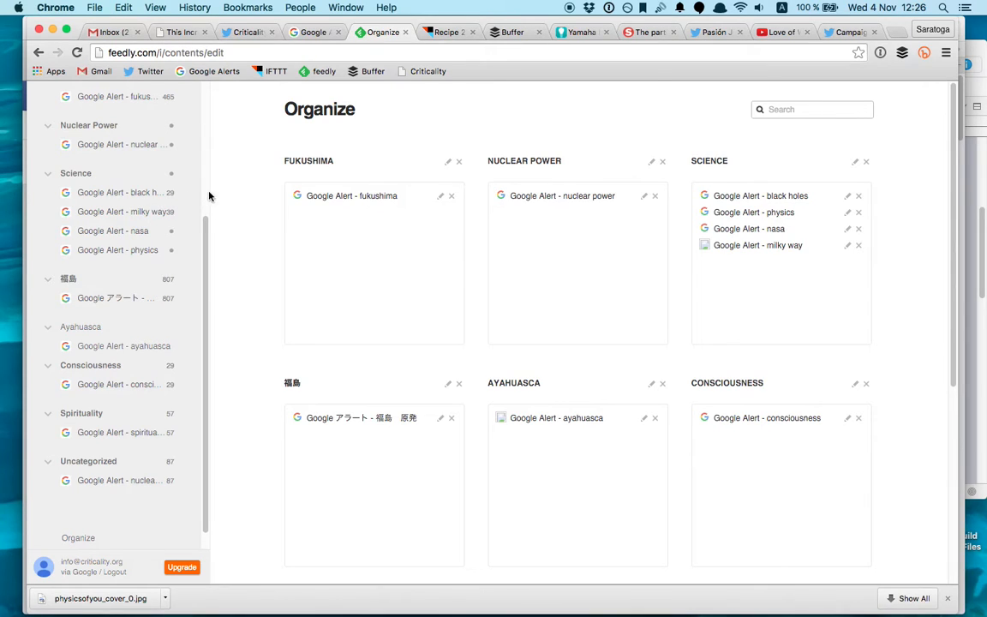
pyautogui.click(446, 32)
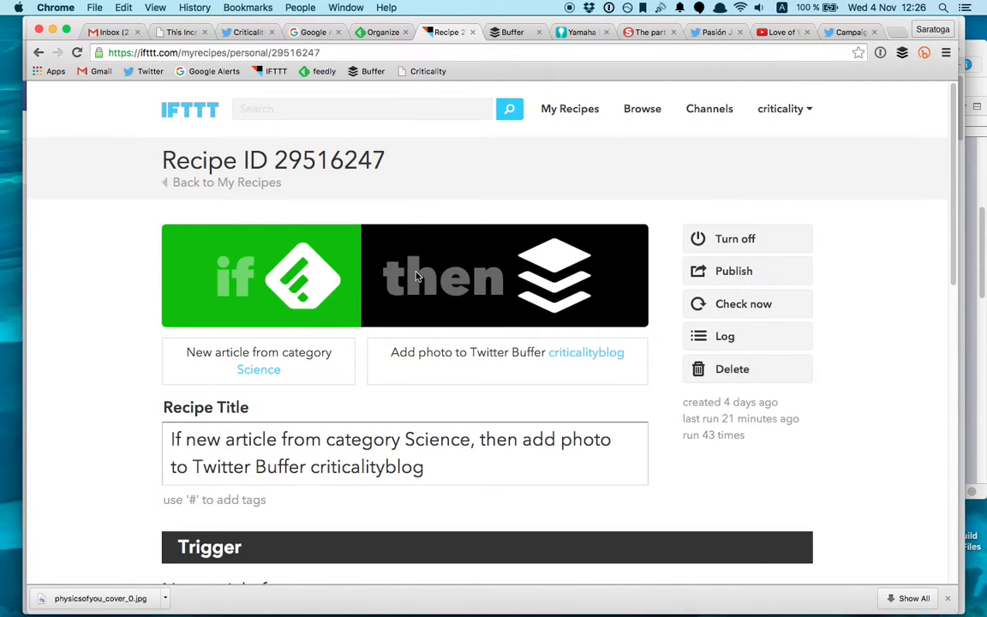
# Go to My Recipes, showing the Ayahuasca-to-Buffer recipe, and start a new recipe
pyautogui.click(569, 108)
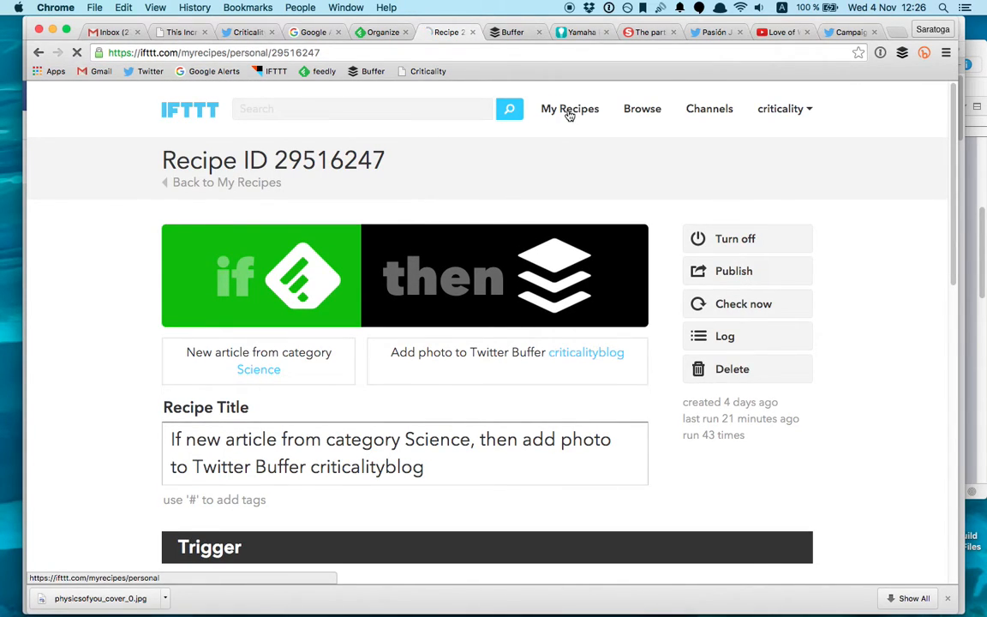
pyautogui.click(570, 109)
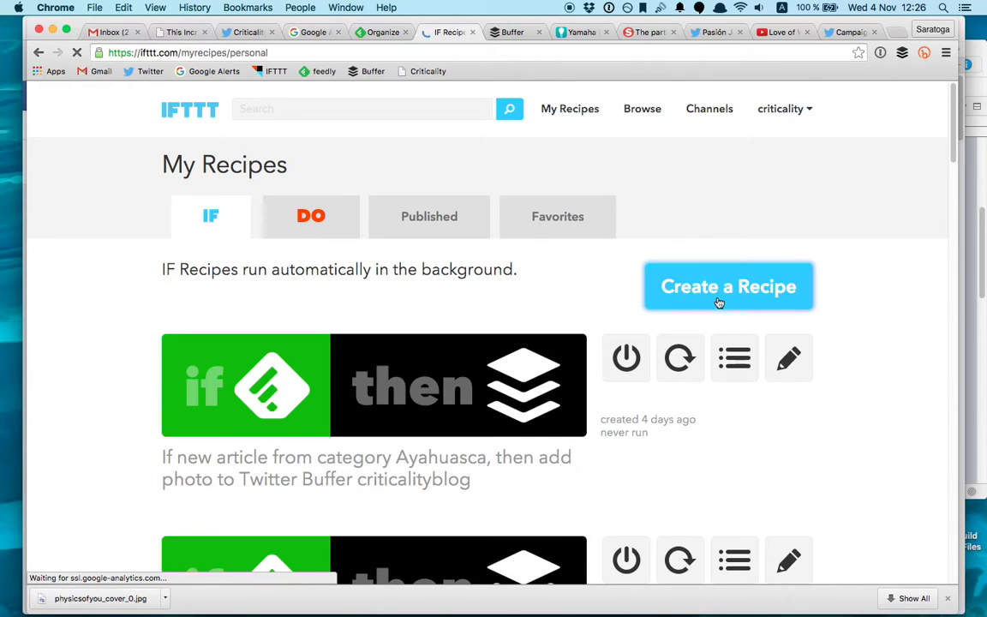
pyautogui.moveTo(715, 298)
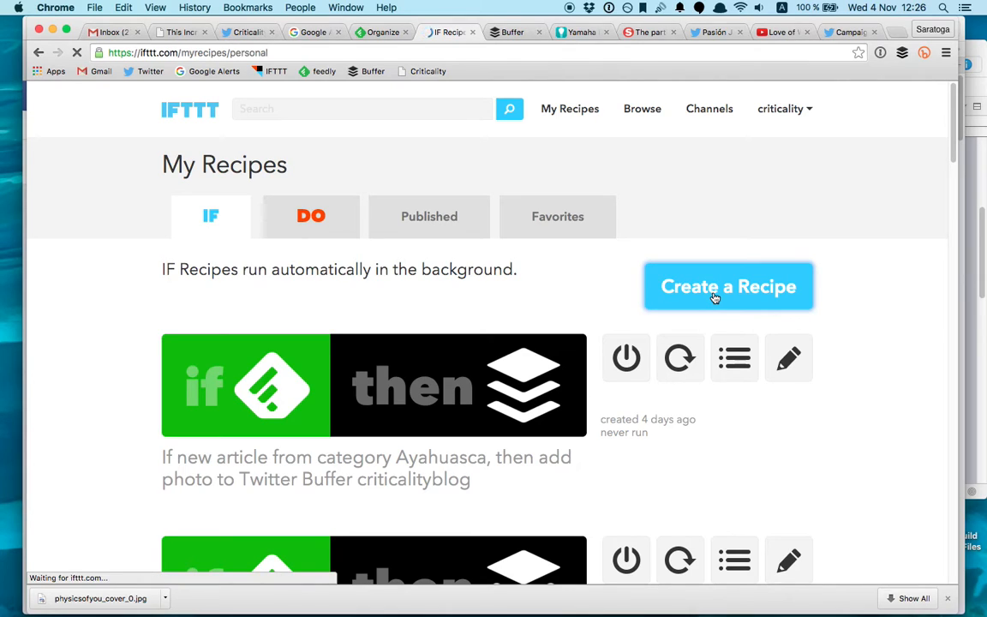
pyautogui.click(728, 286)
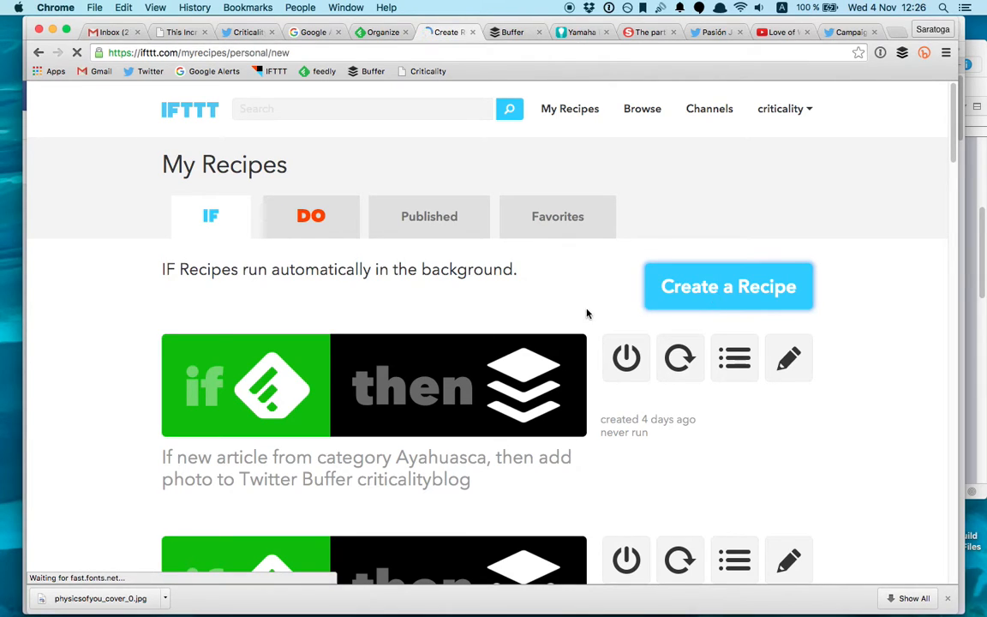
# Set the trigger to Feedly's 'New article from category' with the Science category
pyautogui.click(728, 286)
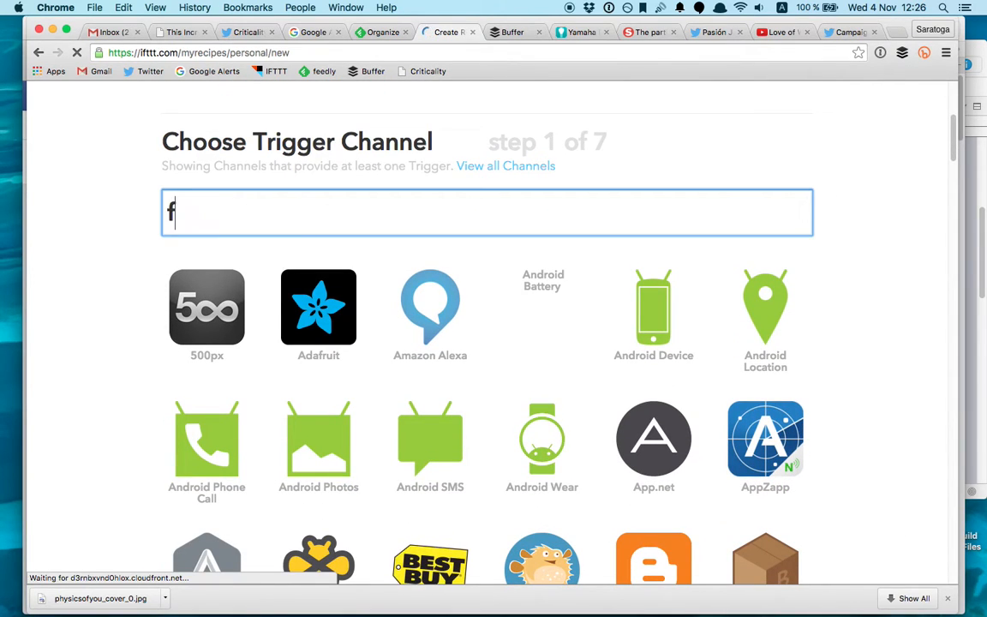
pyautogui.write('eedl')
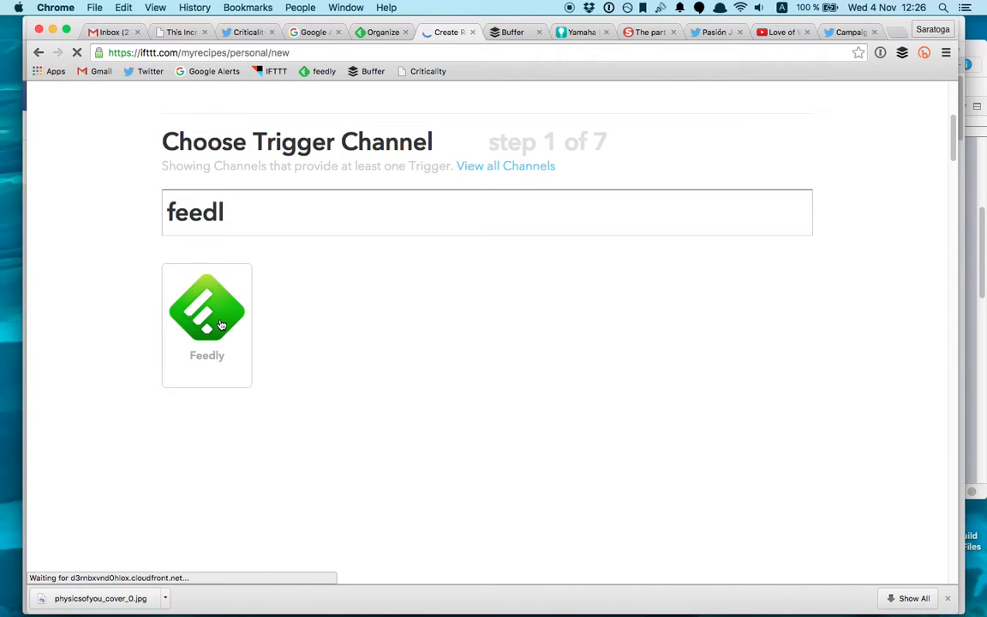
pyautogui.click(206, 309)
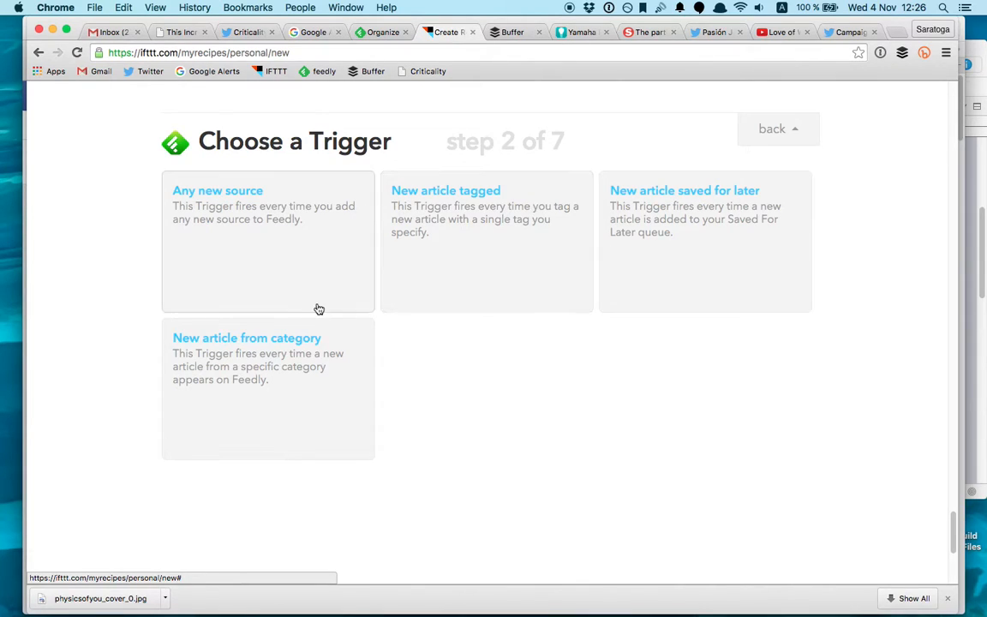
pyautogui.moveTo(272, 346)
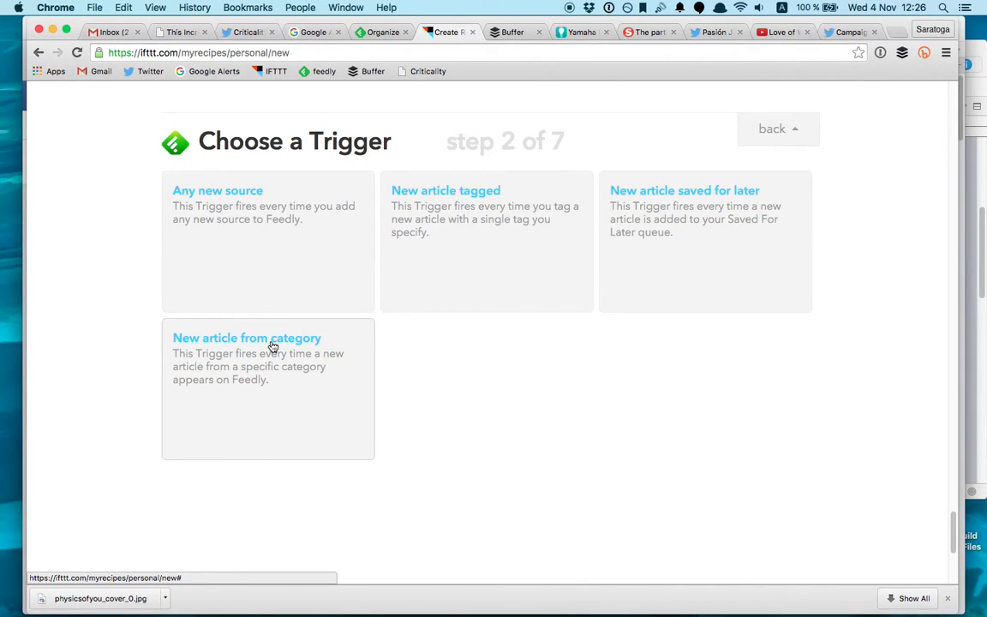
pyautogui.moveTo(288, 349)
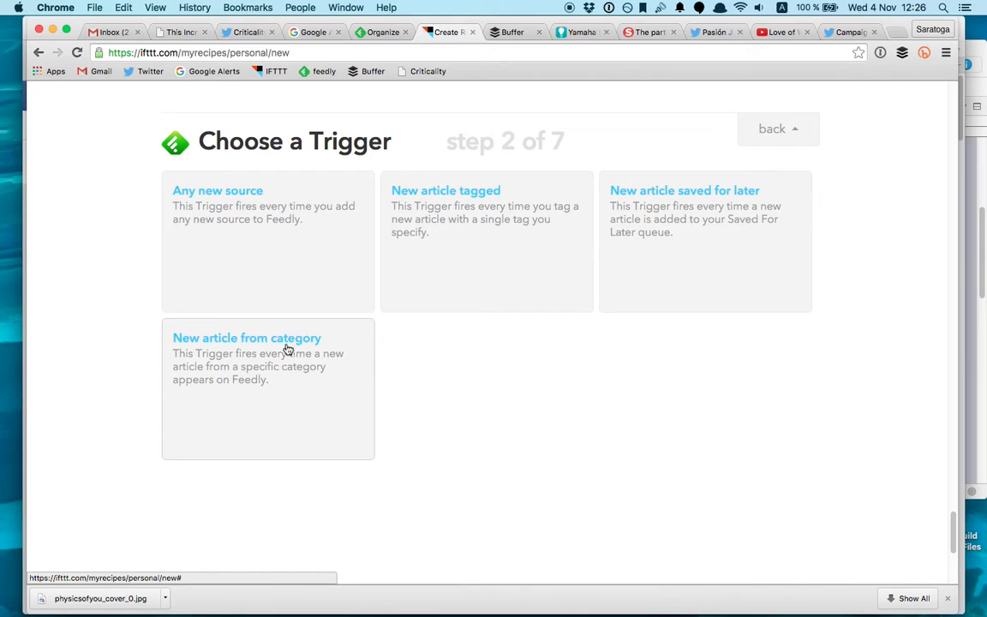
pyautogui.click(247, 337)
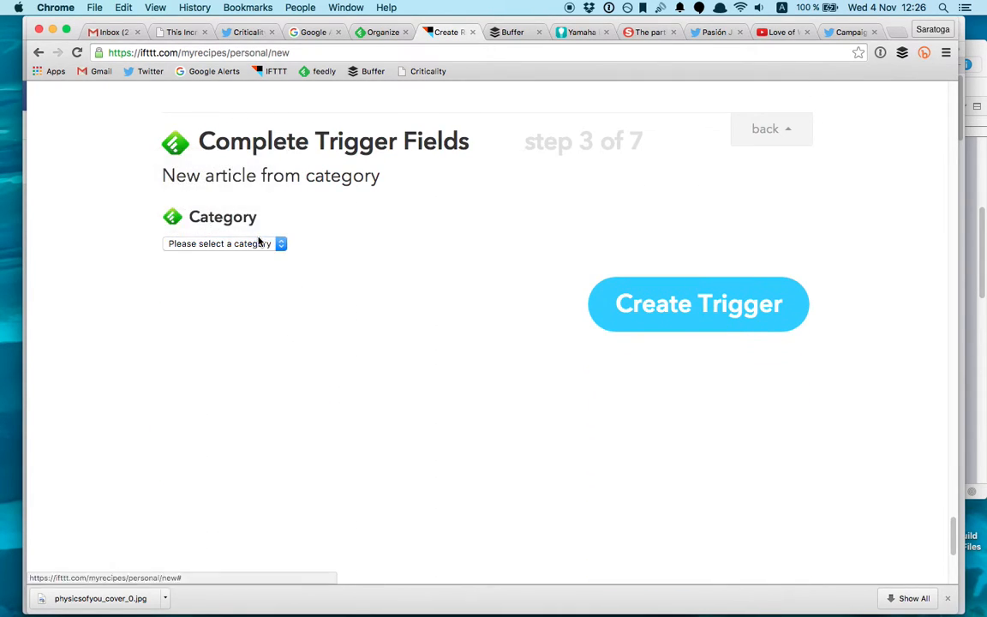
pyautogui.click(224, 243)
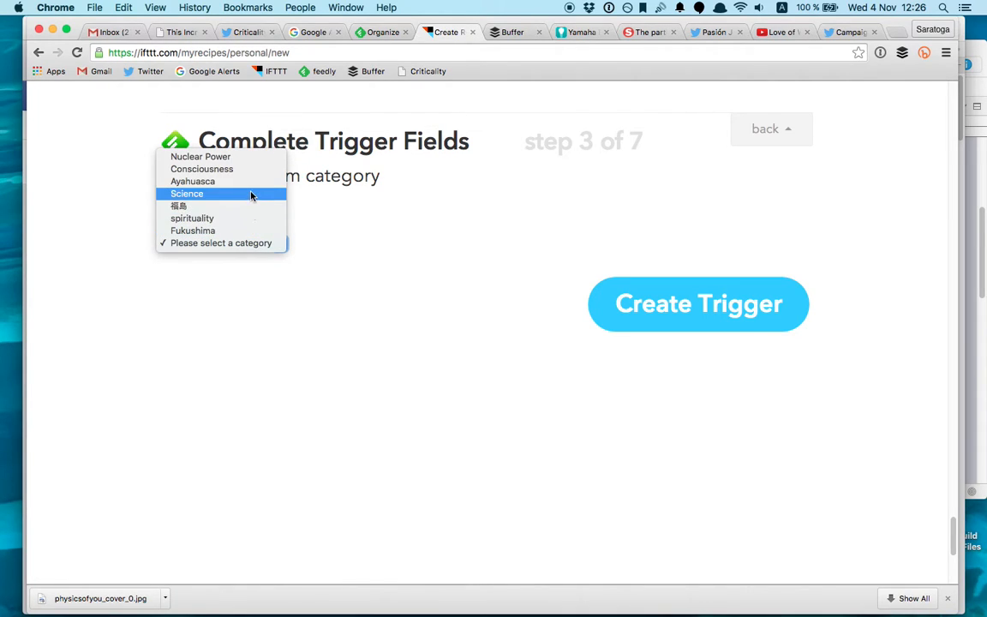
pyautogui.click(187, 193)
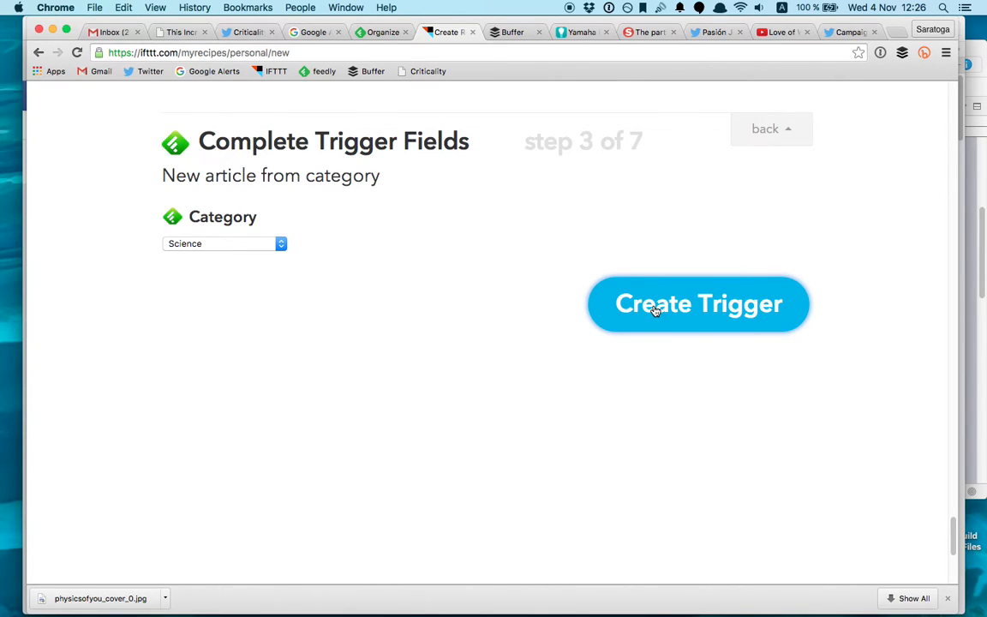
pyautogui.click(698, 303)
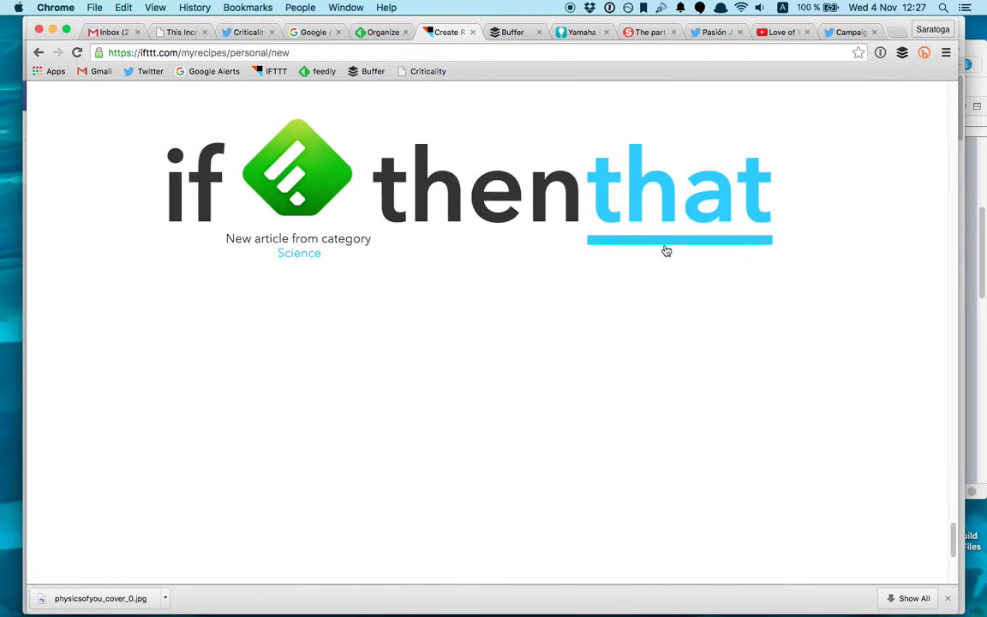
# Start the 'that' part of the recipe and pick Buffer as the action channel
pyautogui.click(680, 186)
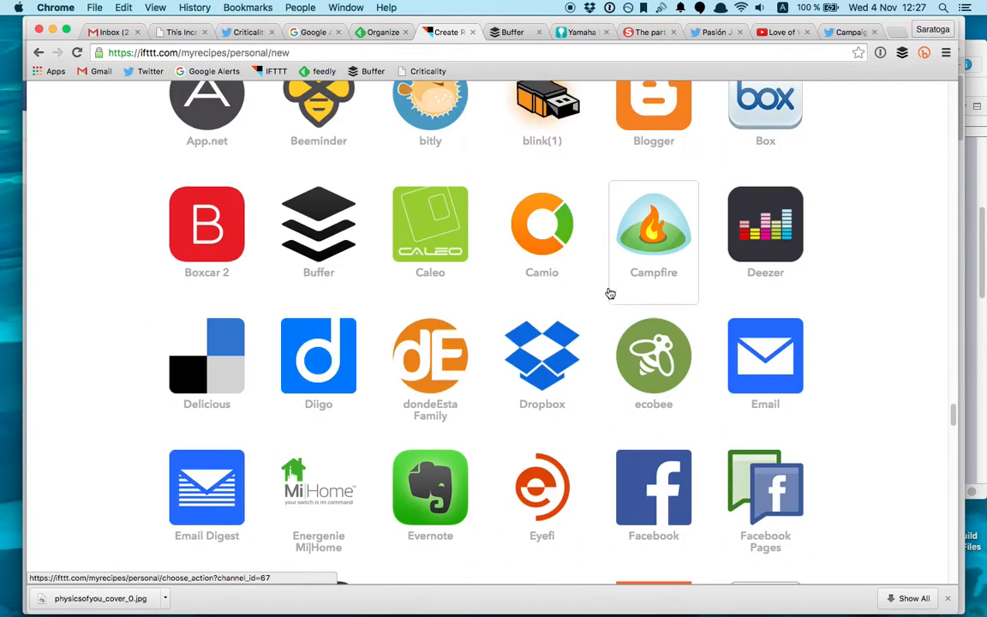
pyautogui.scroll(-3)
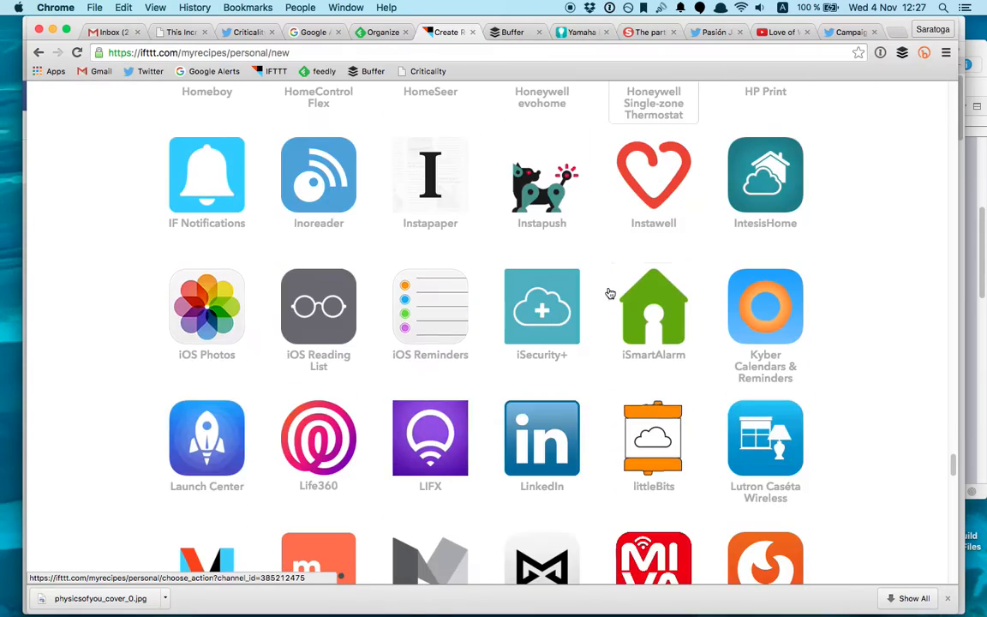
pyautogui.scroll(-3)
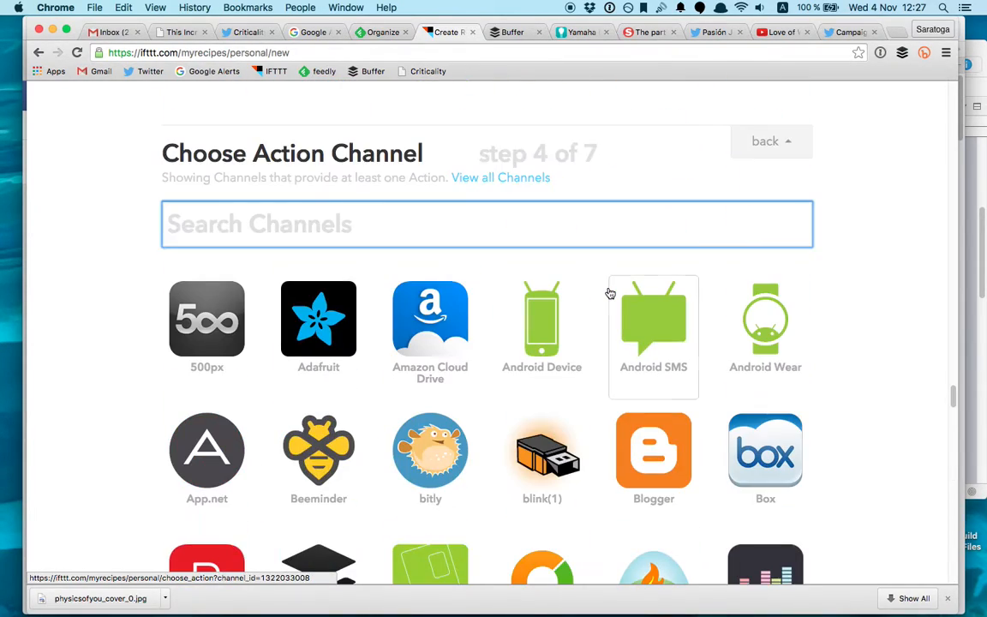
pyautogui.scroll(-3)
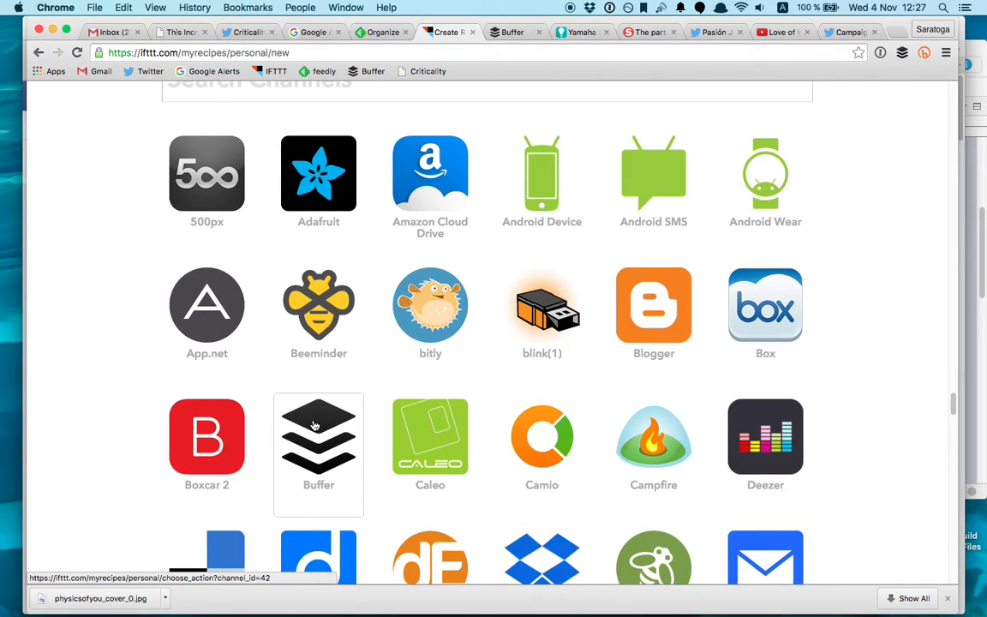
pyautogui.moveTo(313, 433)
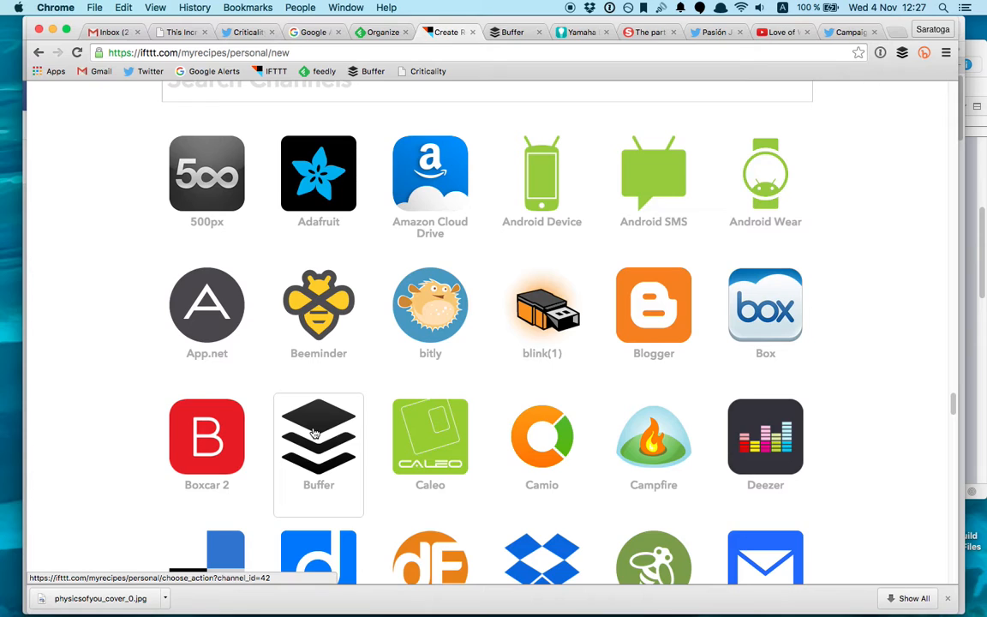
pyautogui.click(318, 437)
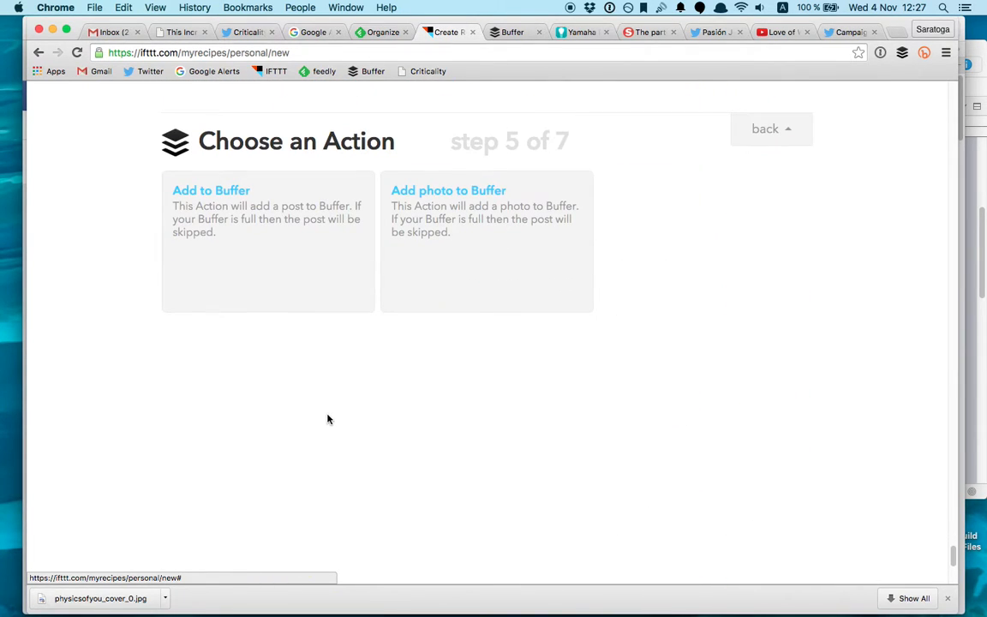
pyautogui.moveTo(329, 365)
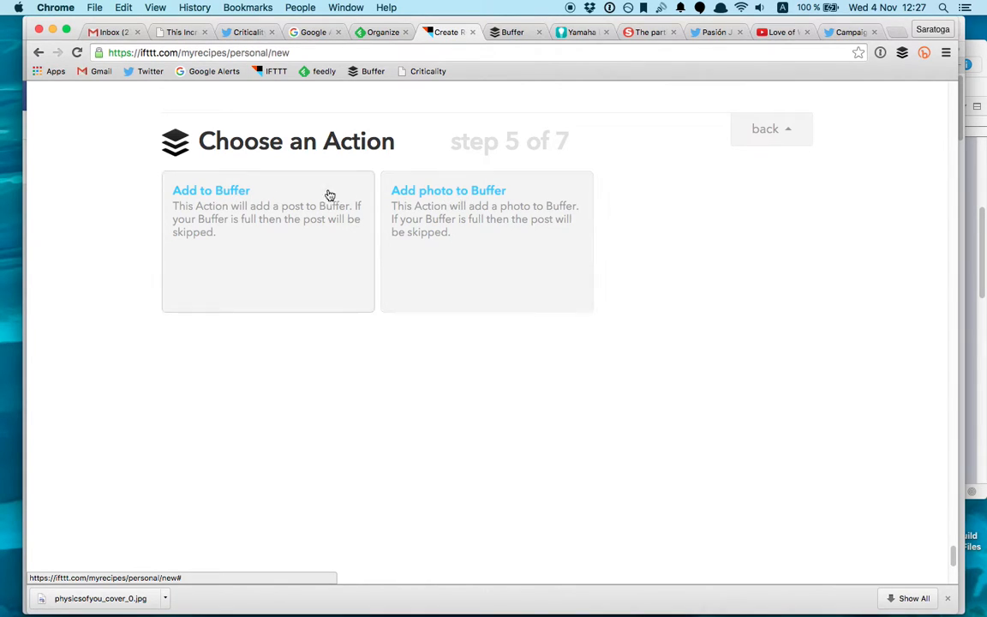
pyautogui.moveTo(437, 259)
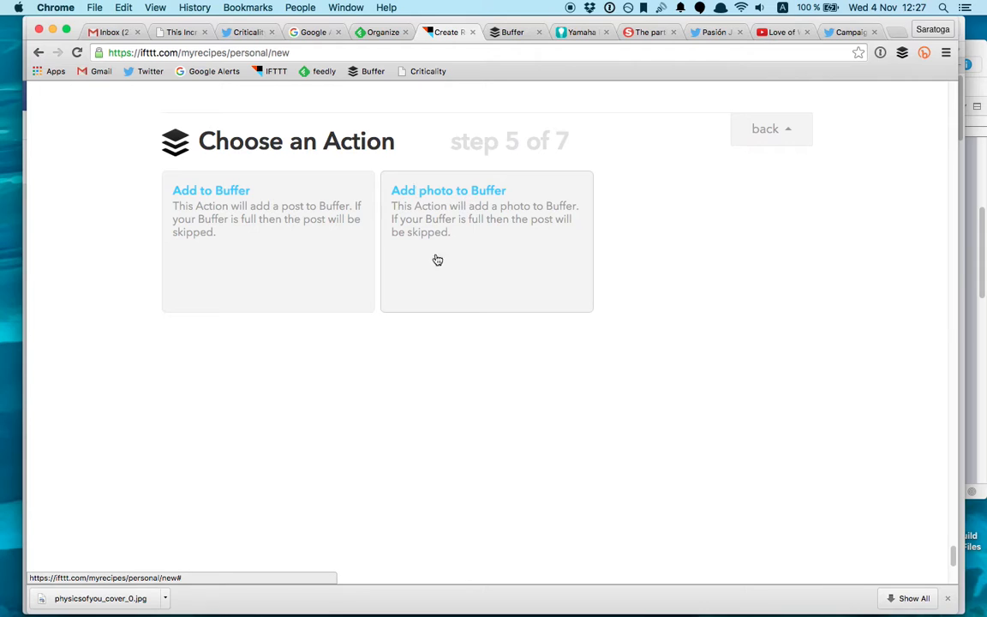
pyautogui.moveTo(236, 193)
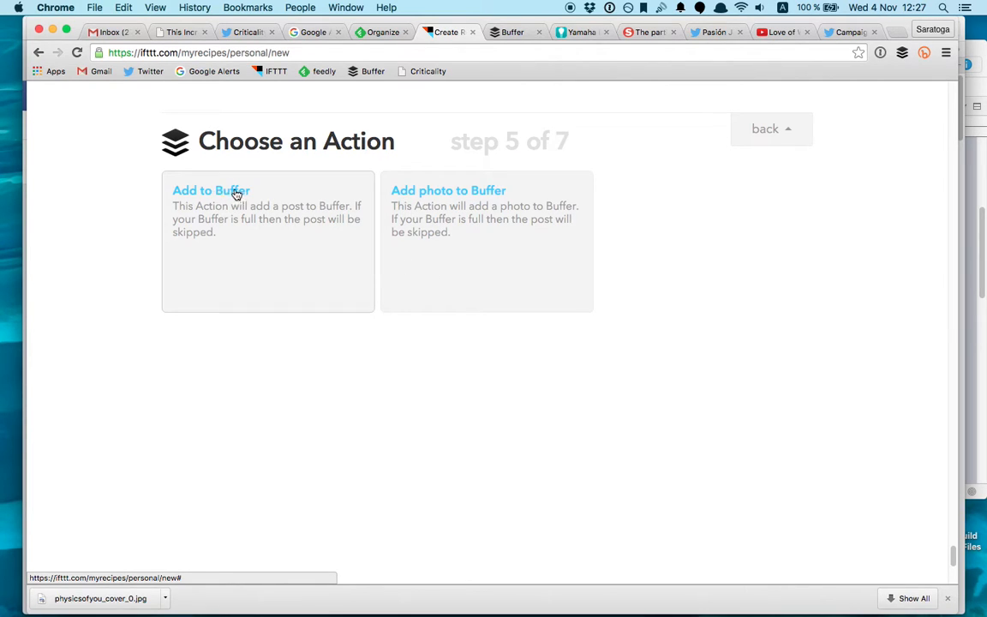
# Choose the Add to Buffer action and type 'science' in the update text
pyautogui.click(211, 190)
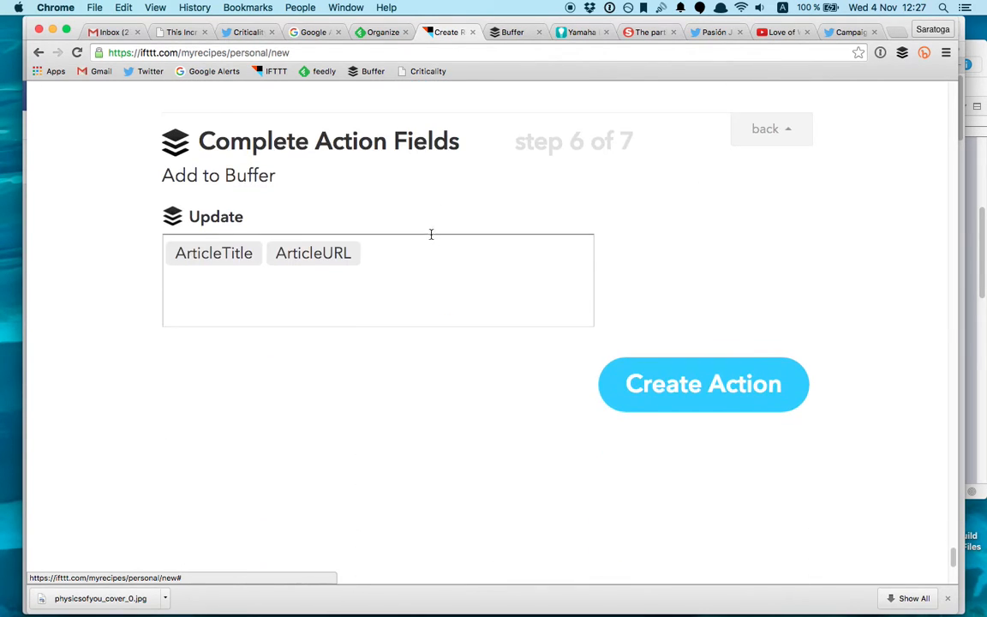
pyautogui.moveTo(423, 261)
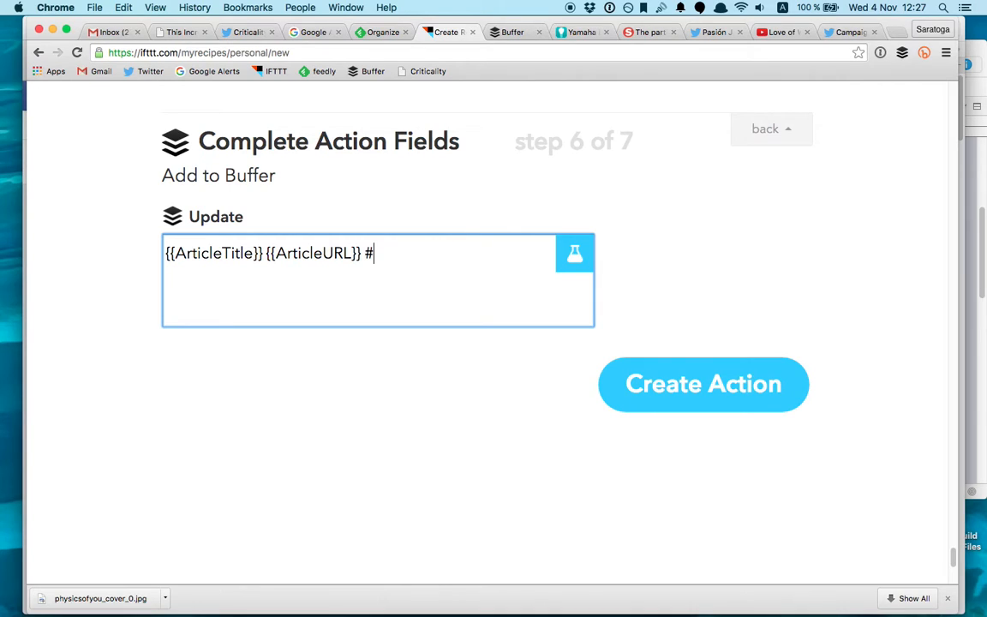
pyautogui.write('s')
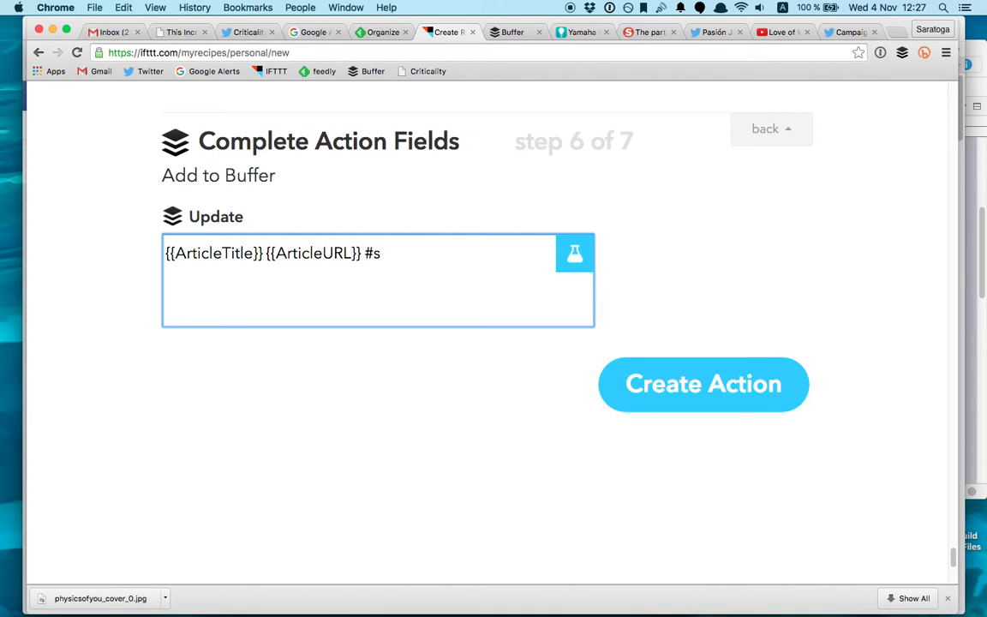
pyautogui.write('cience')
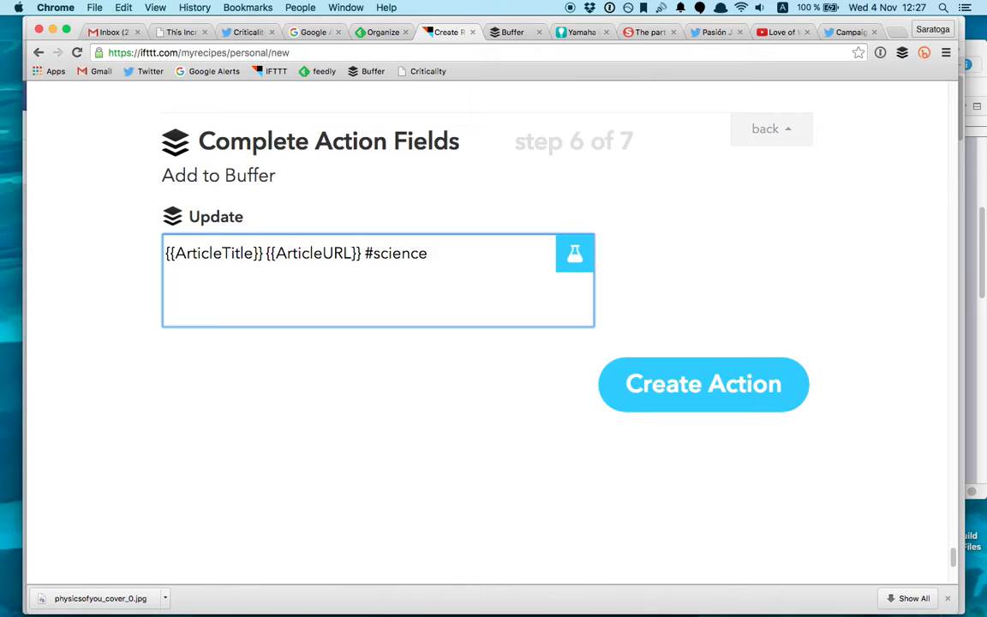
pyautogui.click(377, 253)
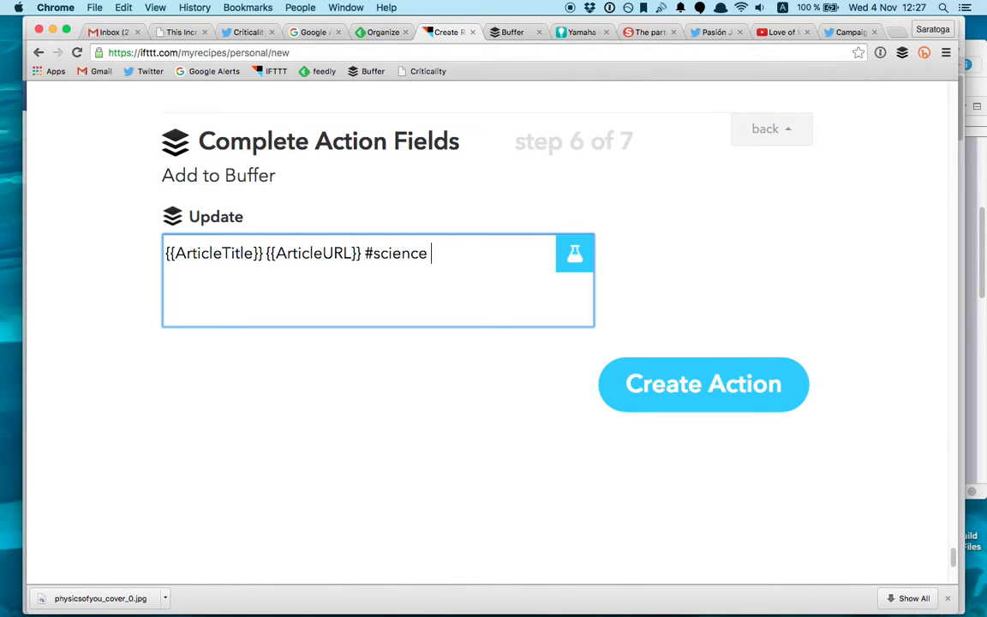
pyautogui.write('#')
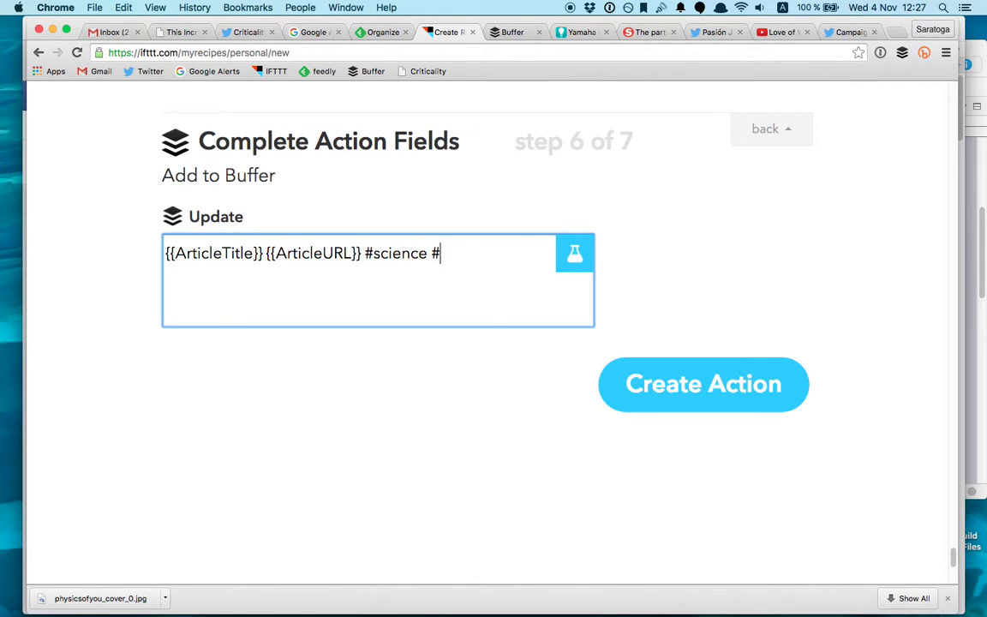
pyautogui.write('visit')
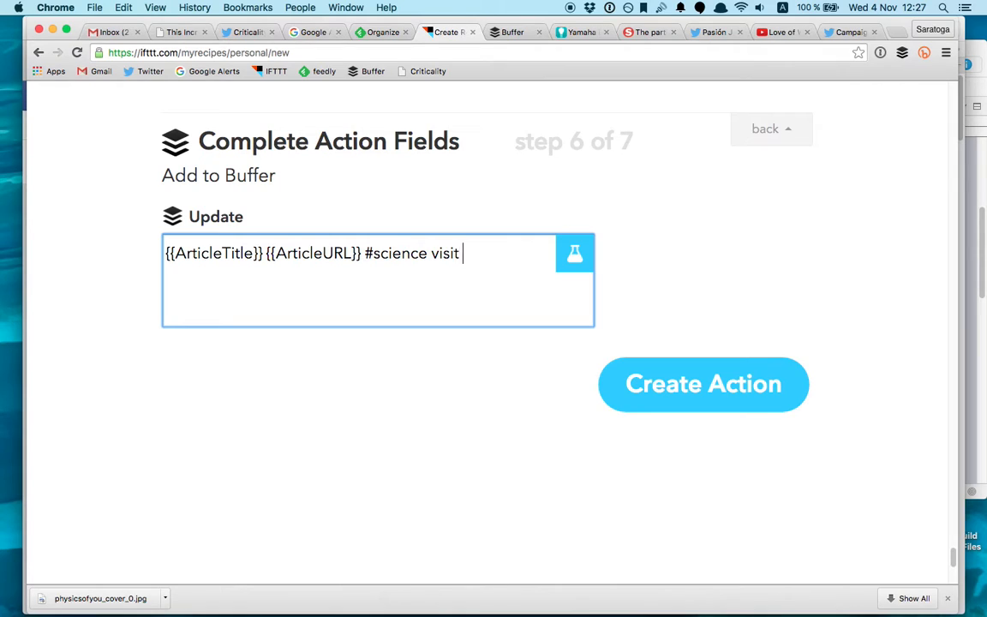
pyautogui.write('www.')
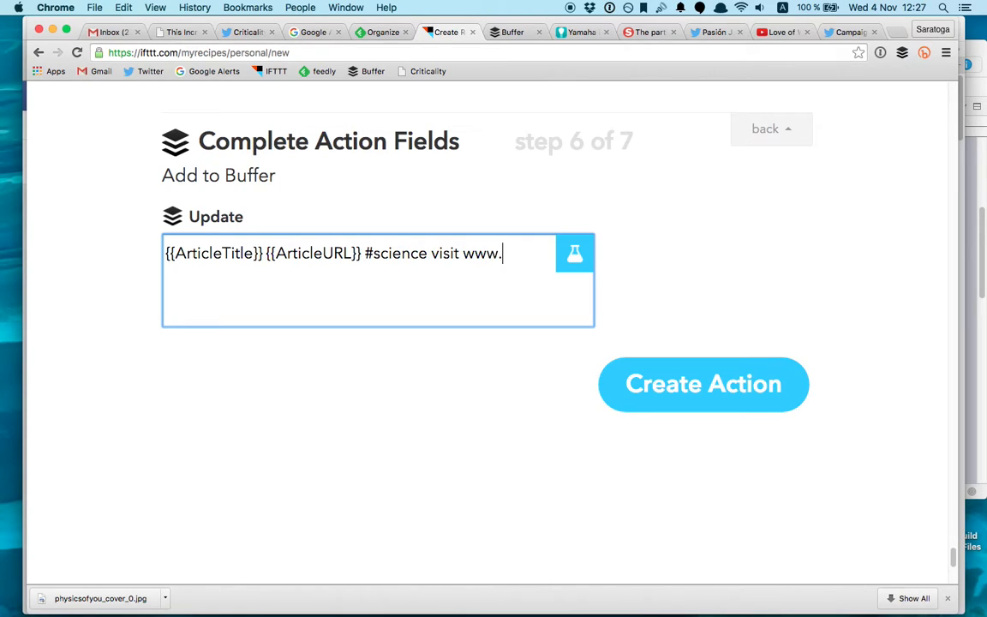
pyautogui.write('myblog.com')
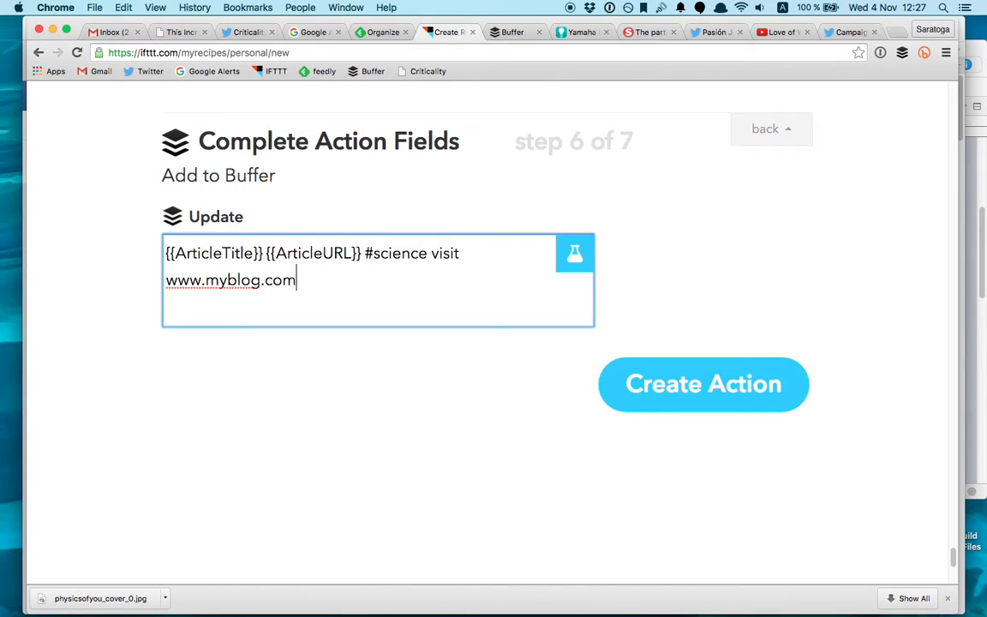
pyautogui.write('for more')
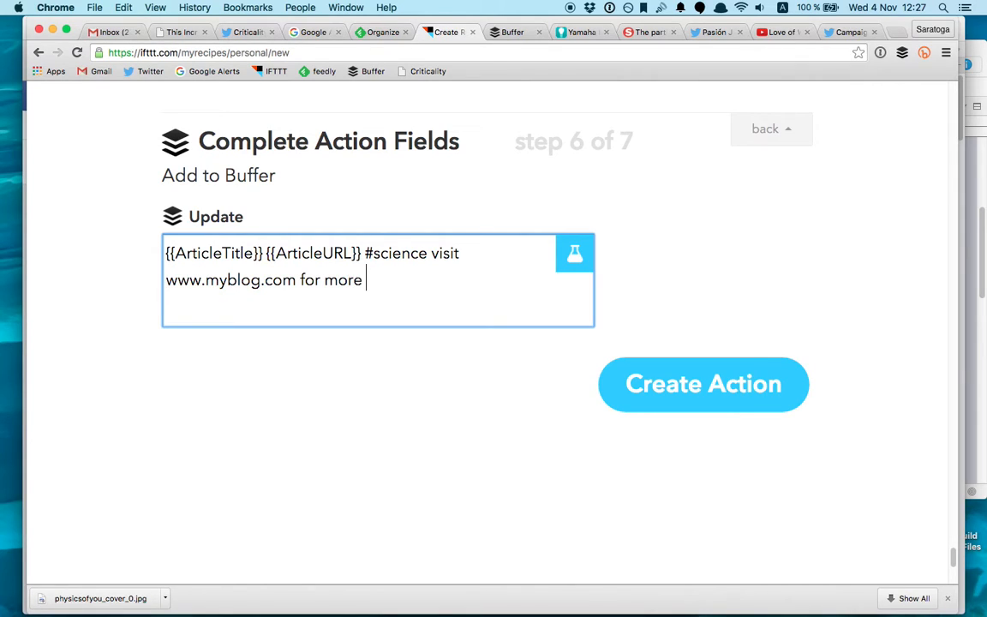
pyautogui.write('..')
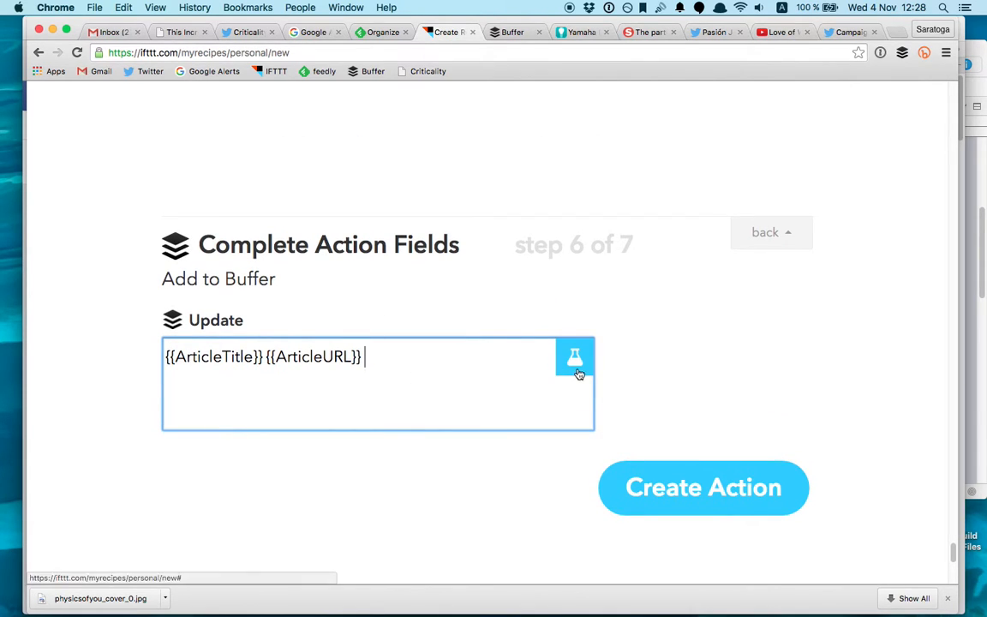
pyautogui.click(574, 356)
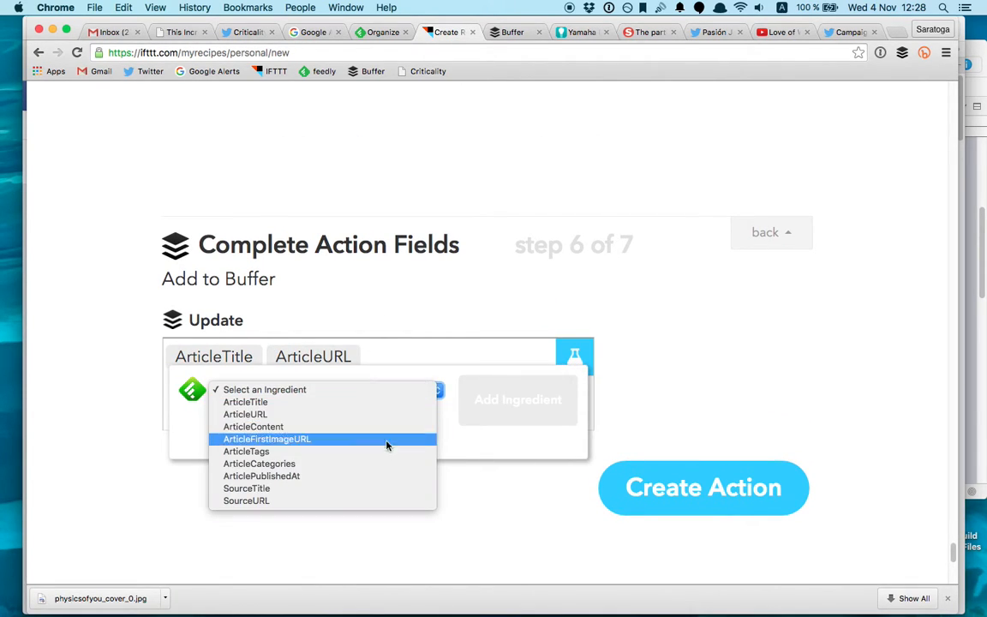
pyautogui.moveTo(372, 452)
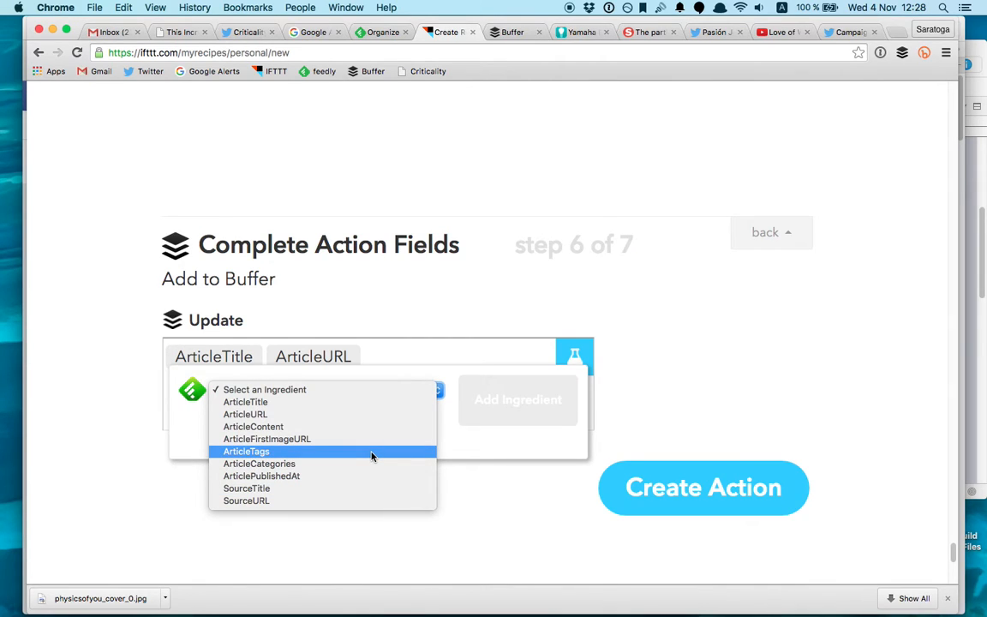
pyautogui.moveTo(349, 488)
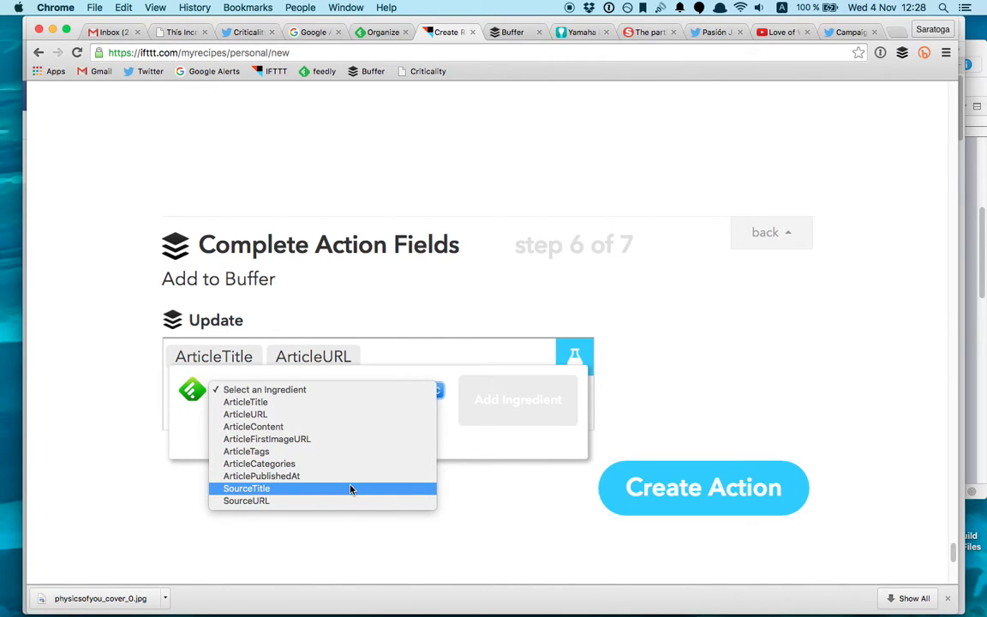
pyautogui.moveTo(347, 501)
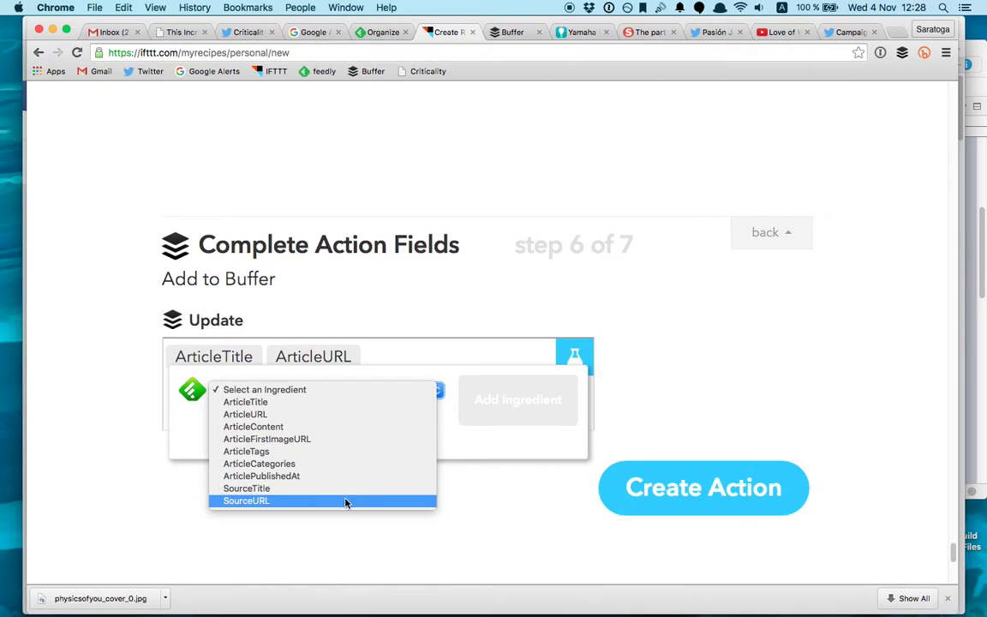
pyautogui.moveTo(334, 414)
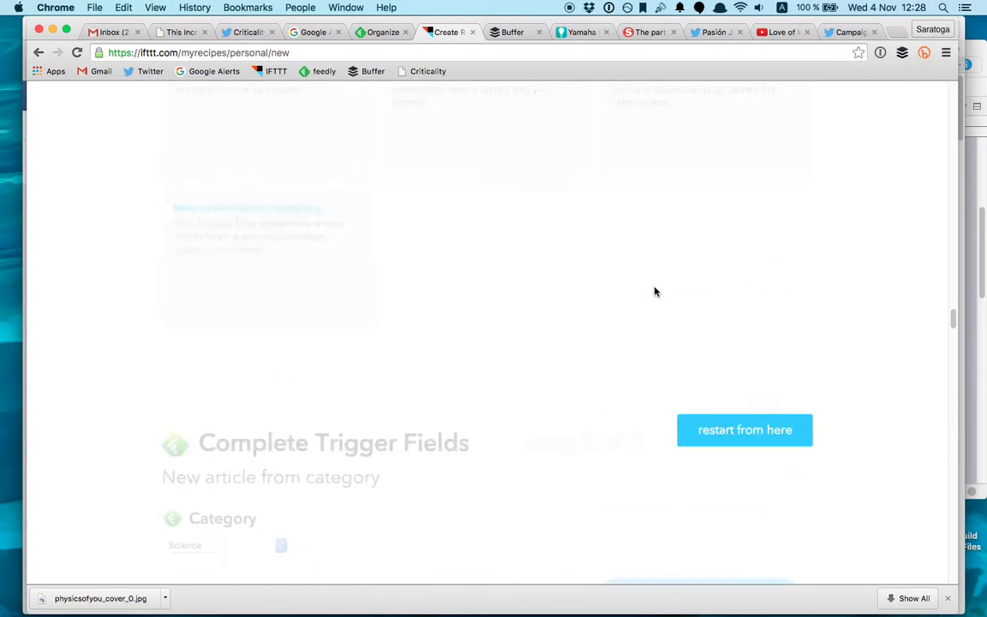
pyautogui.click(512, 32)
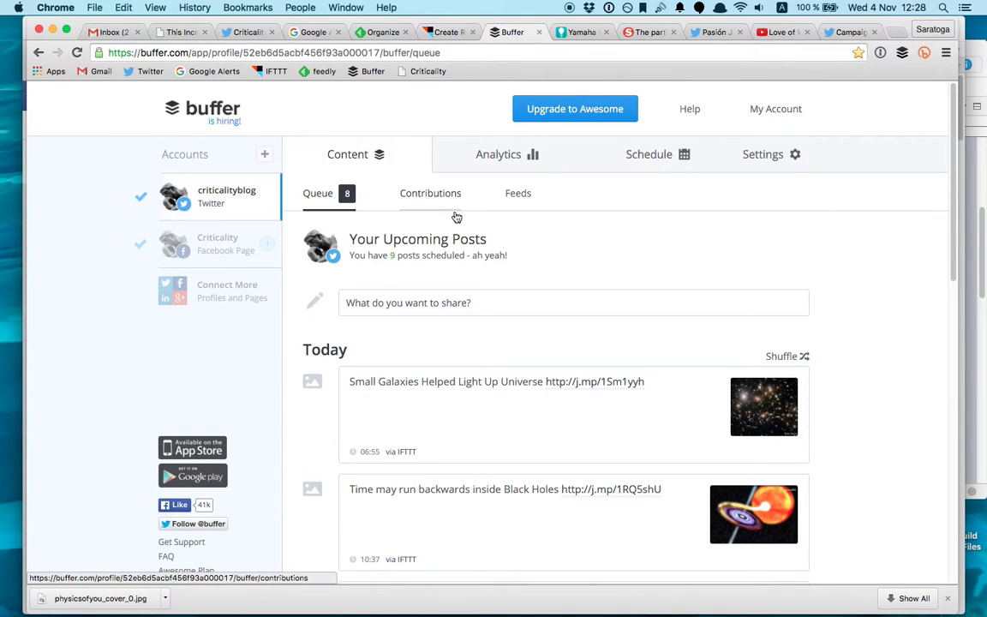
pyautogui.moveTo(199, 107)
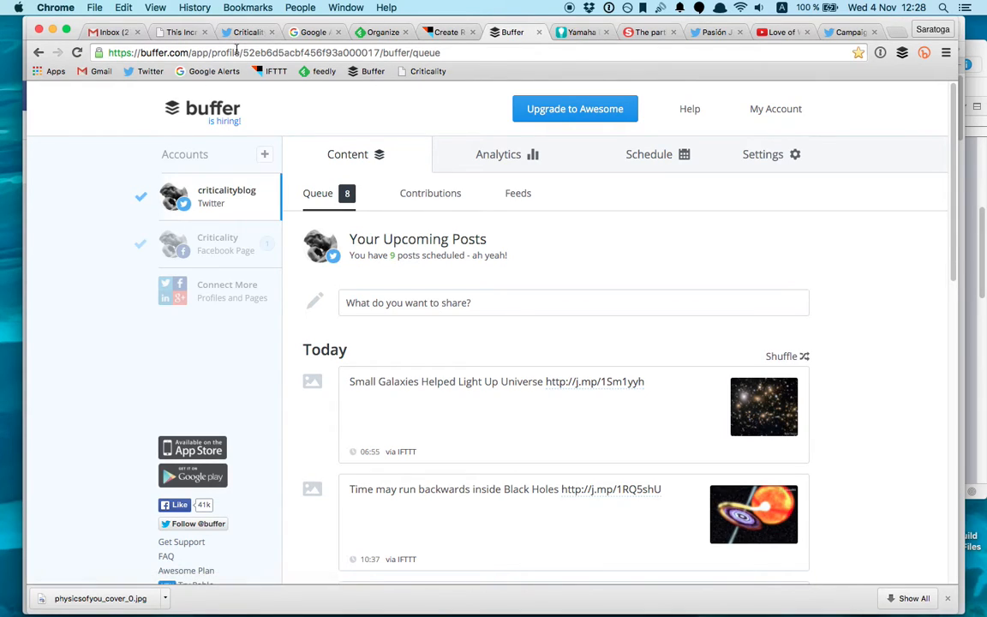
pyautogui.moveTo(213, 71)
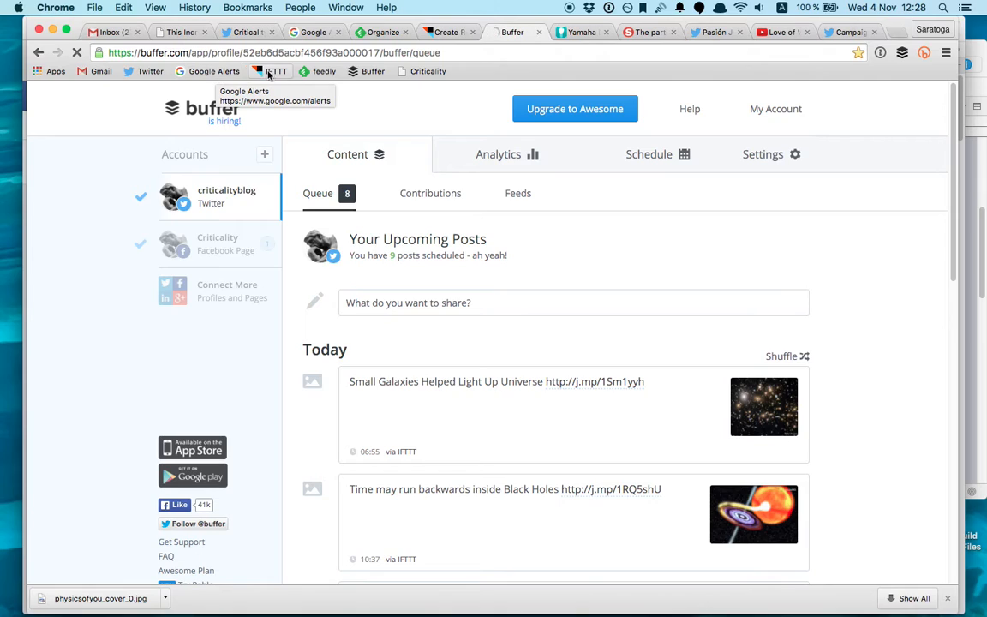
pyautogui.click(276, 72)
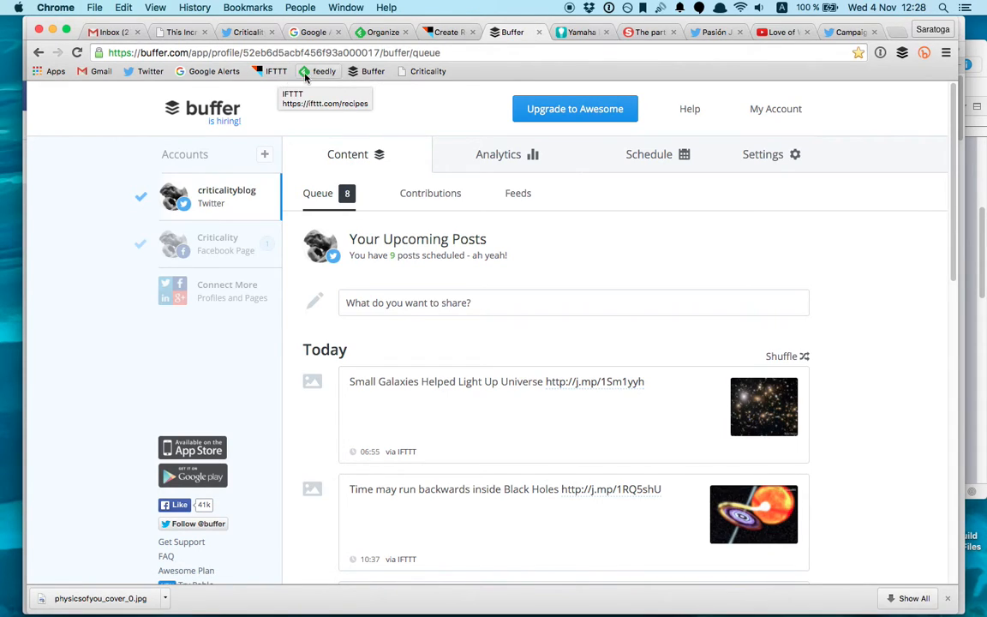
pyautogui.moveTo(372, 71)
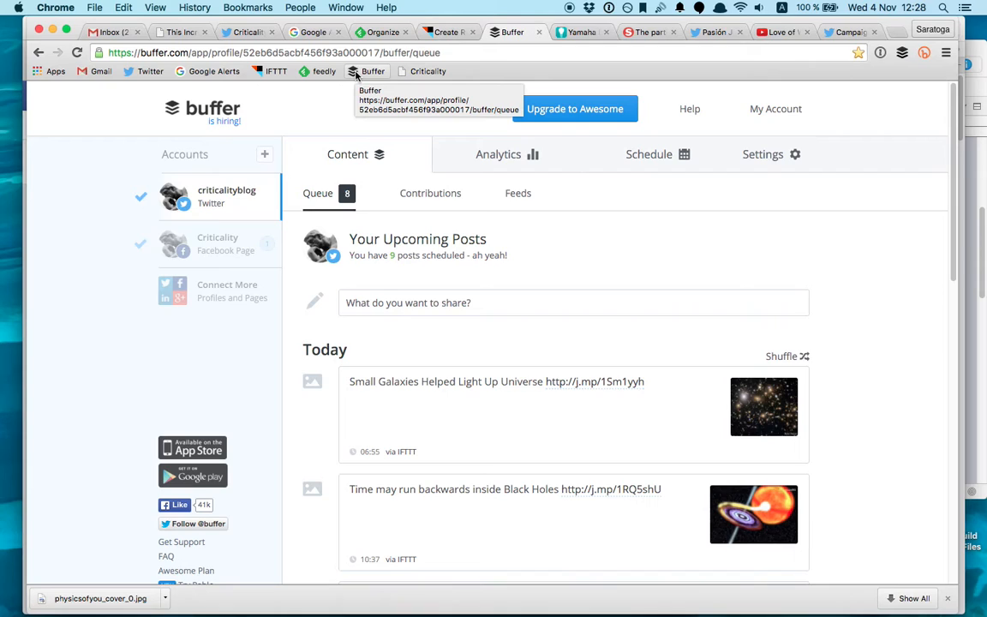
pyautogui.moveTo(359, 213)
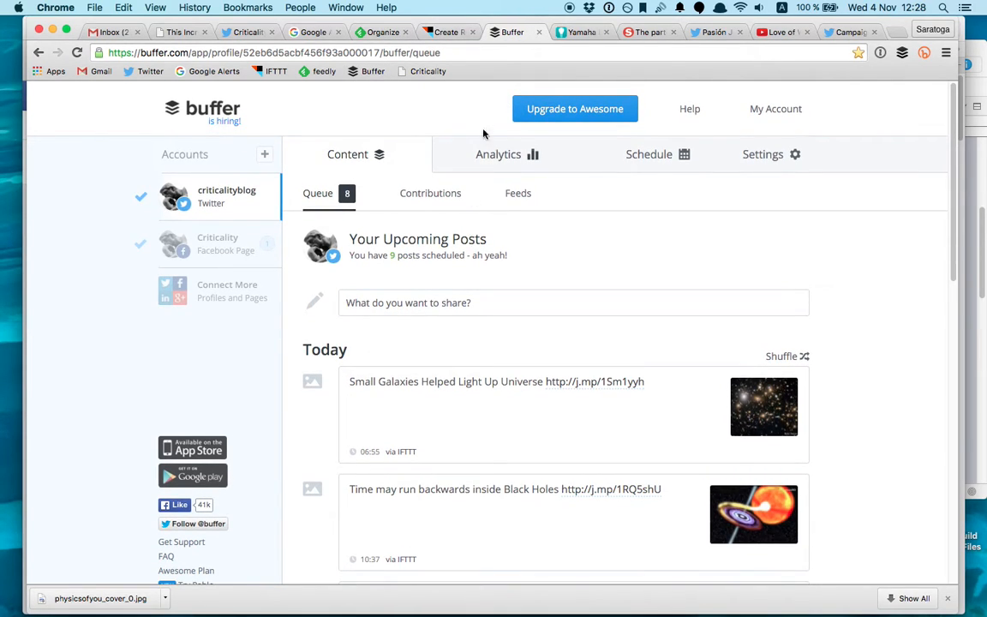
pyautogui.moveTo(430, 123)
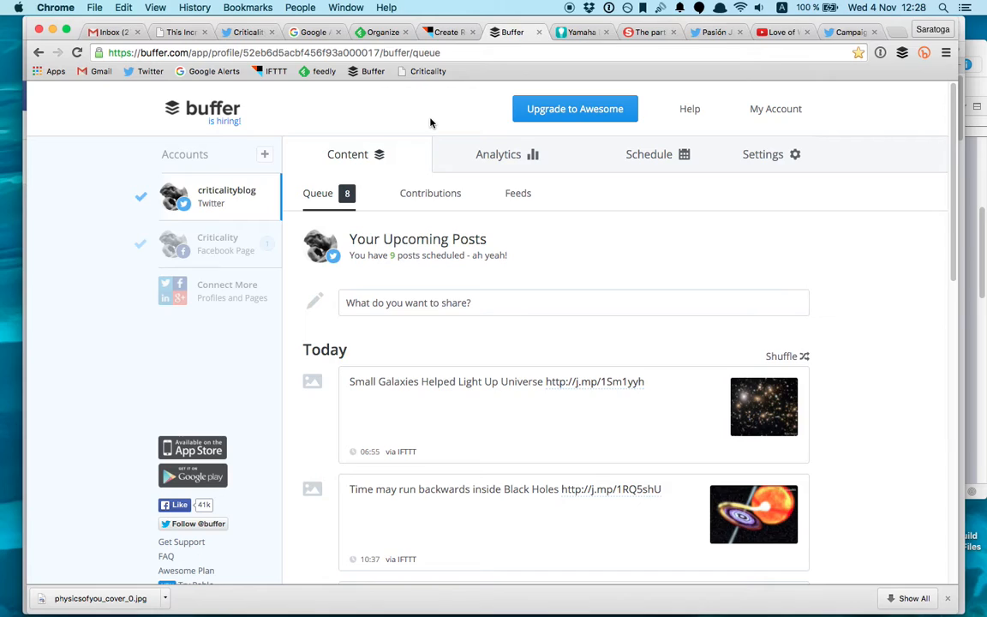
pyautogui.moveTo(500, 286)
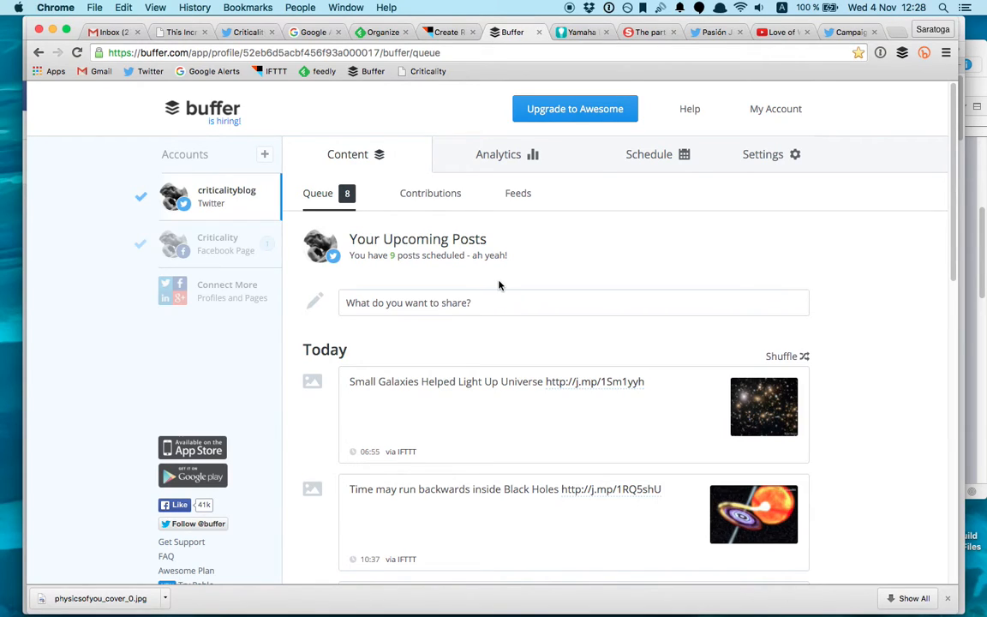
pyautogui.moveTo(317, 193)
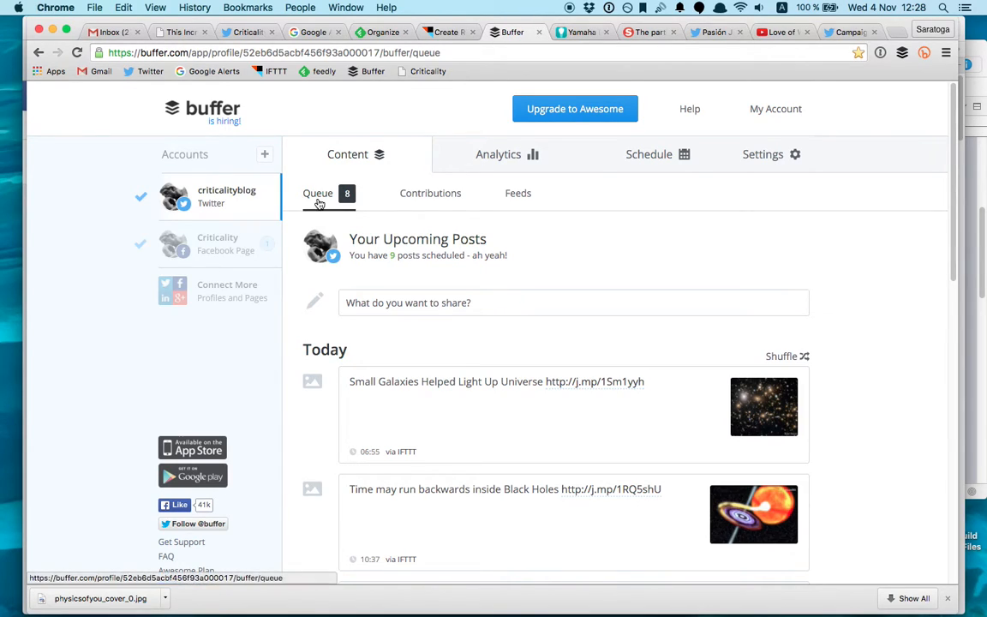
pyautogui.moveTo(260, 102)
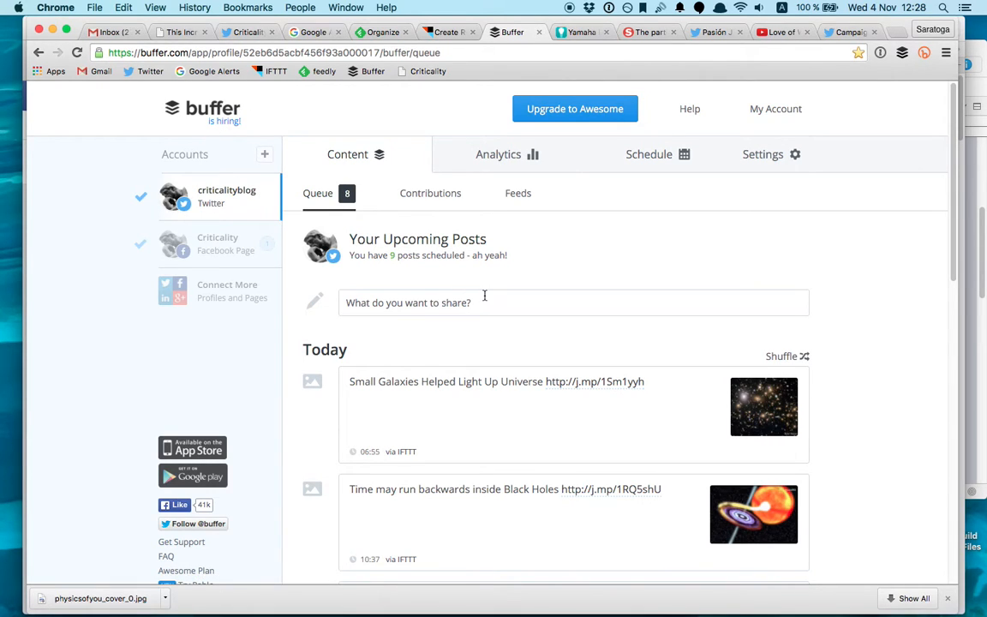
pyautogui.scroll(-3)
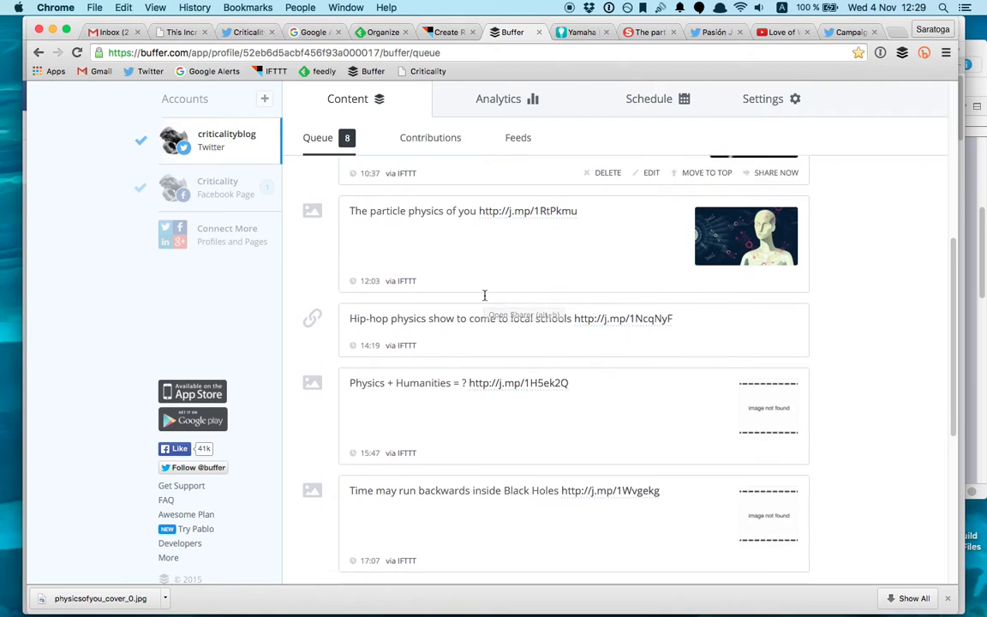
pyautogui.scroll(-3)
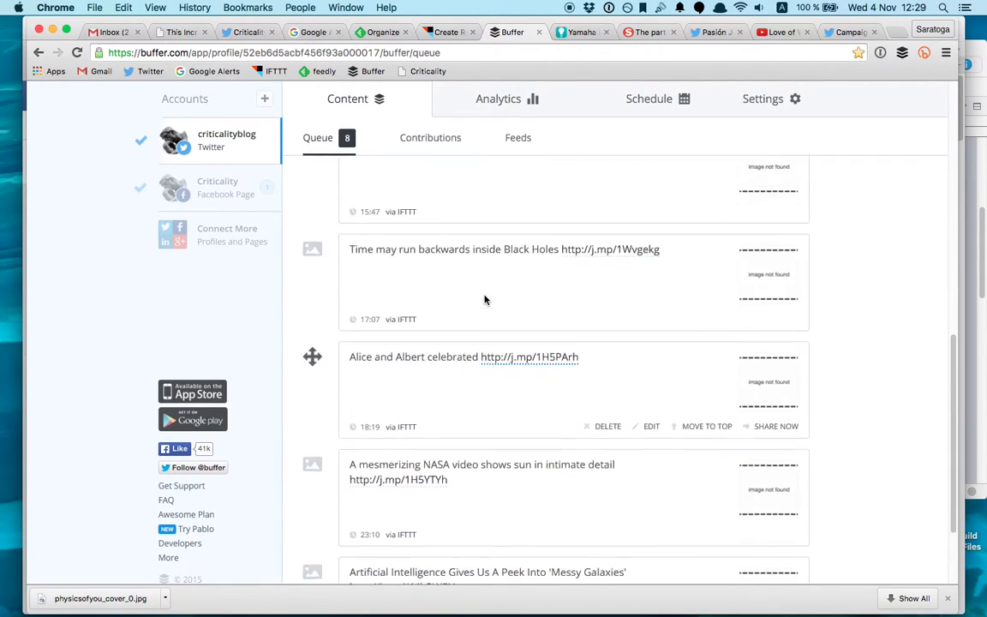
pyautogui.moveTo(484, 295)
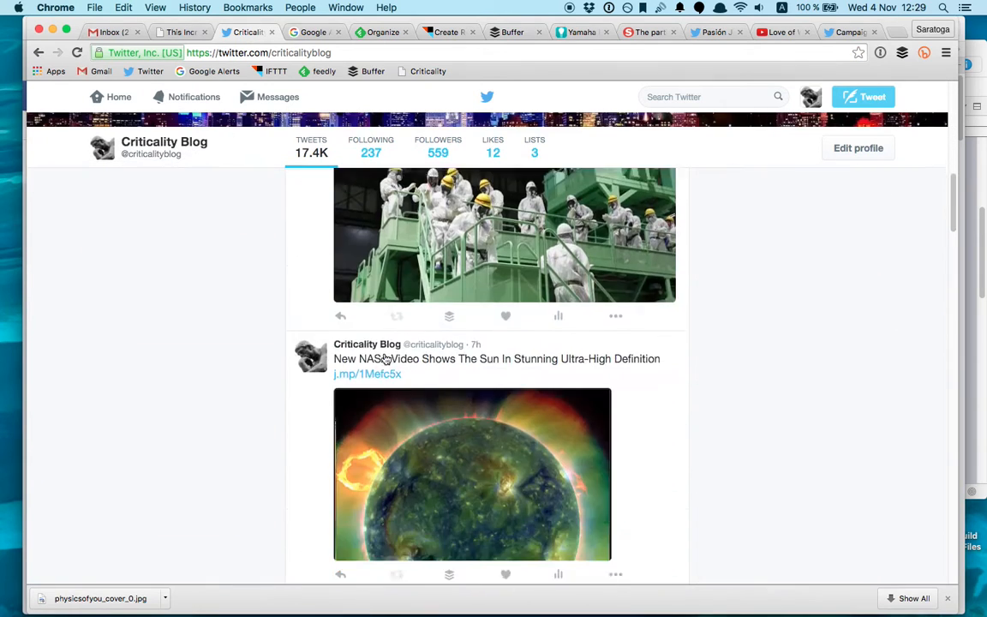
pyautogui.scroll(-3)
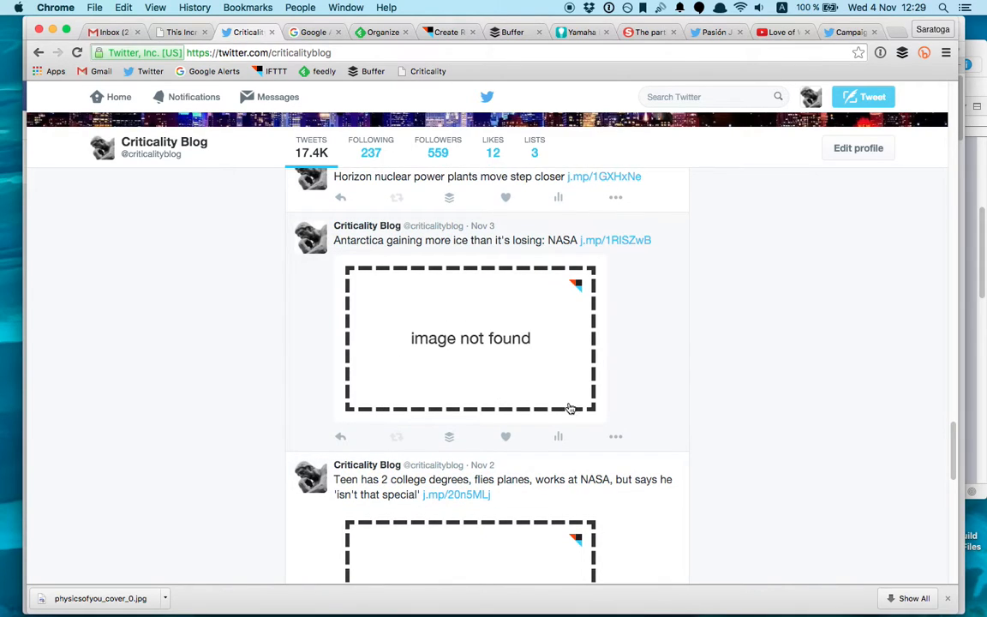
pyautogui.moveTo(576, 289)
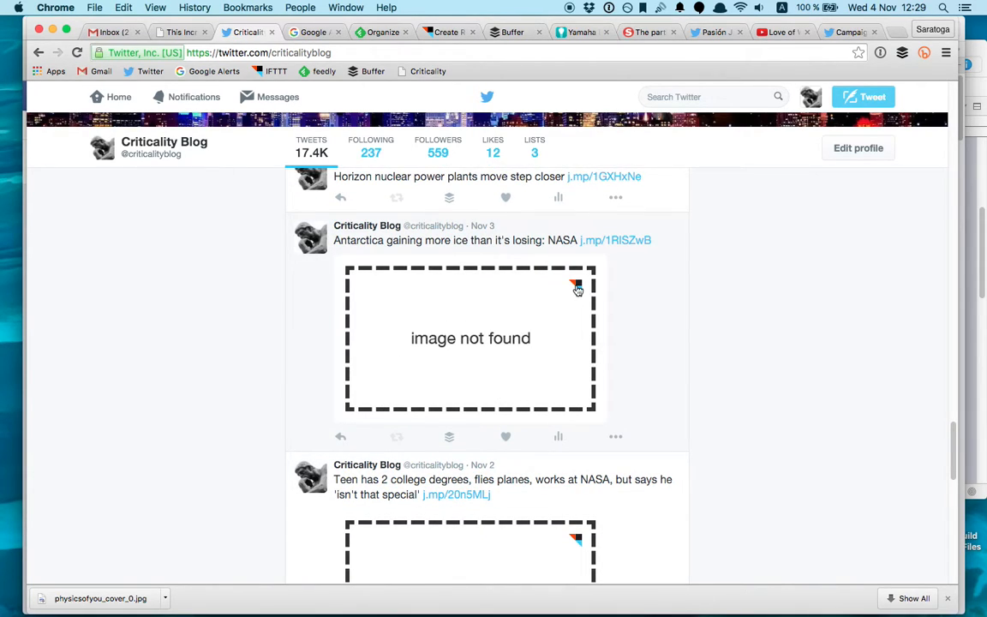
pyautogui.moveTo(531, 346)
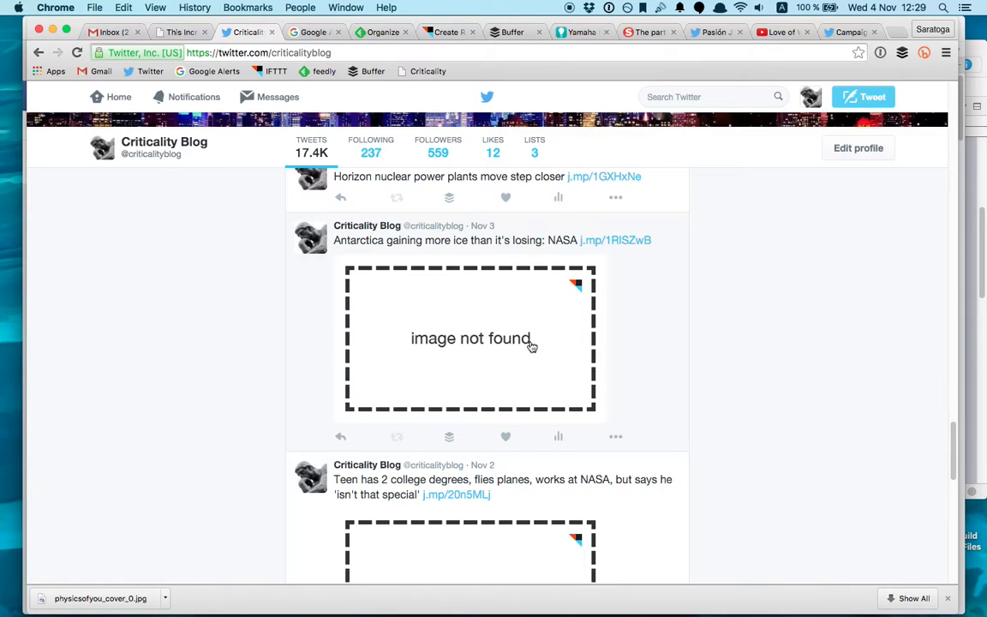
pyautogui.scroll(-3)
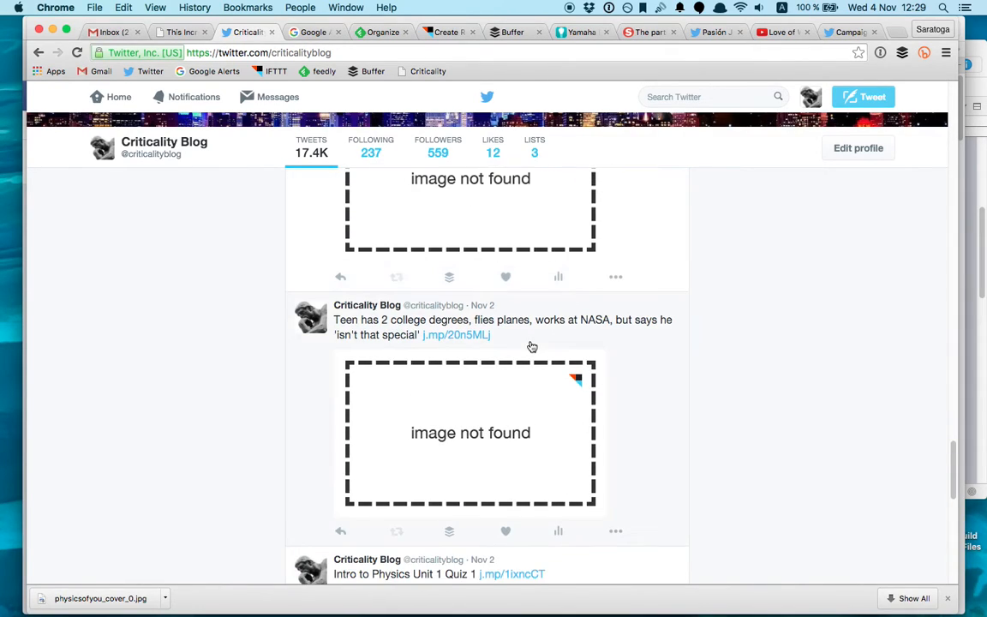
pyautogui.moveTo(458, 81)
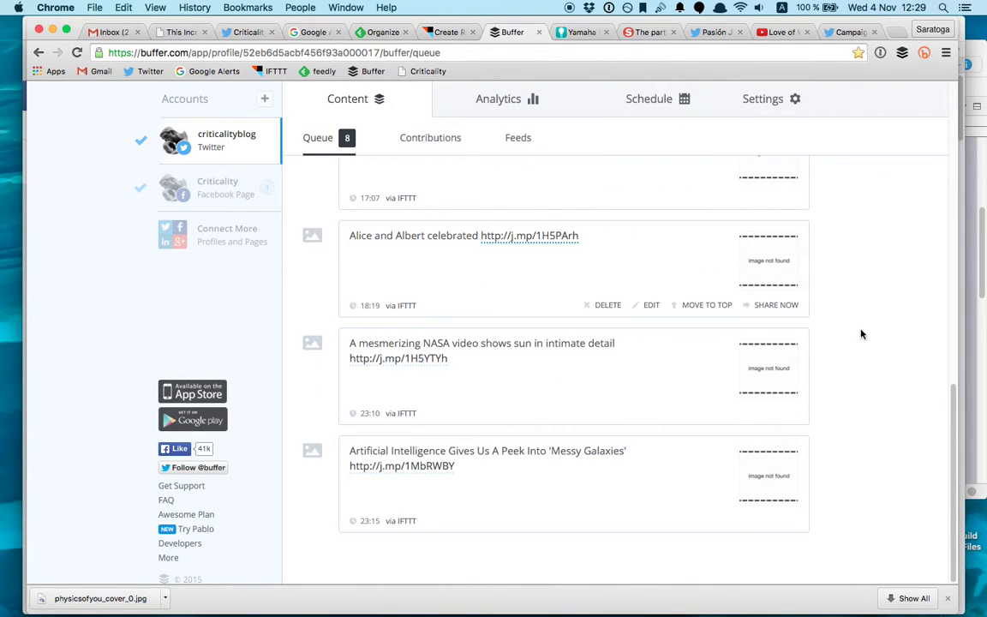
# Add #myhashtag to the Physics + Humanities post, then open its linked article
pyautogui.scroll(3)
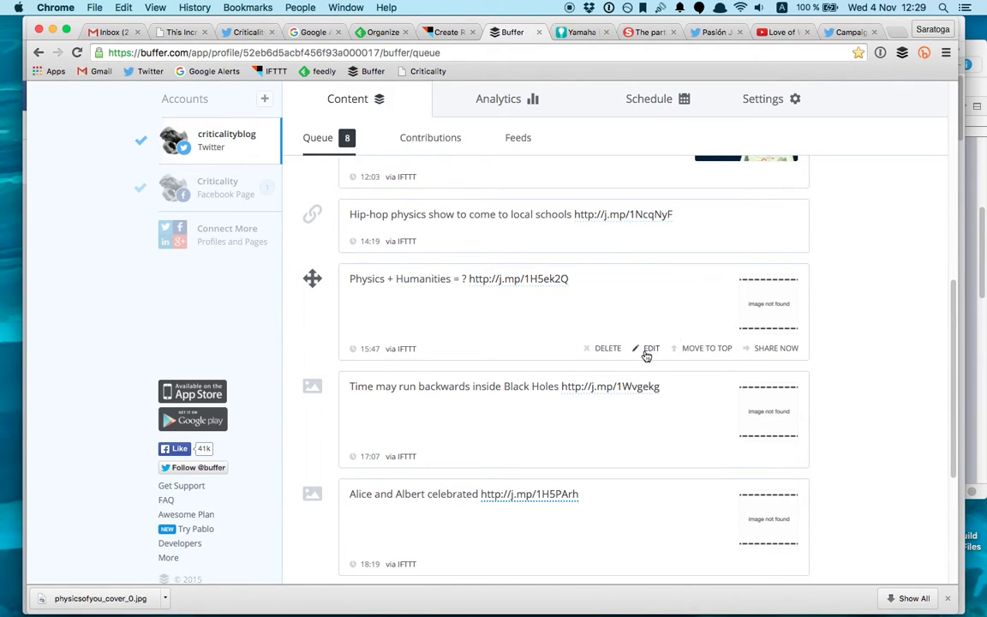
pyautogui.scroll(-3)
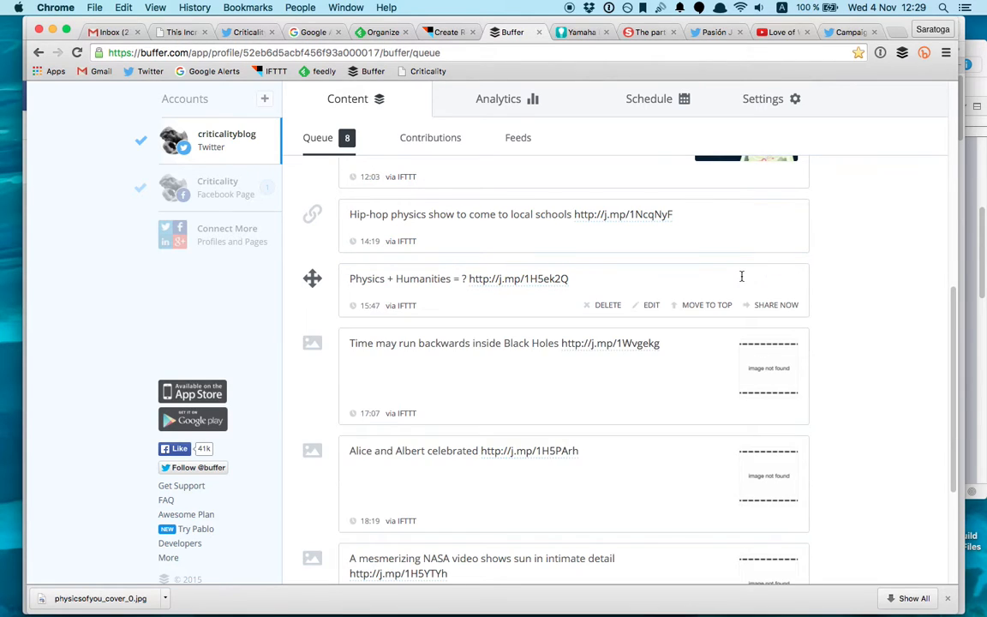
pyautogui.click(651, 304)
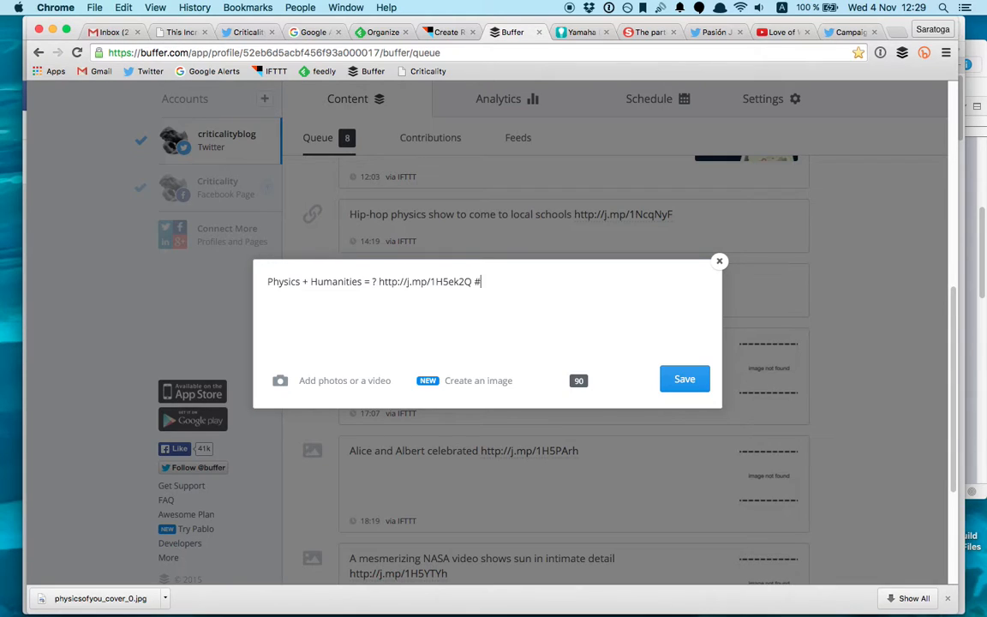
pyautogui.write('myhashtag')
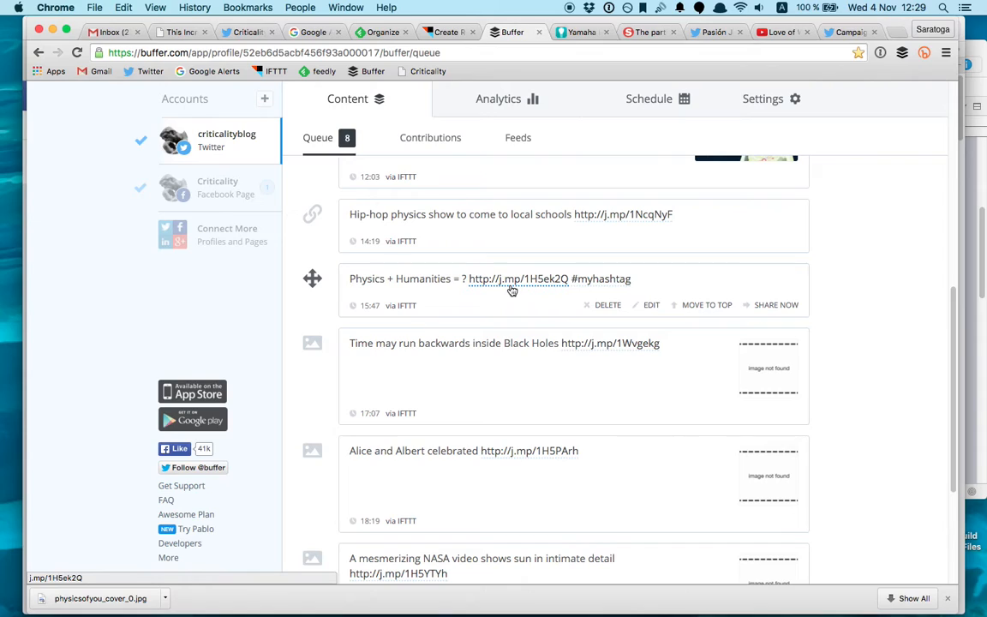
pyautogui.click(517, 278)
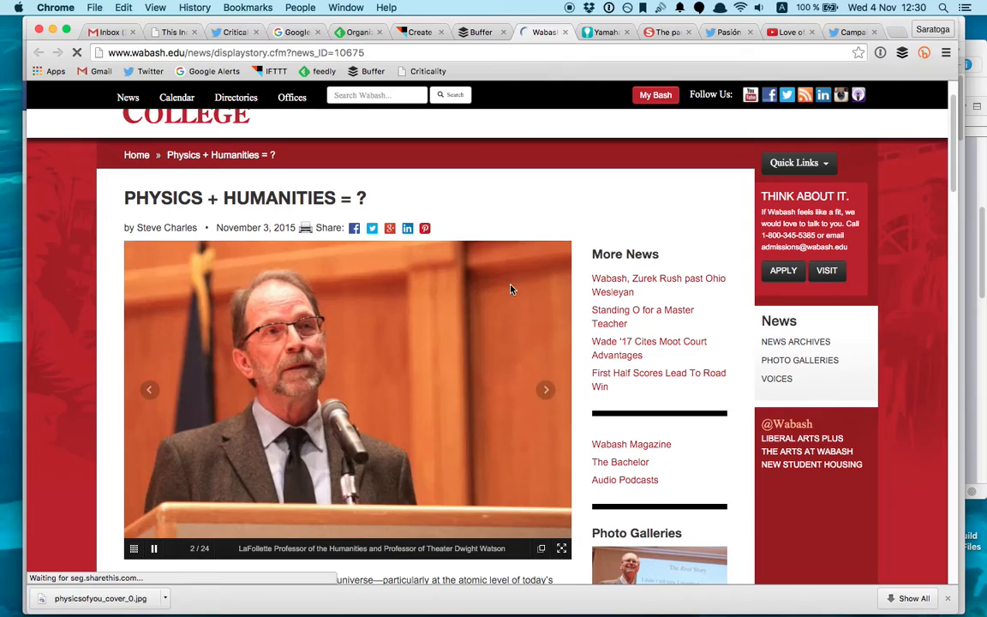
pyautogui.scroll(-3)
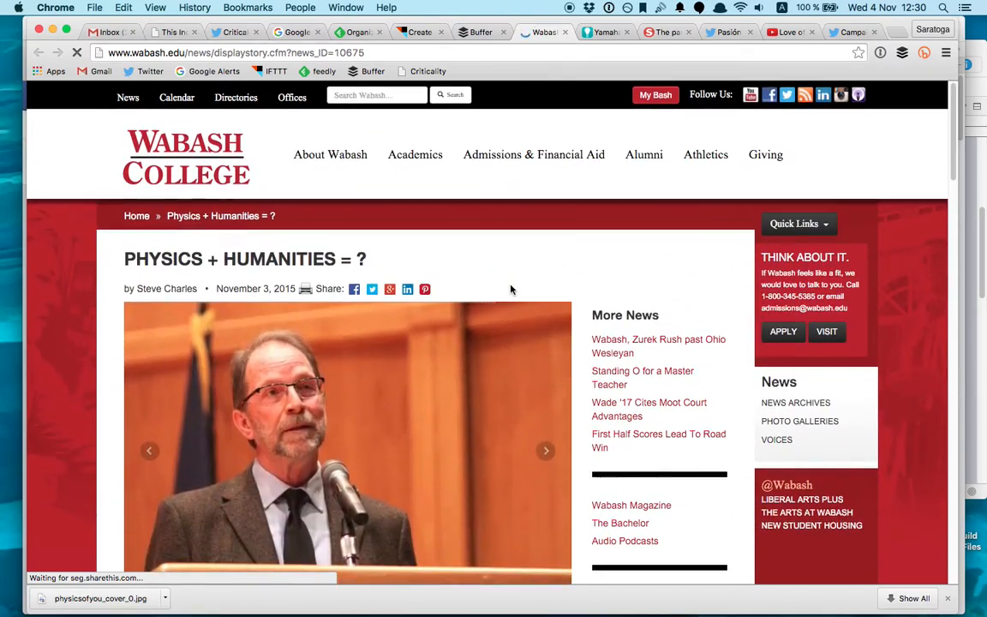
pyautogui.scroll(-3)
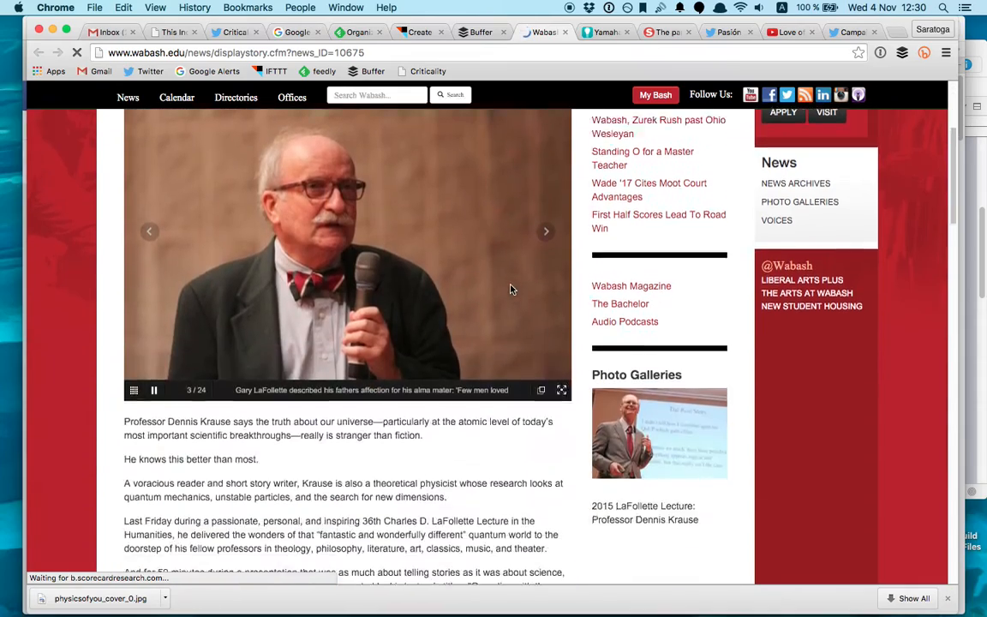
pyautogui.scroll(-3)
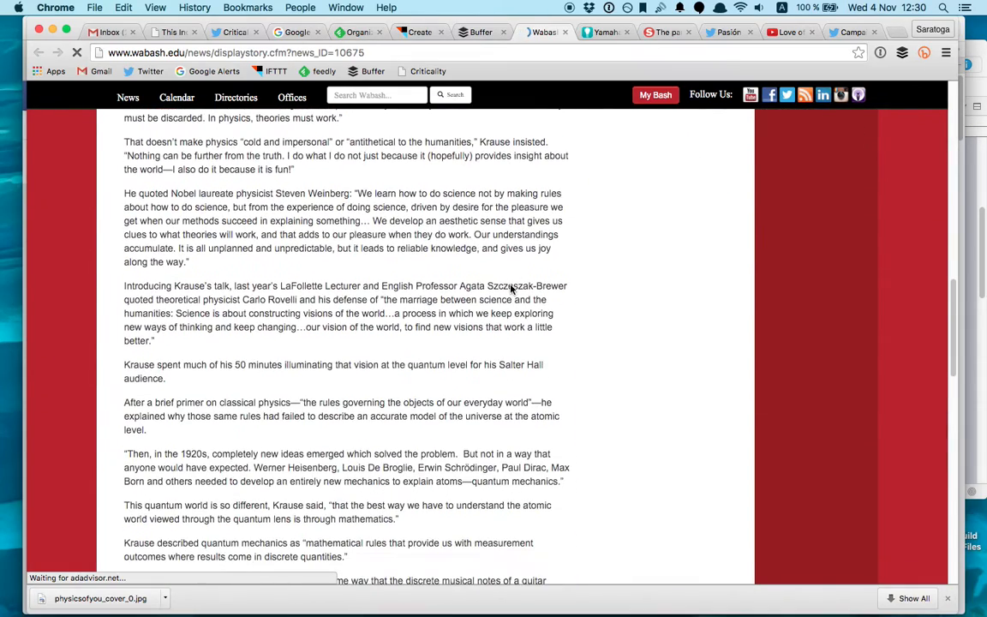
pyautogui.scroll(-3)
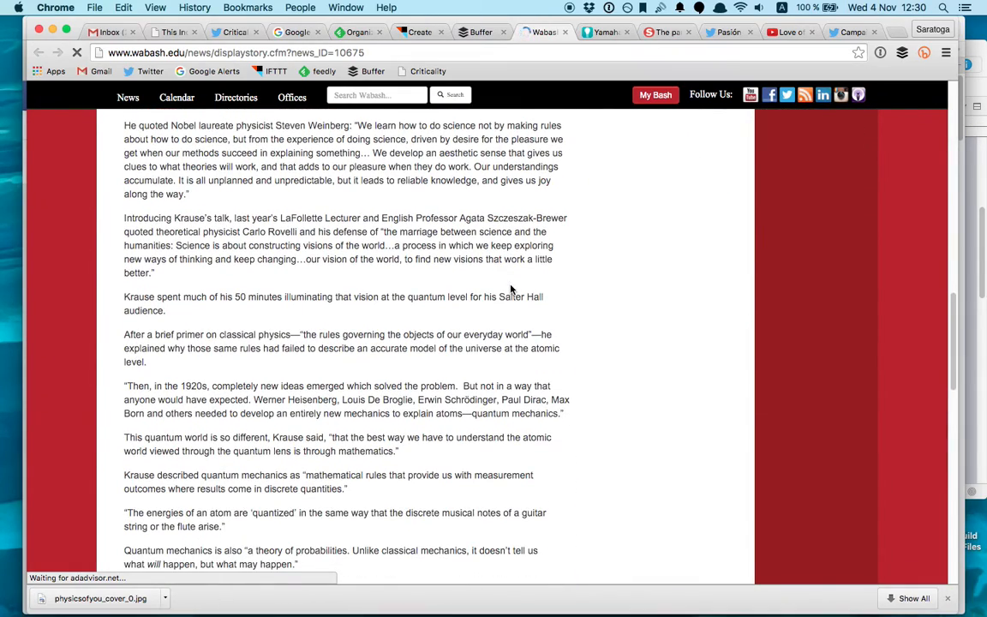
pyautogui.scroll(-3)
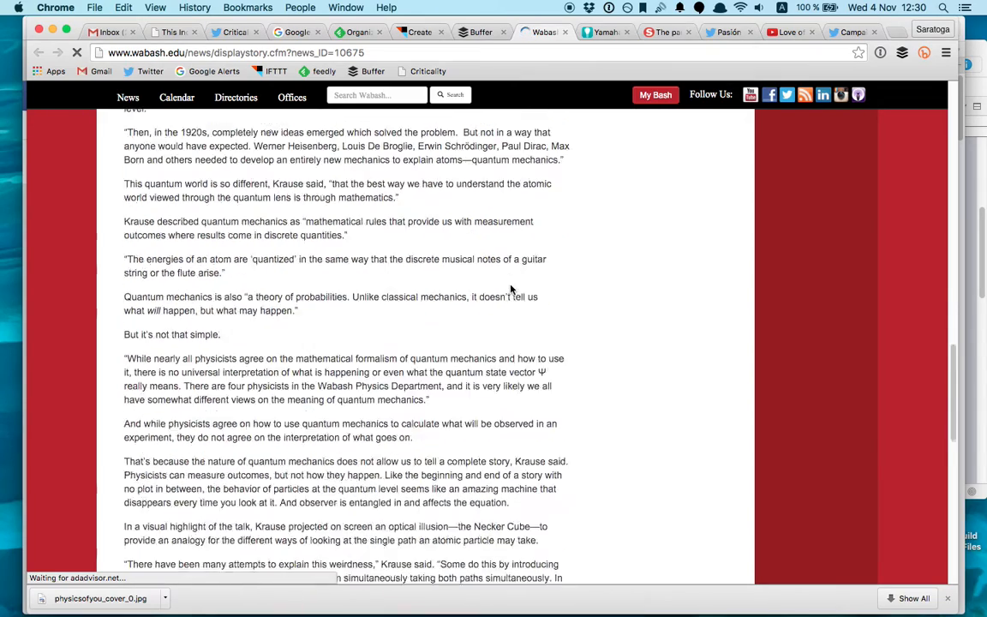
pyautogui.scroll(-3)
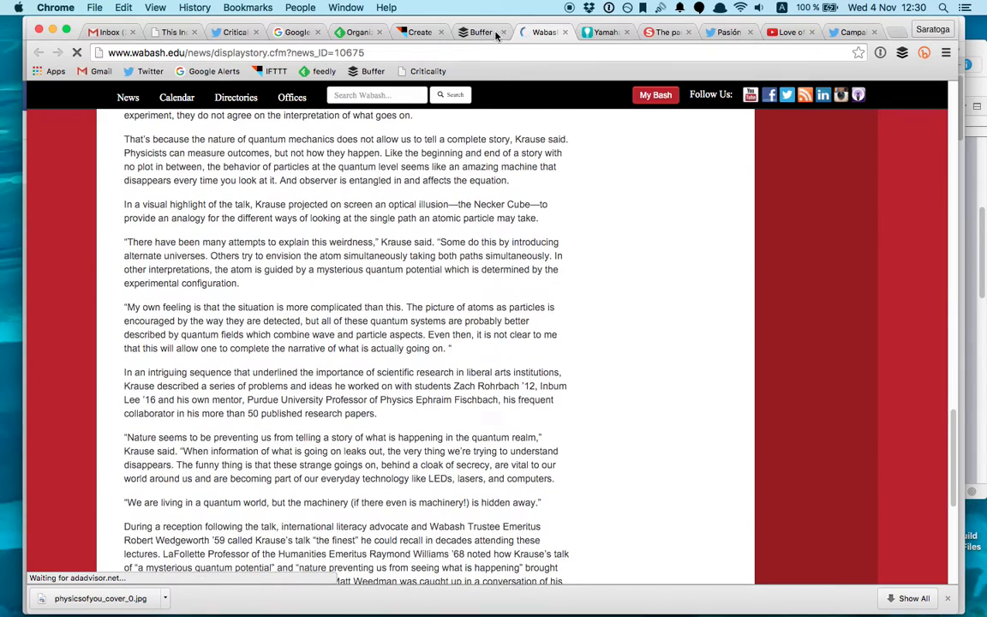
# Return to the Buffer queue and delete the Physics + Humanities = ? post
pyautogui.click(481, 31)
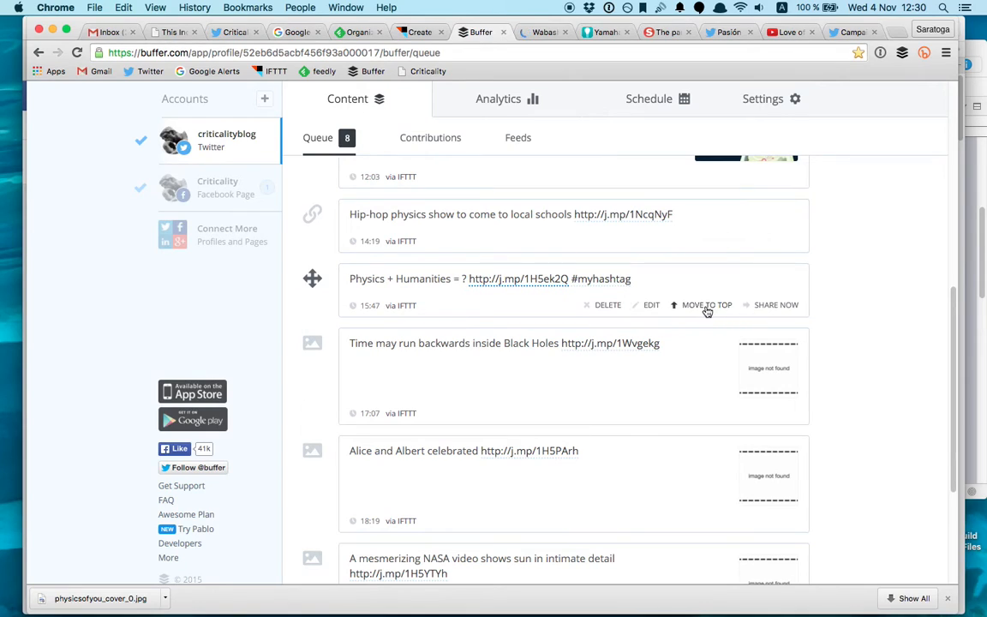
pyautogui.click(607, 305)
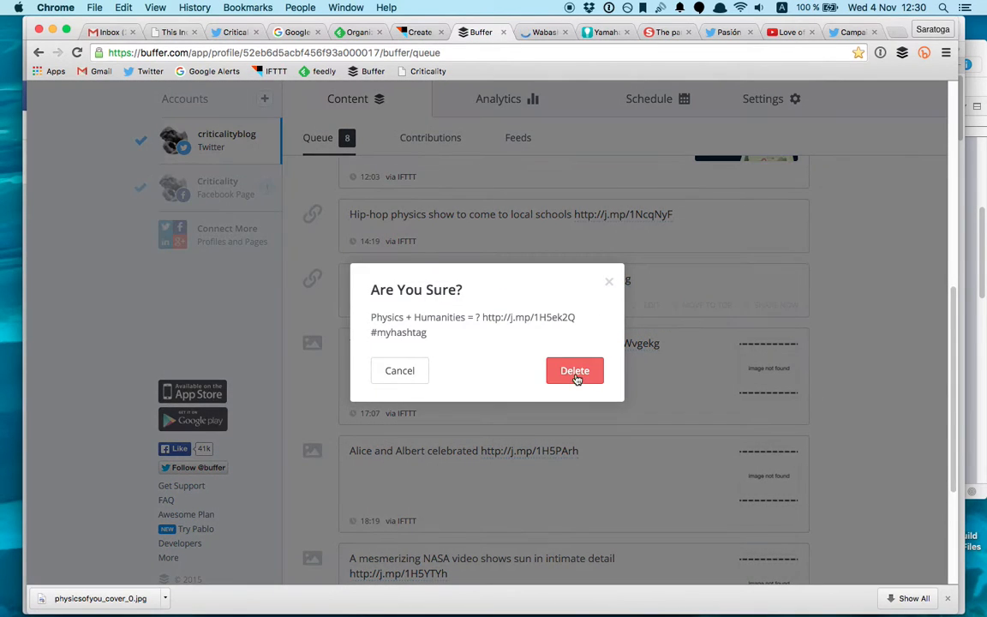
pyautogui.click(574, 370)
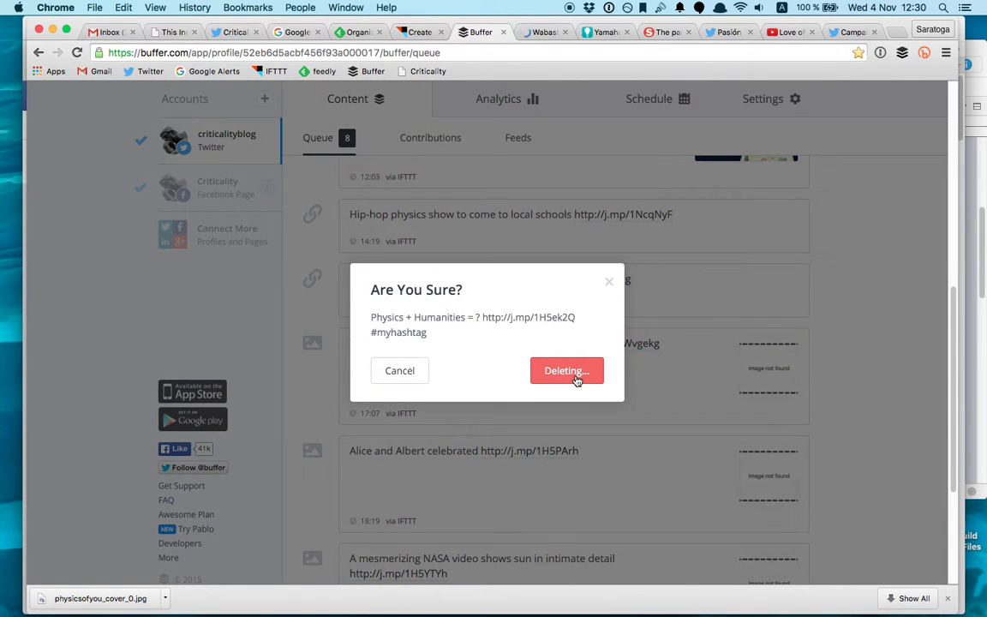
pyautogui.click(566, 370)
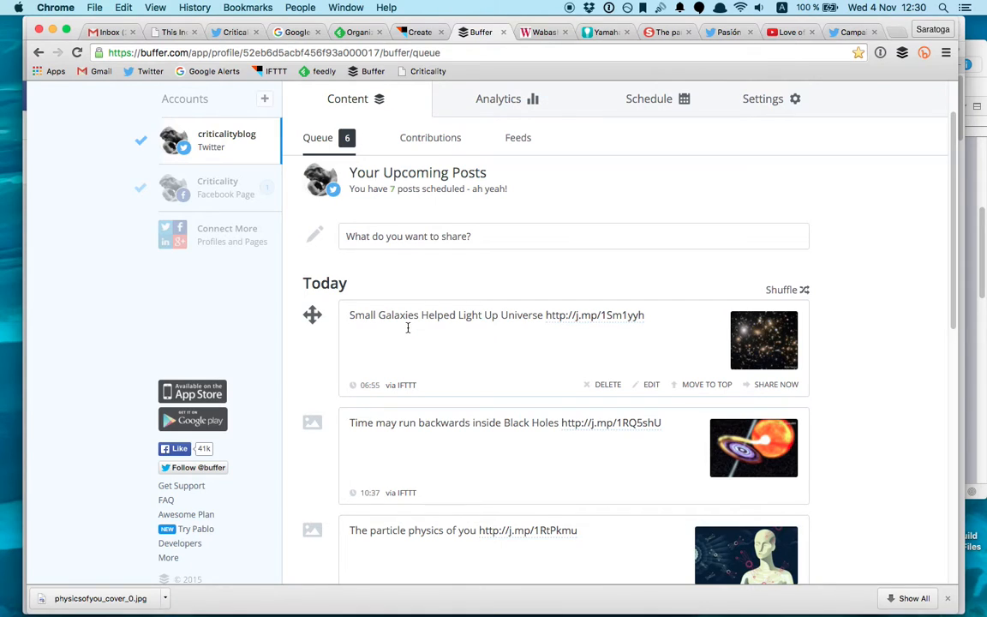
pyautogui.moveTo(763, 340)
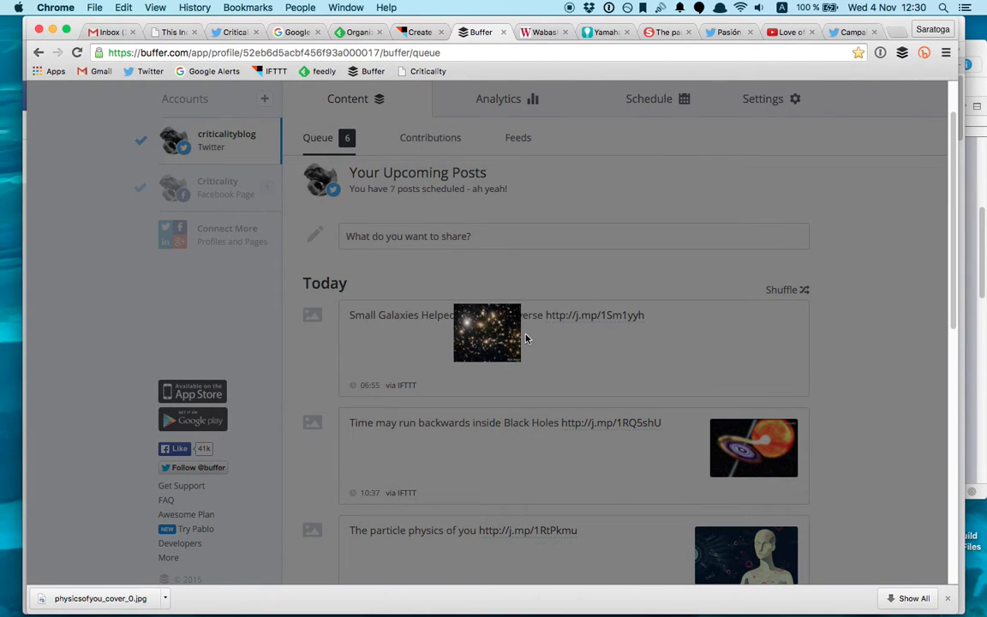
# Open the linked article of 'The particle physics of you' post
pyautogui.scroll(-3)
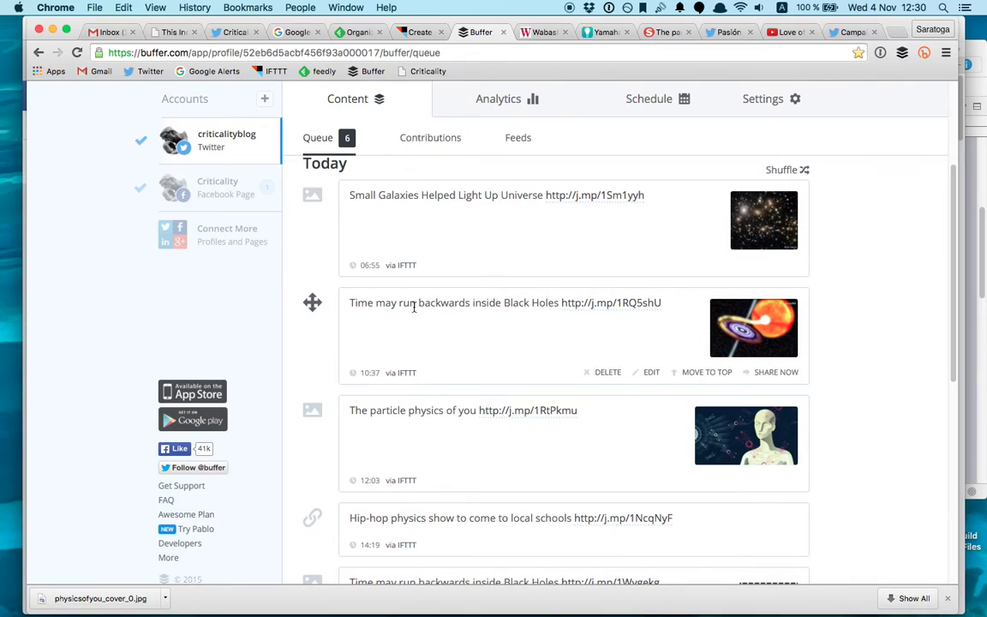
pyautogui.moveTo(444, 308)
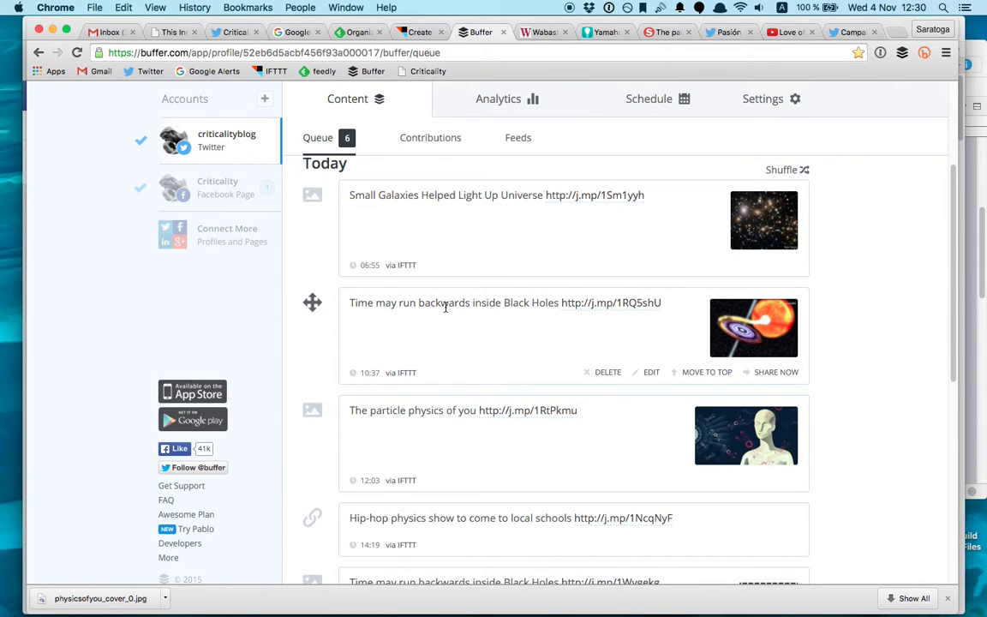
pyautogui.scroll(-3)
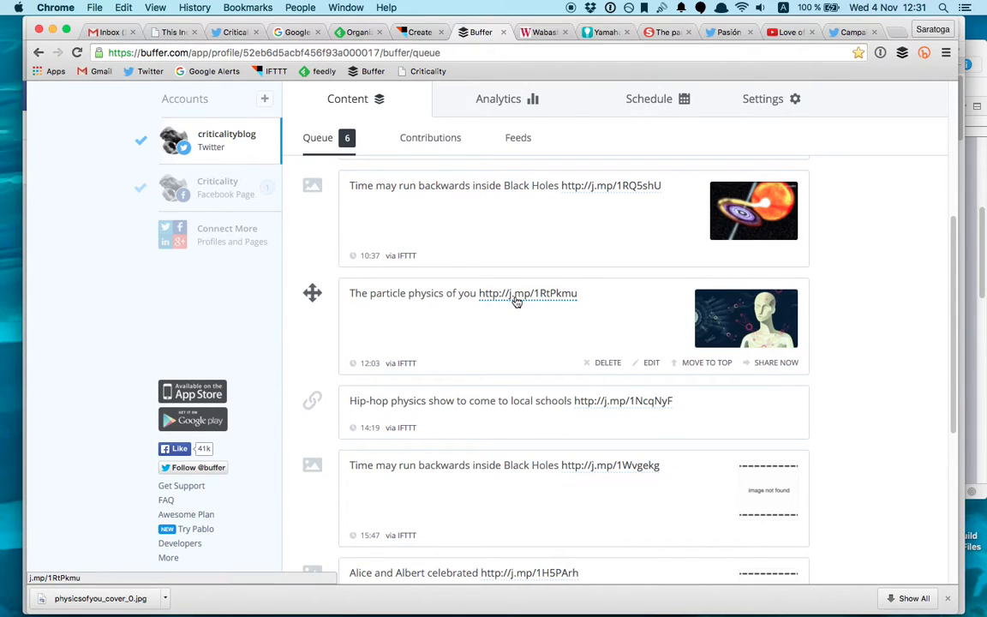
pyautogui.click(527, 293)
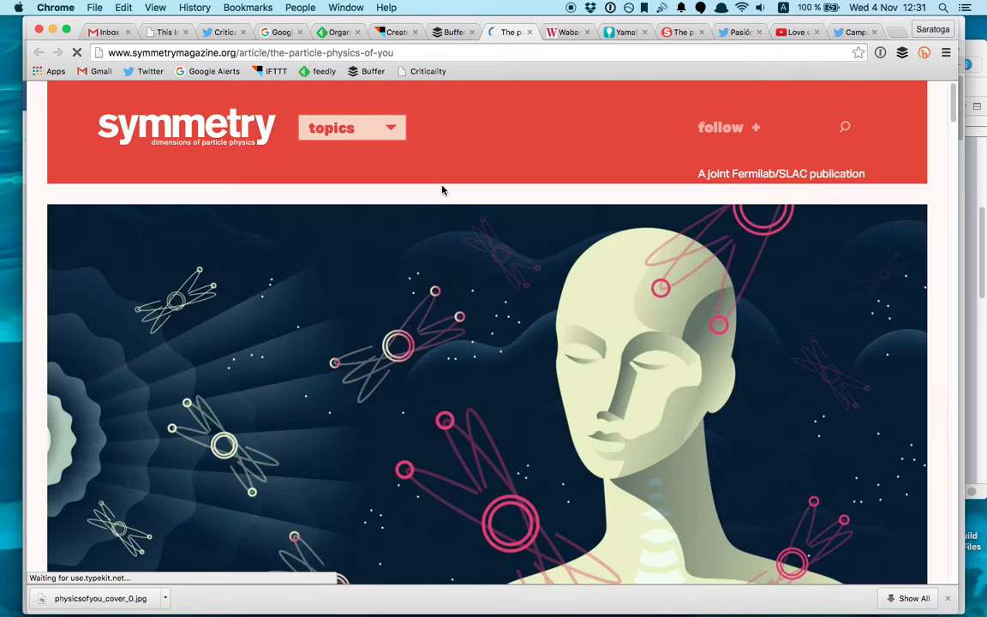
pyautogui.scroll(-3)
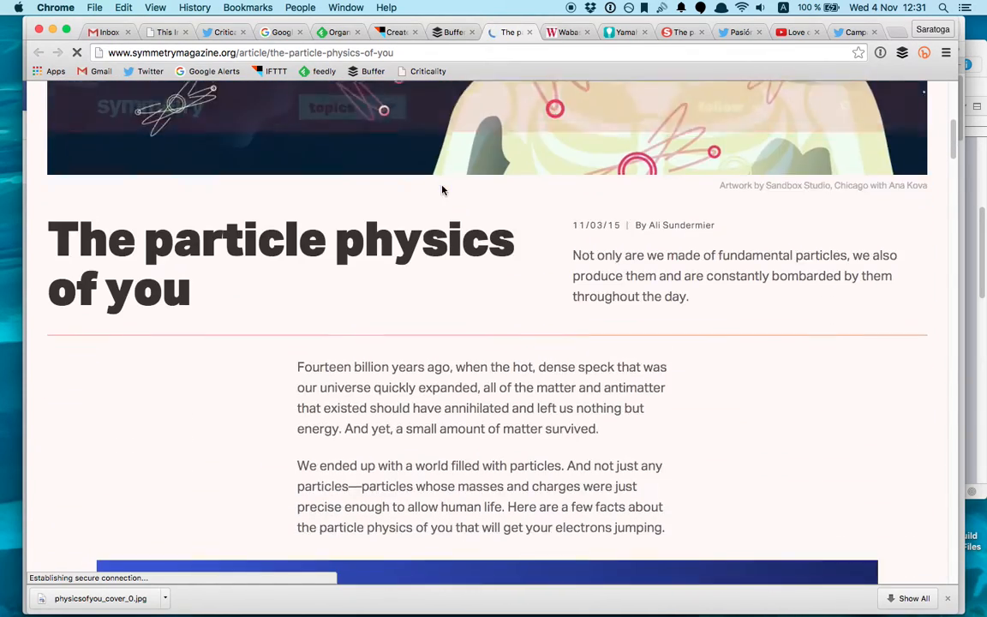
pyautogui.scroll(-3)
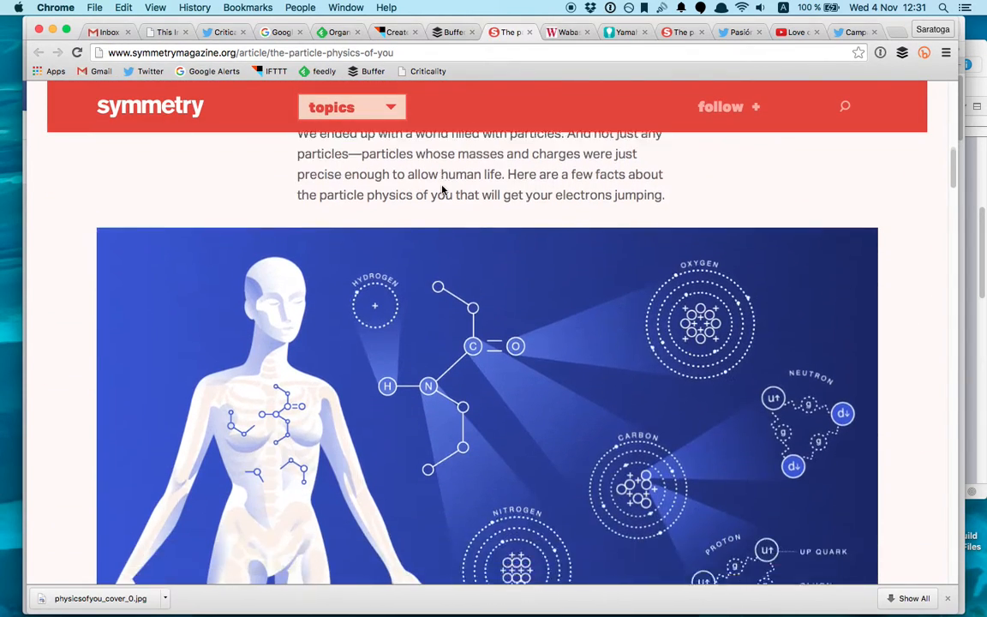
pyautogui.scroll(-3)
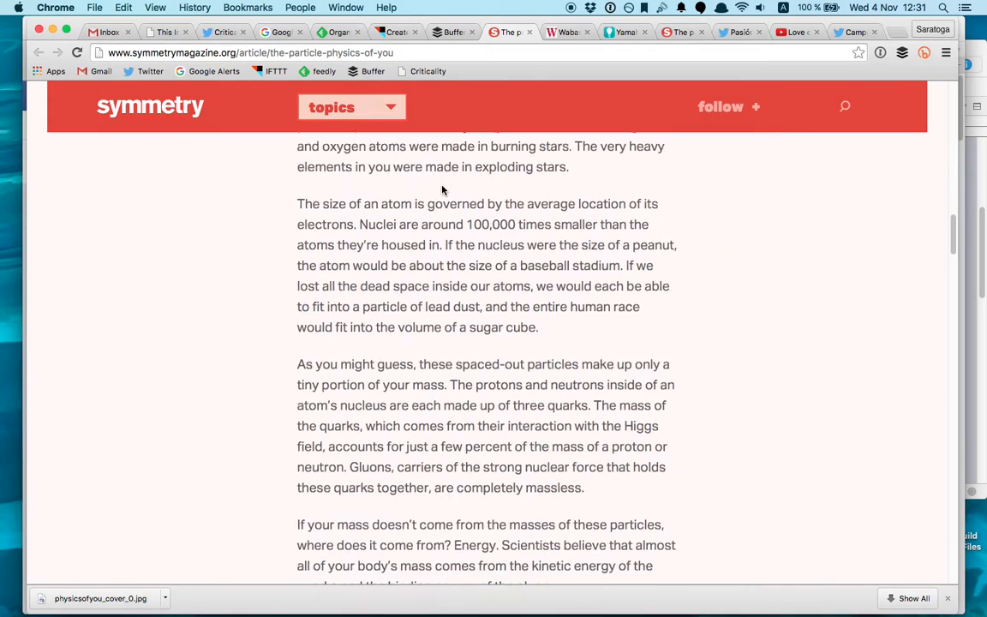
pyautogui.scroll(-3)
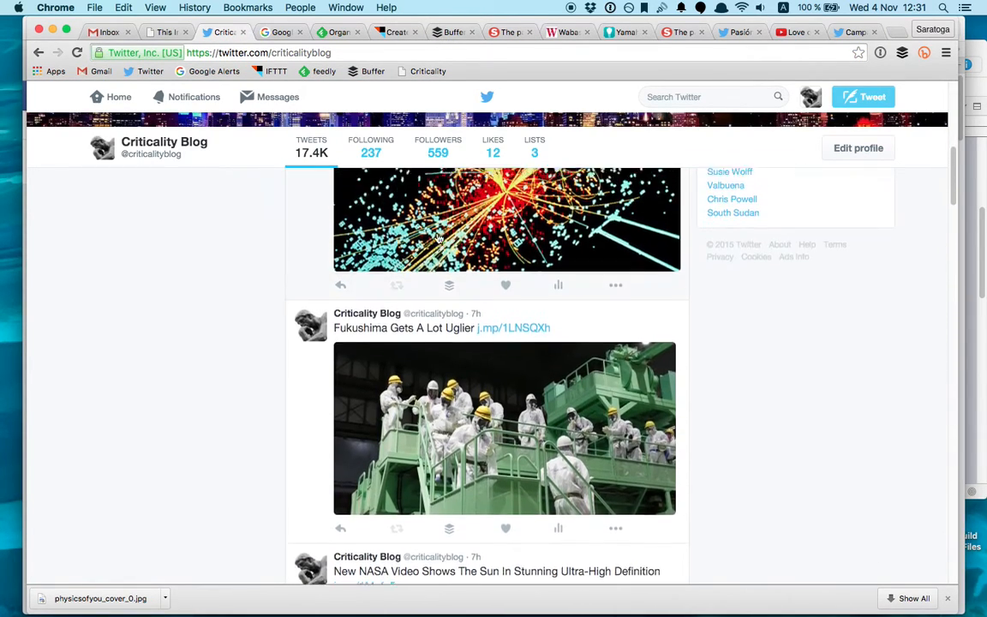
pyautogui.scroll(3)
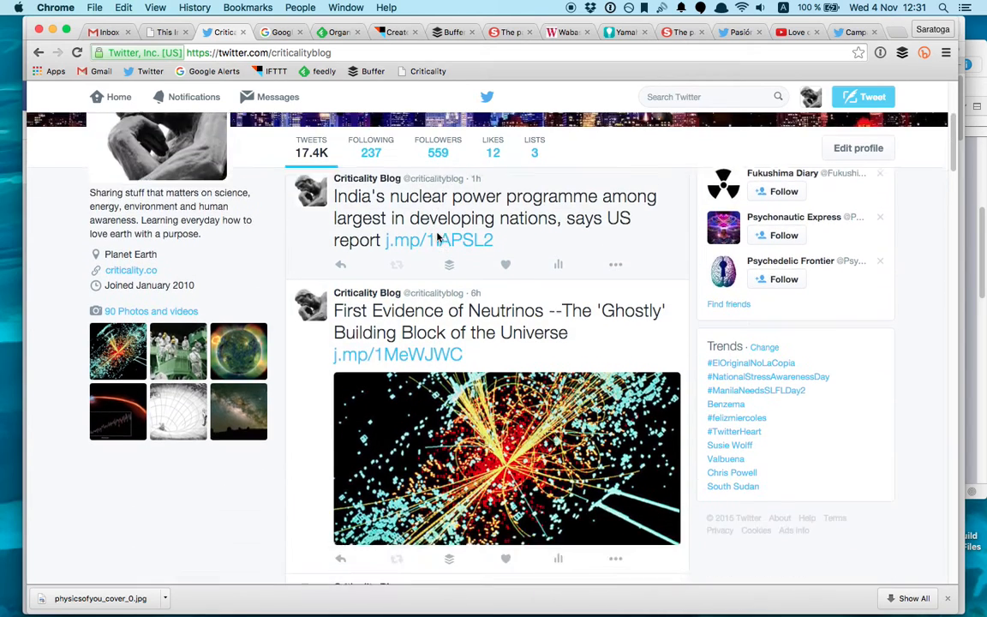
pyautogui.scroll(-3)
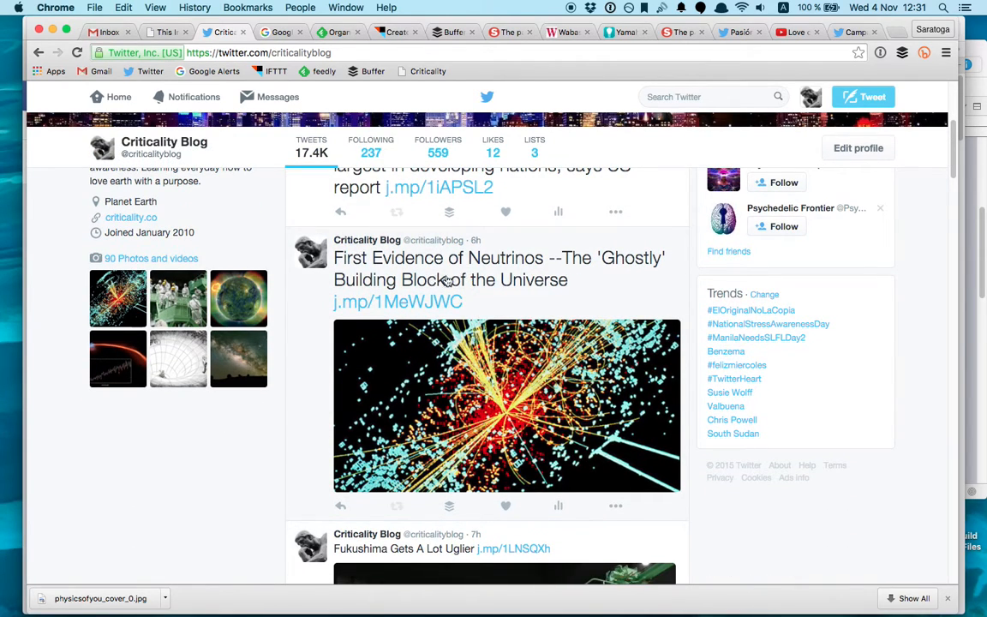
pyautogui.scroll(-3)
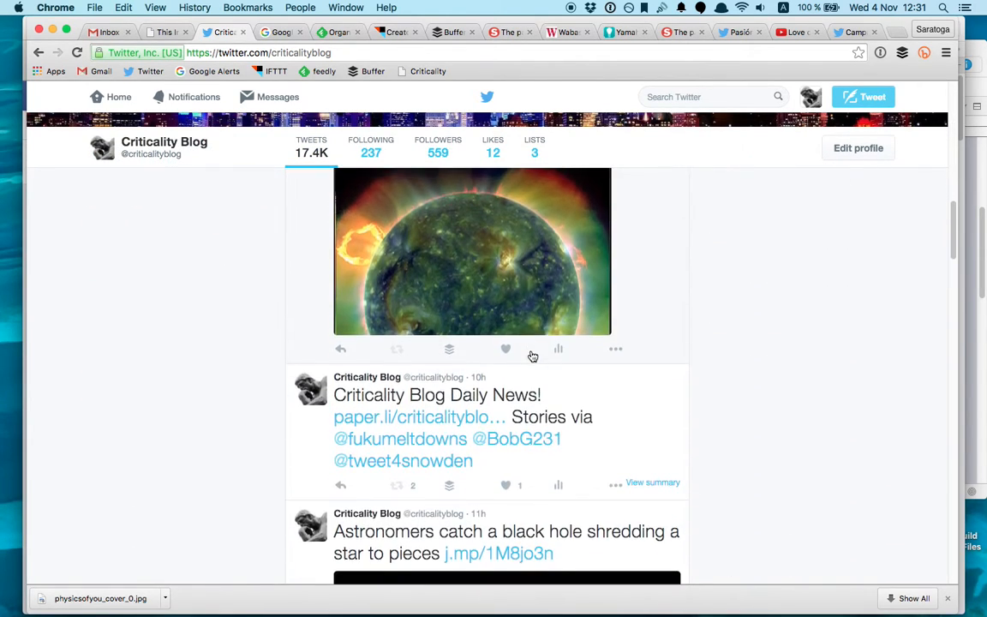
pyautogui.scroll(-3)
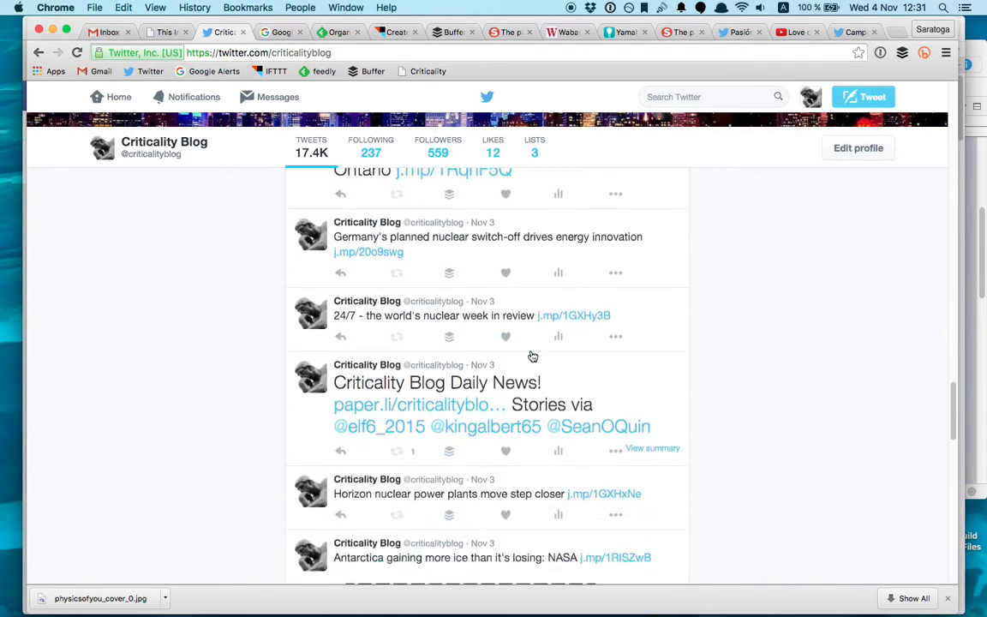
pyautogui.scroll(-3)
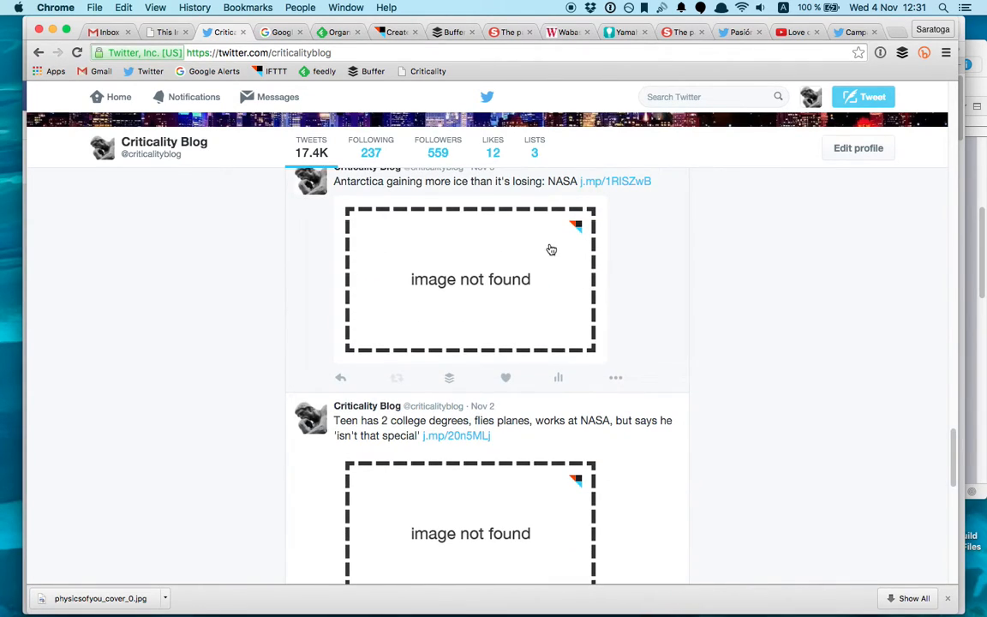
pyautogui.moveTo(594, 233)
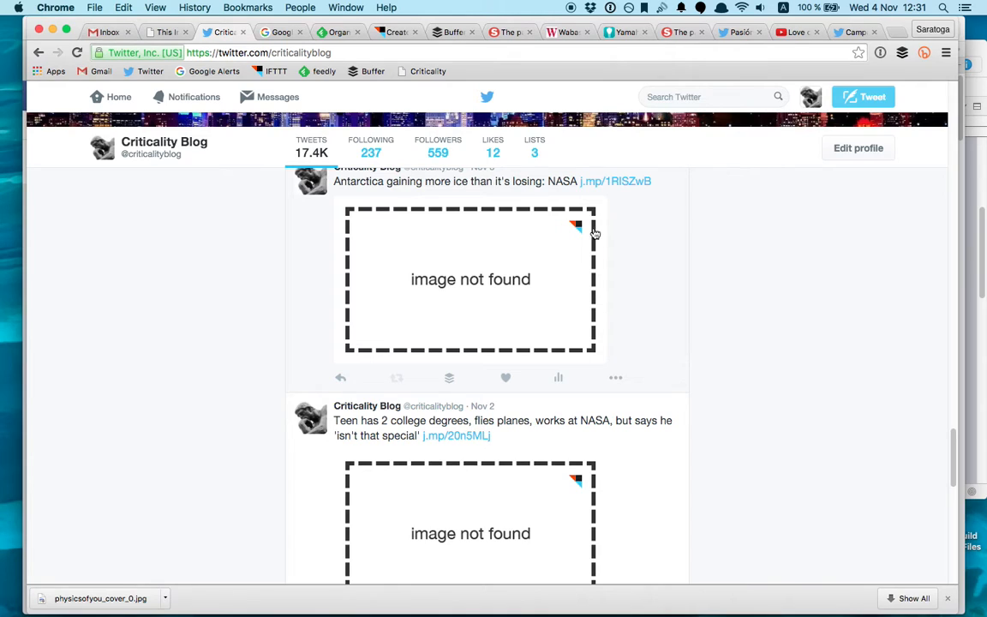
pyautogui.scroll(-3)
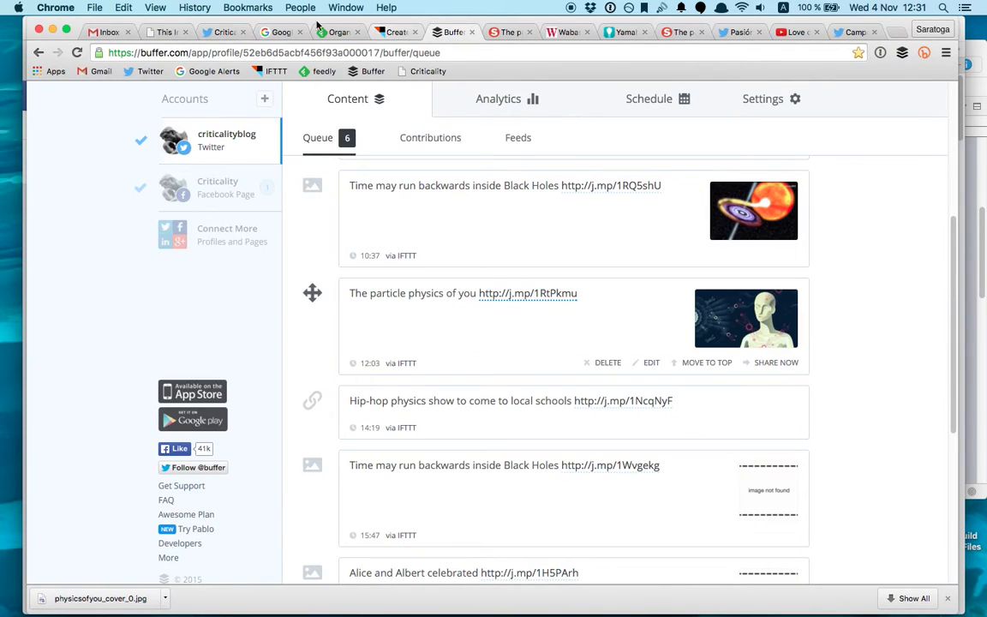
pyautogui.moveTo(562, 144)
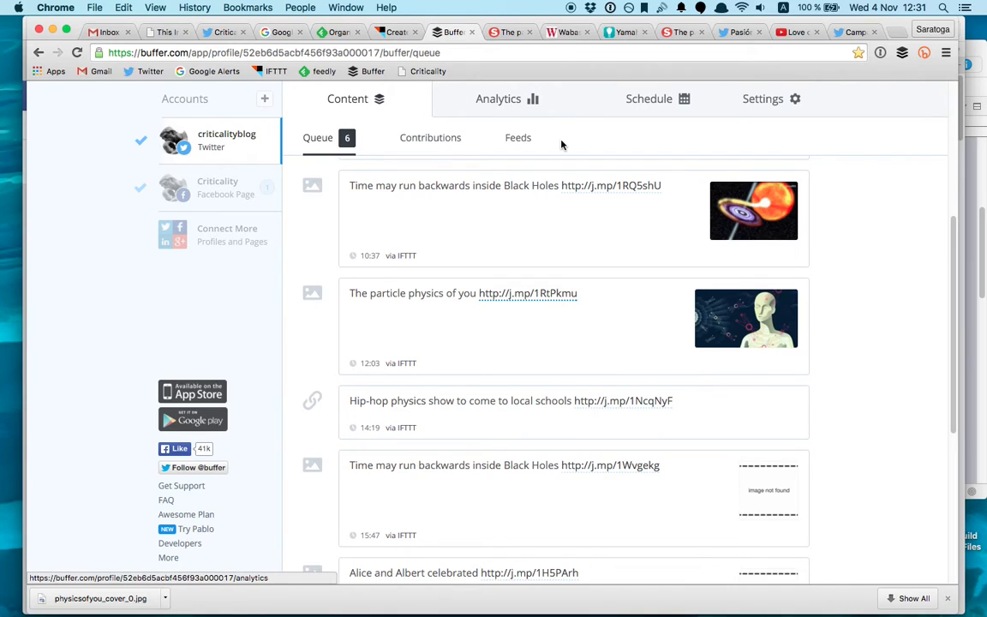
# Show the criticalityblog account's posting schedule with its 11 daily times
pyautogui.click(649, 98)
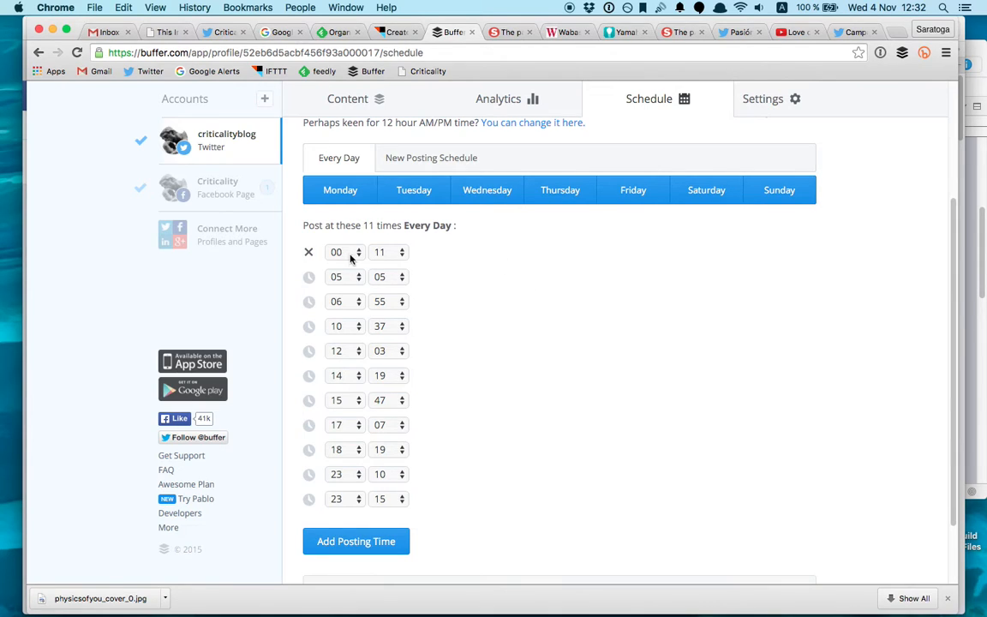
pyautogui.moveTo(716, 182)
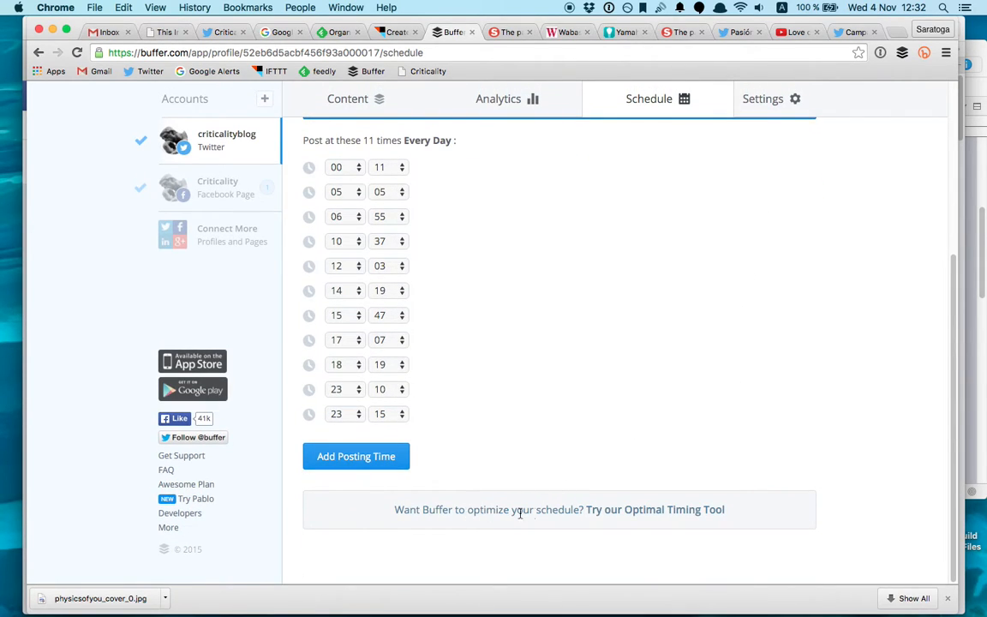
pyautogui.moveTo(486, 511)
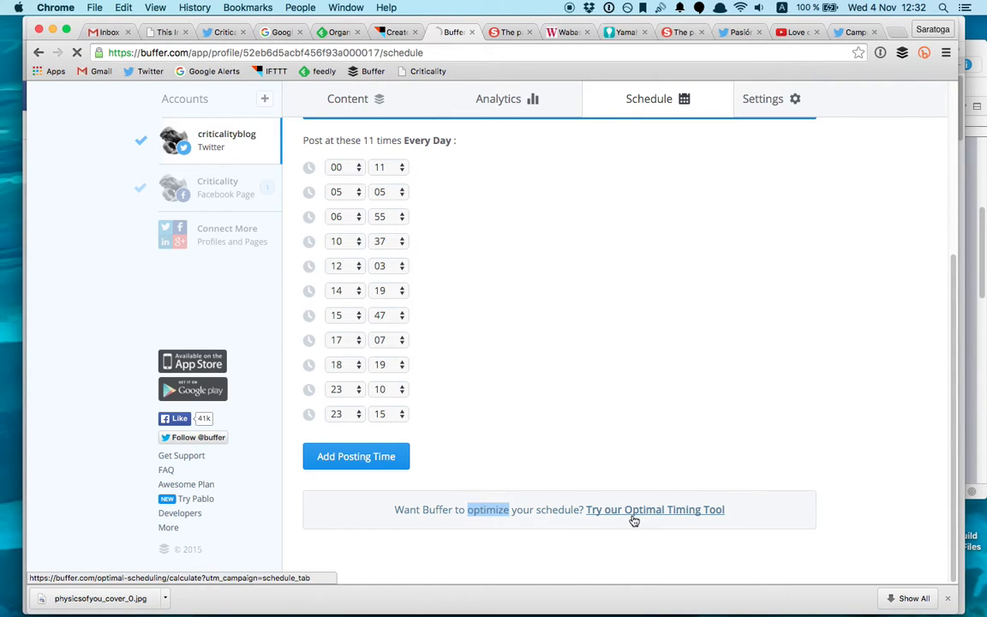
# Launch Buffer's Optimal Timing Tool
pyautogui.click(656, 509)
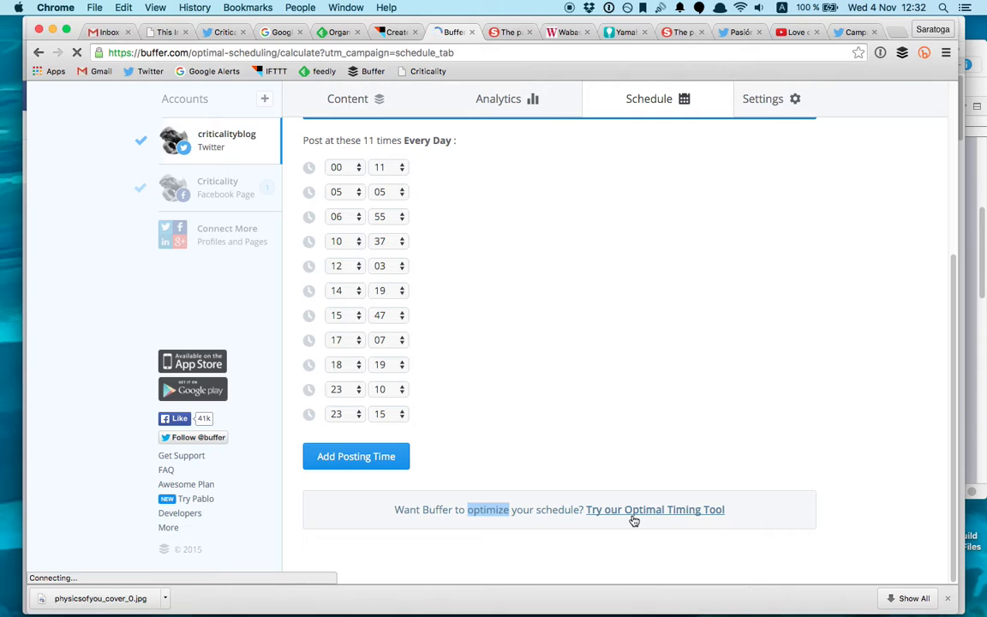
pyautogui.click(655, 508)
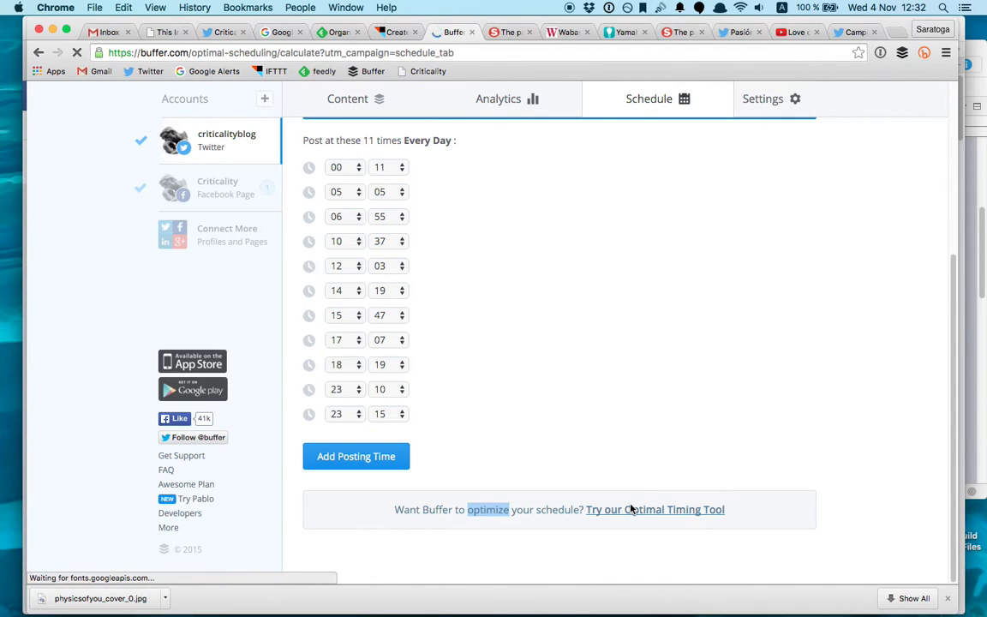
pyautogui.click(654, 509)
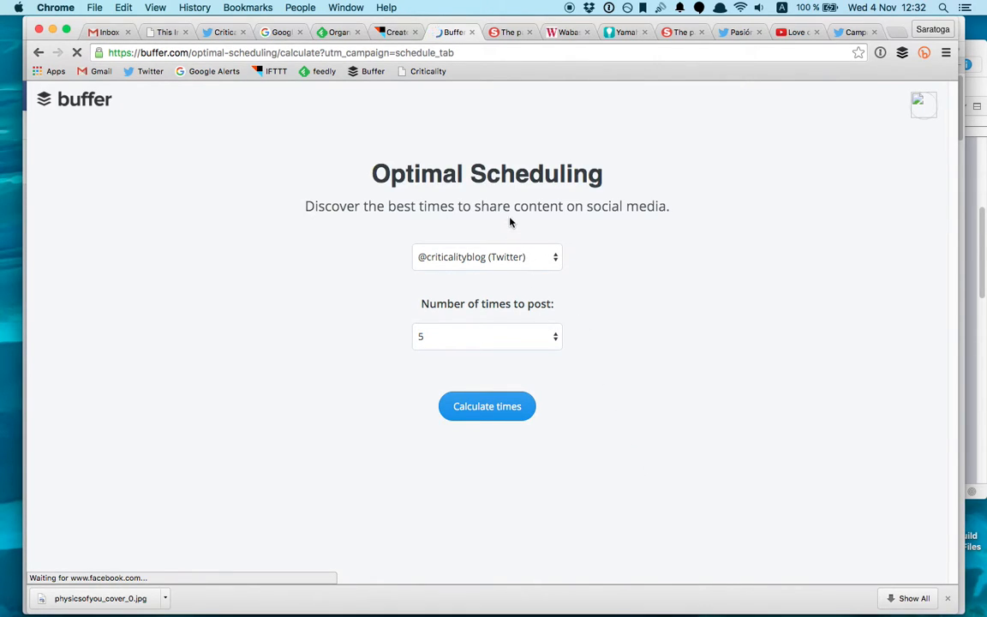
# Keep the Twitter account, choose 16 posts per day, and calculate optimal times
pyautogui.click(487, 256)
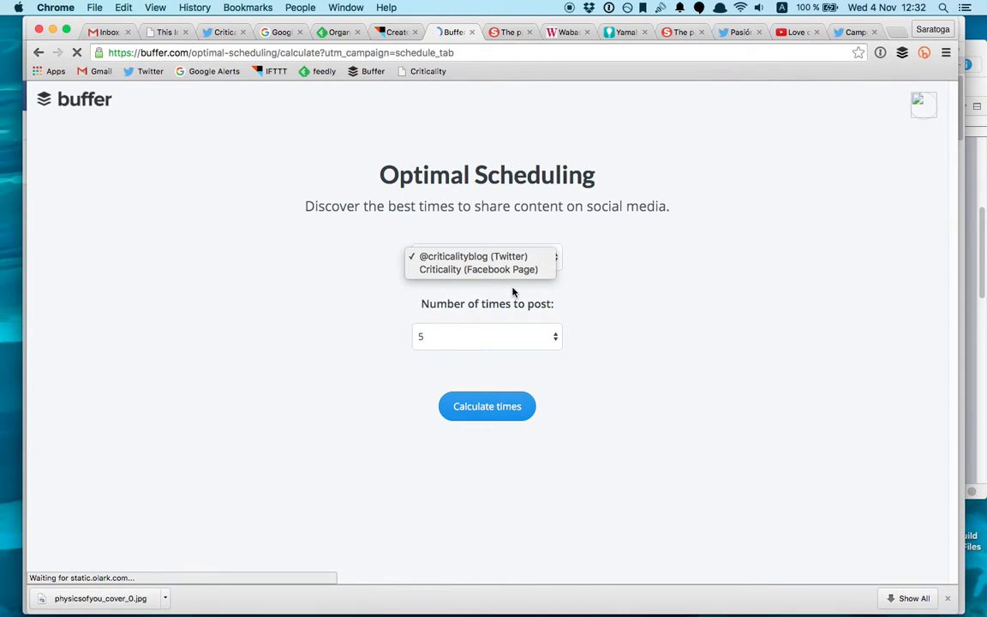
pyautogui.click(473, 256)
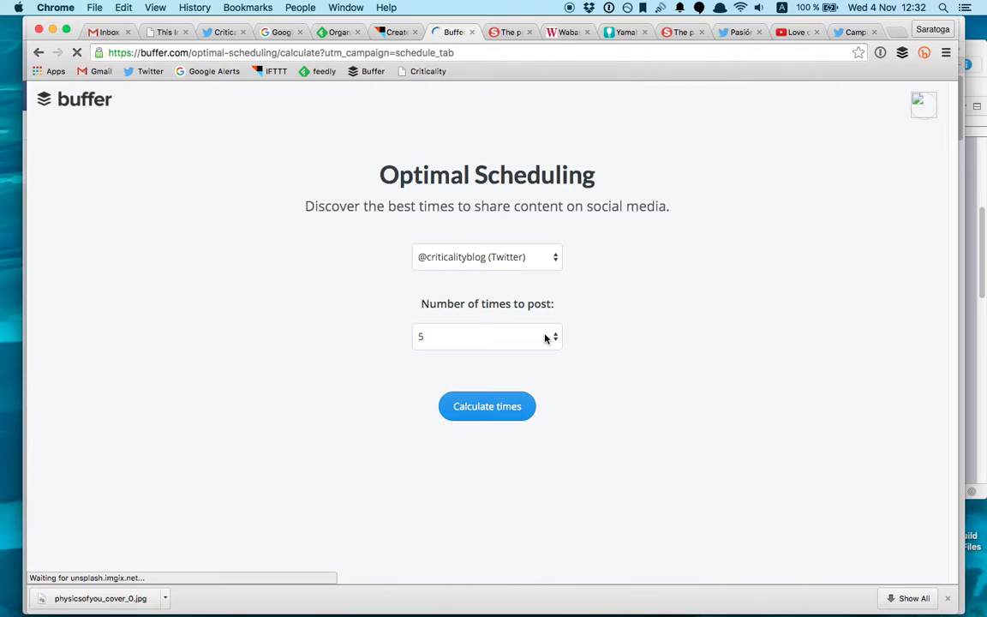
pyautogui.click(486, 336)
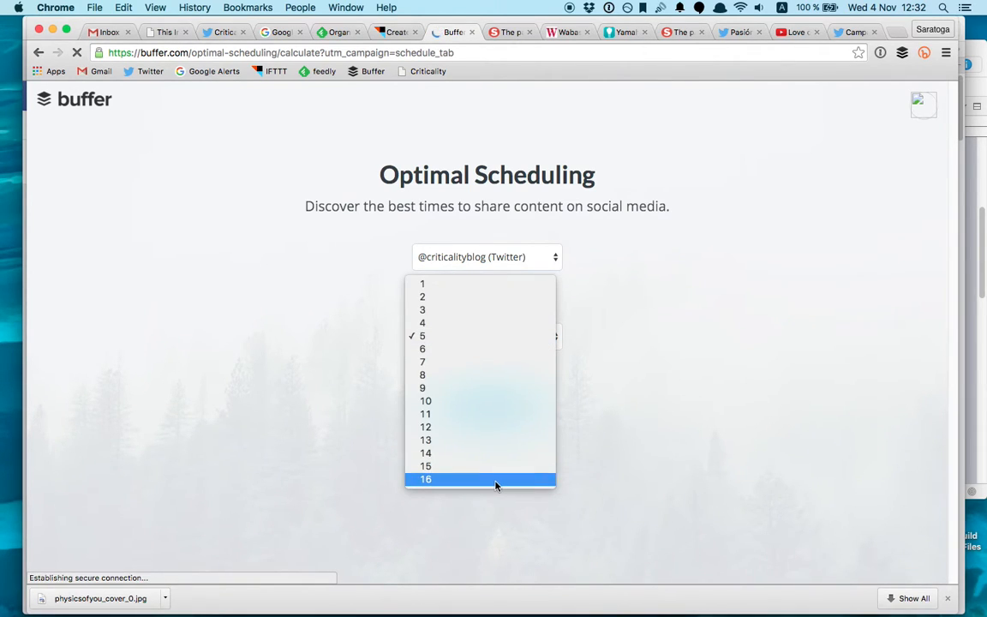
pyautogui.click(426, 479)
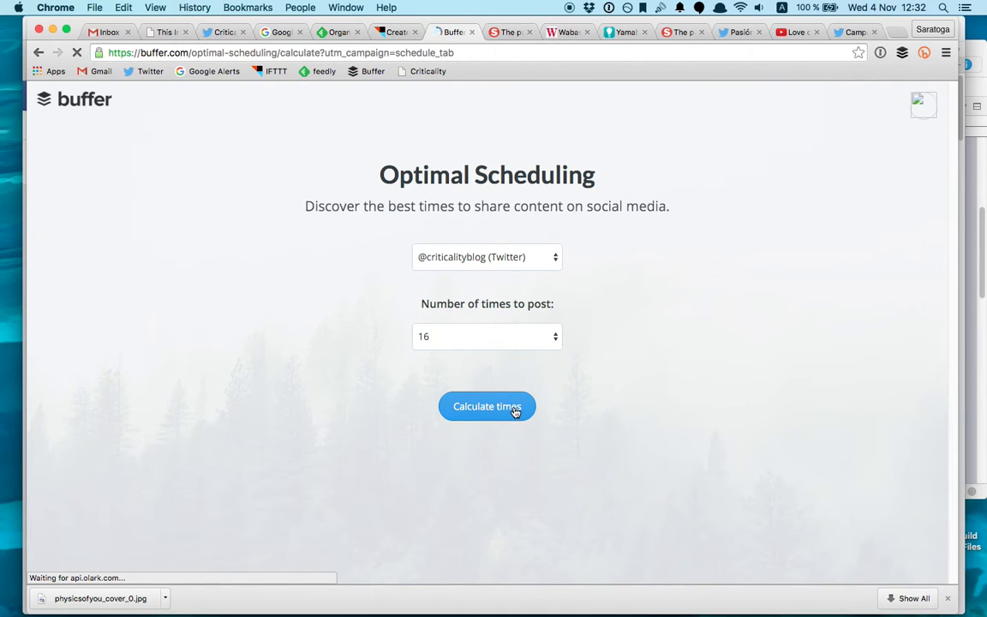
pyautogui.click(487, 406)
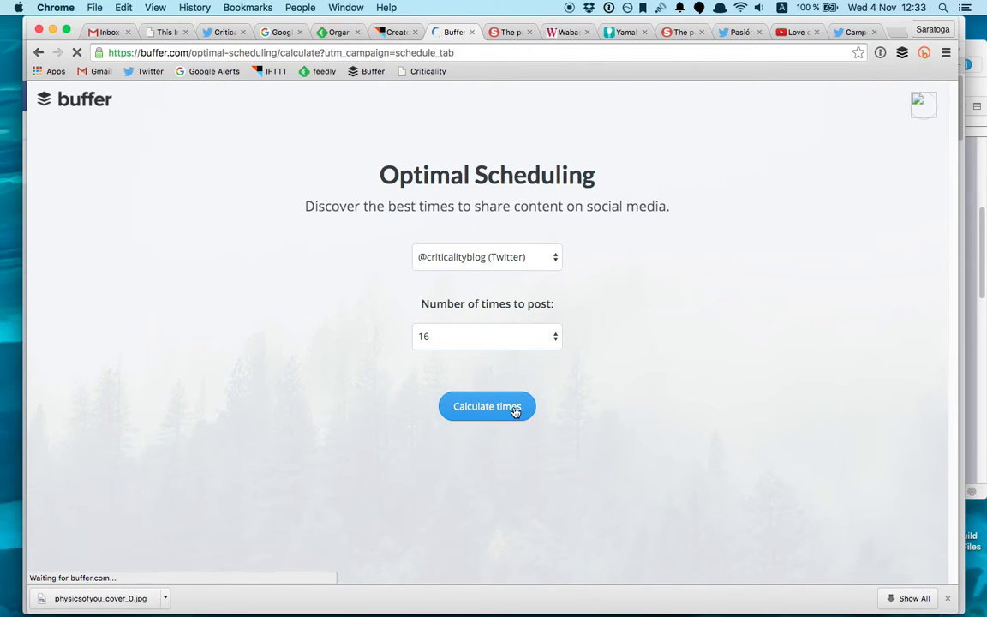
pyautogui.click(487, 406)
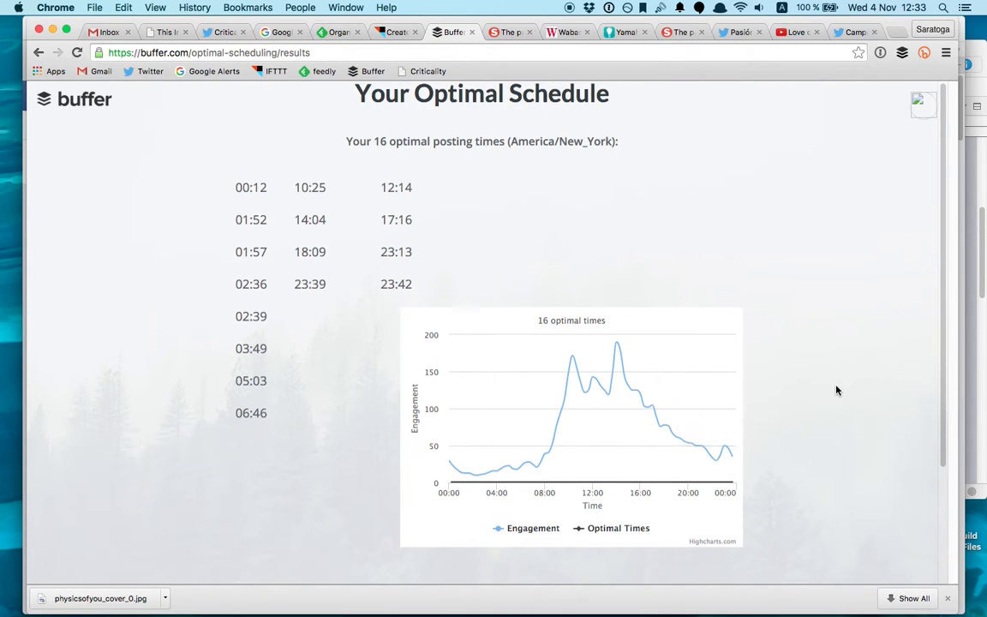
# Review the 16 optimal times chart, then return to the account's Schedule tab
pyautogui.scroll(-3)
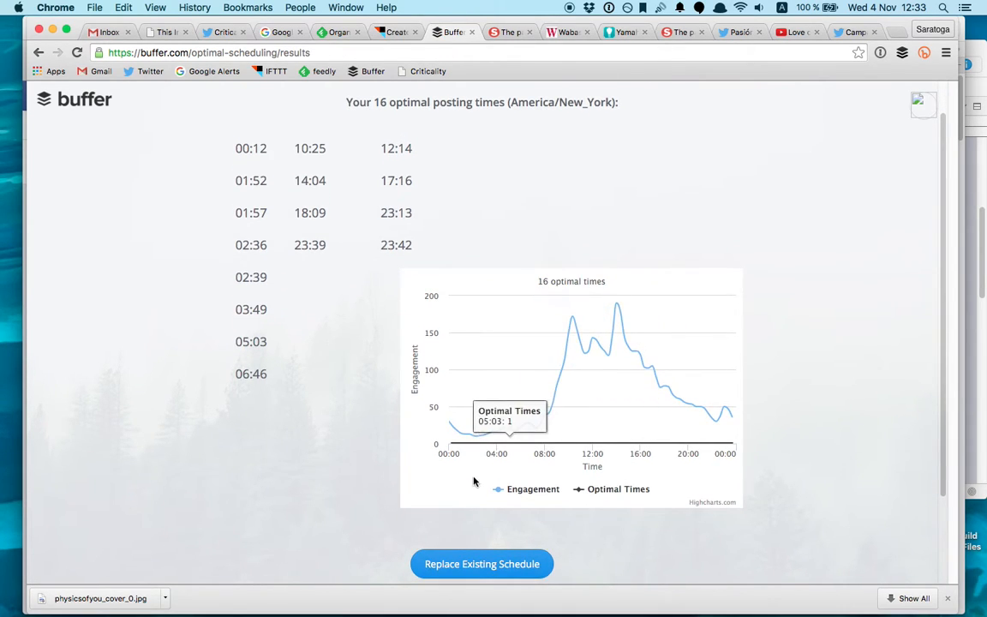
pyautogui.moveTo(572, 318)
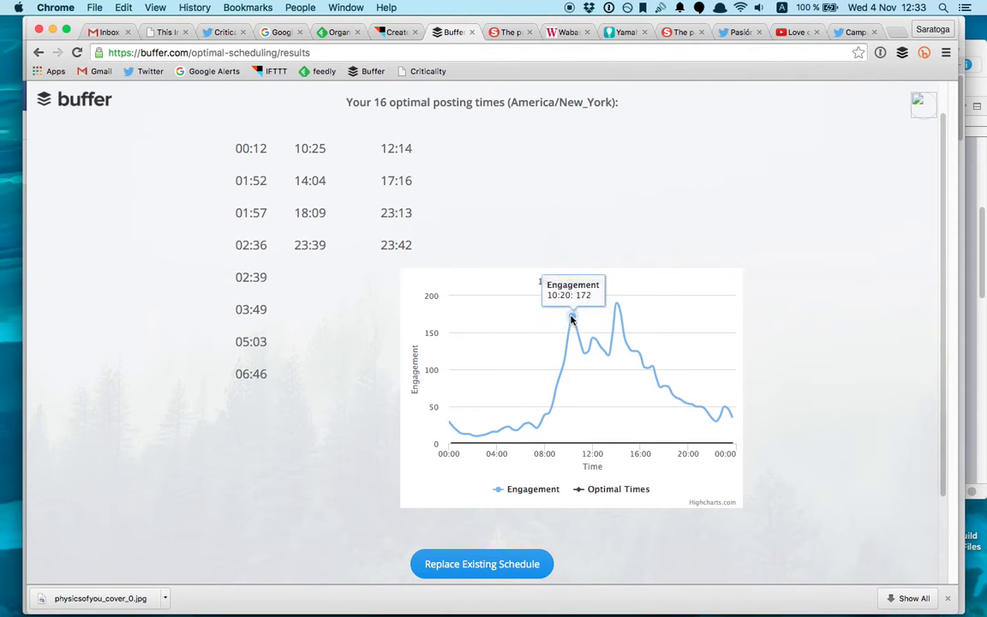
pyautogui.moveTo(563, 358)
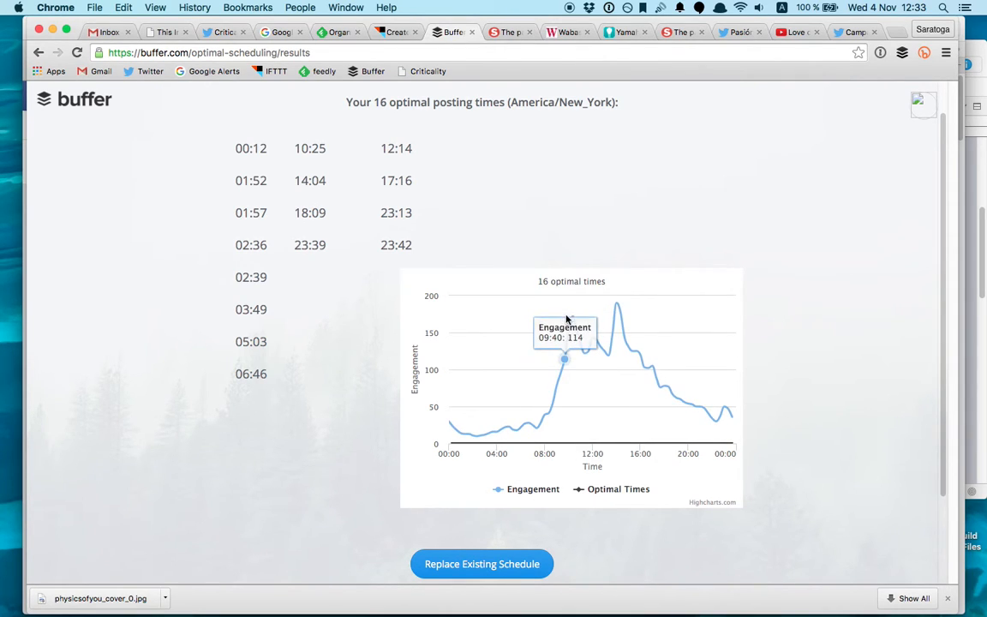
pyautogui.moveTo(589, 358)
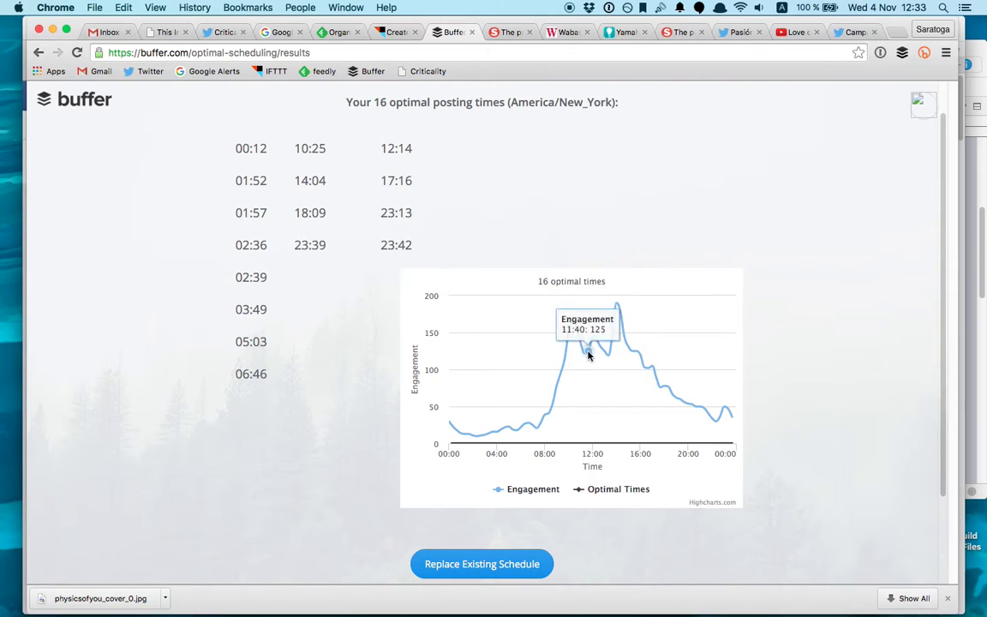
pyautogui.moveTo(616, 306)
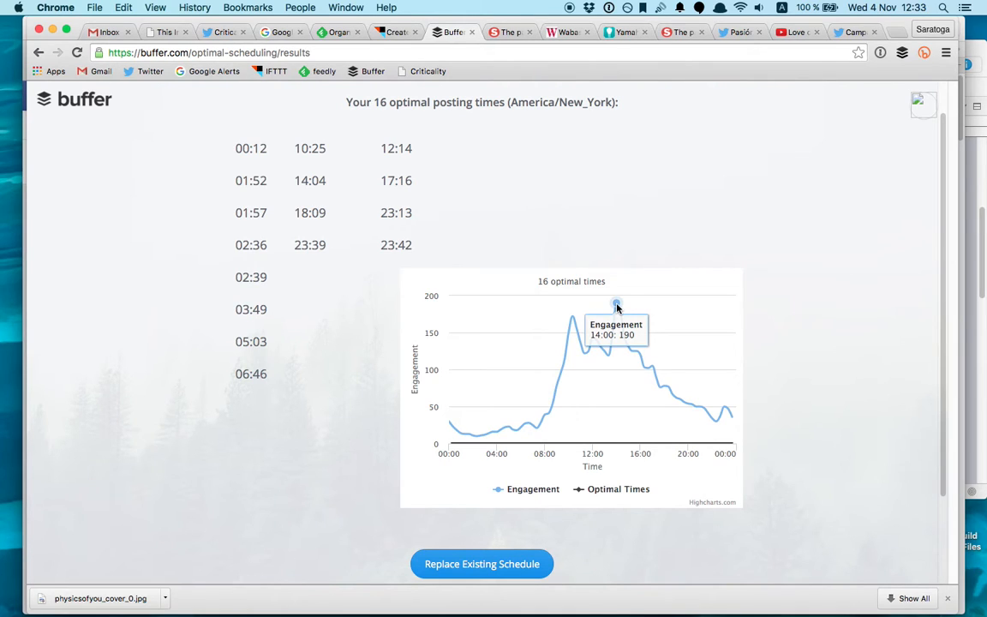
pyautogui.moveTo(697, 408)
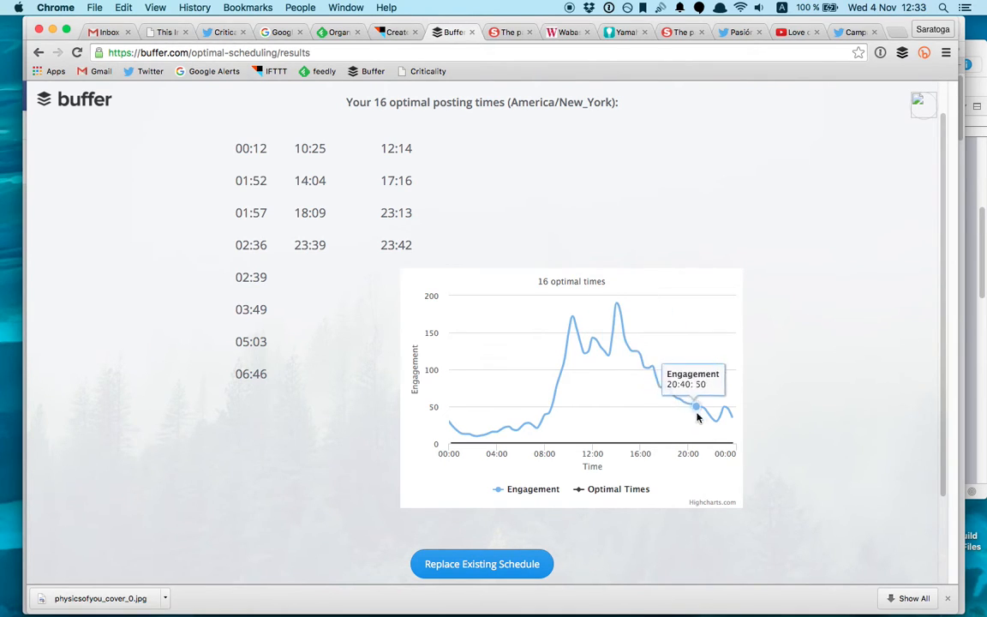
pyautogui.moveTo(461, 431)
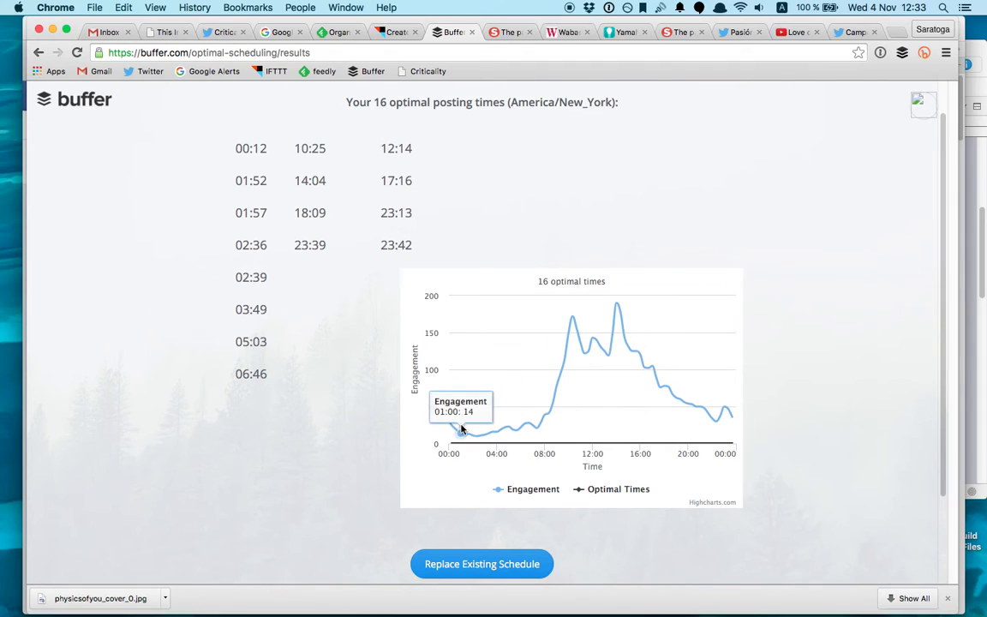
pyautogui.moveTo(459, 428)
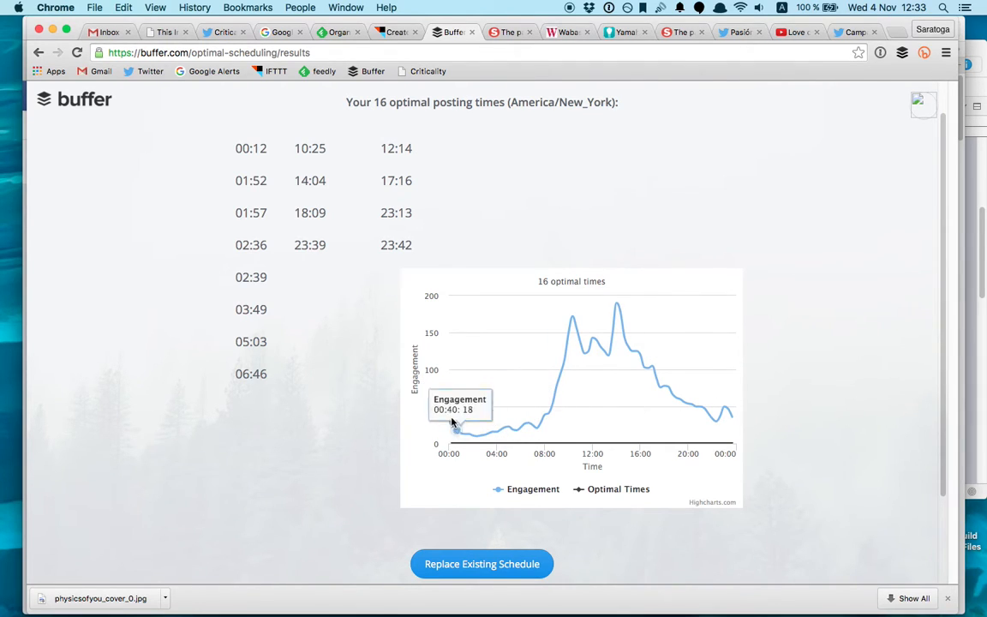
pyautogui.moveTo(445, 429)
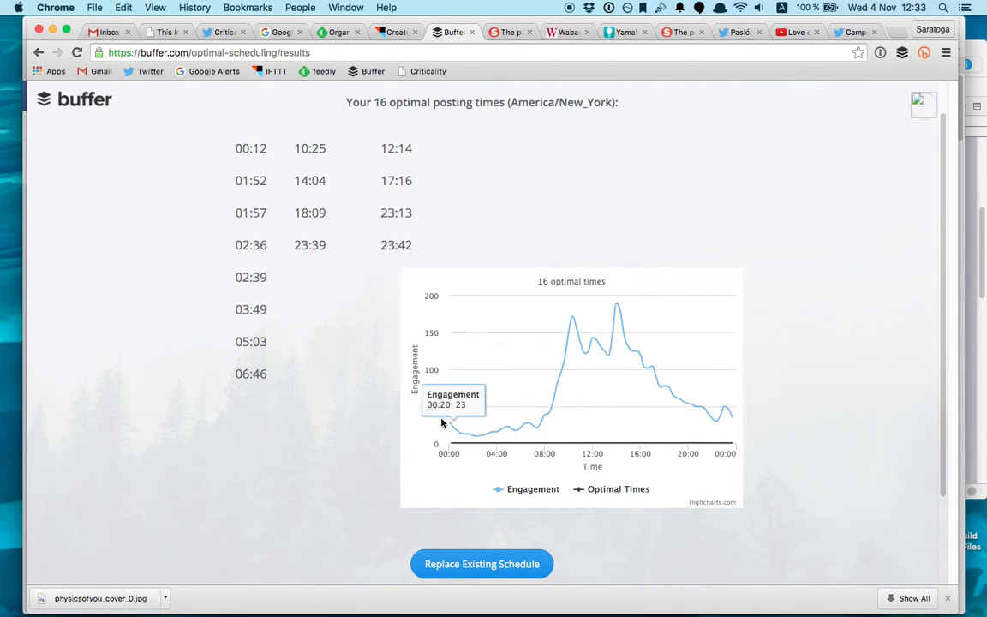
pyautogui.moveTo(529, 443)
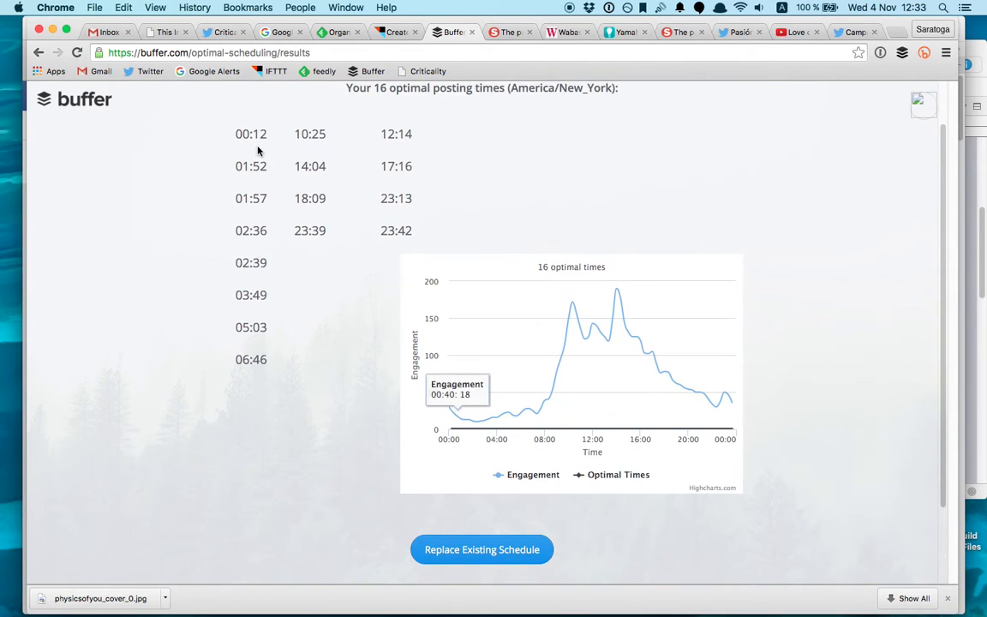
pyautogui.scroll(-3)
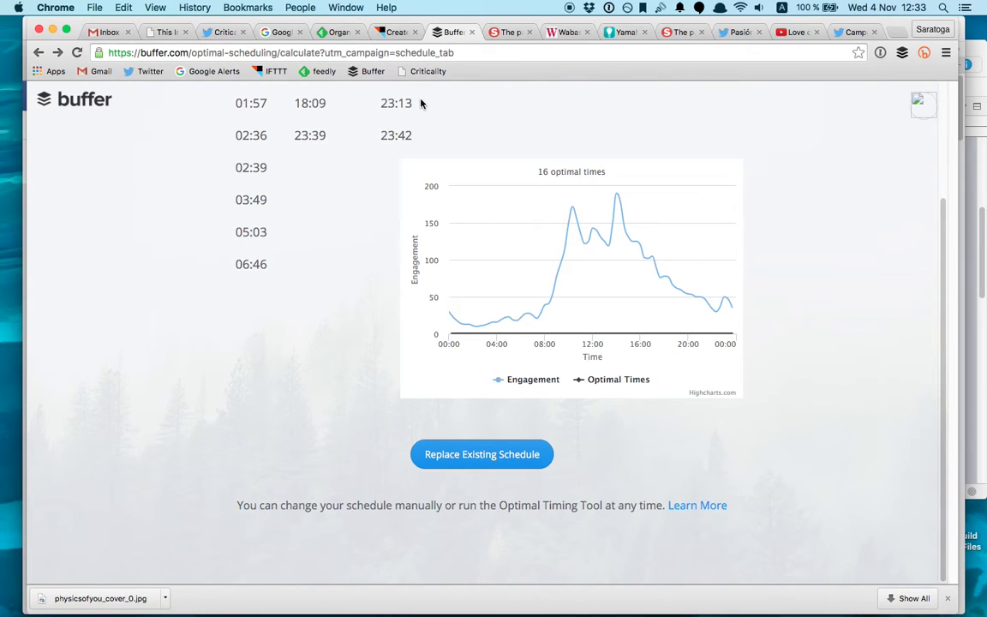
pyautogui.moveTo(255, 90)
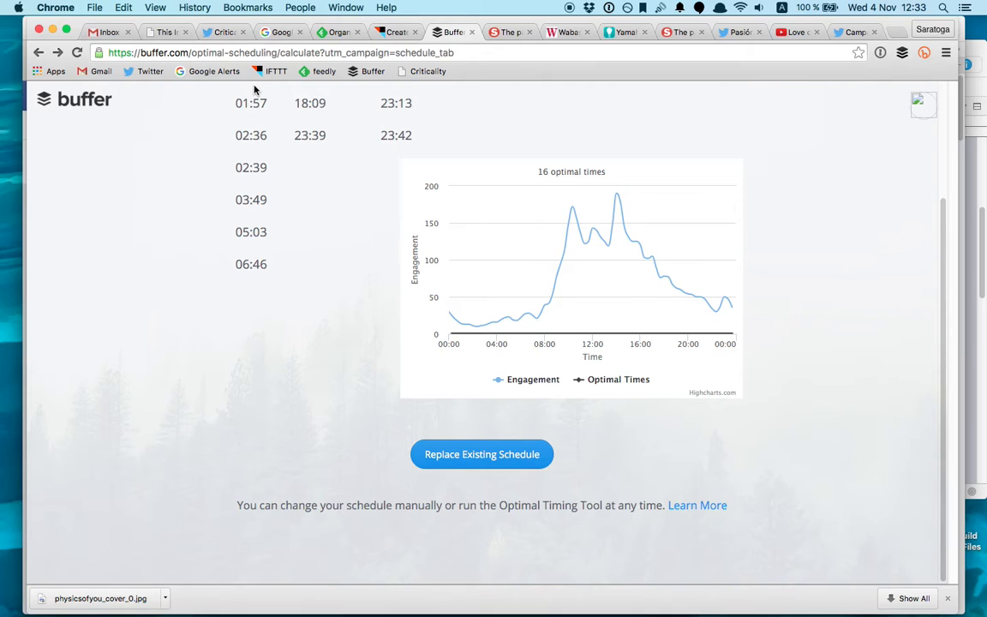
pyautogui.moveTo(150, 79)
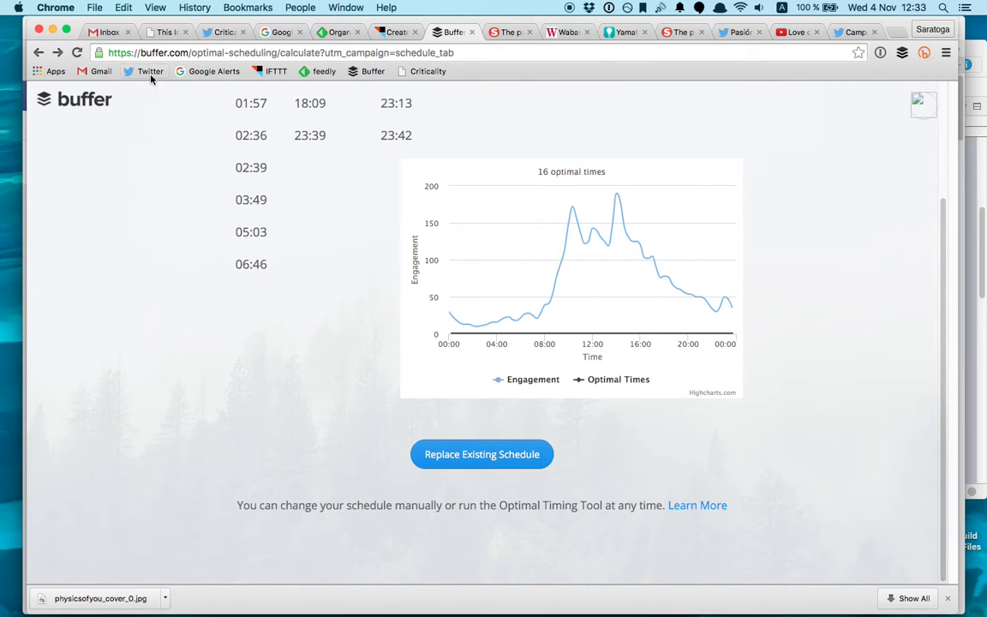
pyautogui.click(39, 53)
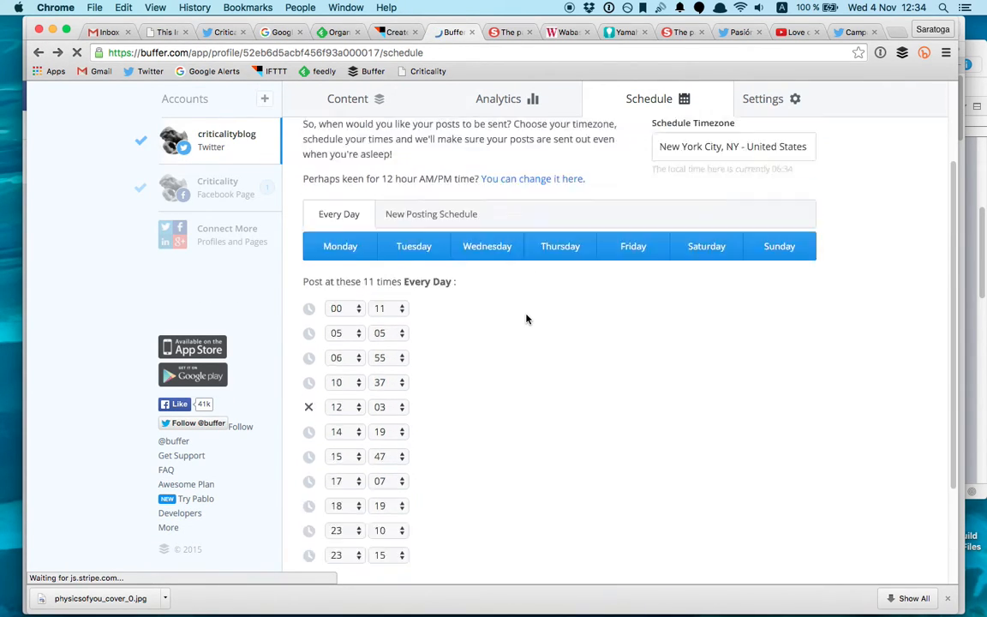
# Switch to the Content tab and browse the queue of 8 upcoming posts
pyautogui.click(347, 99)
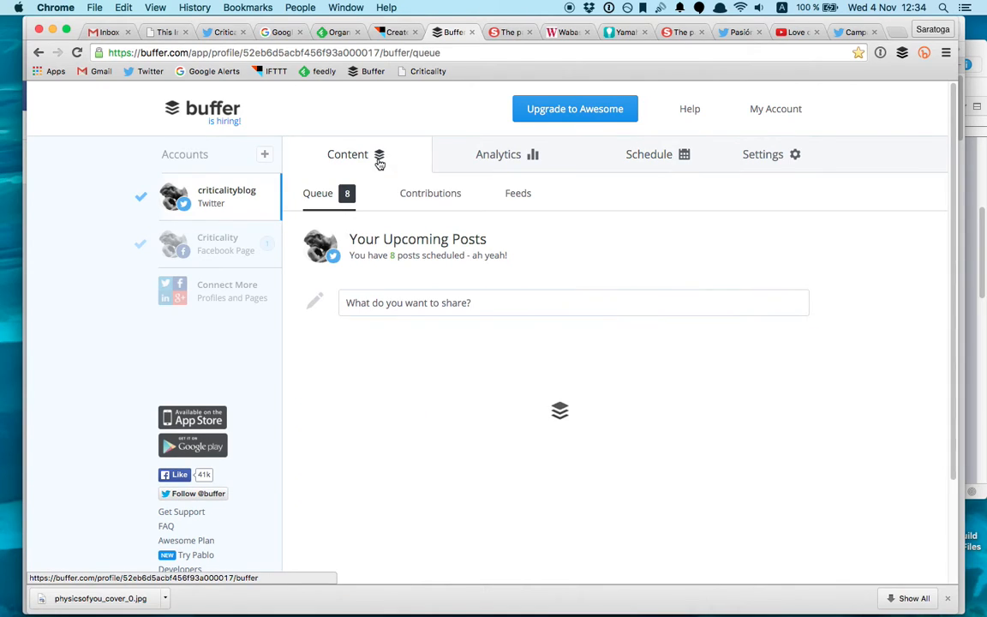
pyautogui.scroll(-3)
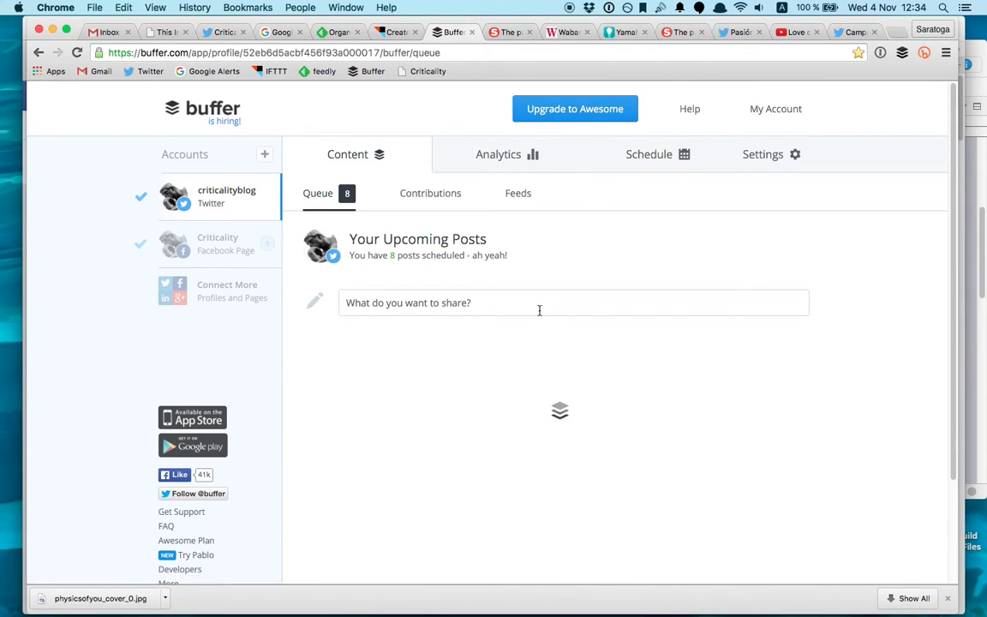
pyautogui.scroll(-3)
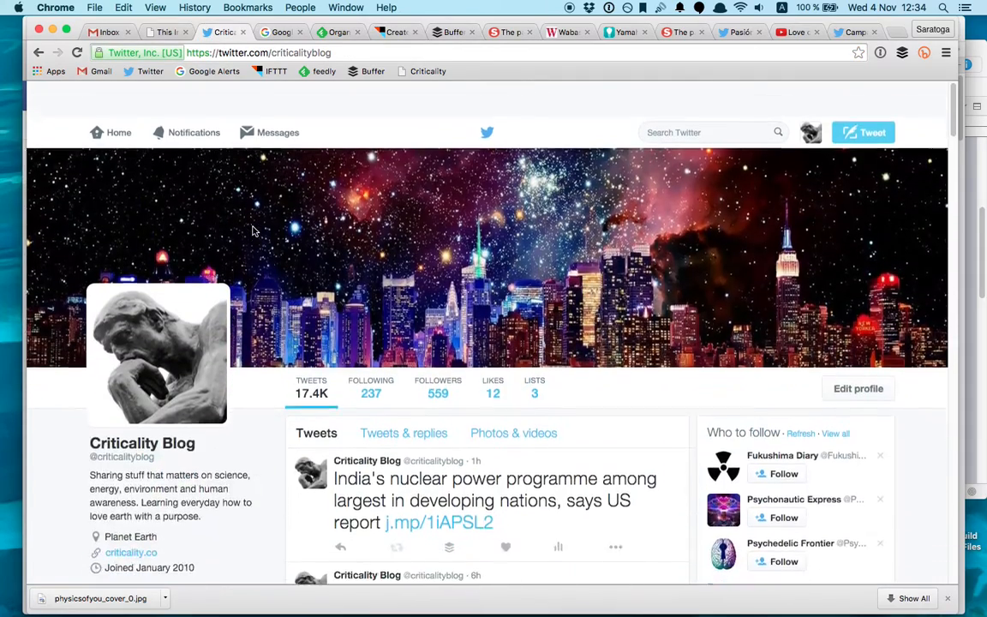
# Scroll through the Criticality Blog profile's tweets
pyautogui.scroll(-3)
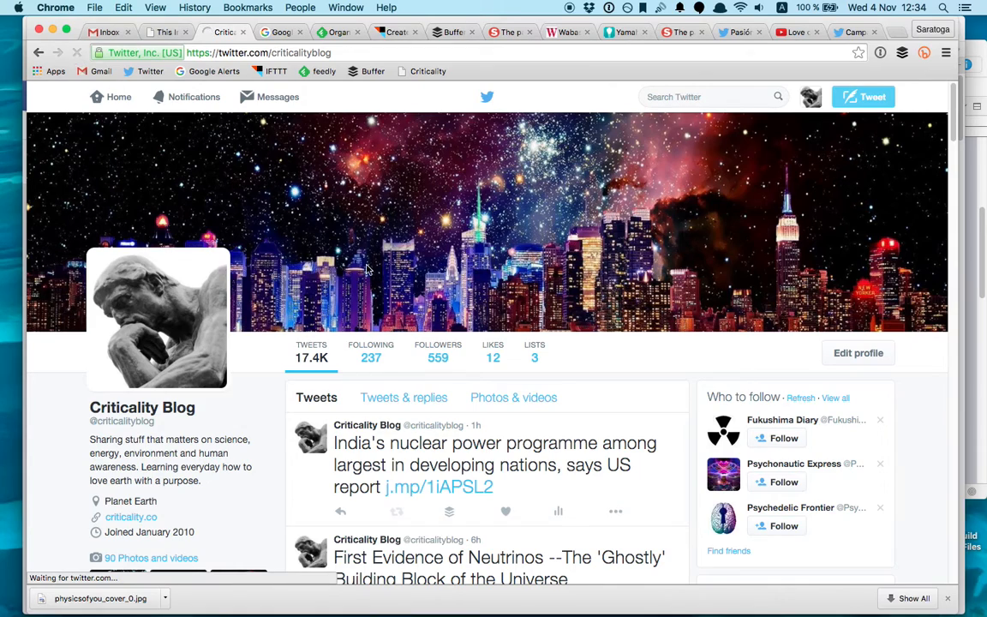
pyautogui.moveTo(424, 351)
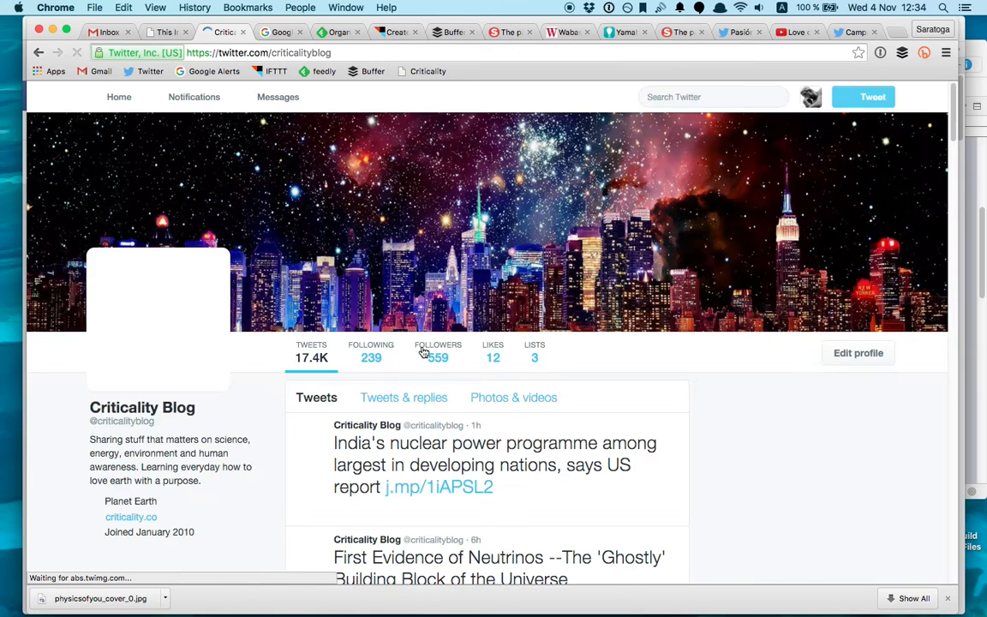
pyautogui.scroll(-3)
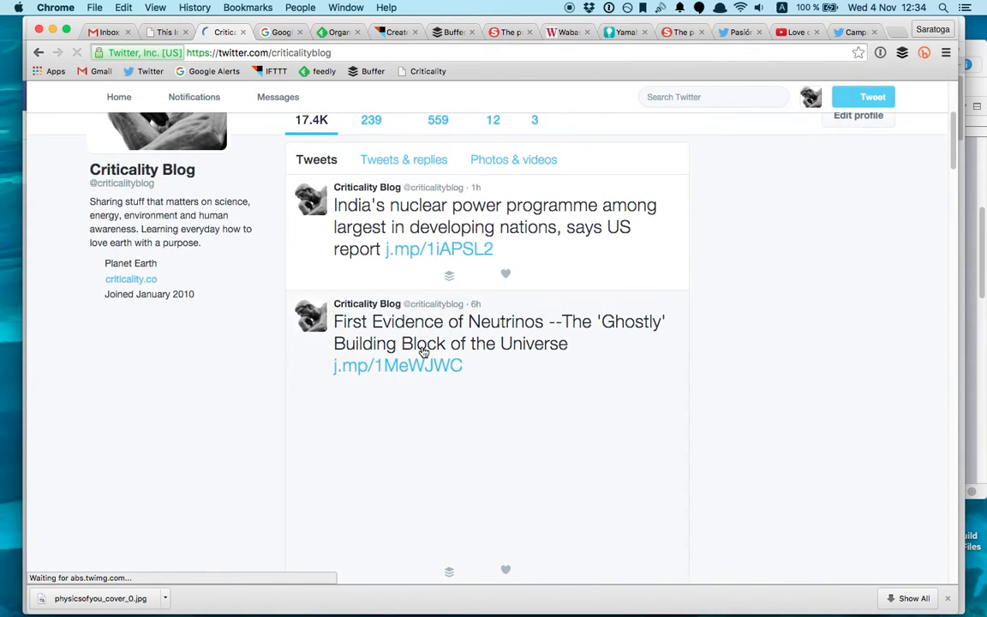
pyautogui.scroll(-3)
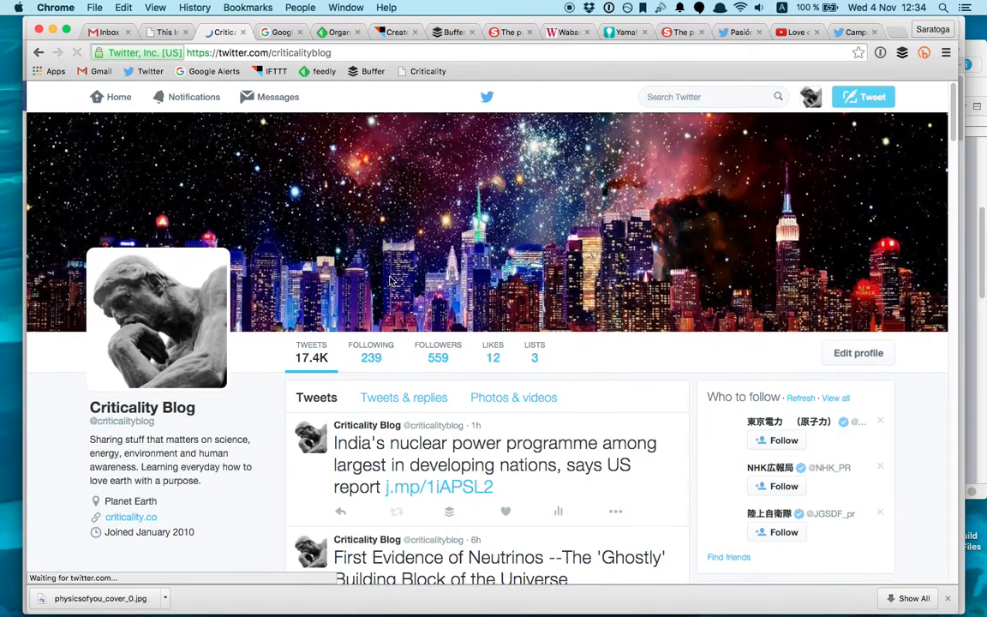
pyautogui.scroll(-3)
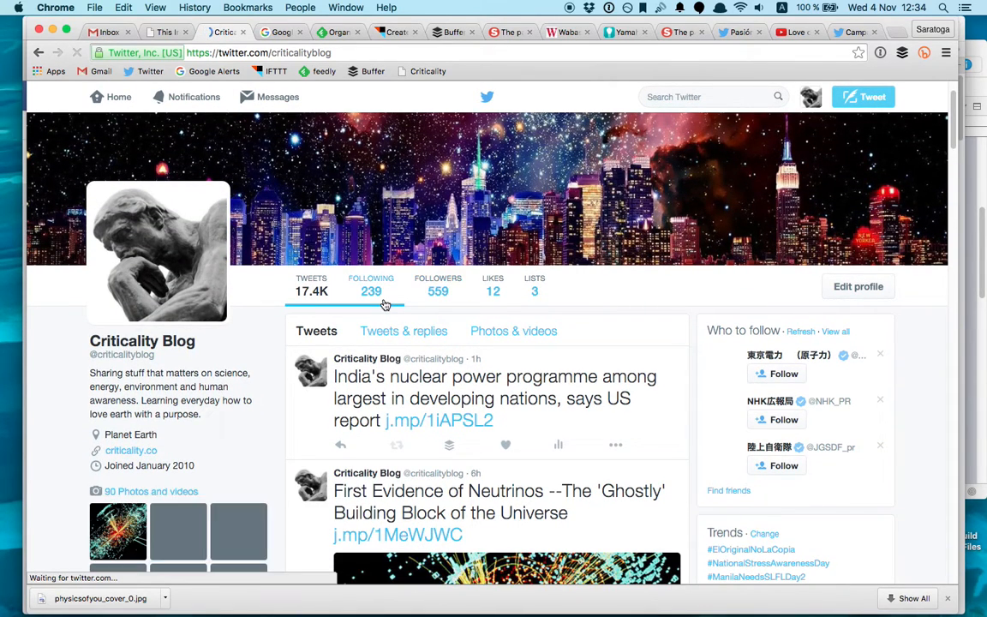
pyautogui.moveTo(371, 291)
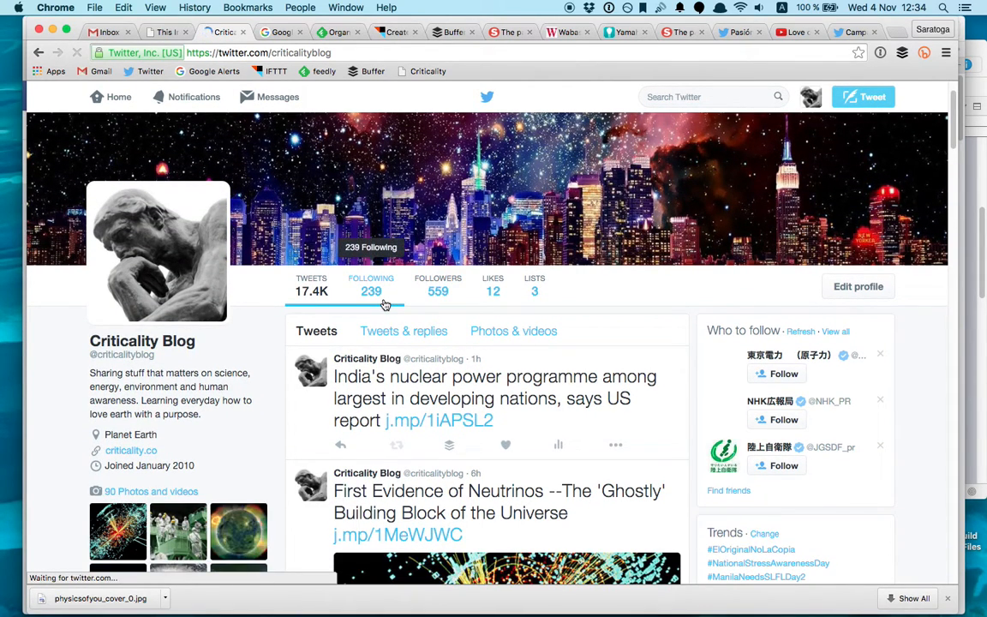
pyautogui.scroll(-3)
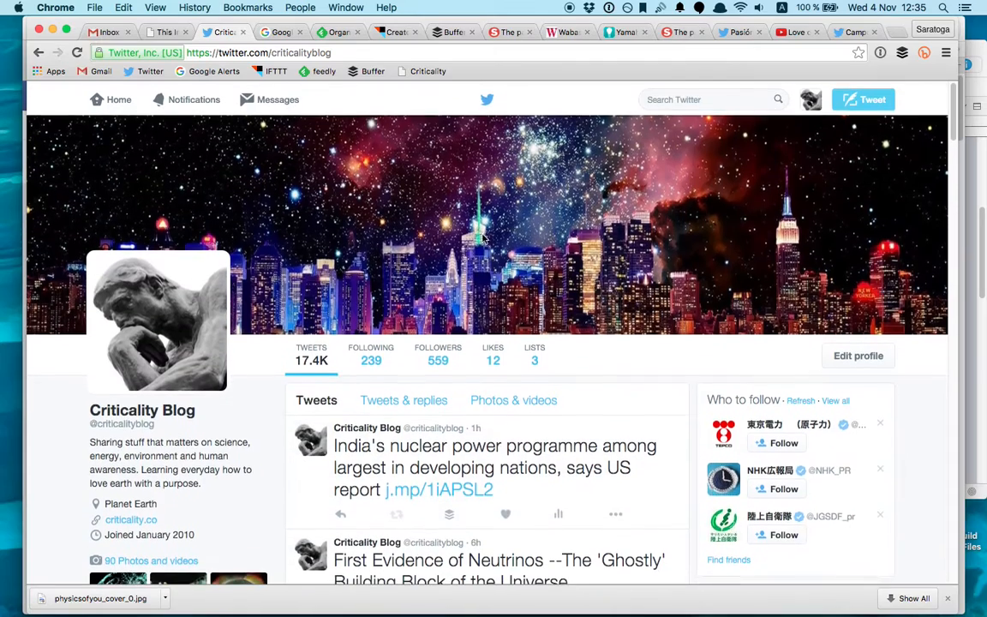
# Switch to the Pasión Jiujitsu profile tab and browse its recent tweets
pyautogui.click(739, 32)
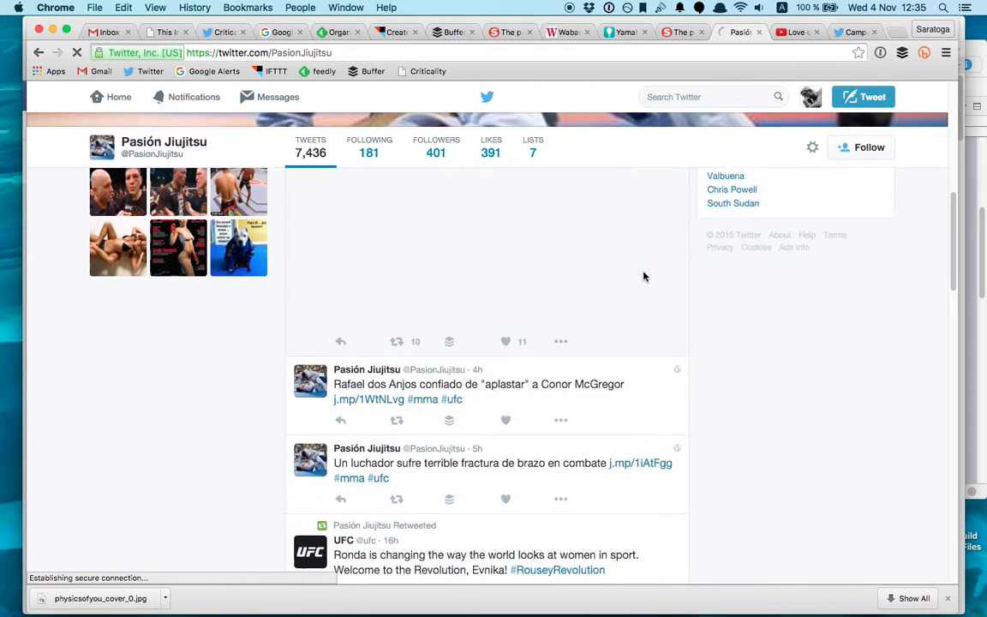
pyautogui.scroll(-3)
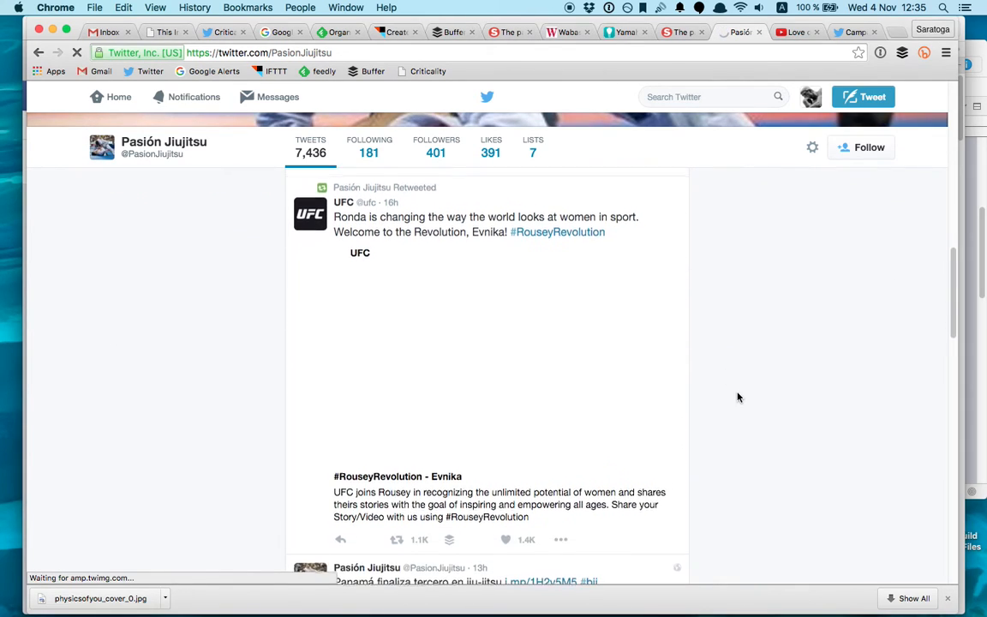
pyautogui.scroll(-3)
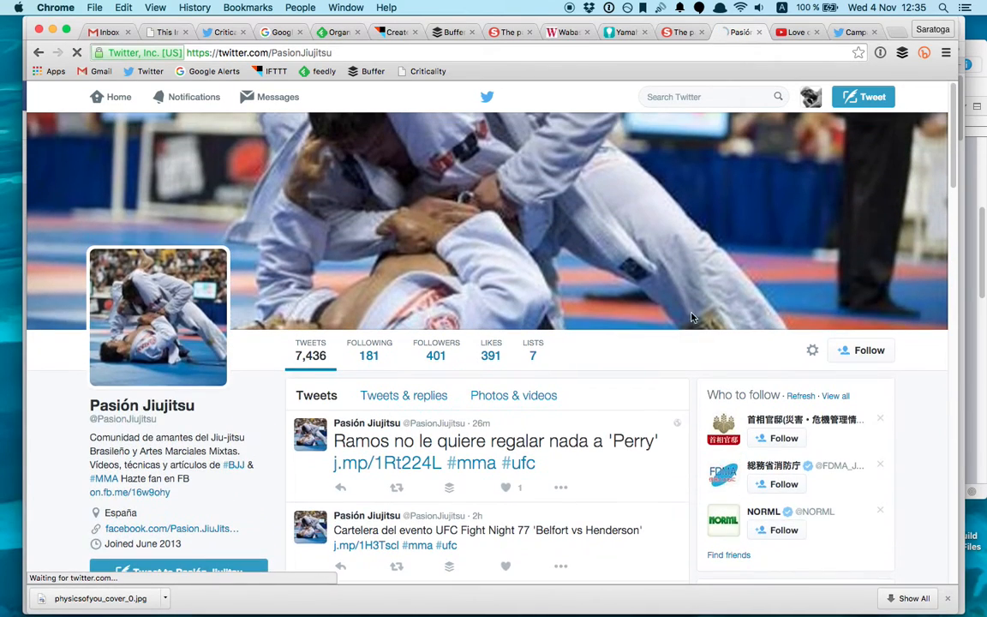
pyautogui.scroll(-3)
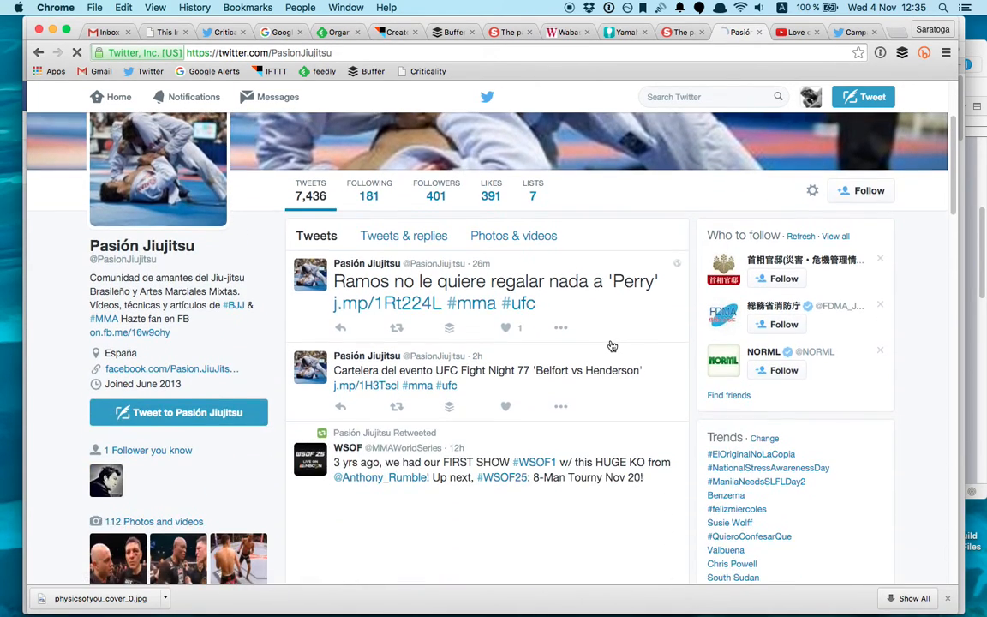
pyautogui.scroll(-3)
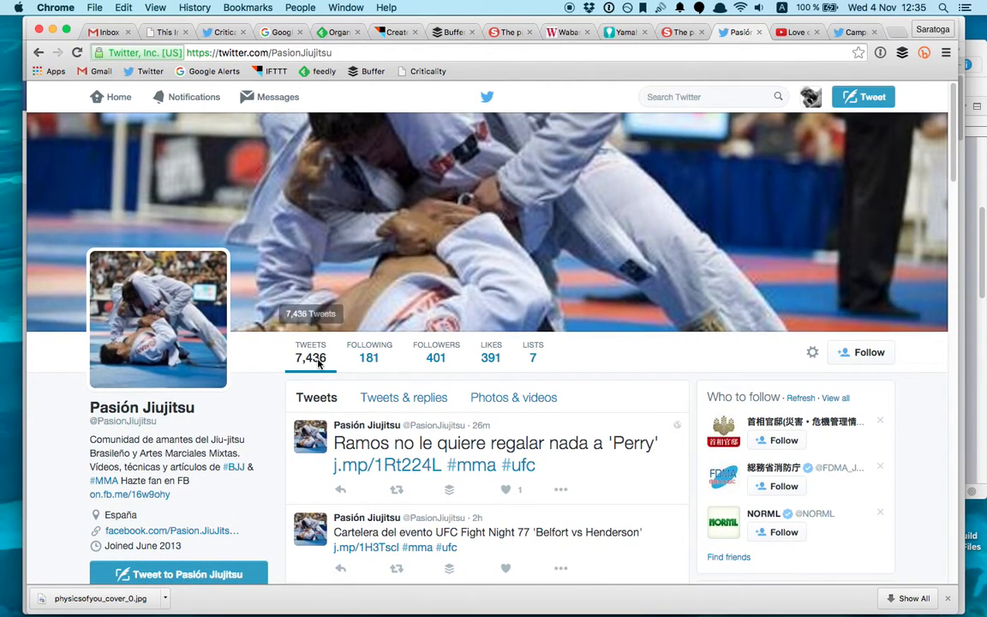
pyautogui.moveTo(436, 357)
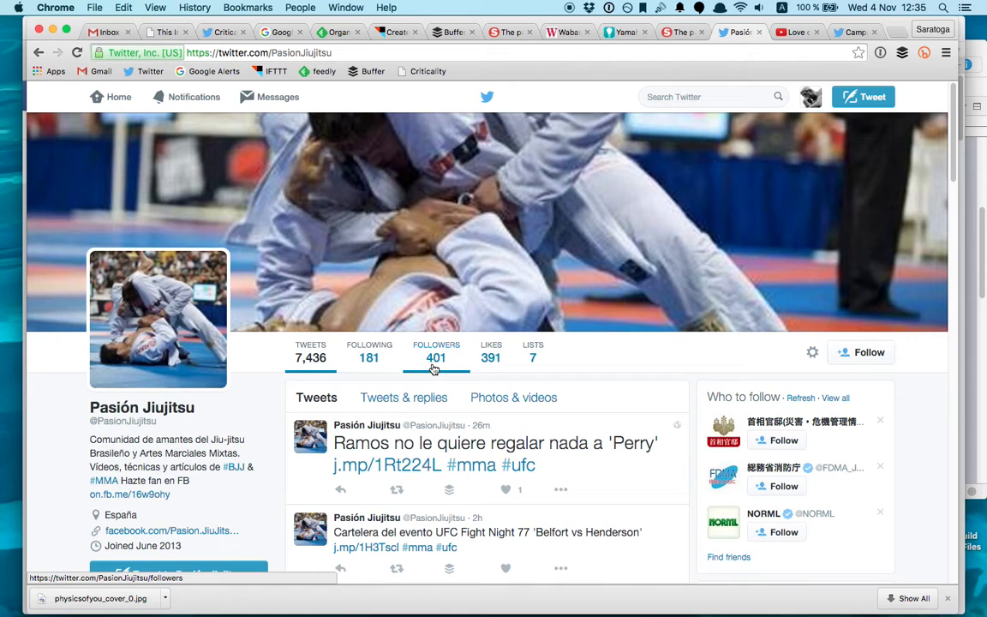
pyautogui.scroll(-3)
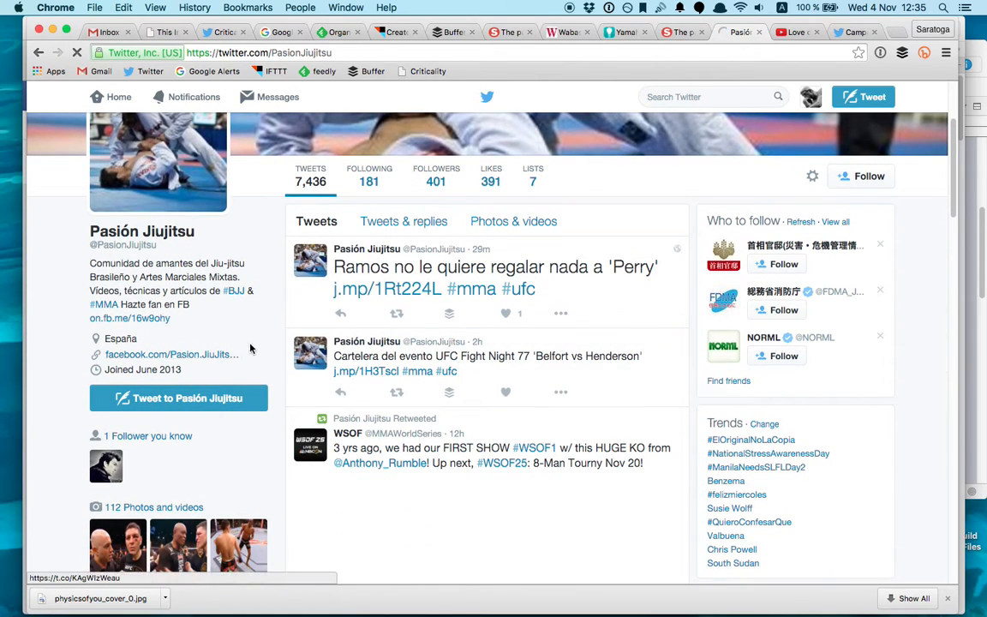
pyautogui.scroll(-3)
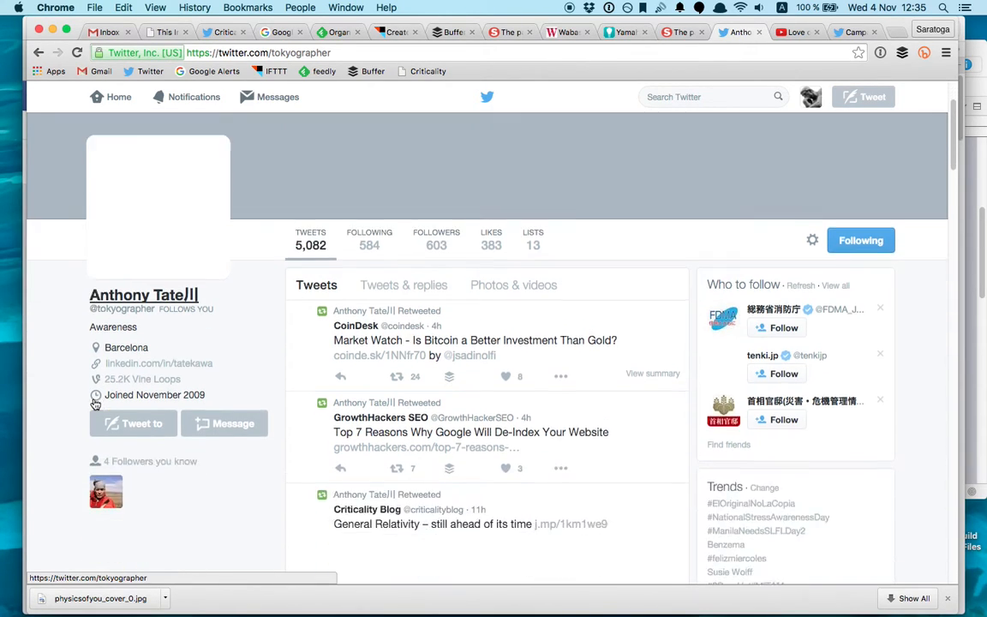
# Scroll through Anthony Tate's Twitter profile
pyautogui.scroll(-3)
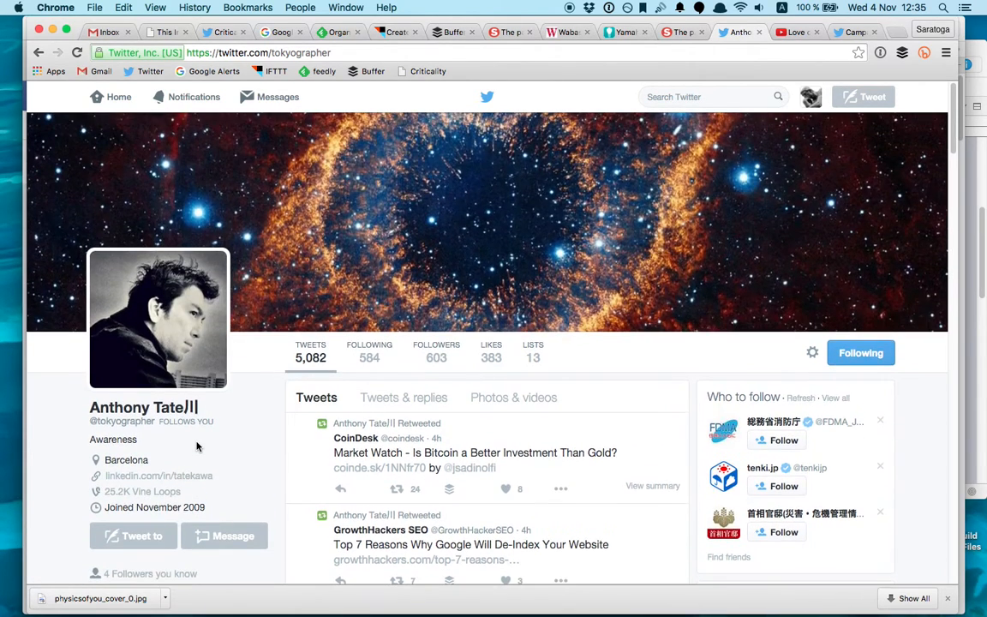
pyautogui.scroll(-3)
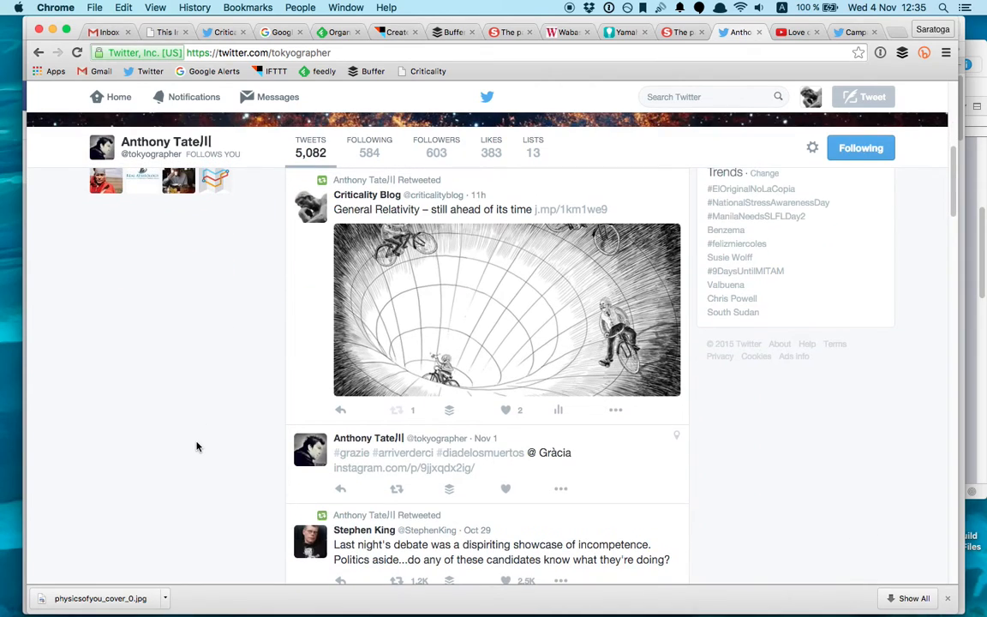
pyautogui.scroll(-3)
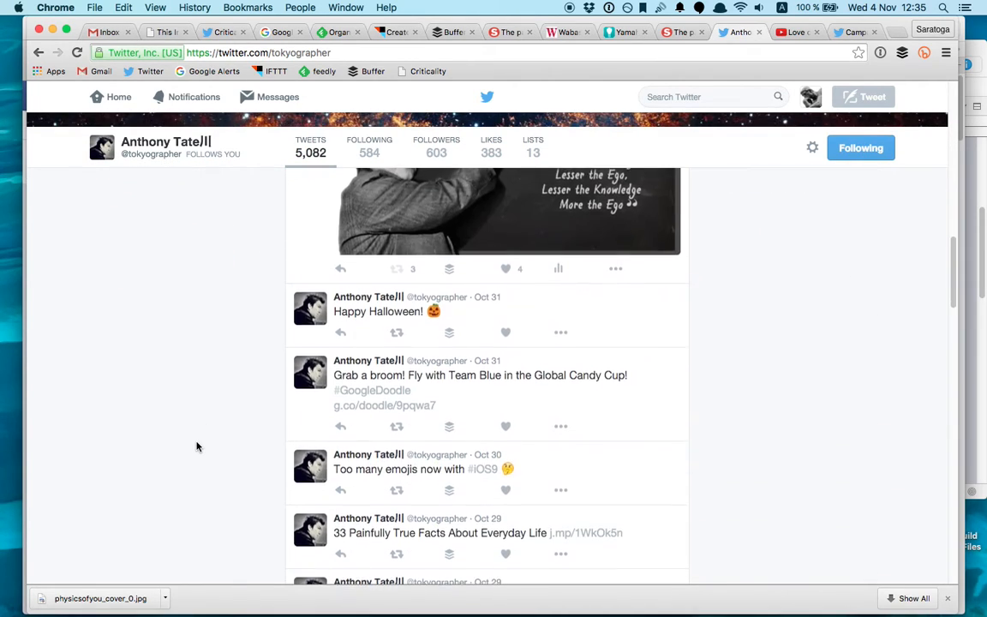
pyautogui.scroll(-3)
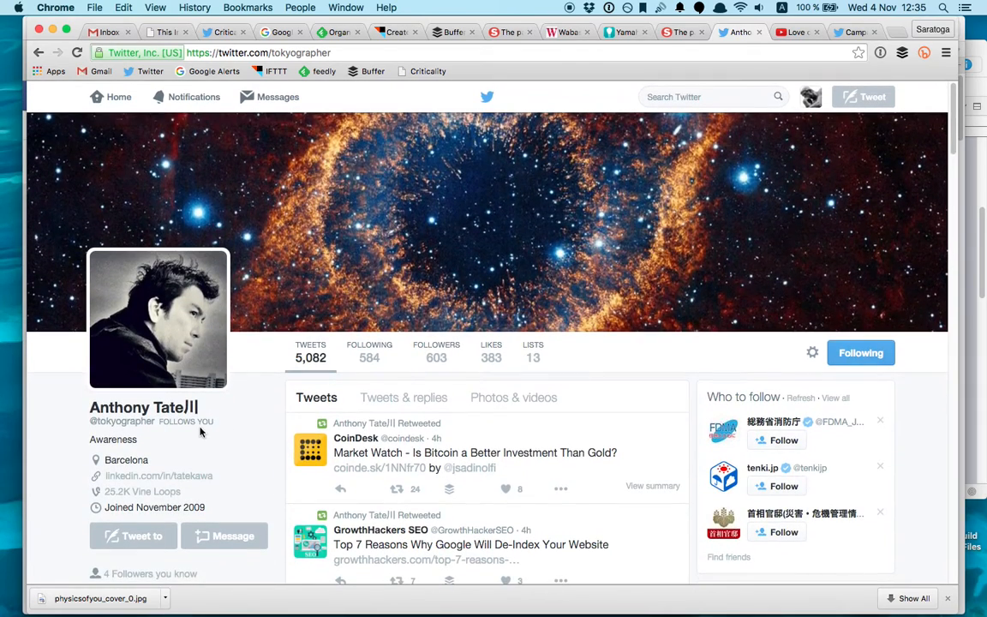
pyautogui.scroll(-3)
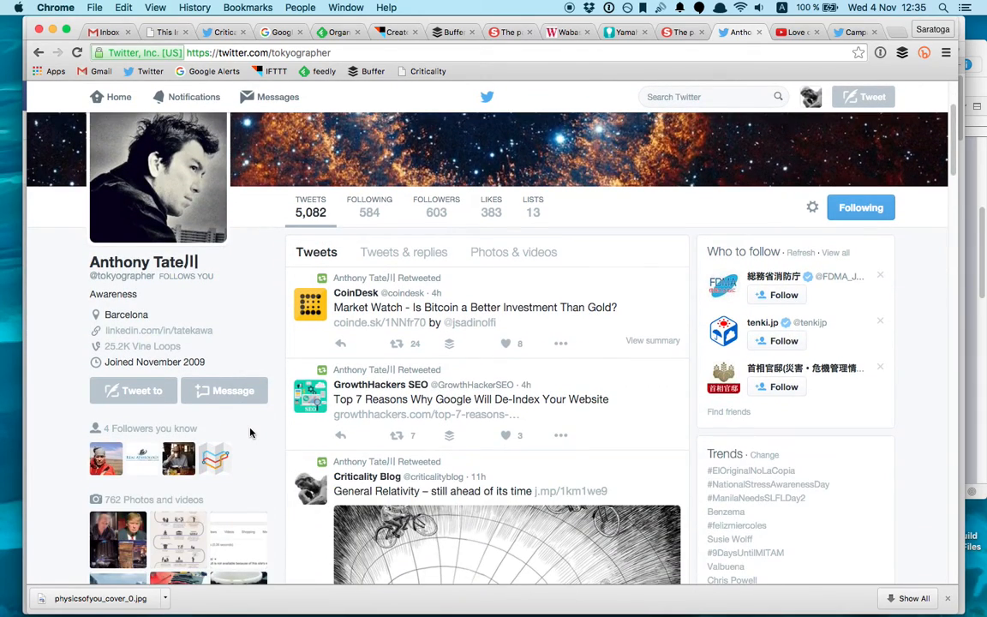
pyautogui.scroll(-3)
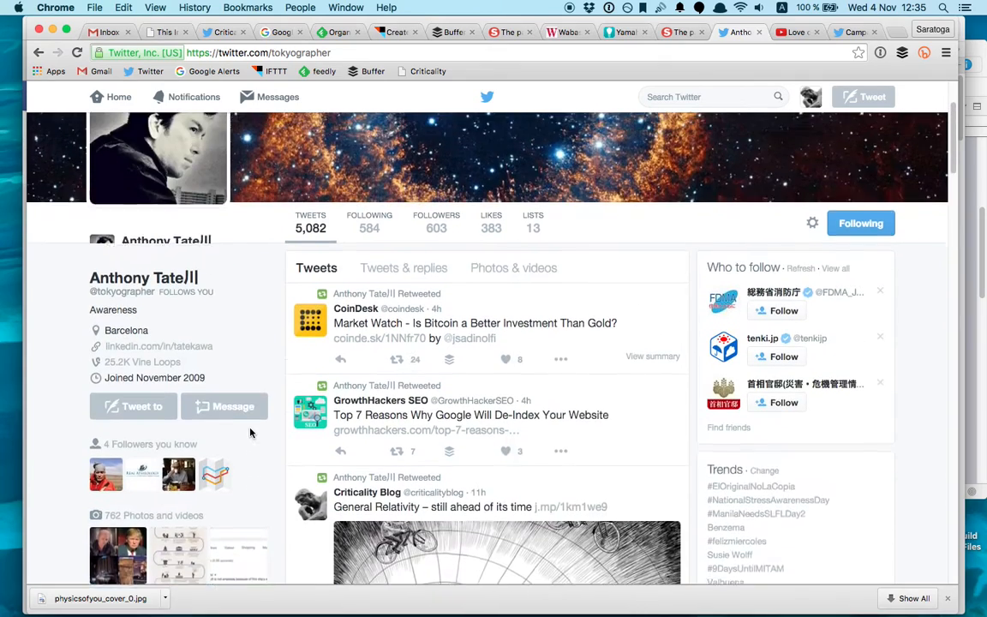
pyautogui.scroll(-3)
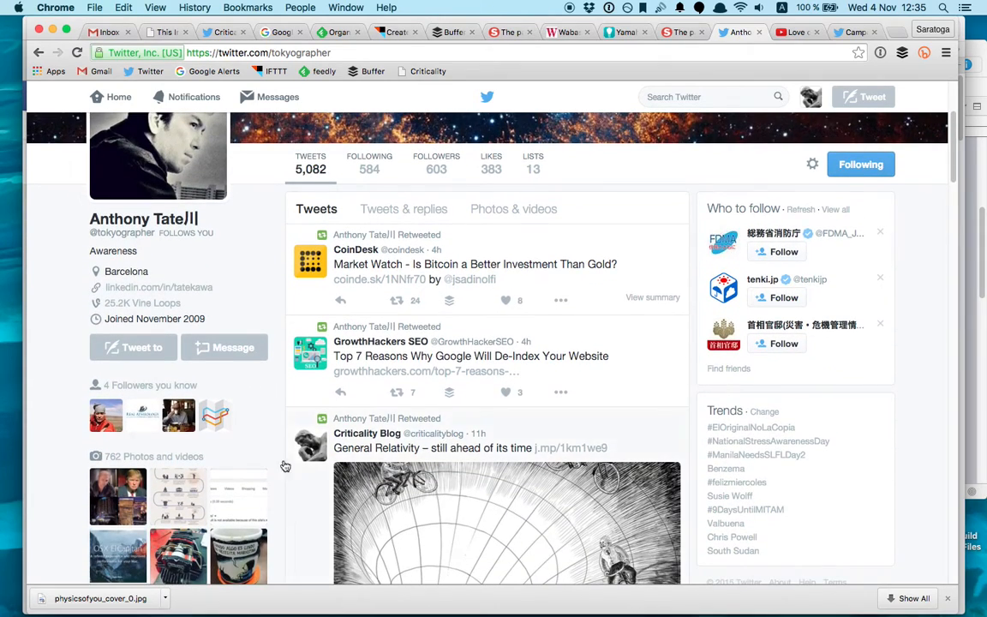
pyautogui.scroll(-3)
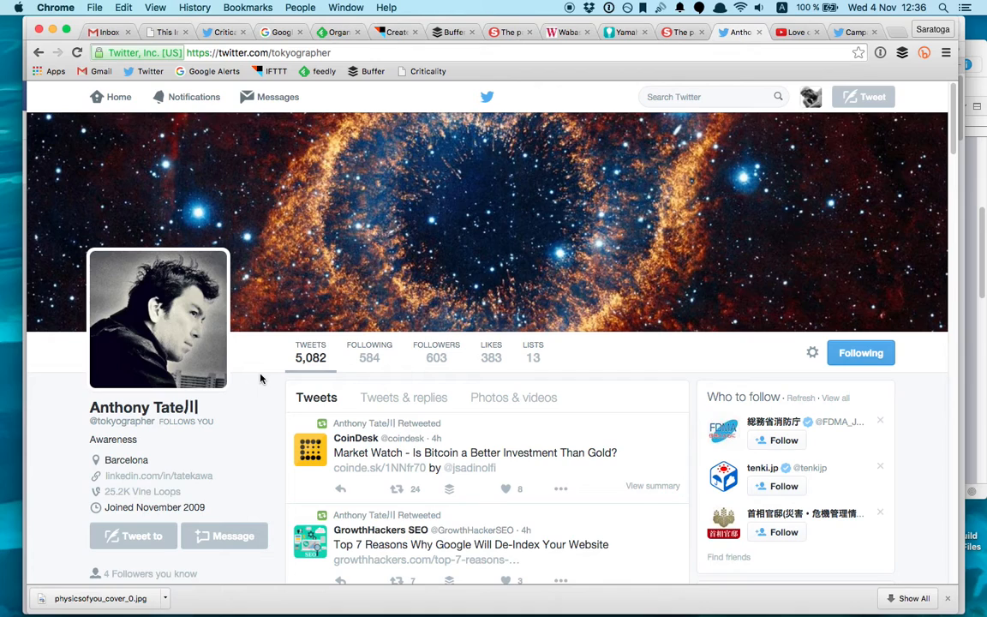
pyautogui.scroll(-3)
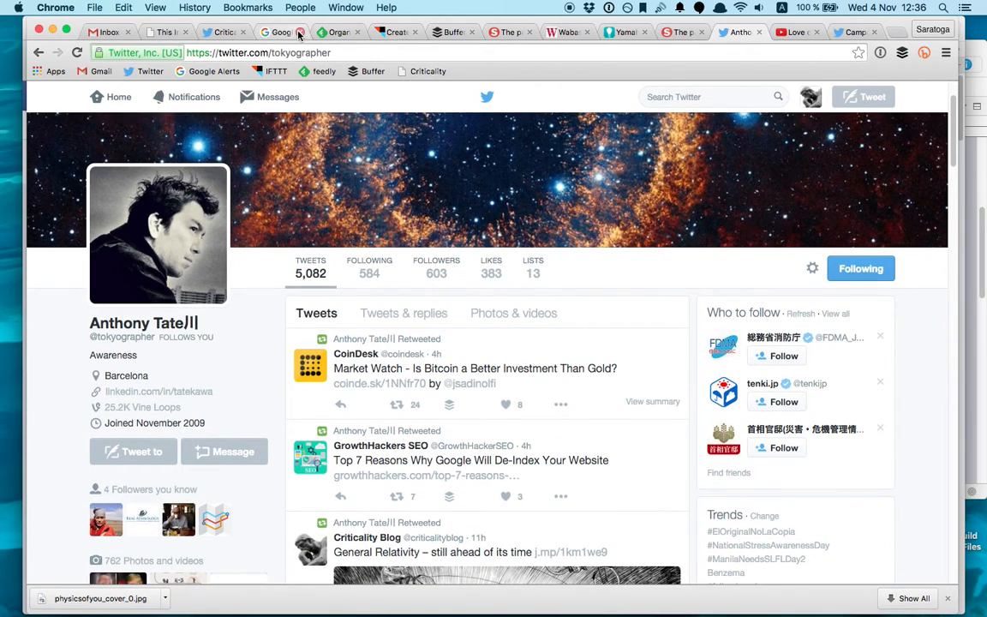
# Glance at the Criticality Blog profile, then switch to the Google Alerts page
pyautogui.click(223, 32)
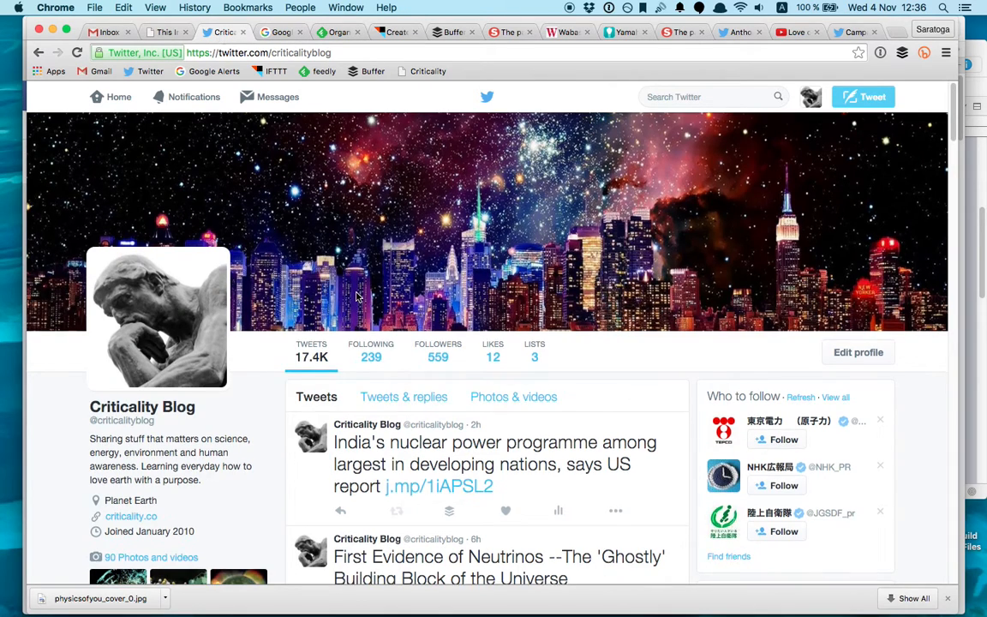
pyautogui.scroll(-3)
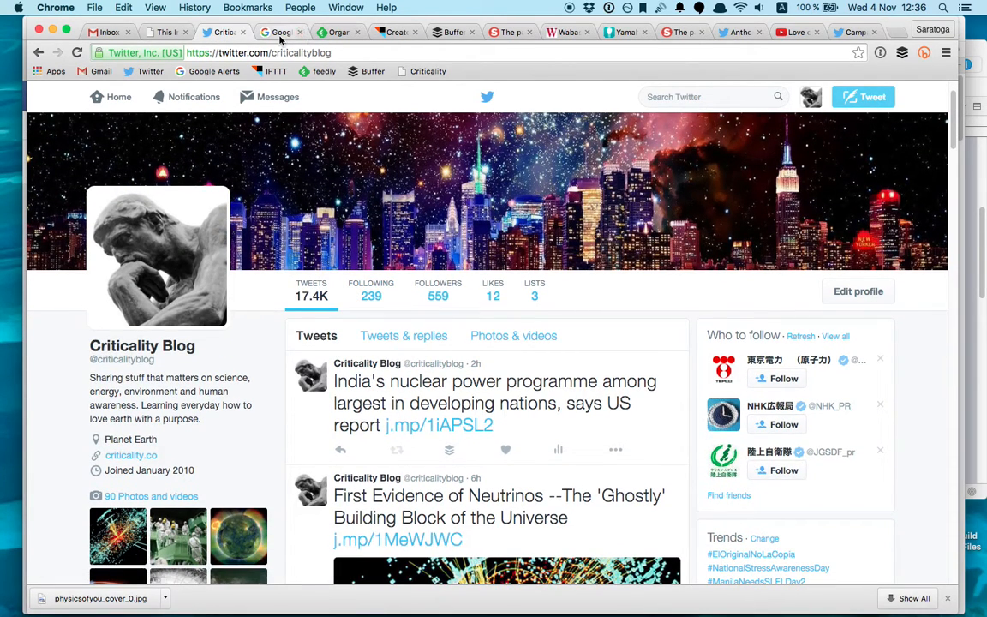
pyautogui.click(394, 32)
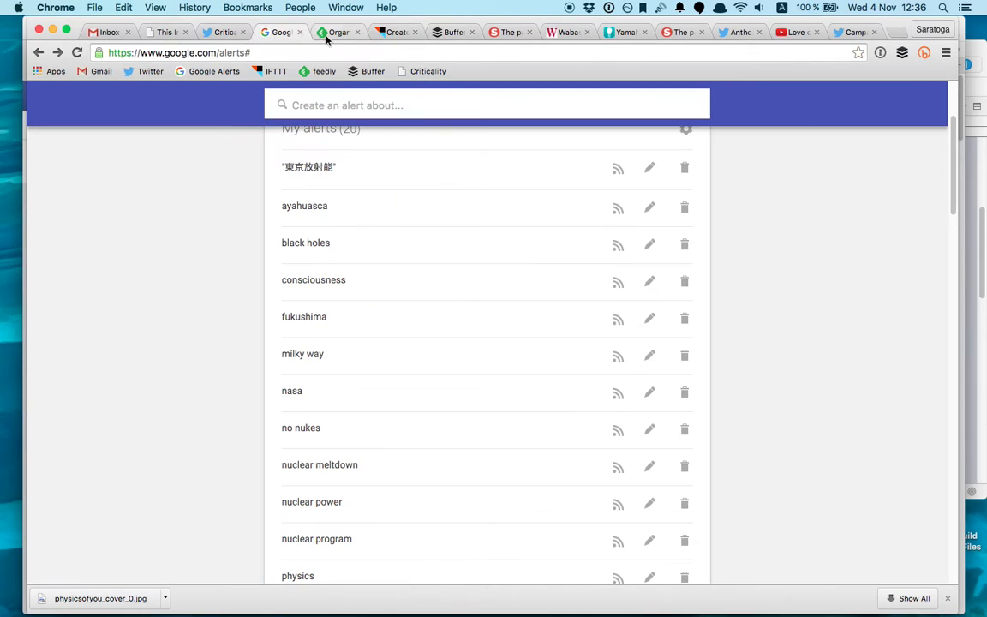
pyautogui.moveTo(401, 363)
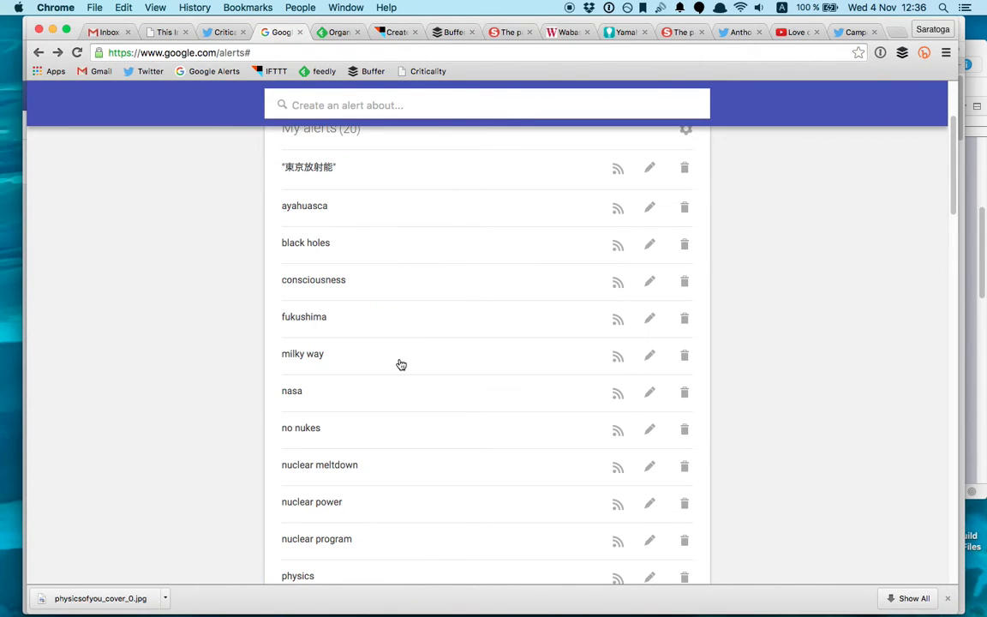
pyautogui.scroll(-3)
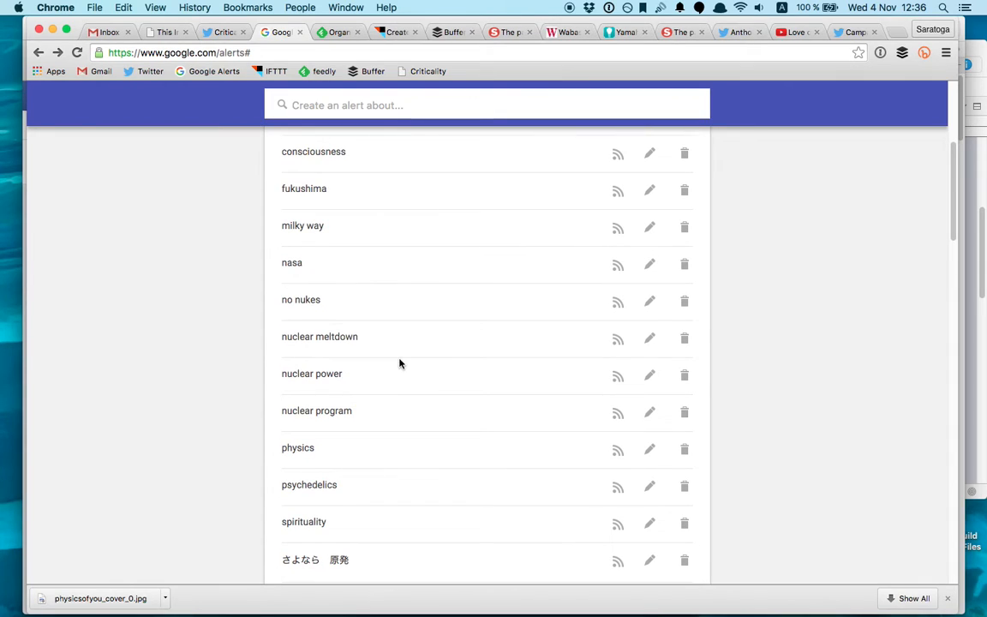
pyautogui.moveTo(424, 381)
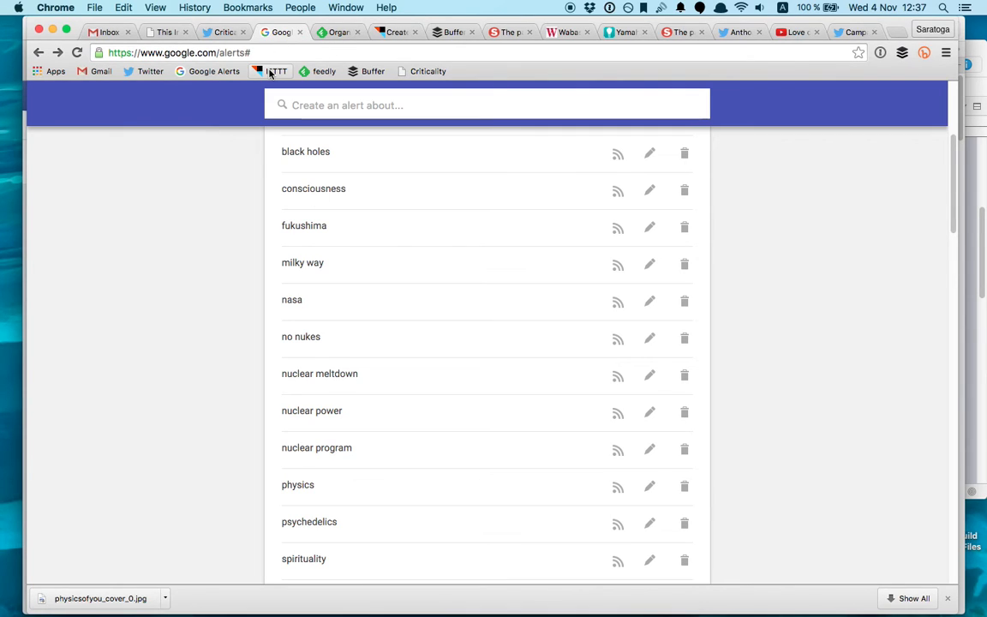
pyautogui.moveTo(276, 71)
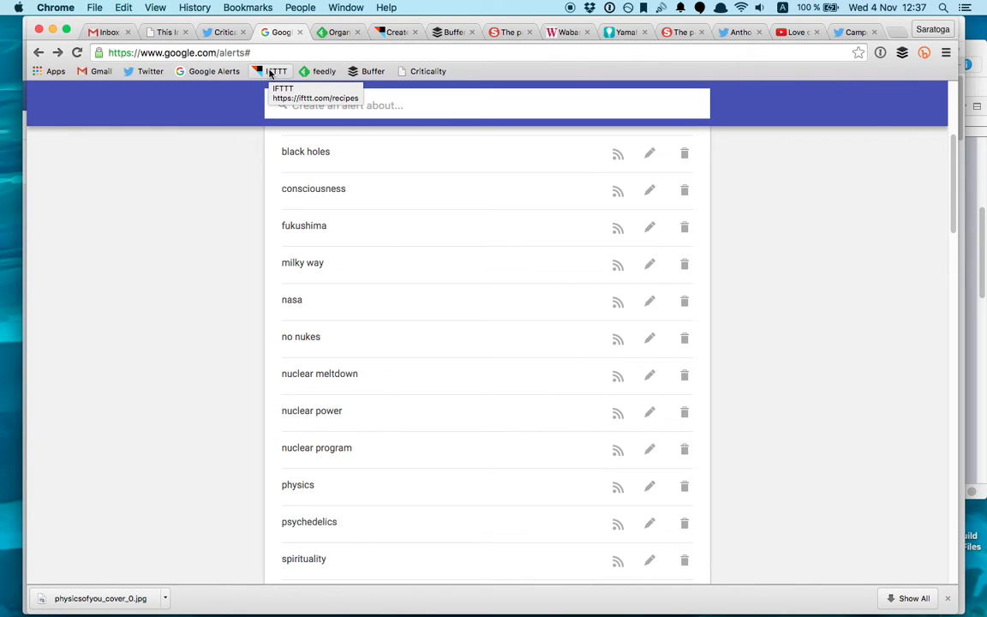
pyautogui.moveTo(221, 91)
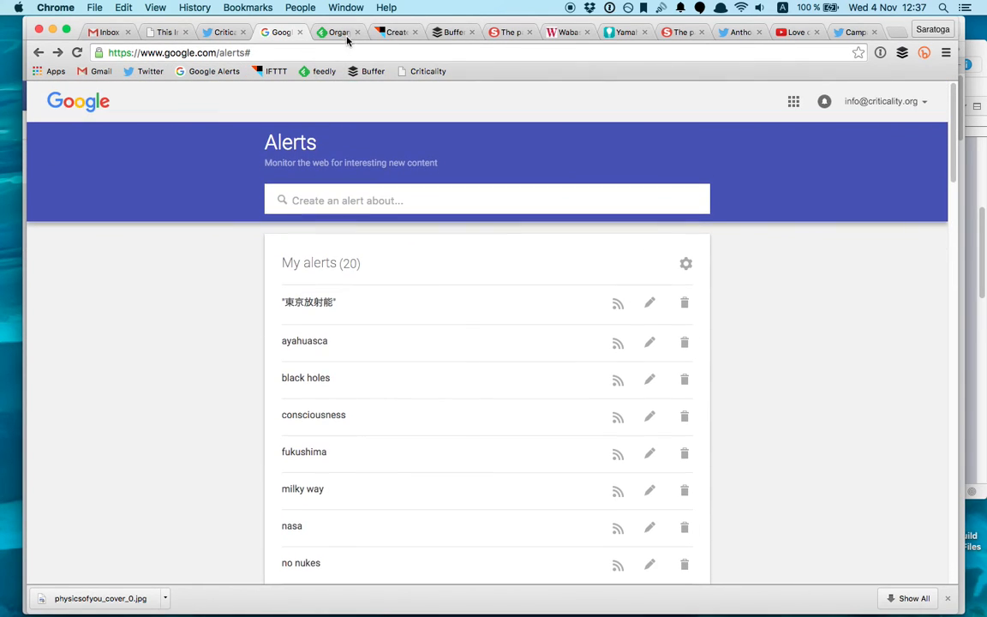
# Review the Feedly Organize page with the Science collection, ending on IFTTT's blank new-recipe page
pyautogui.click(337, 31)
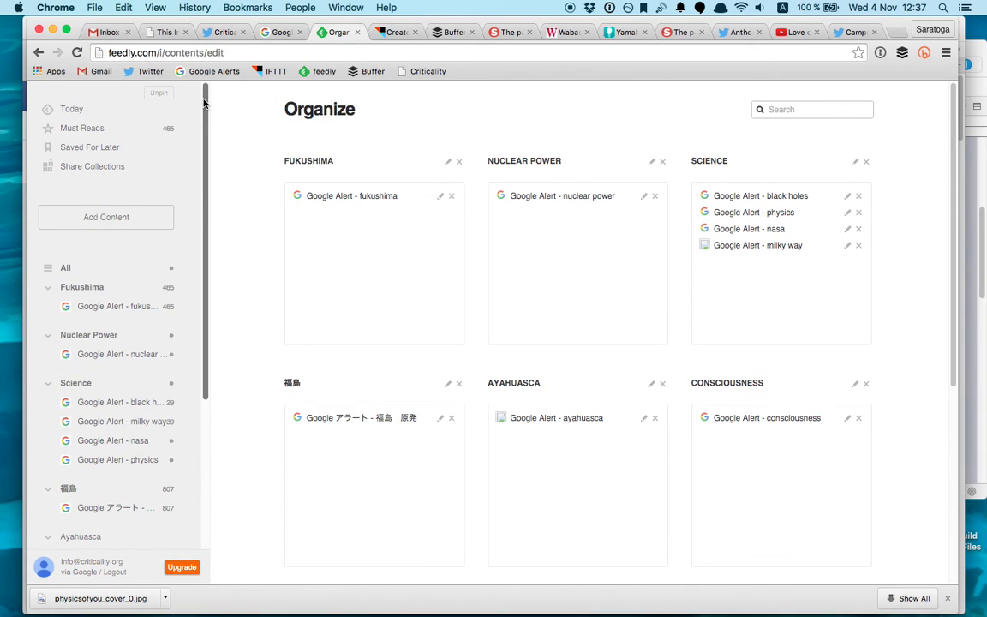
pyautogui.moveTo(205, 275)
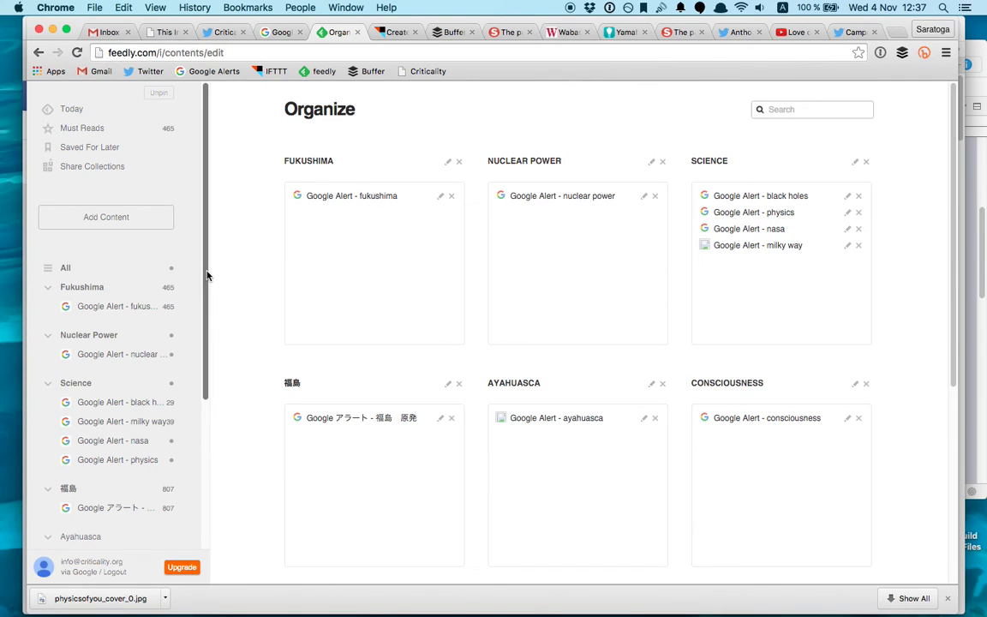
pyautogui.click(396, 31)
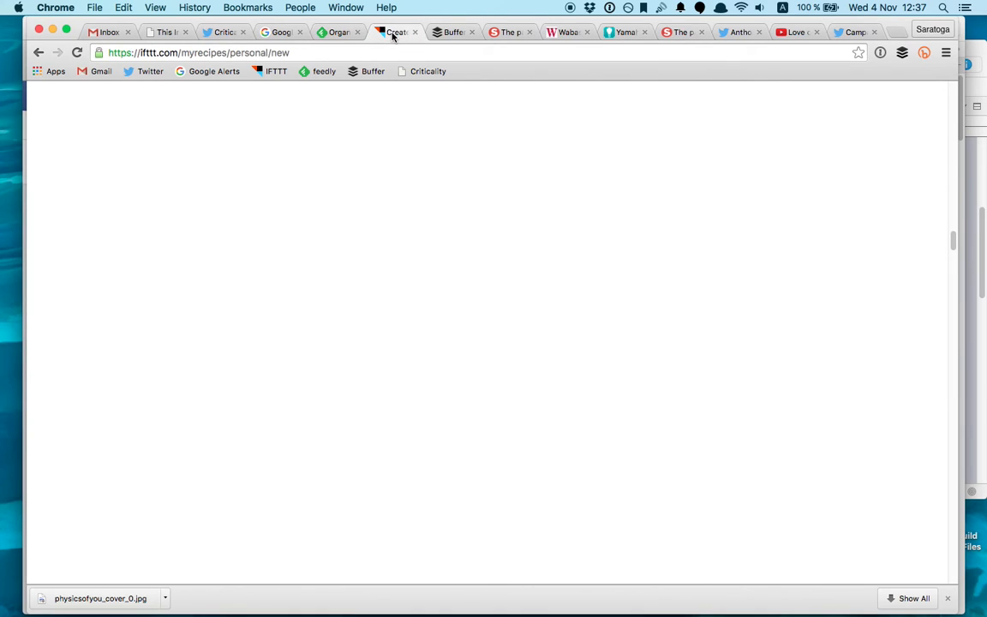
pyautogui.click(452, 31)
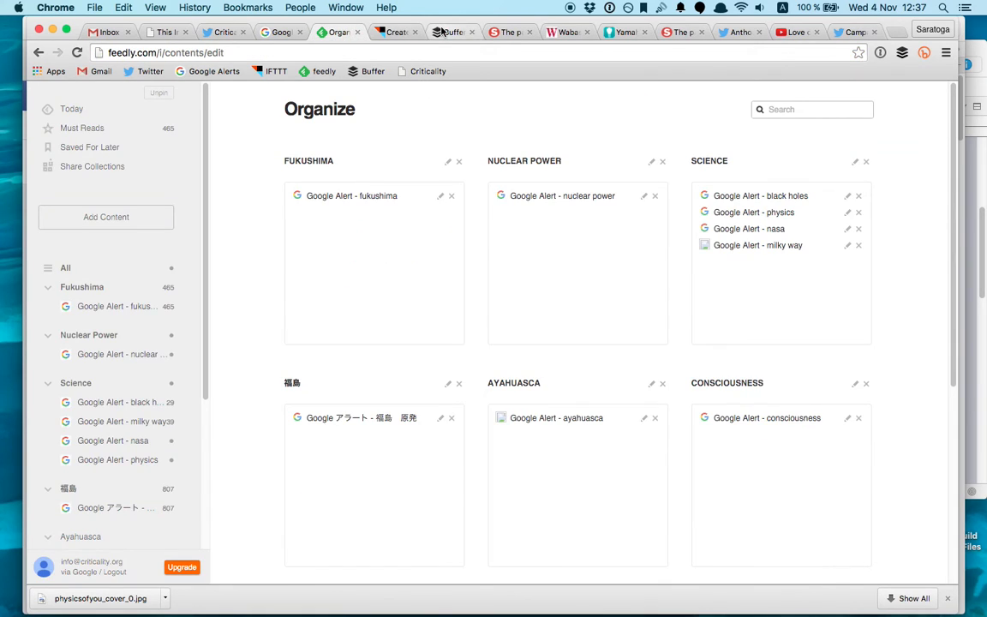
pyautogui.click(393, 31)
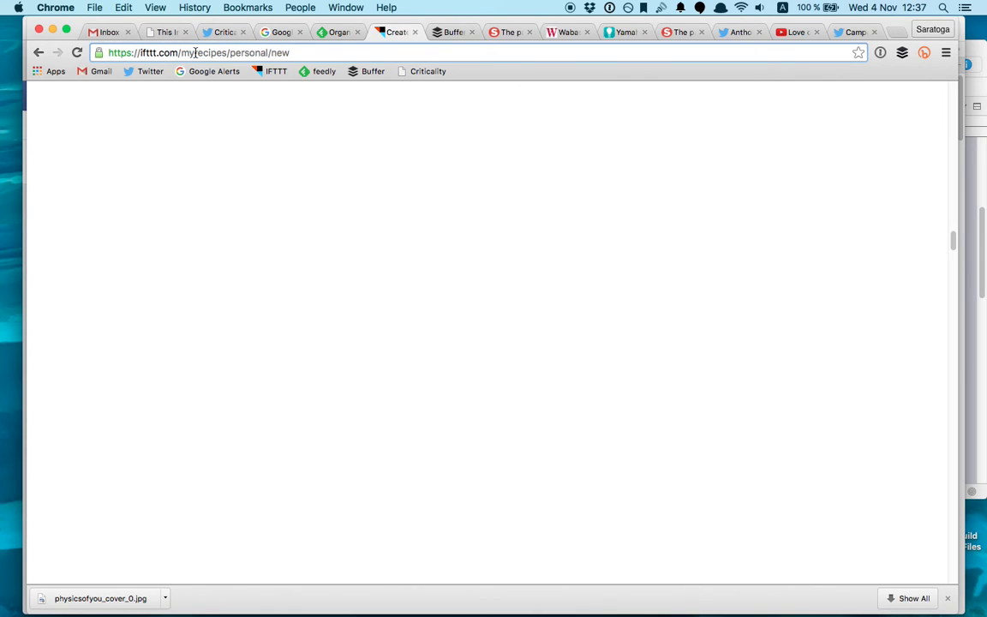
# Abandon the unfinished recipe by loading ifttt.com and browse recommended recipes like Liked Vimeo to Buffer
pyautogui.doubleClick(203, 53)
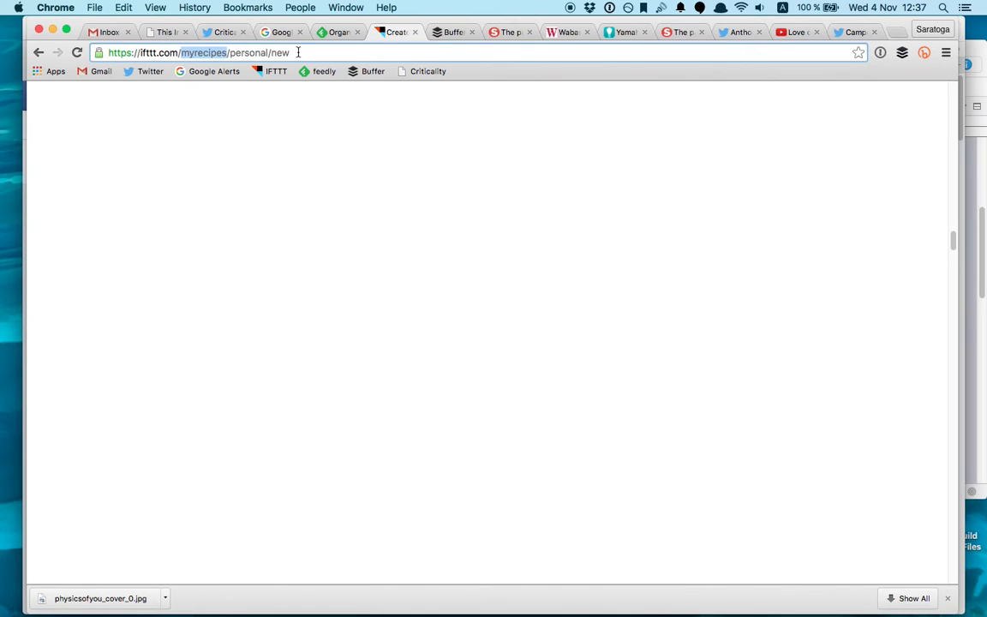
pyautogui.press('Return')
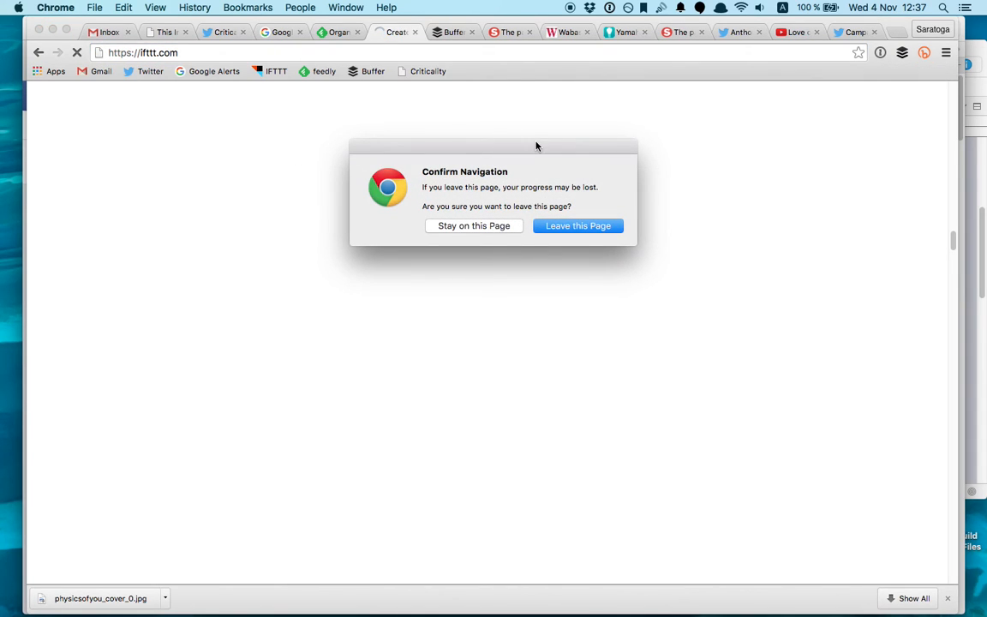
pyautogui.click(577, 225)
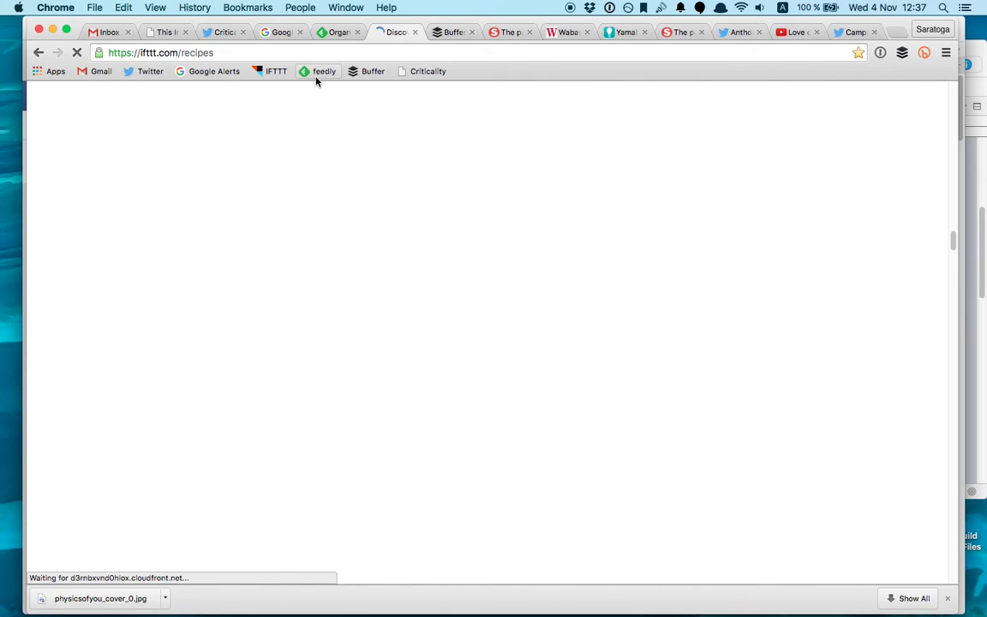
pyautogui.moveTo(373, 71)
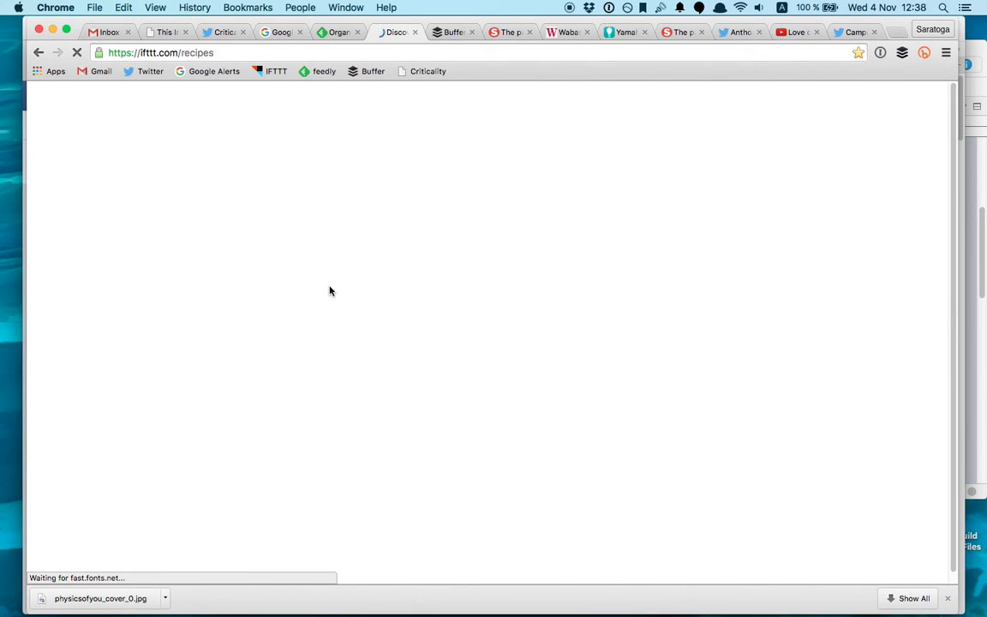
pyautogui.moveTo(351, 279)
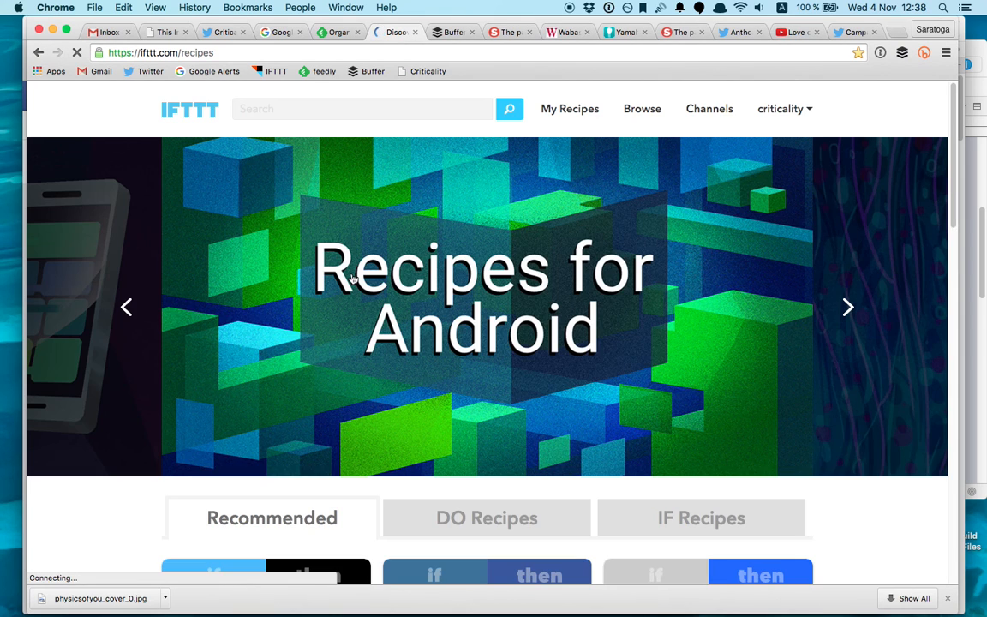
pyautogui.scroll(-3)
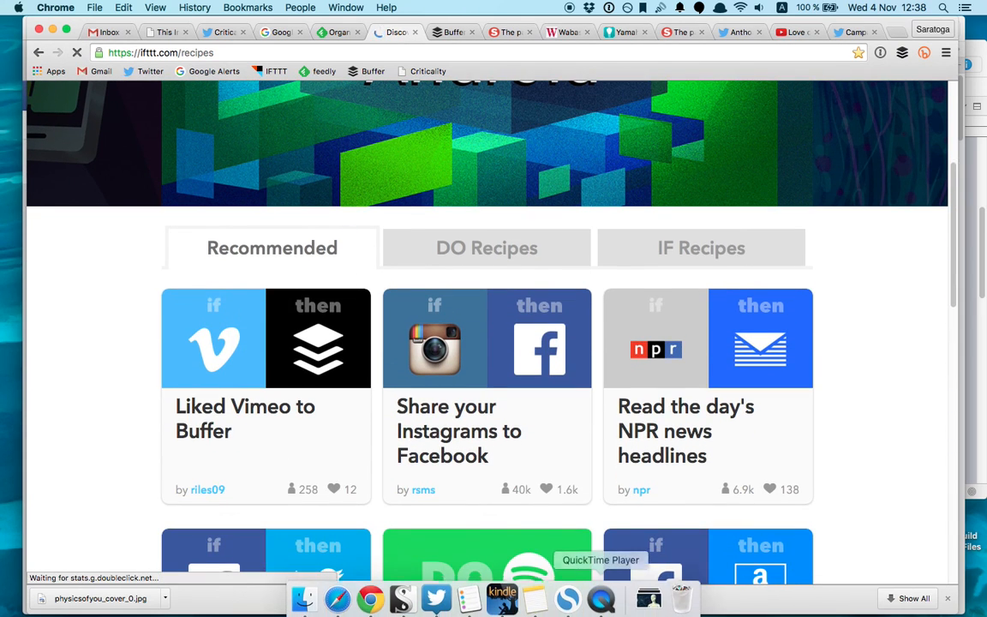